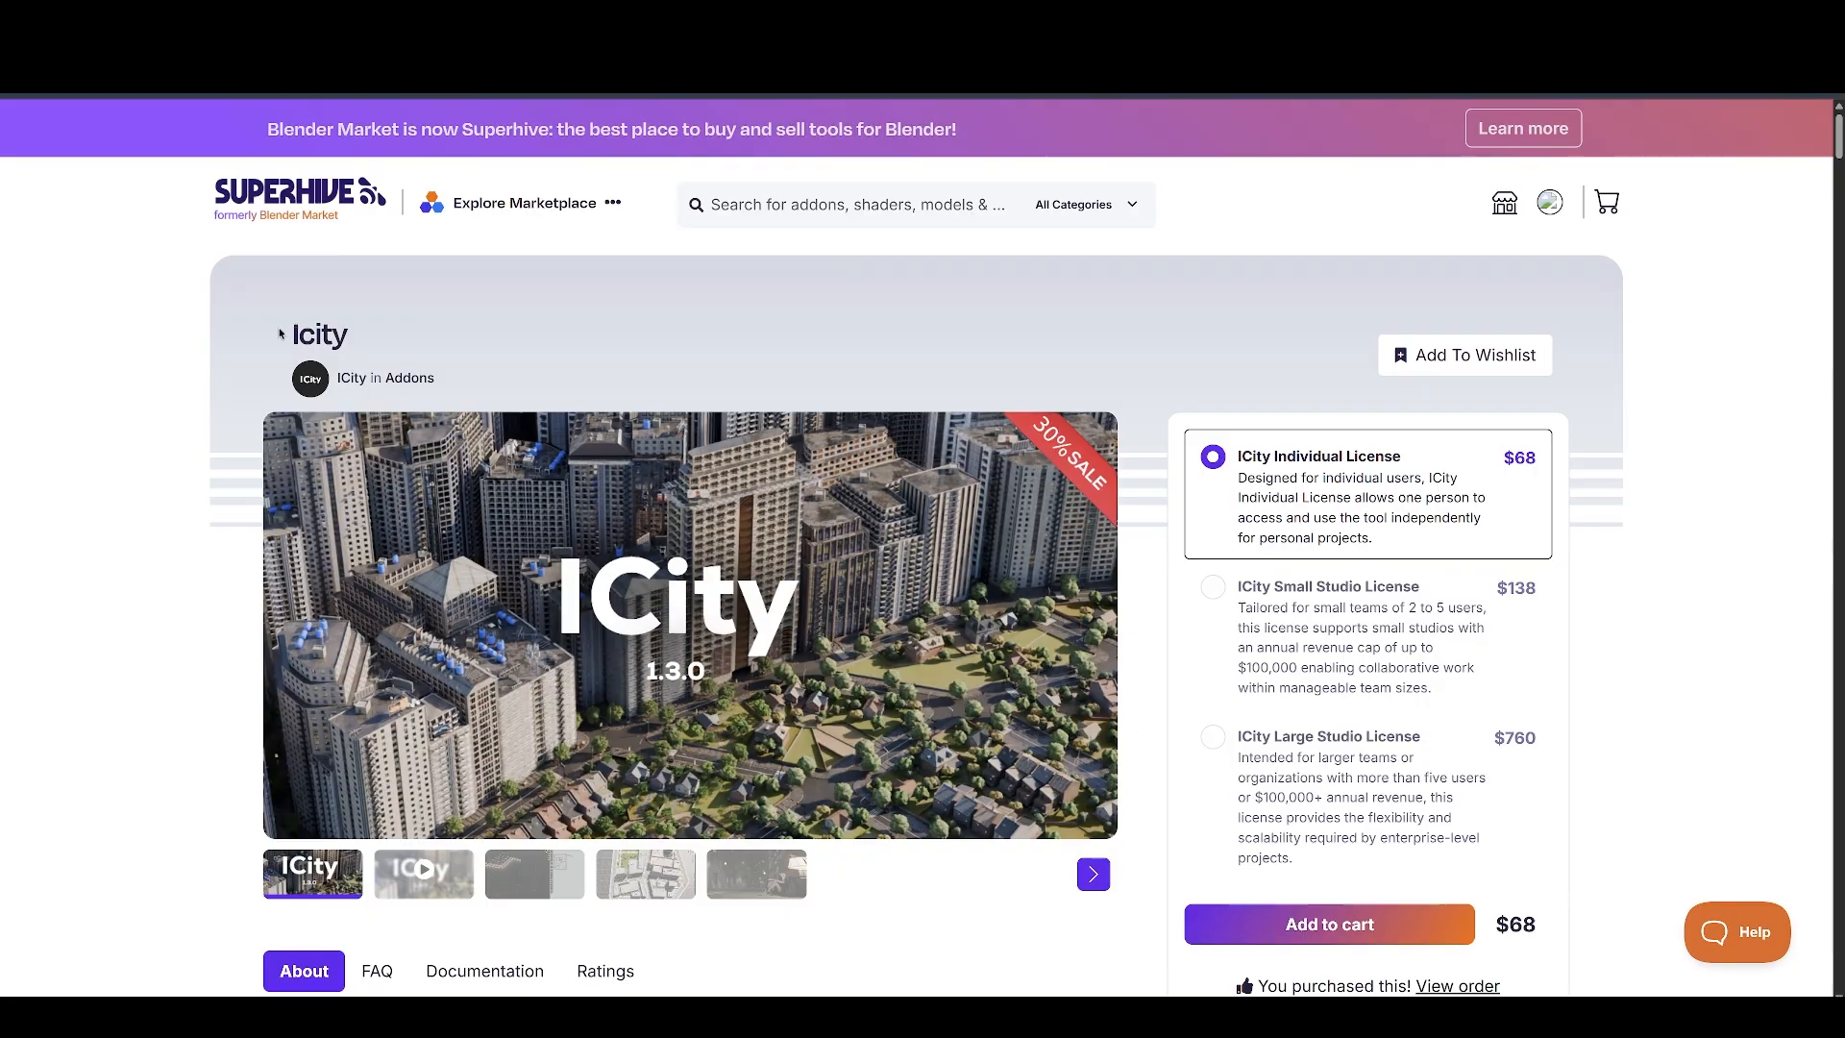
# Scroll down through the Fastrender feature list and about section
pyautogui.scroll(-3)
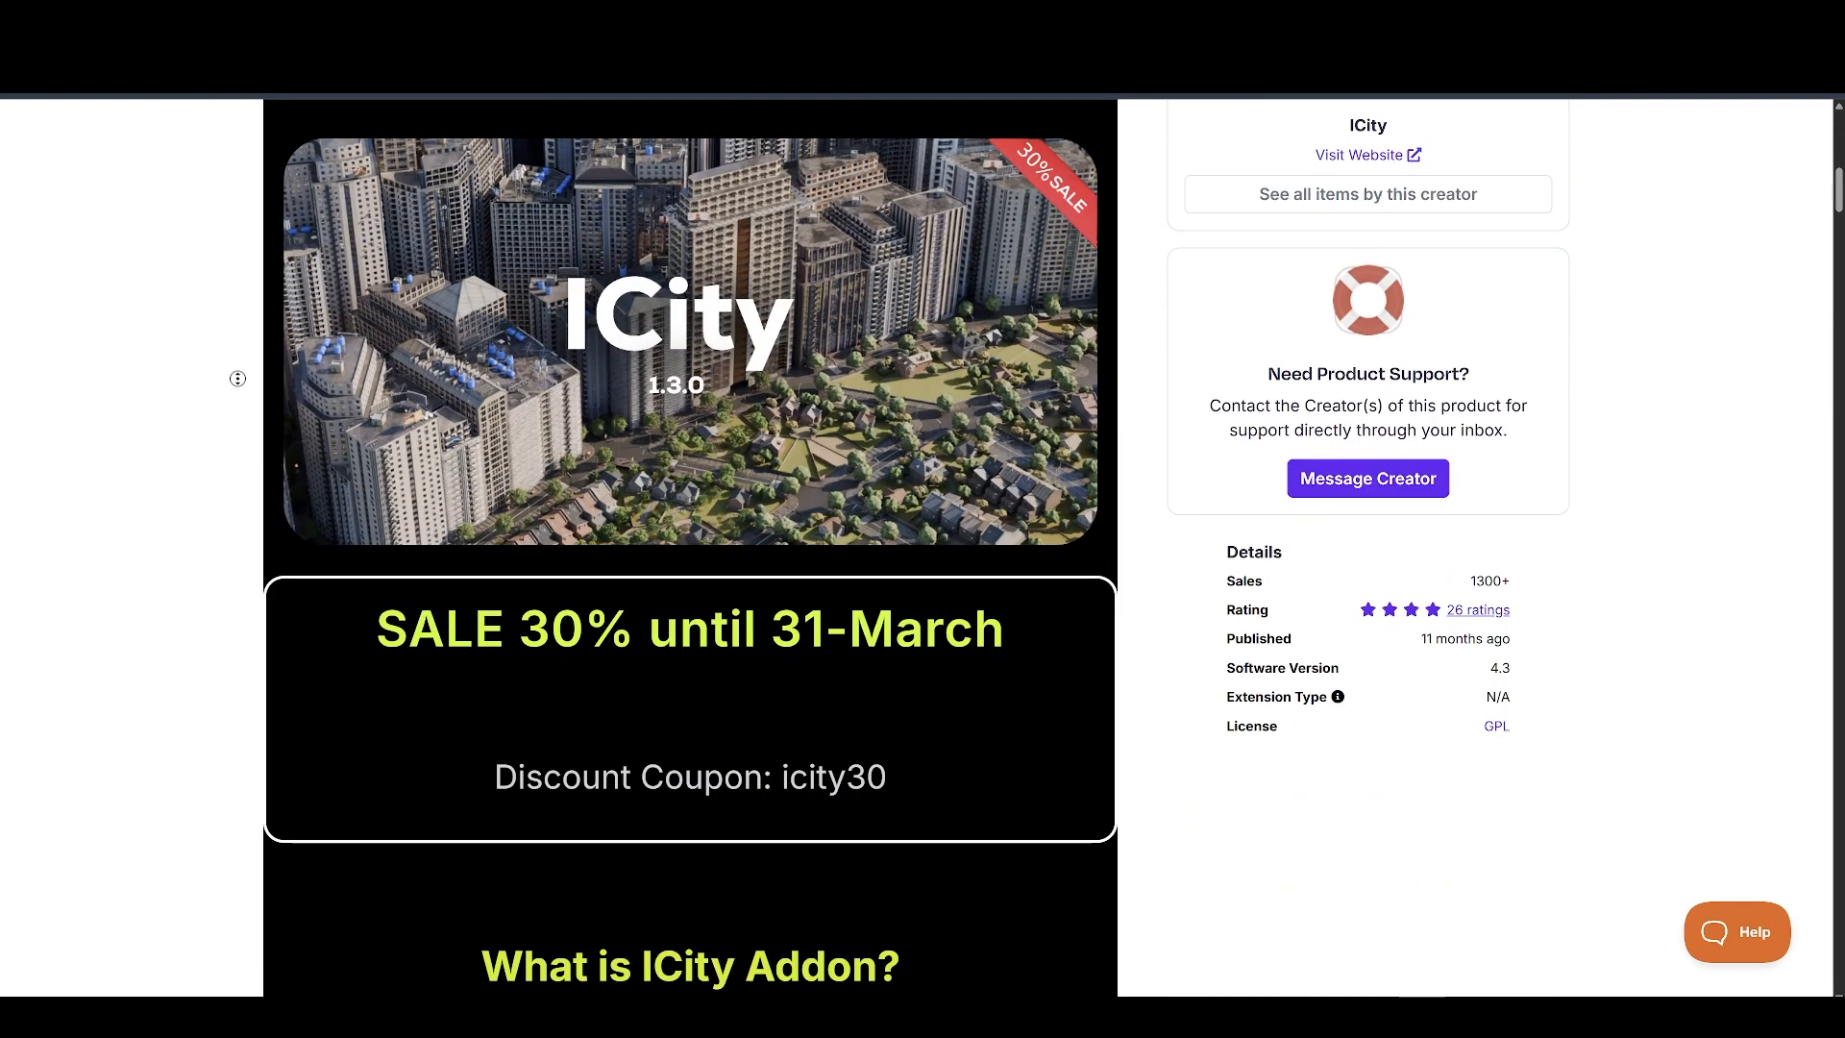
pyautogui.scroll(-3)
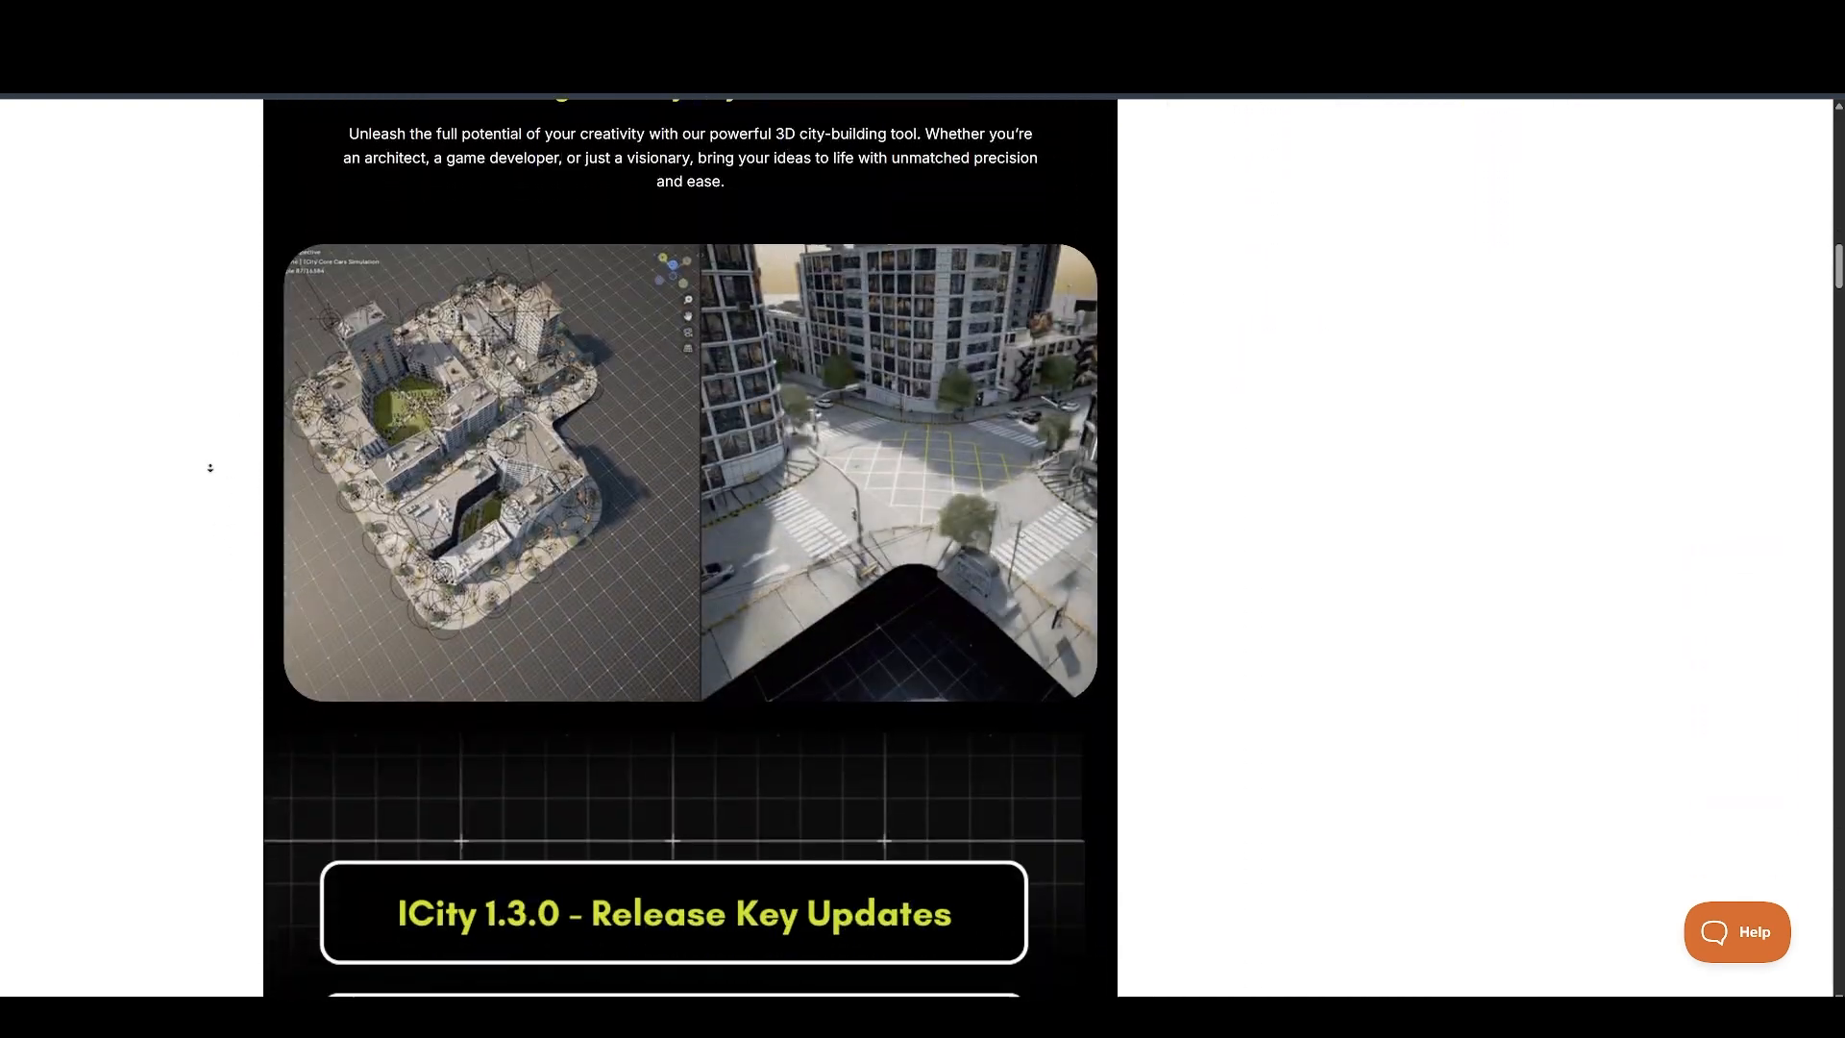
pyautogui.scroll(-3)
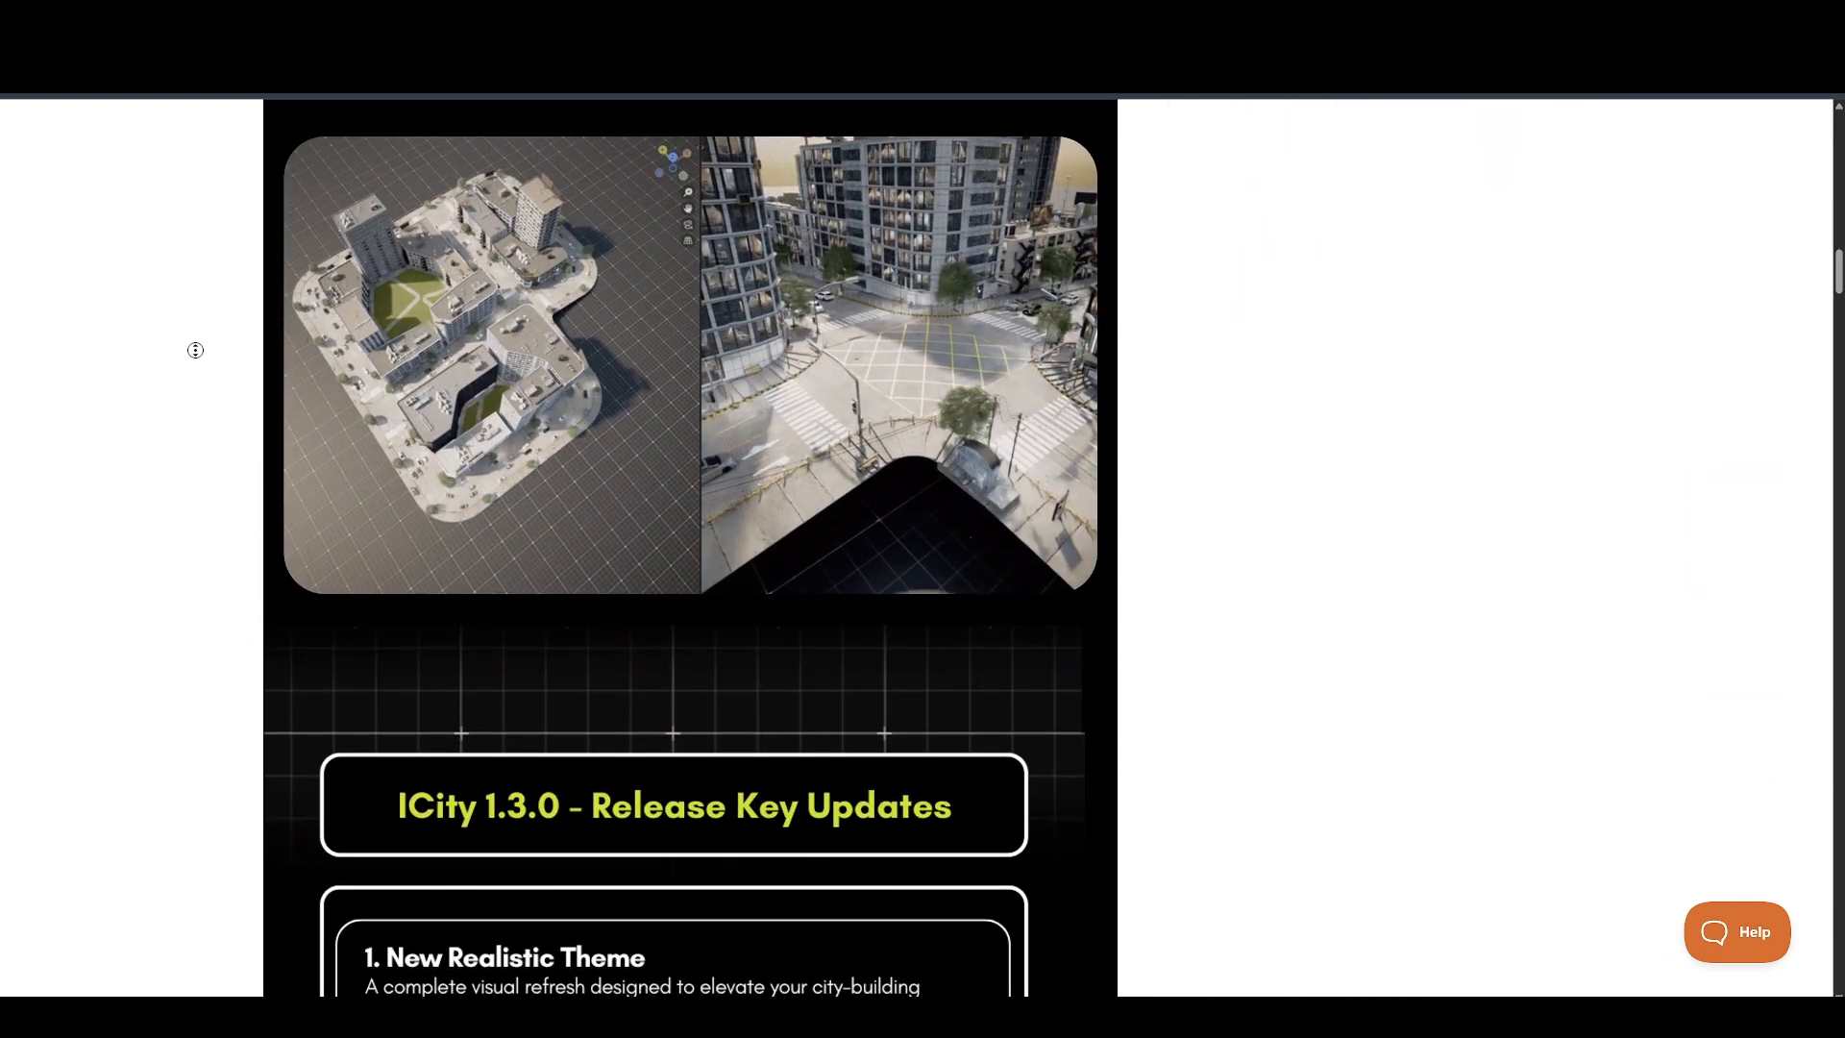
pyautogui.scroll(-3)
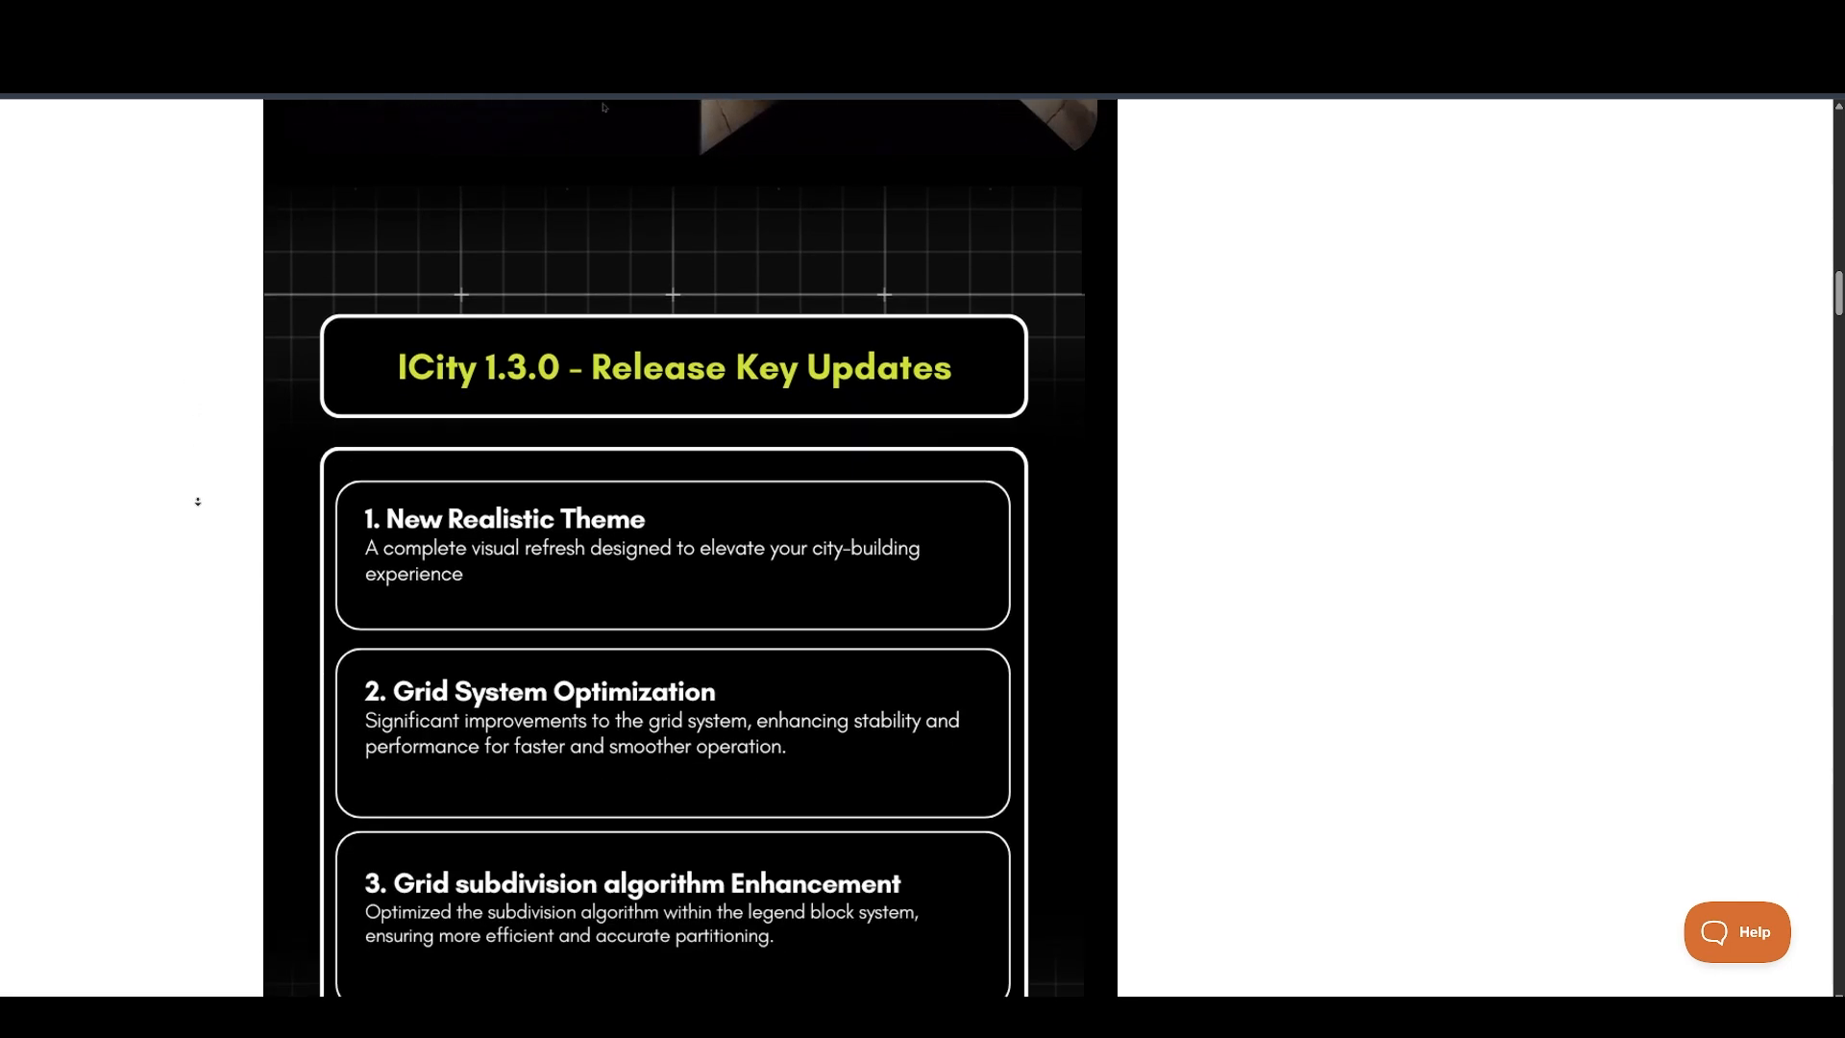
pyautogui.scroll(-3)
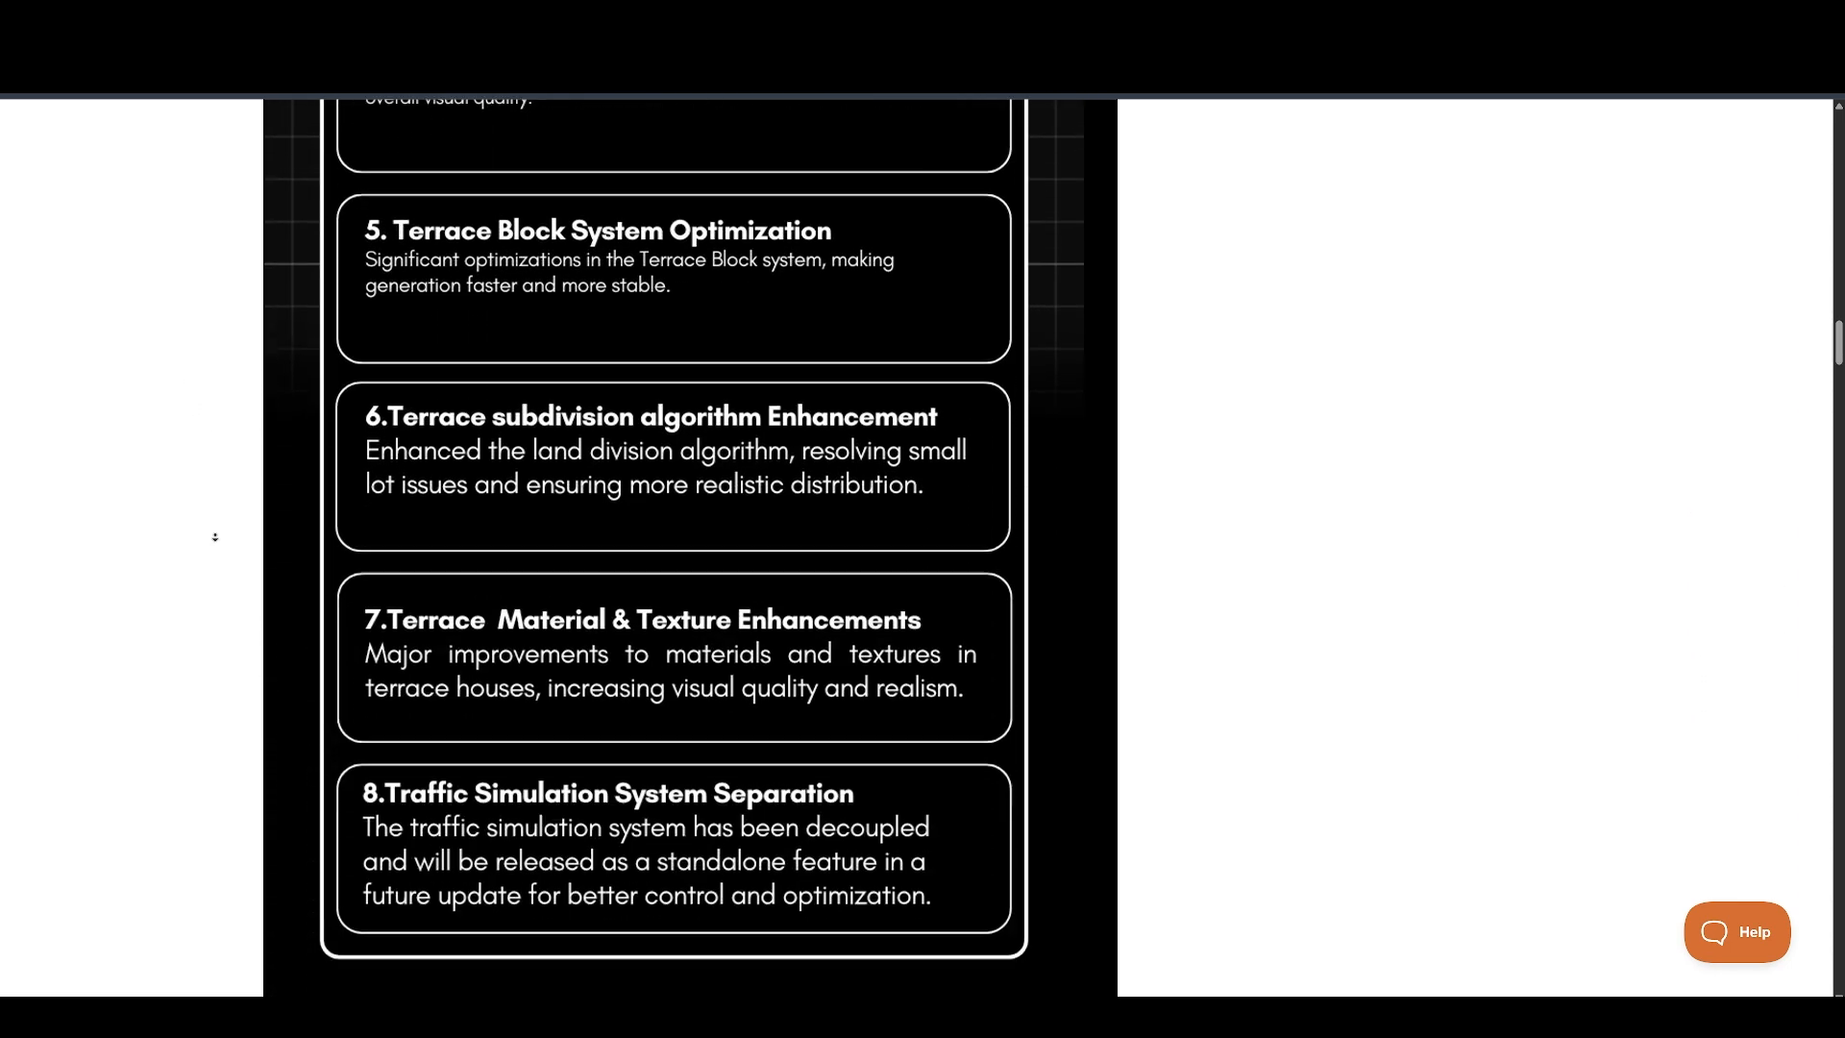
pyautogui.scroll(-3)
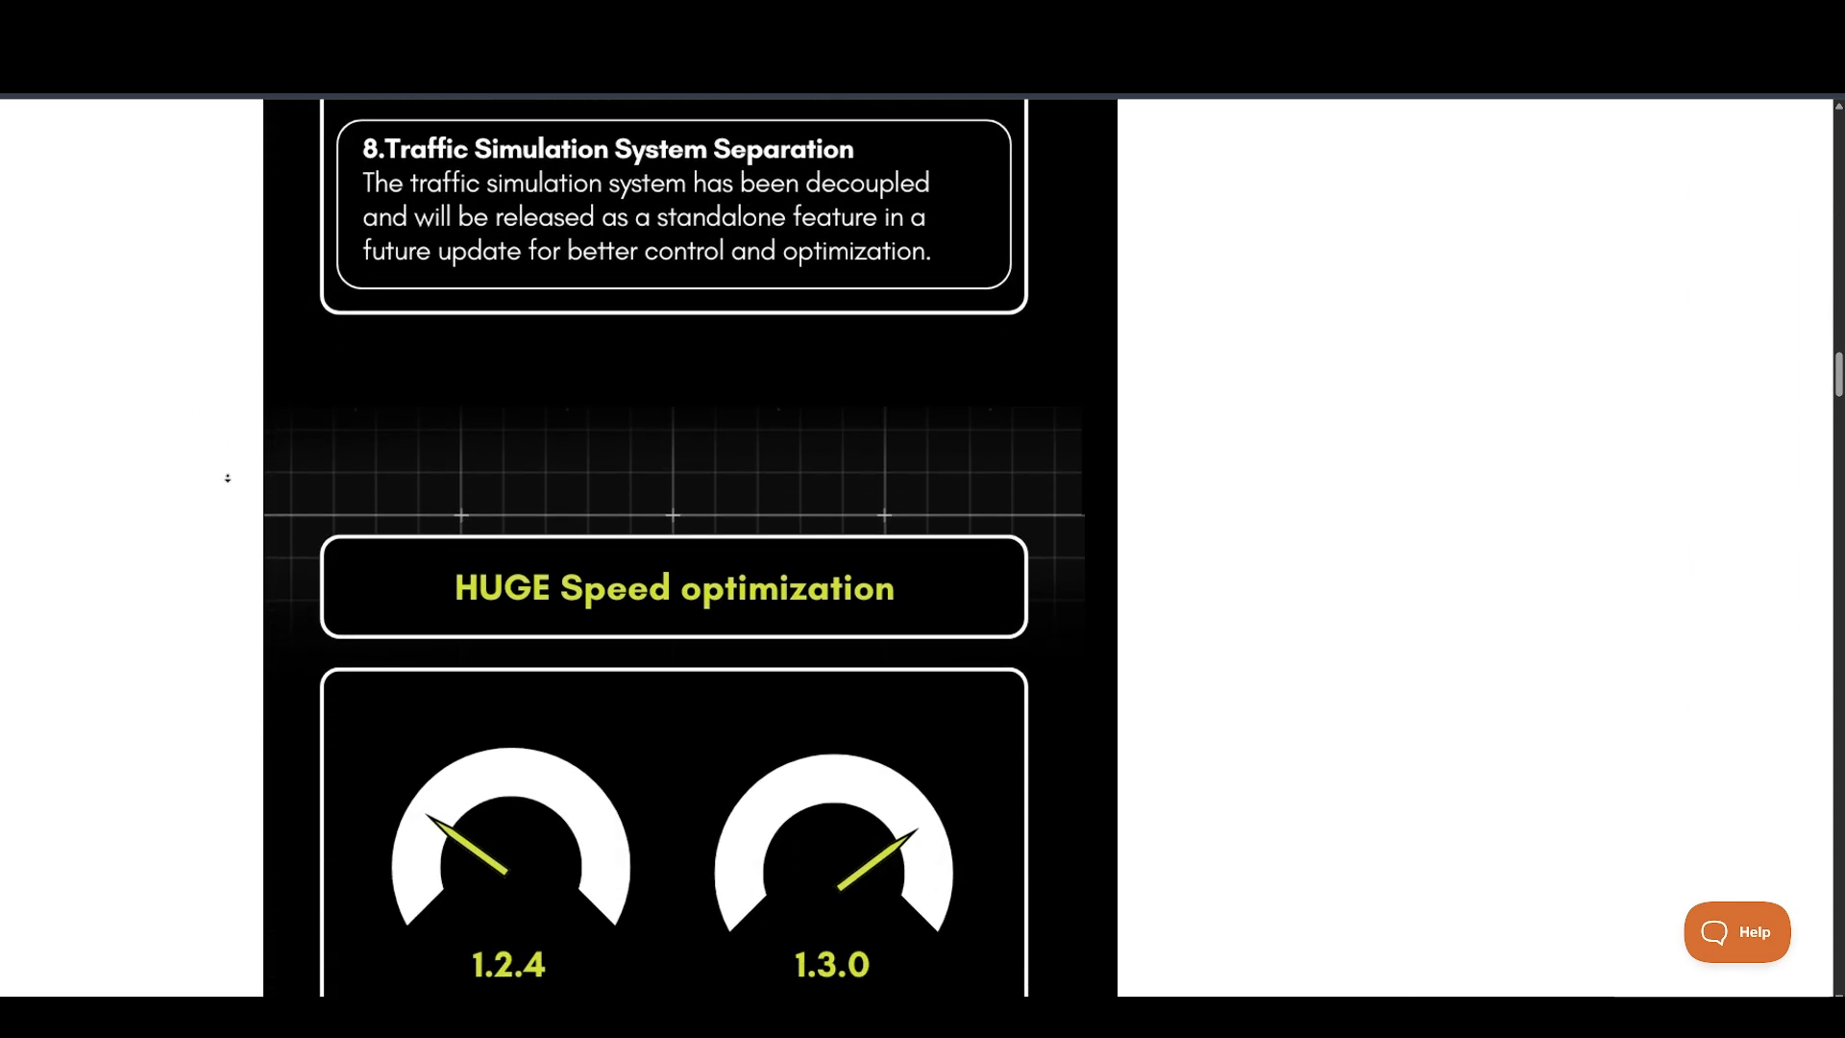
pyautogui.scroll(-3)
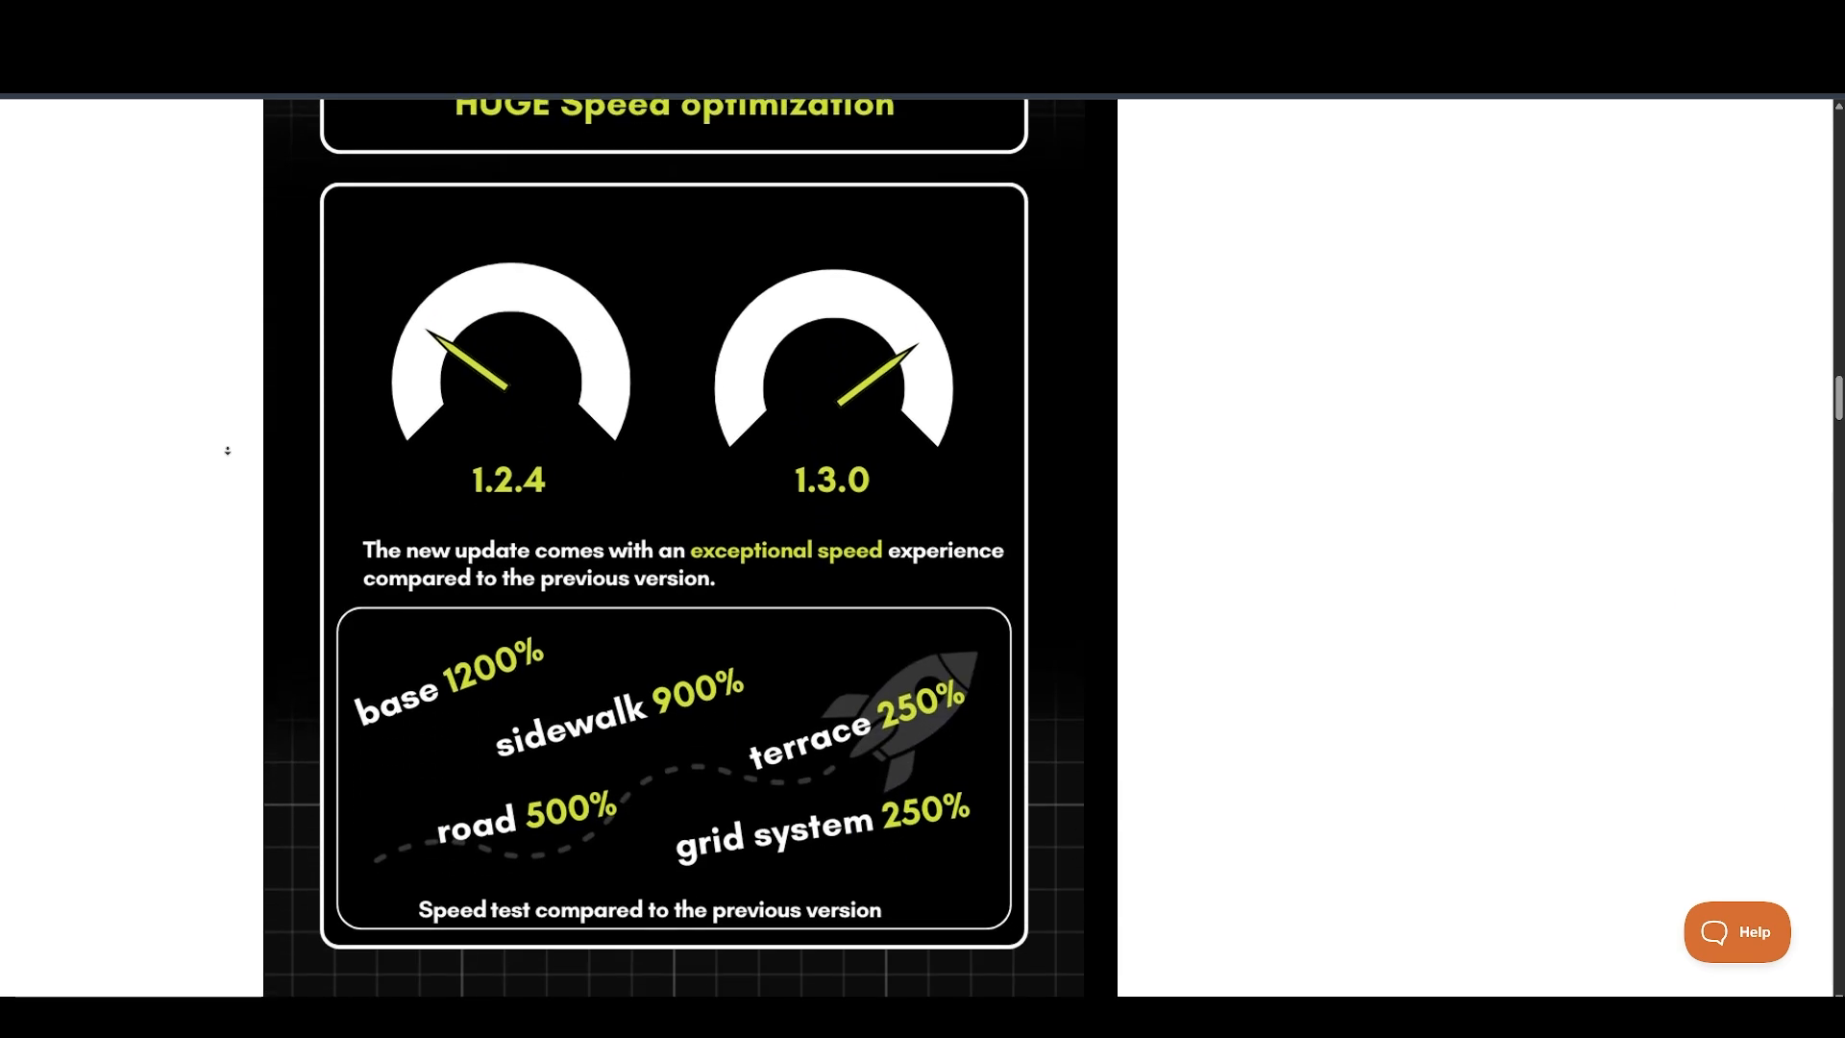
pyautogui.scroll(-3)
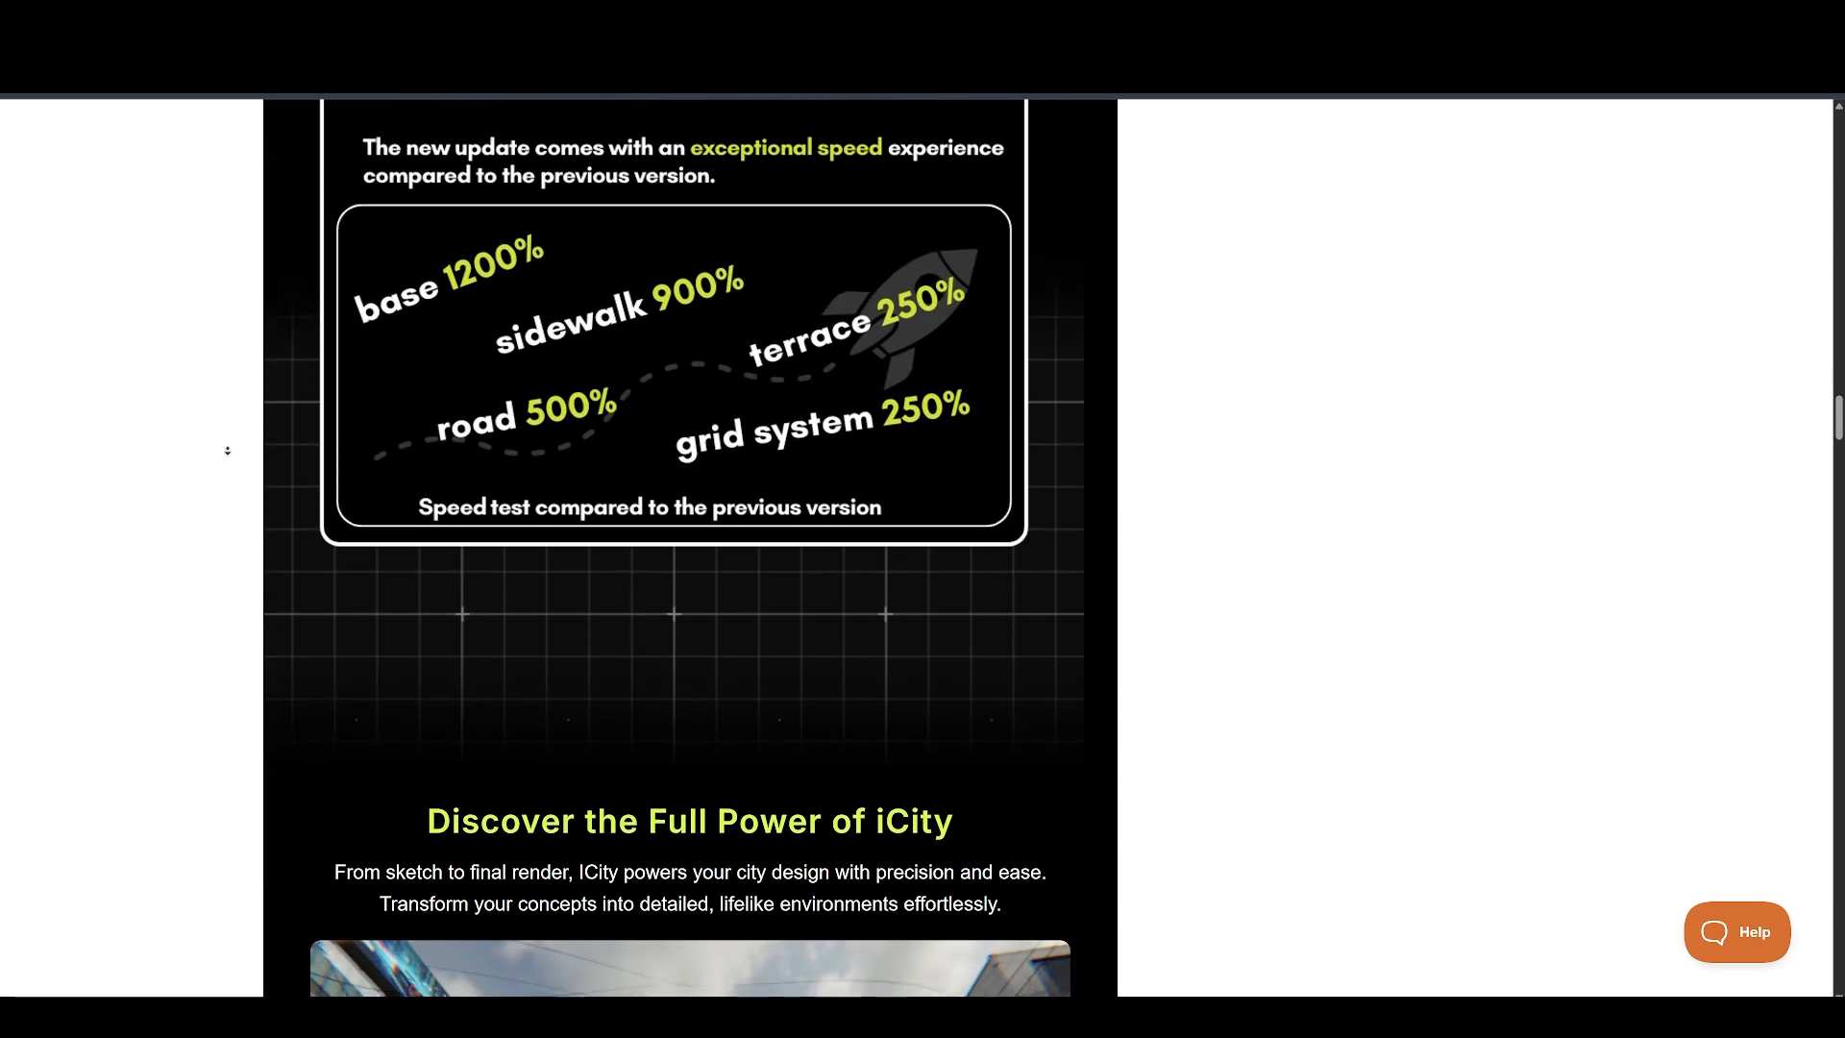
pyautogui.scroll(-3)
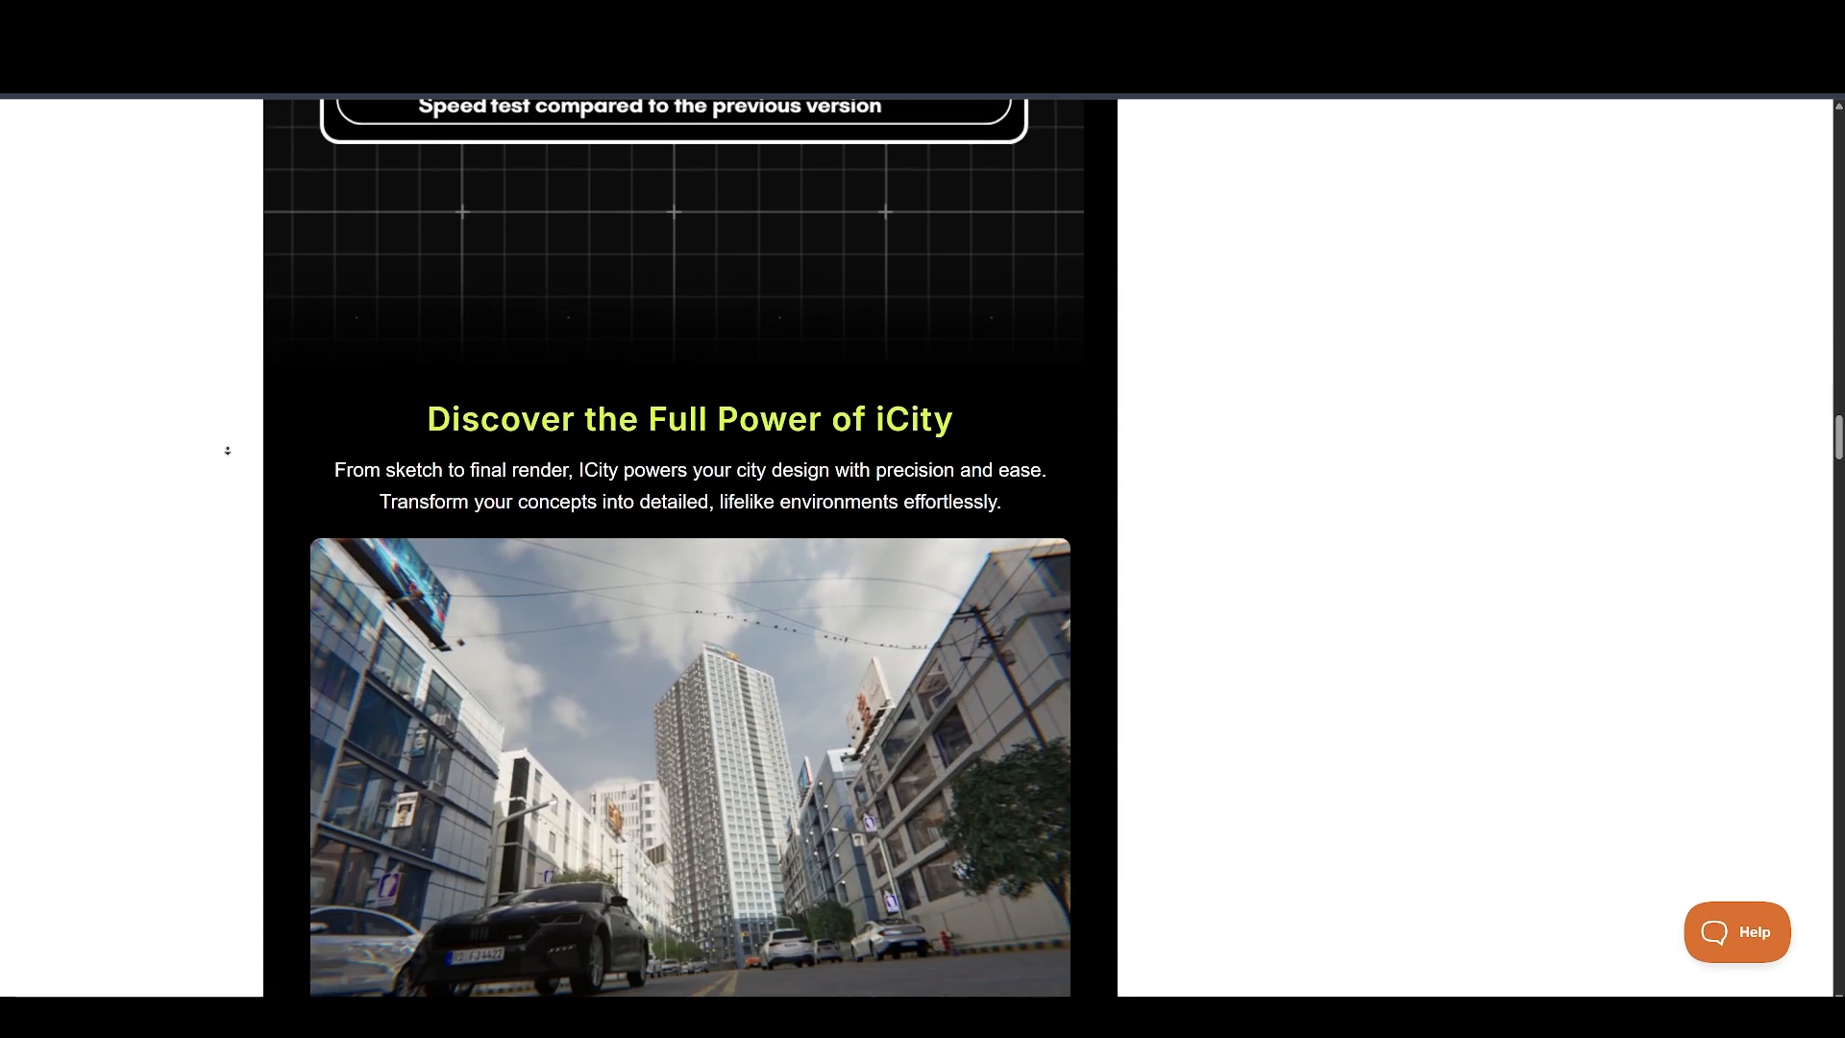
pyautogui.scroll(-3)
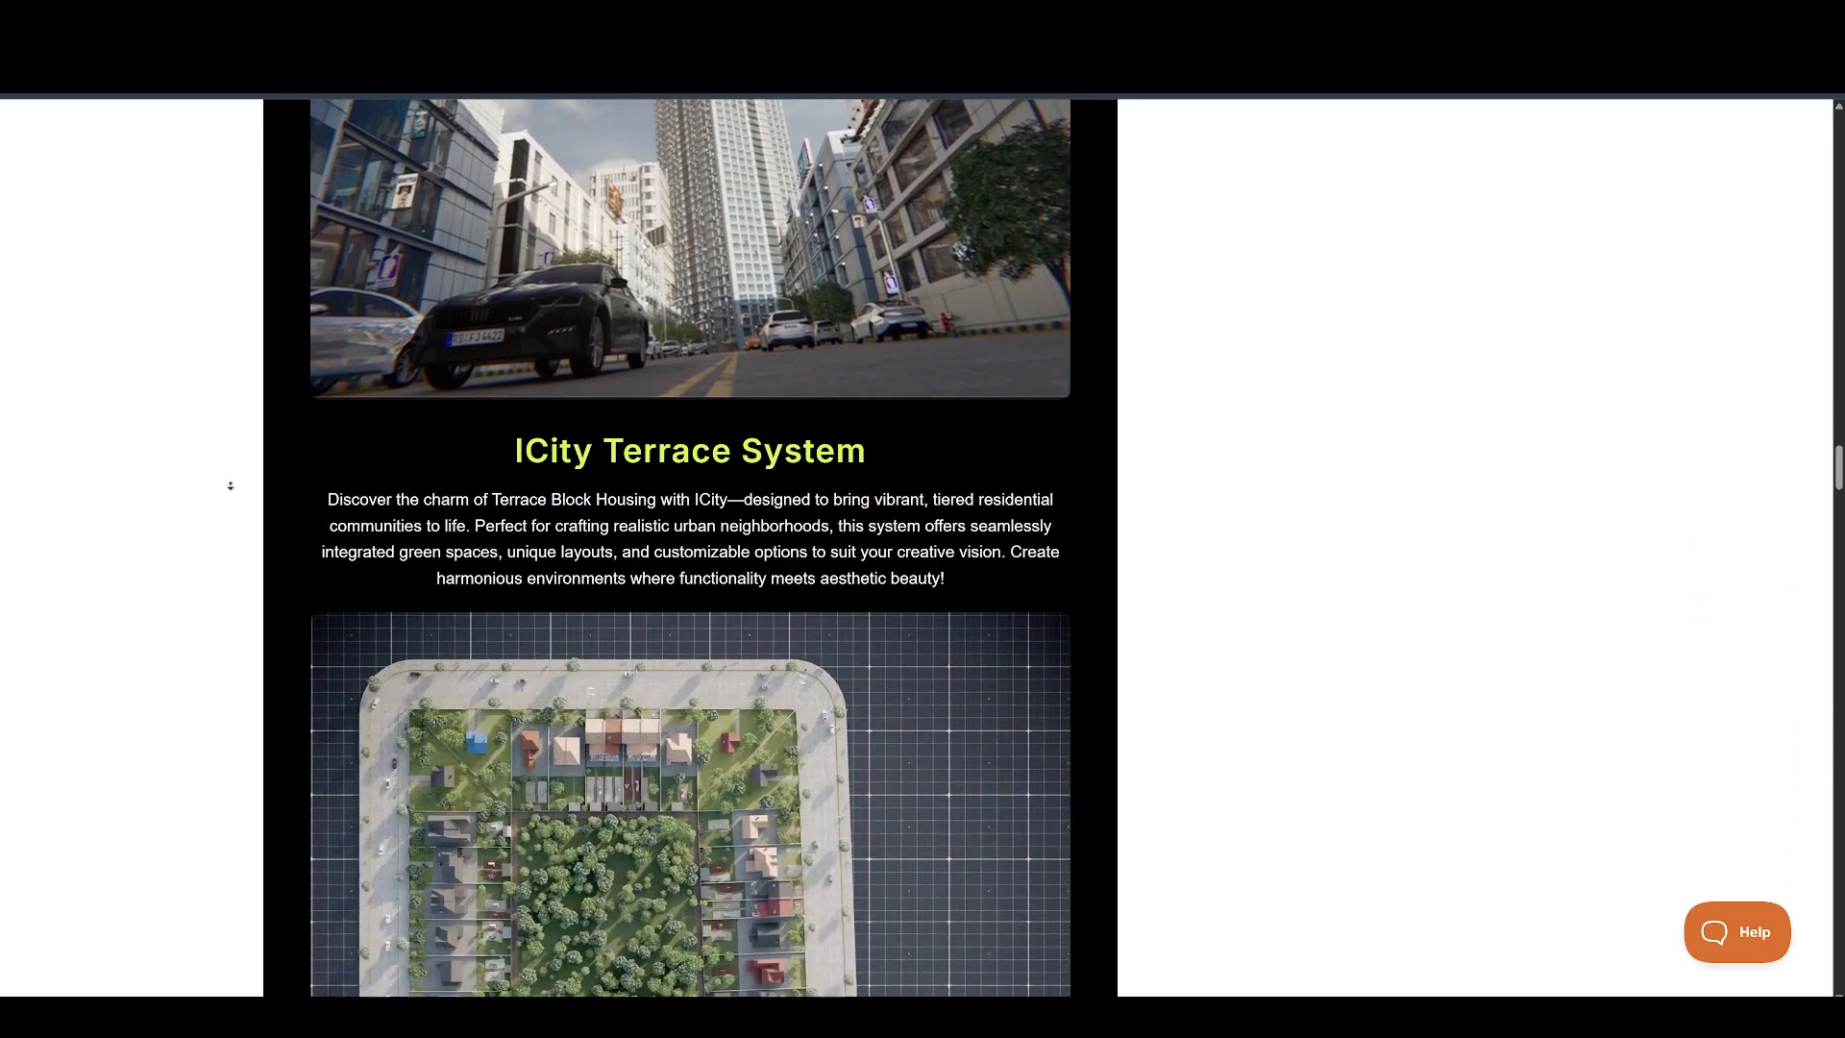
pyautogui.scroll(-3)
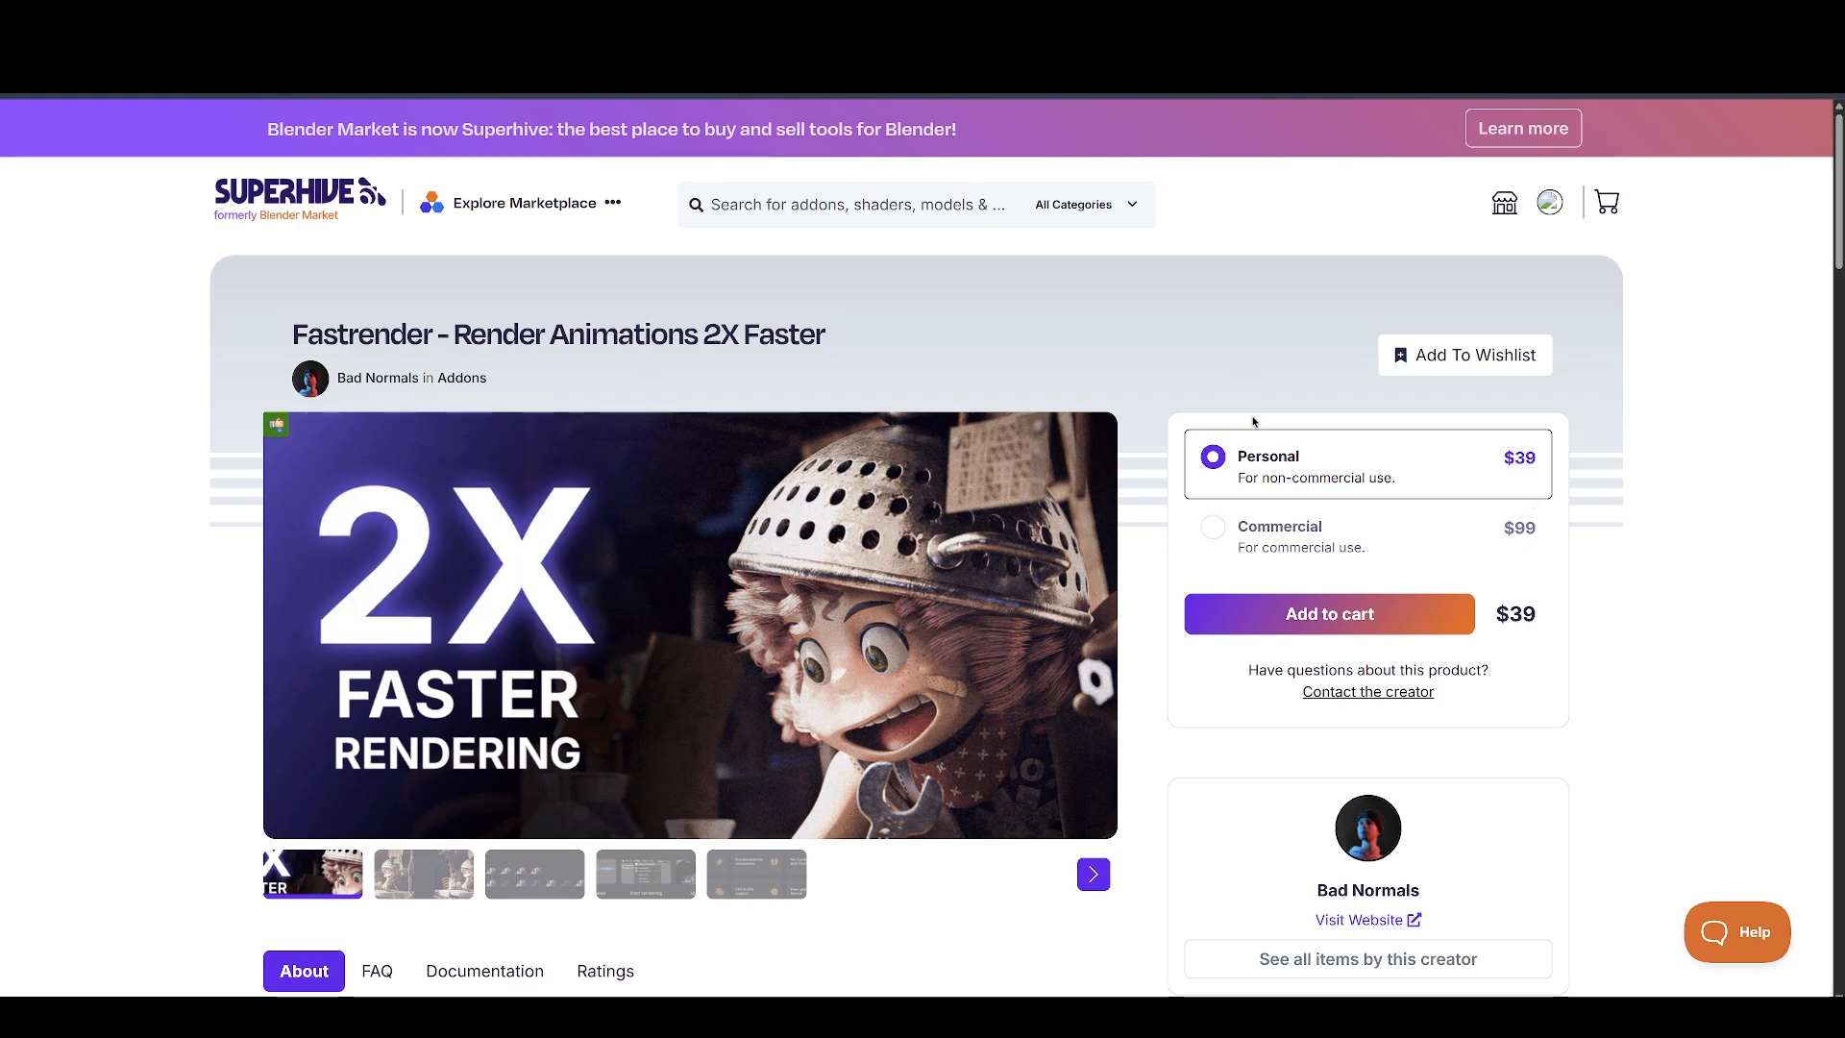
pyautogui.scroll(-3)
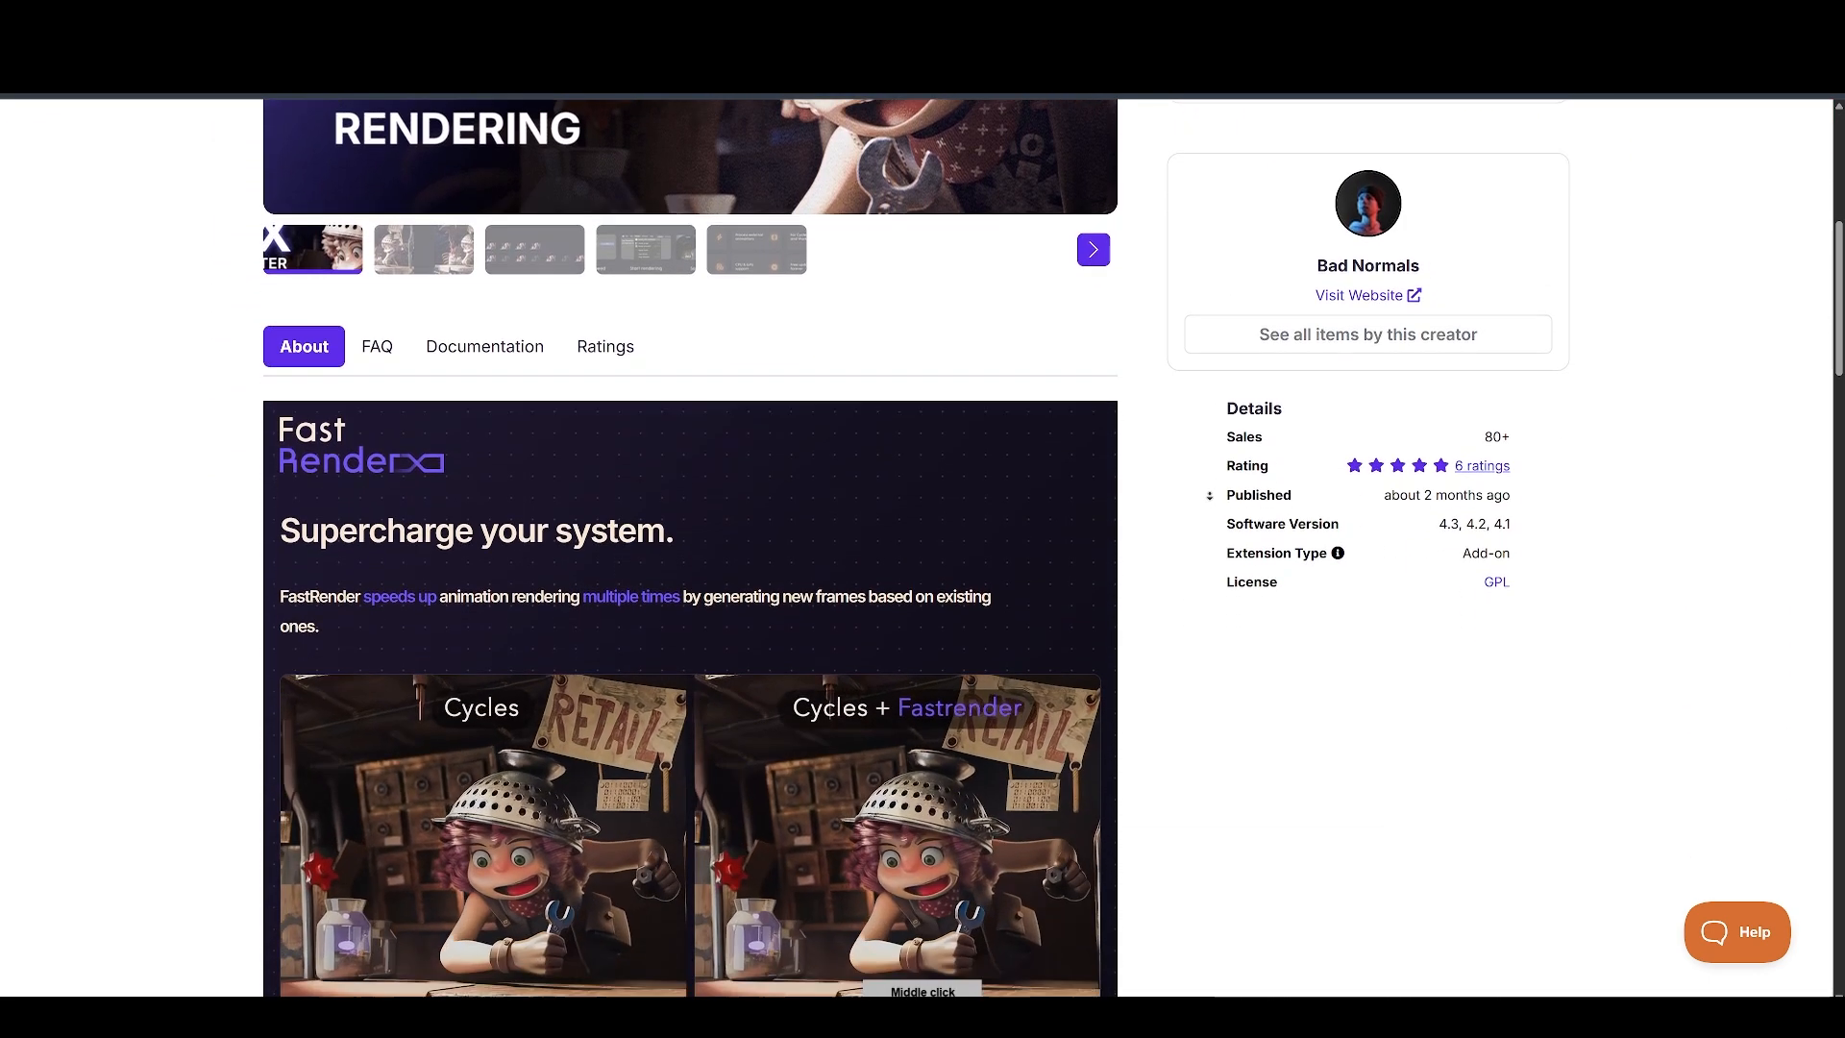
pyautogui.scroll(-3)
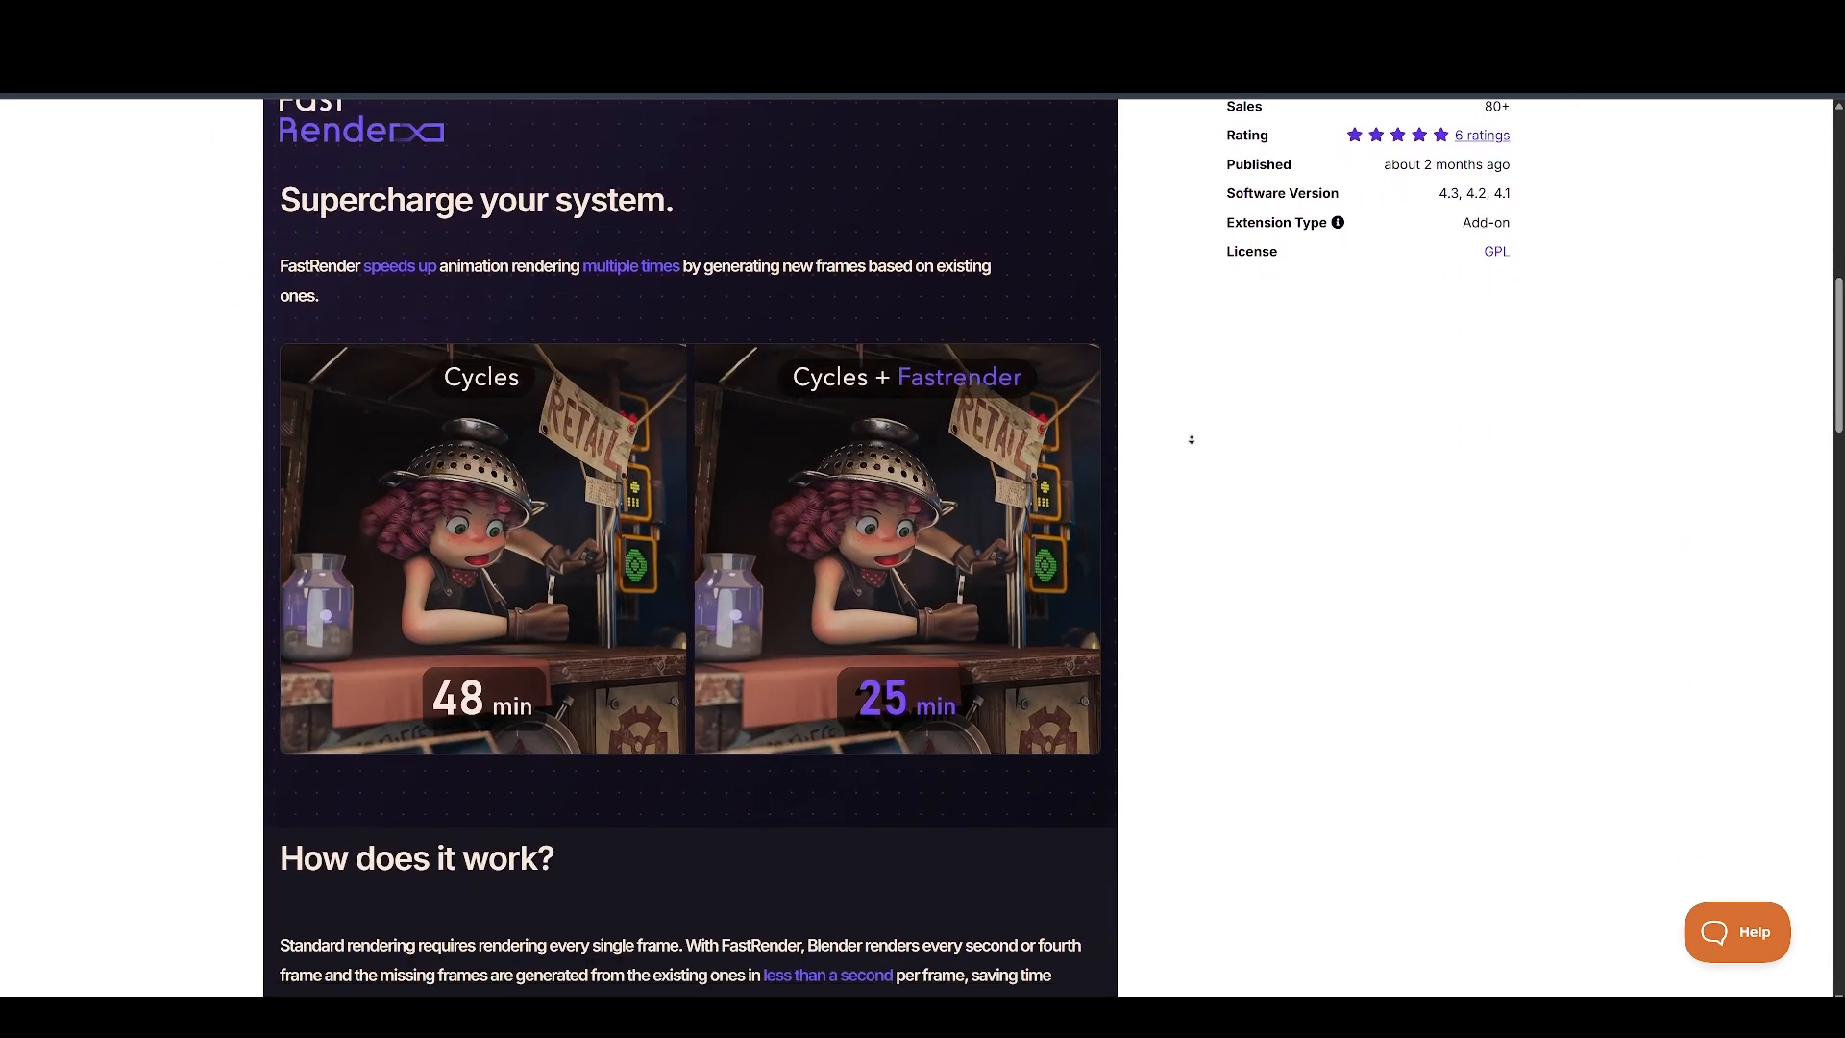
pyautogui.scroll(-3)
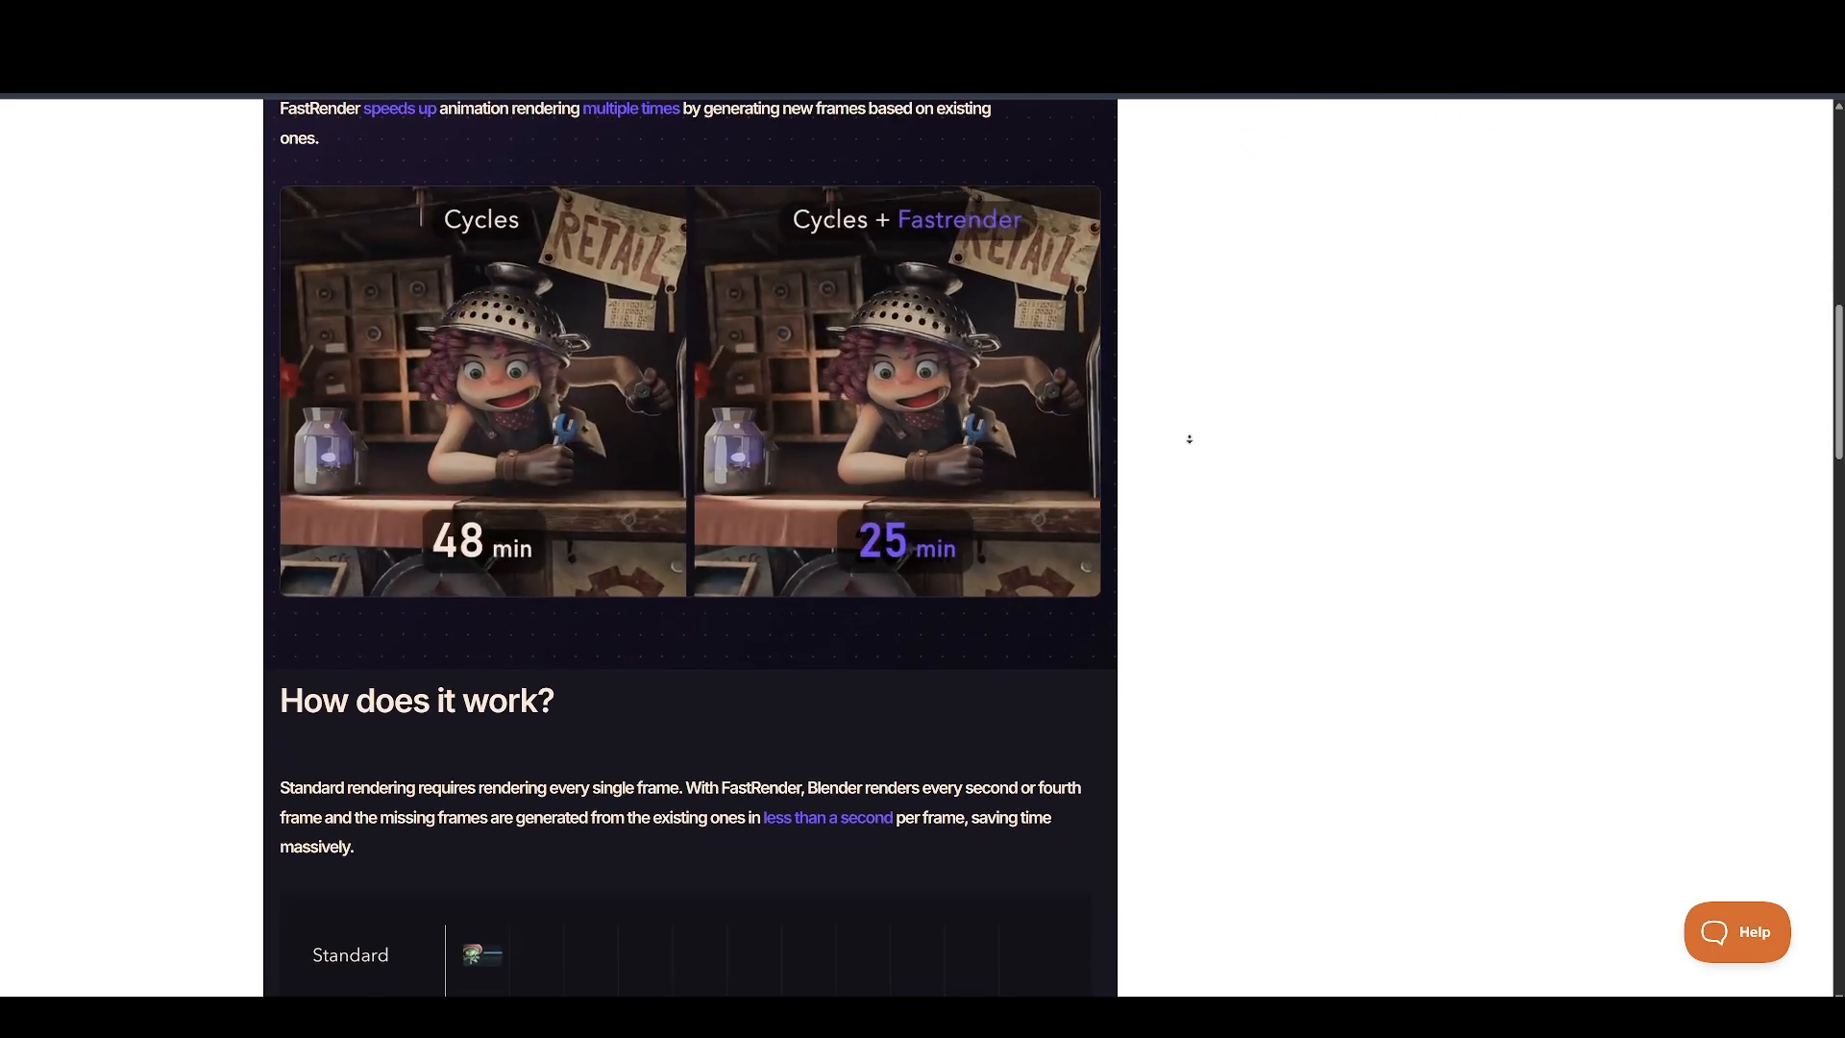
pyautogui.scroll(-3)
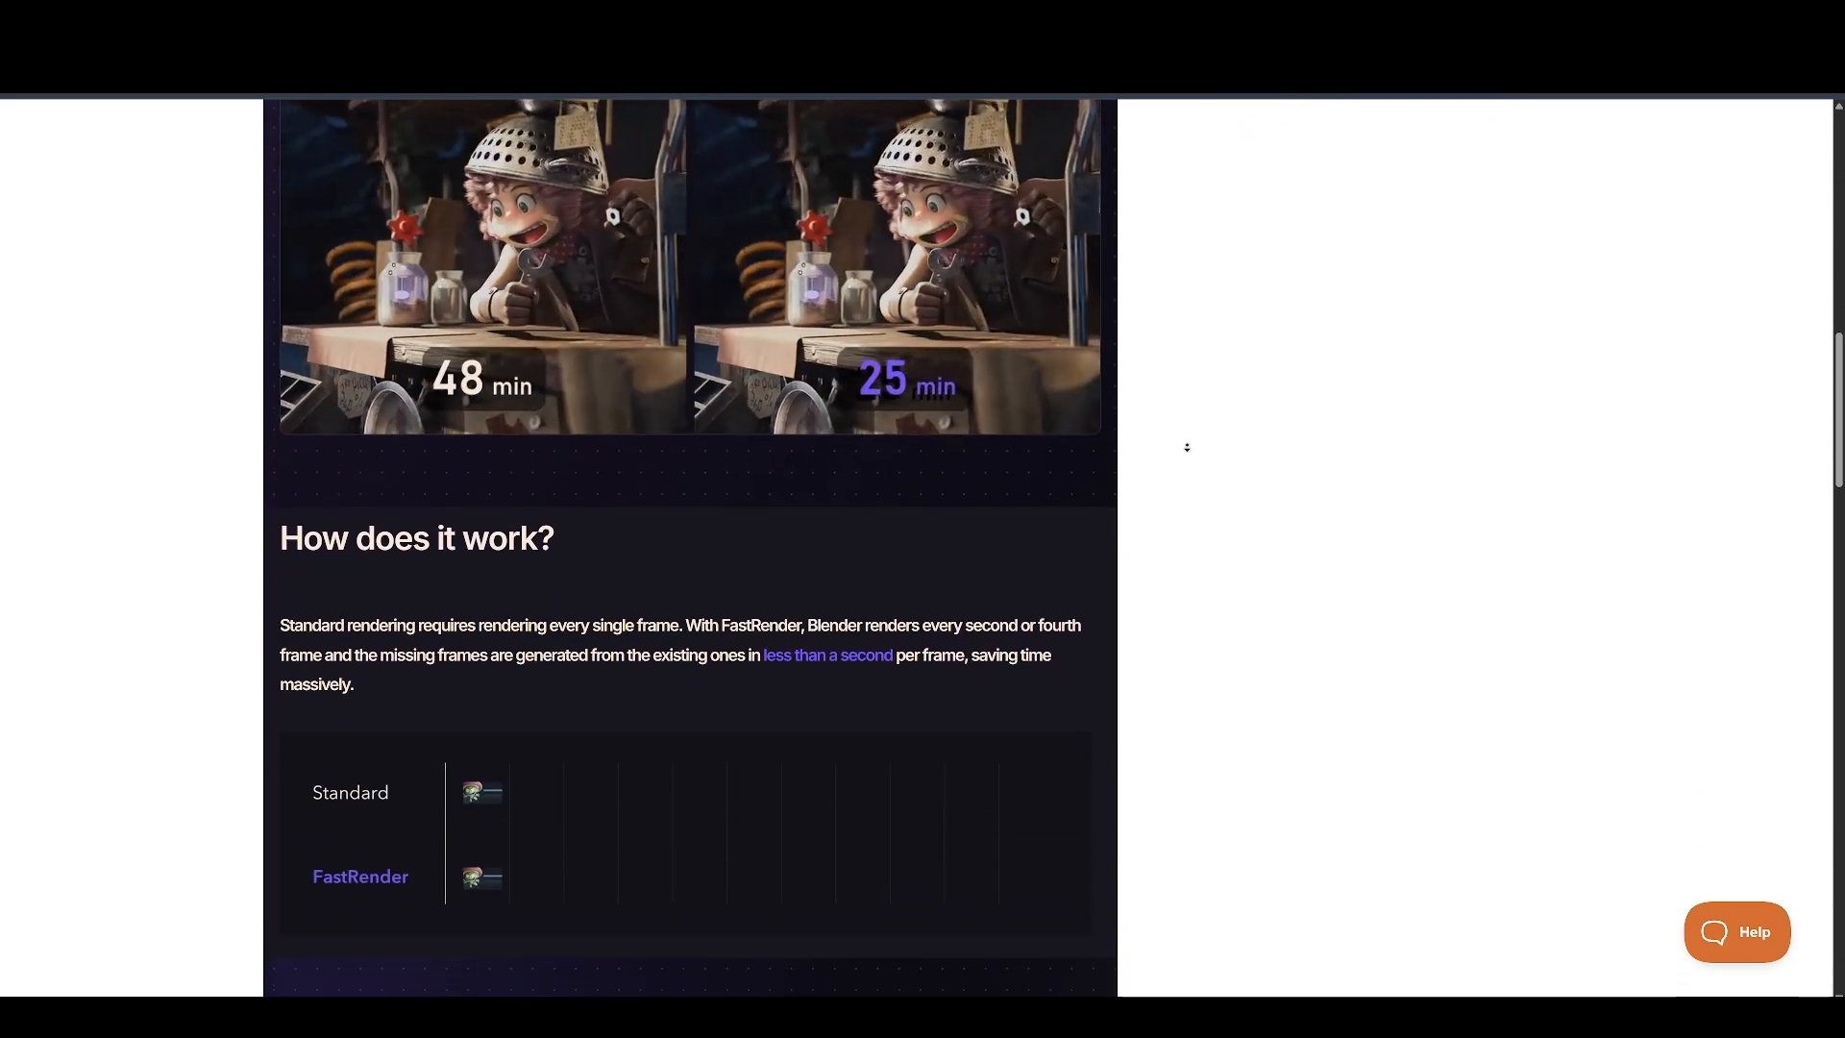
pyautogui.scroll(-3)
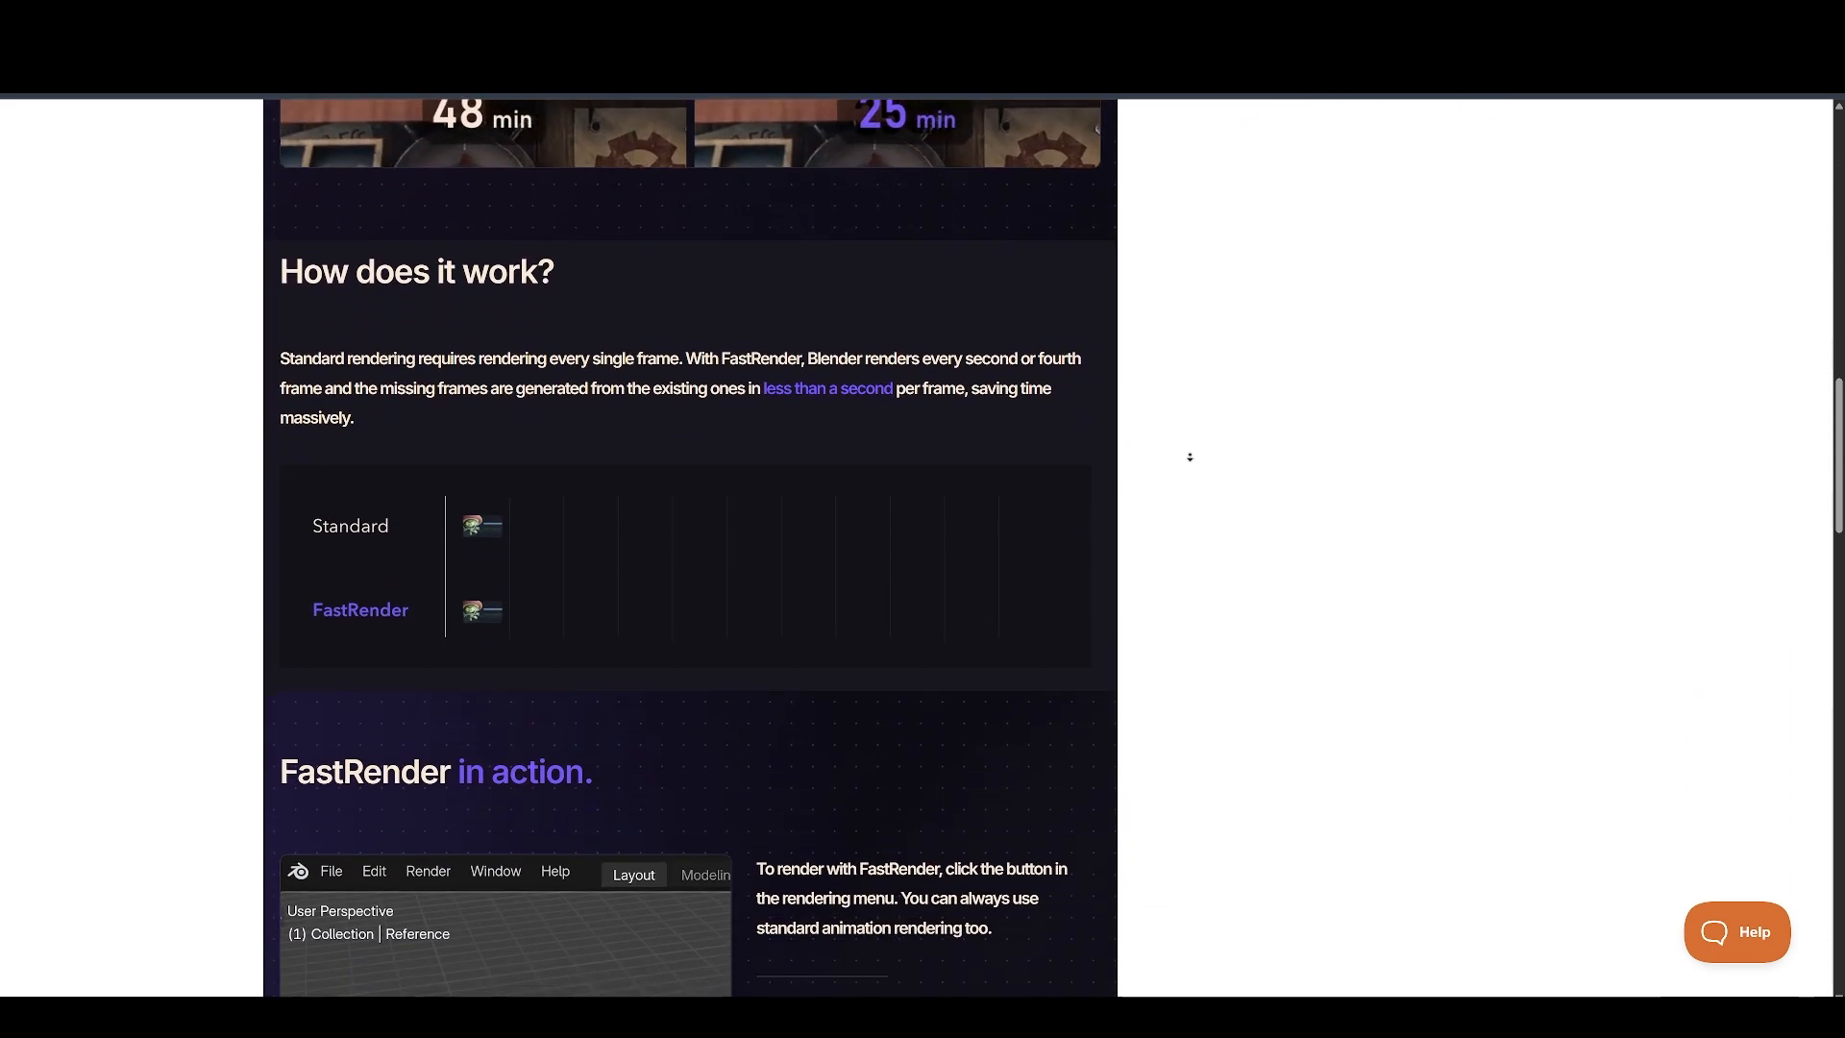
pyautogui.scroll(-3)
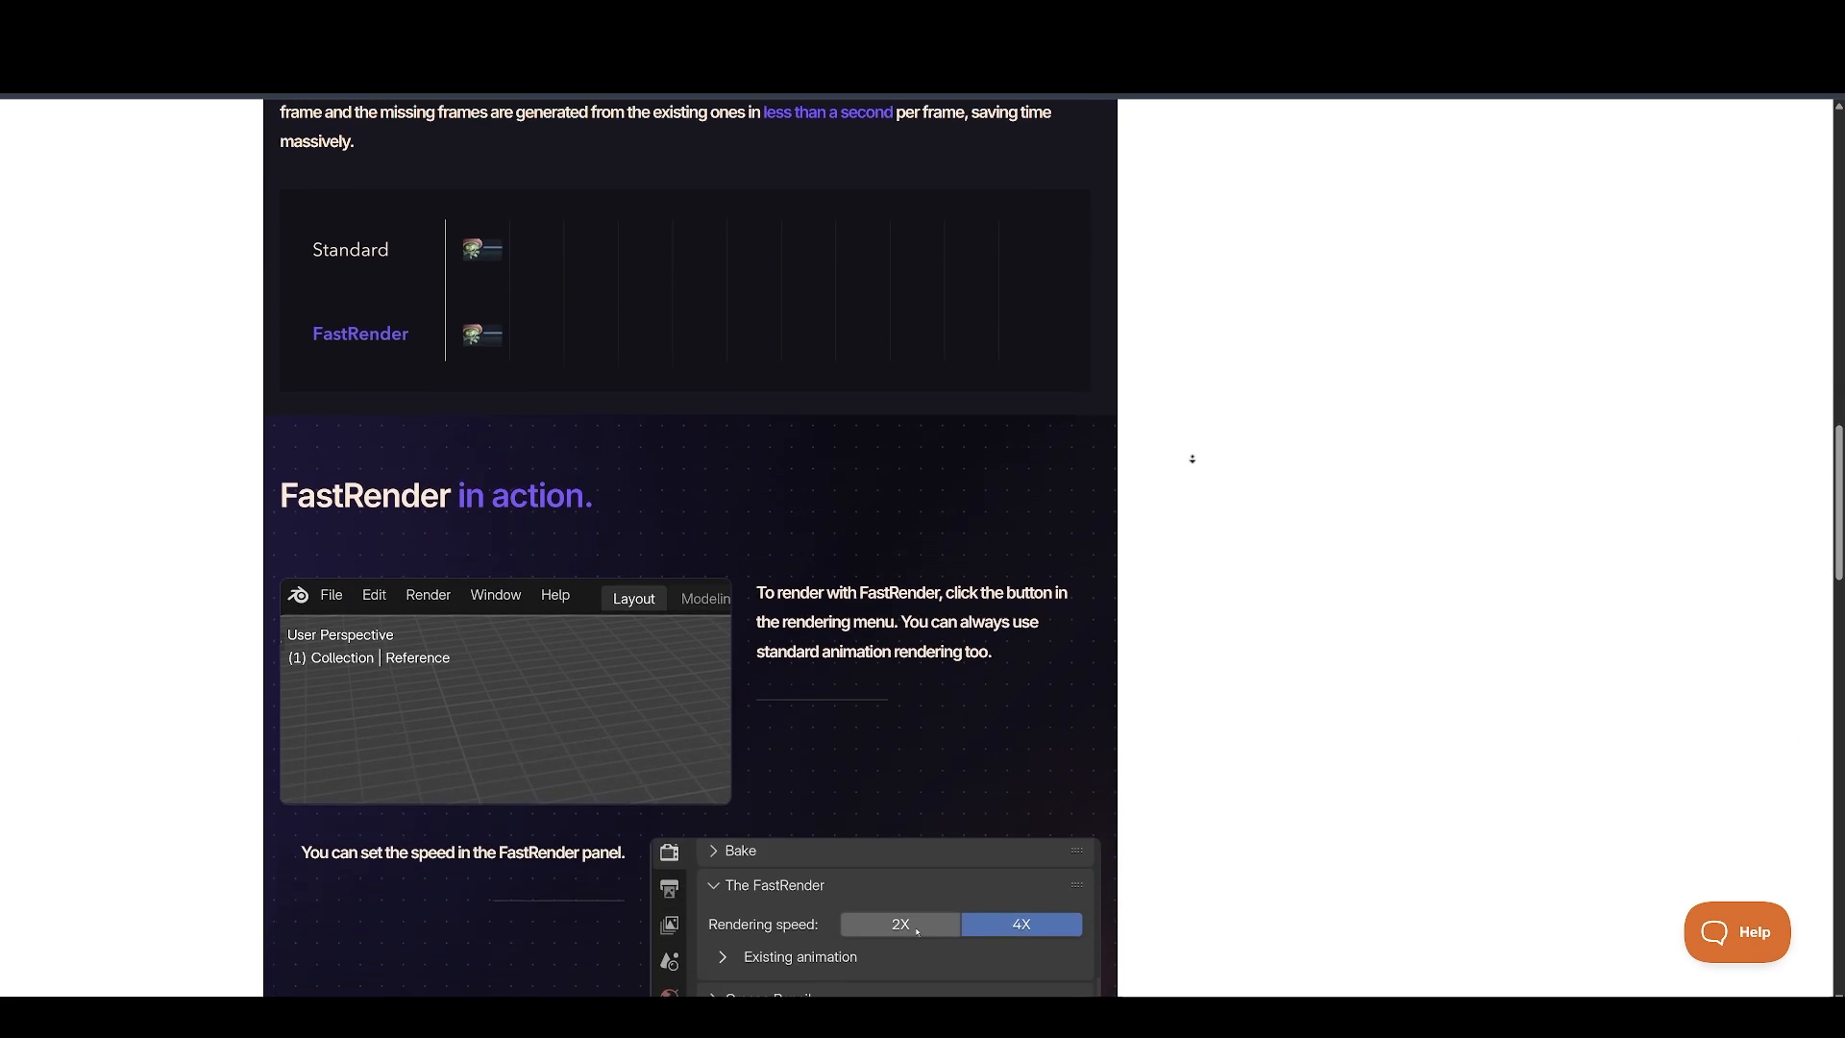
pyautogui.scroll(-3)
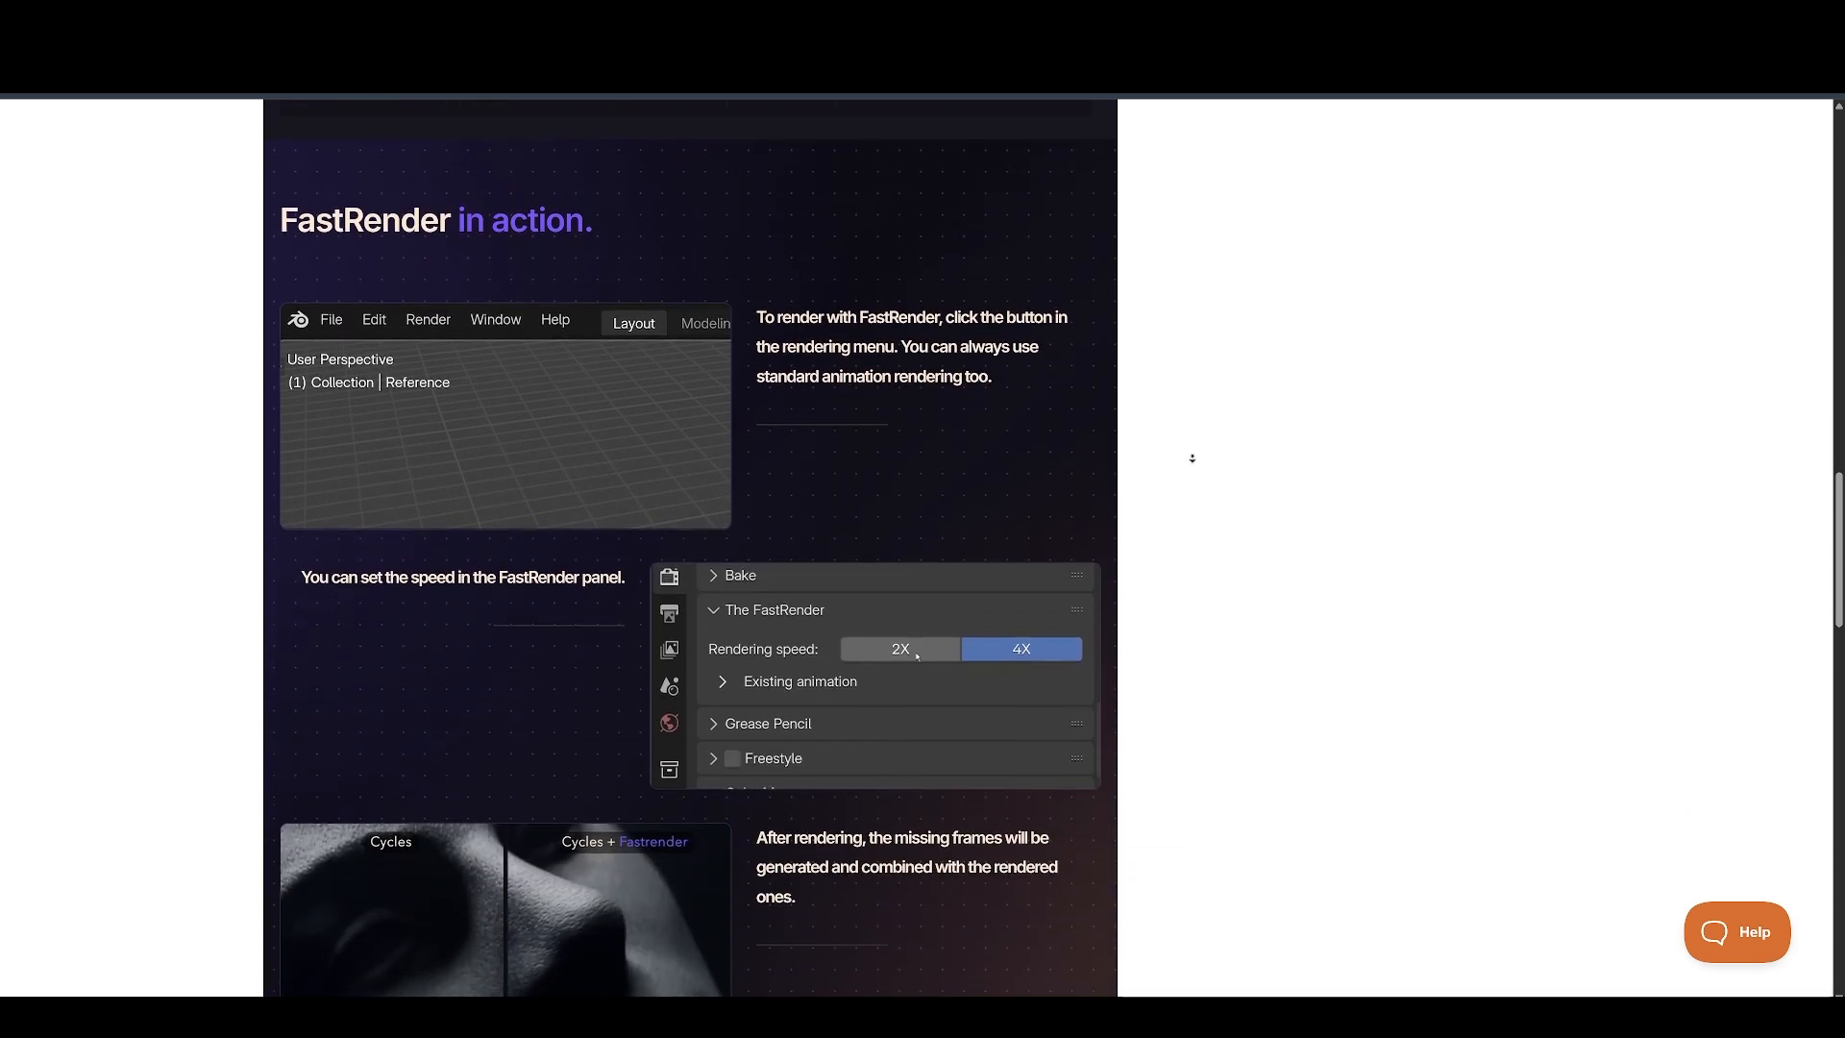
pyautogui.scroll(-3)
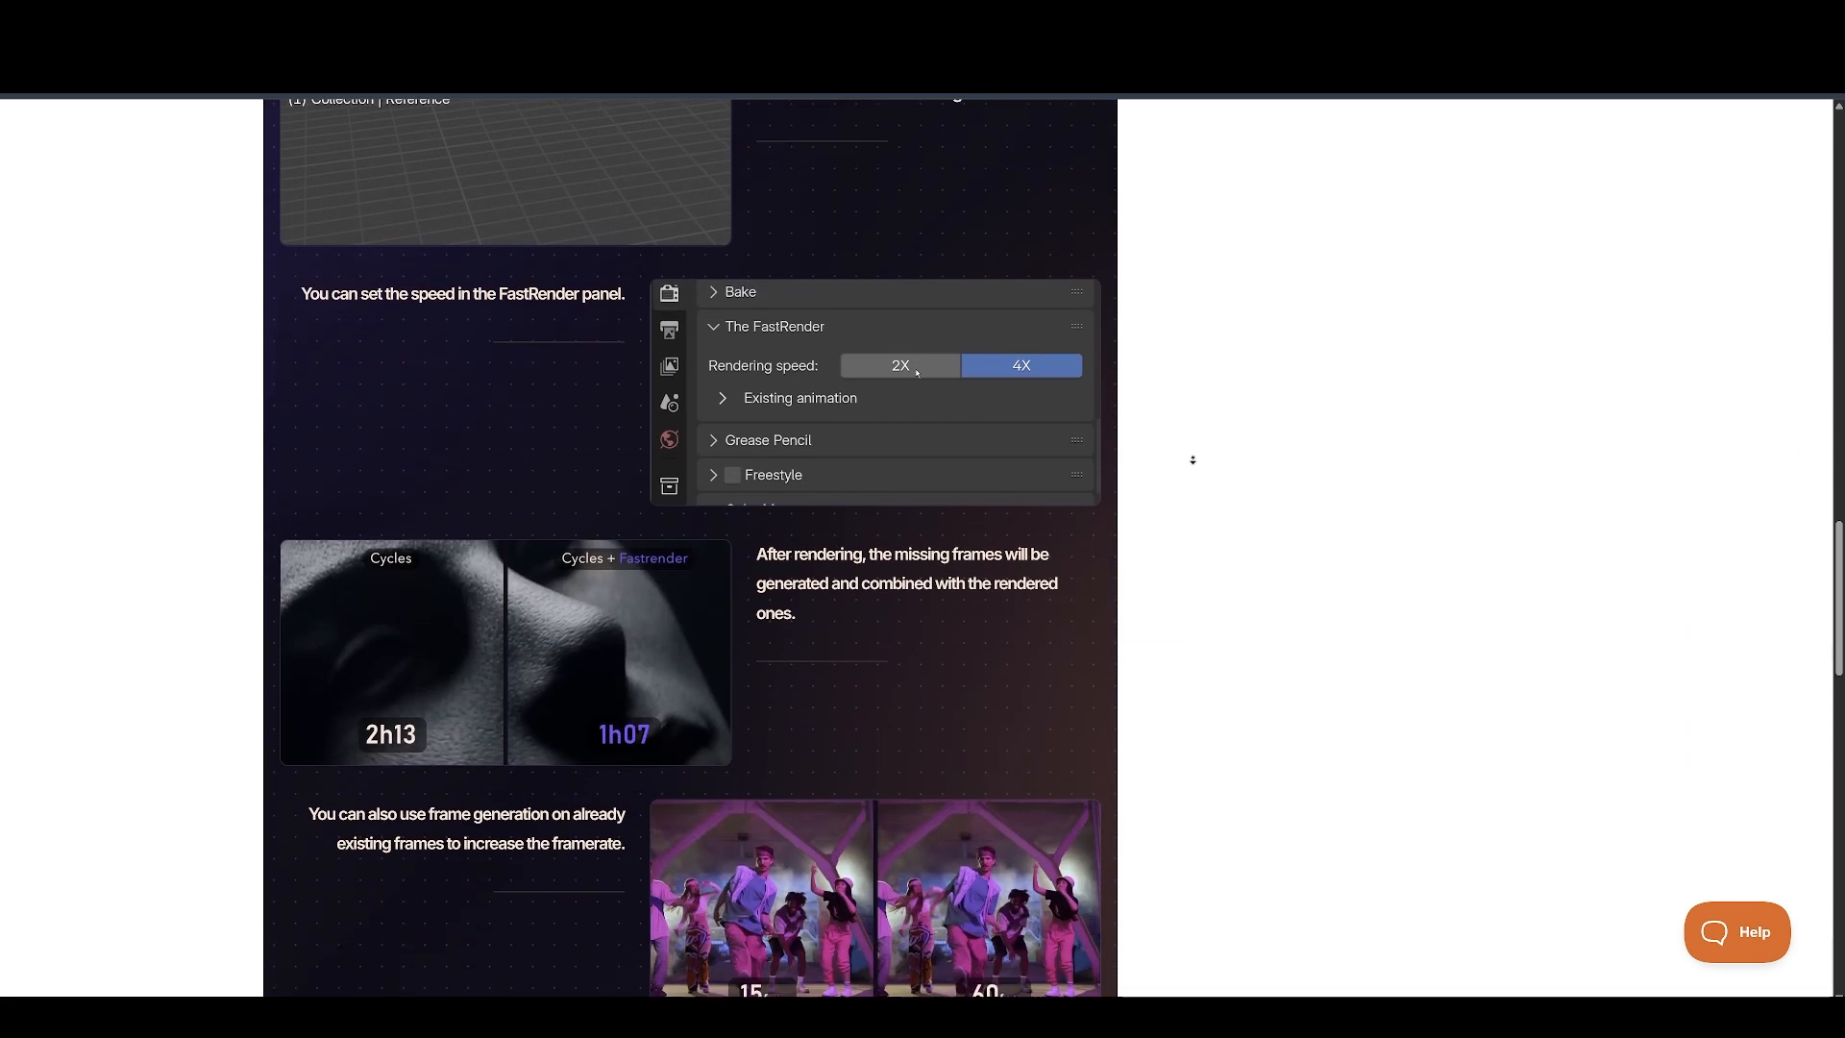
pyautogui.scroll(-3)
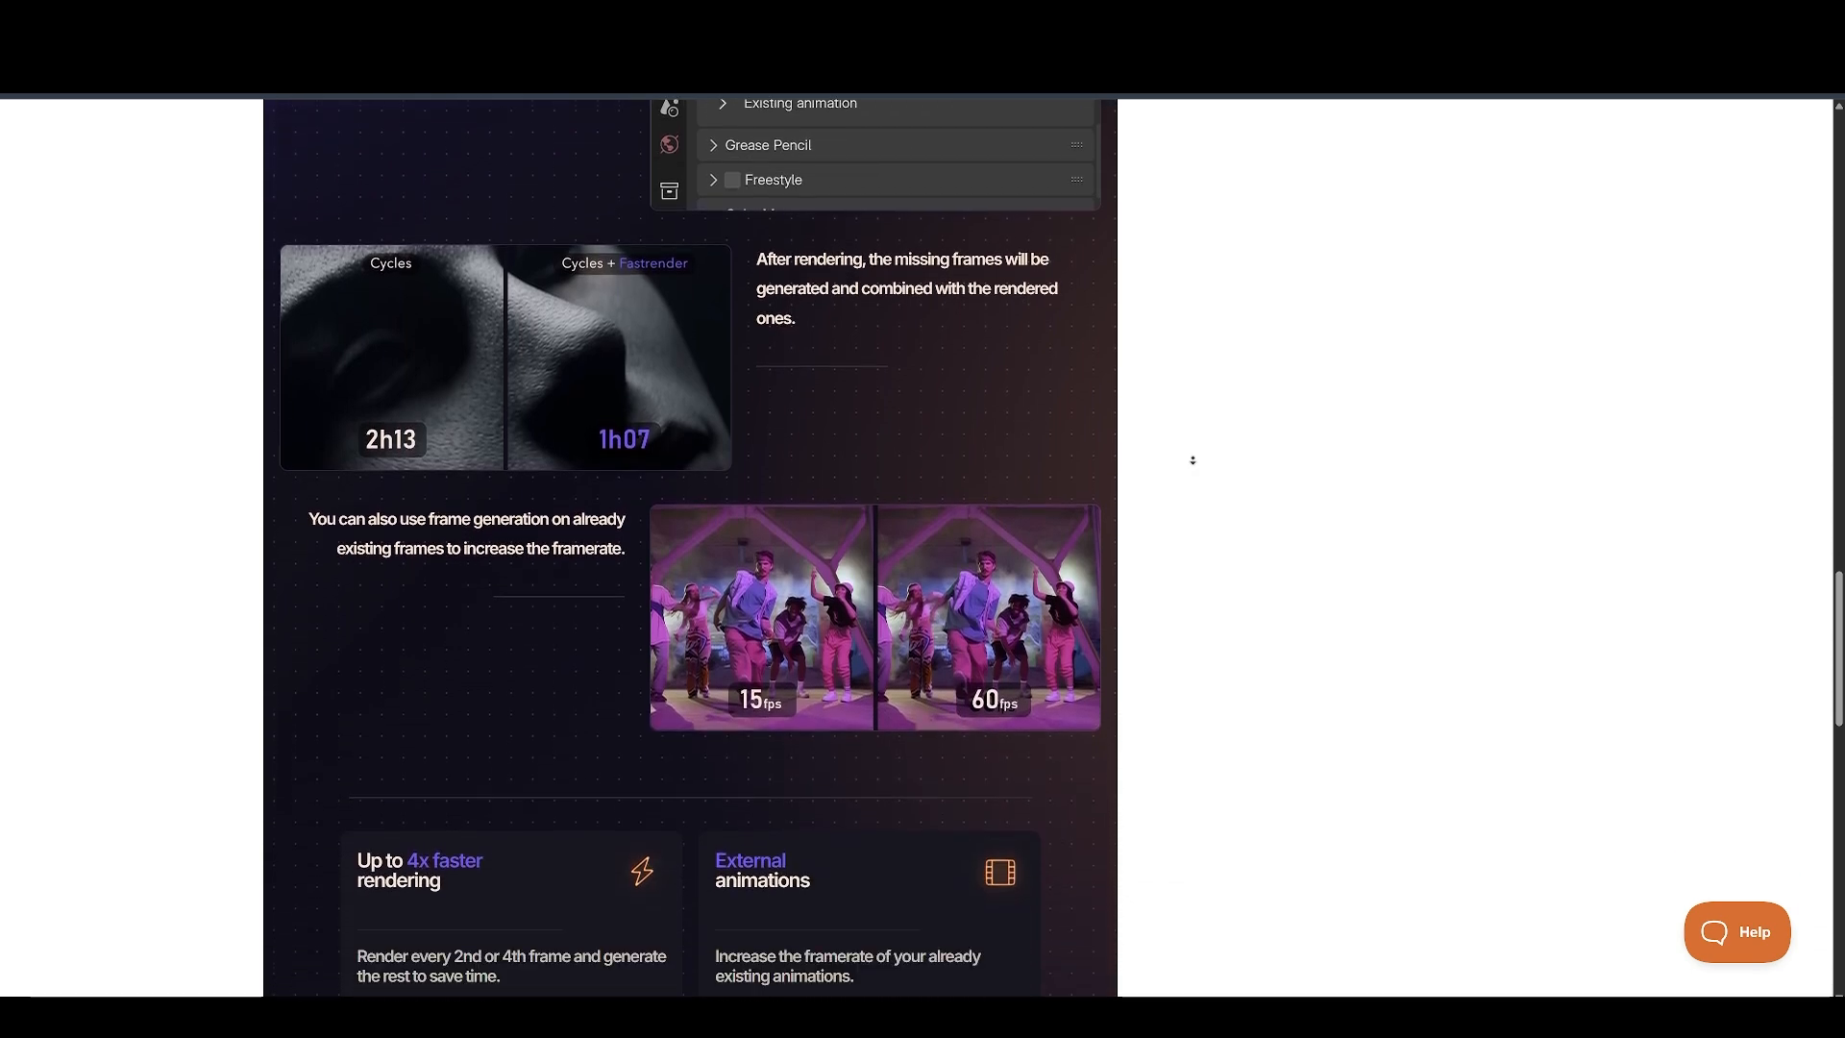
pyautogui.scroll(-3)
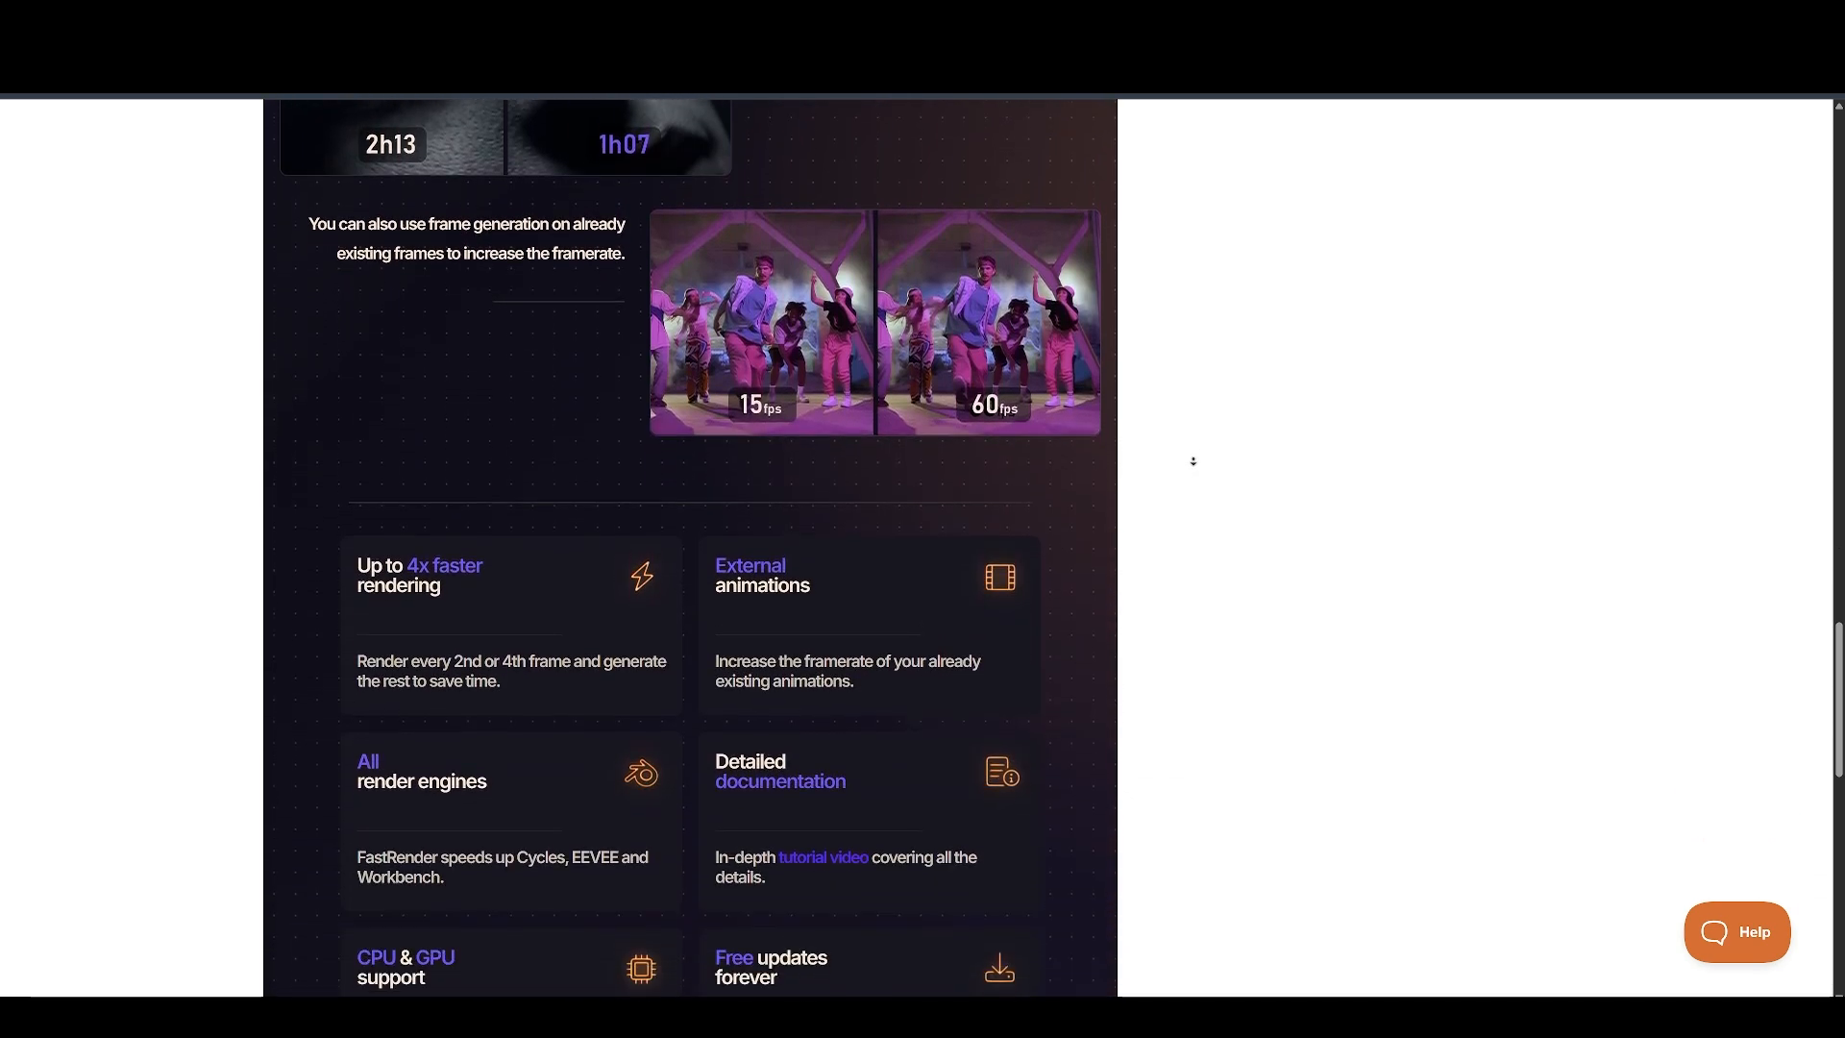
pyautogui.scroll(-3)
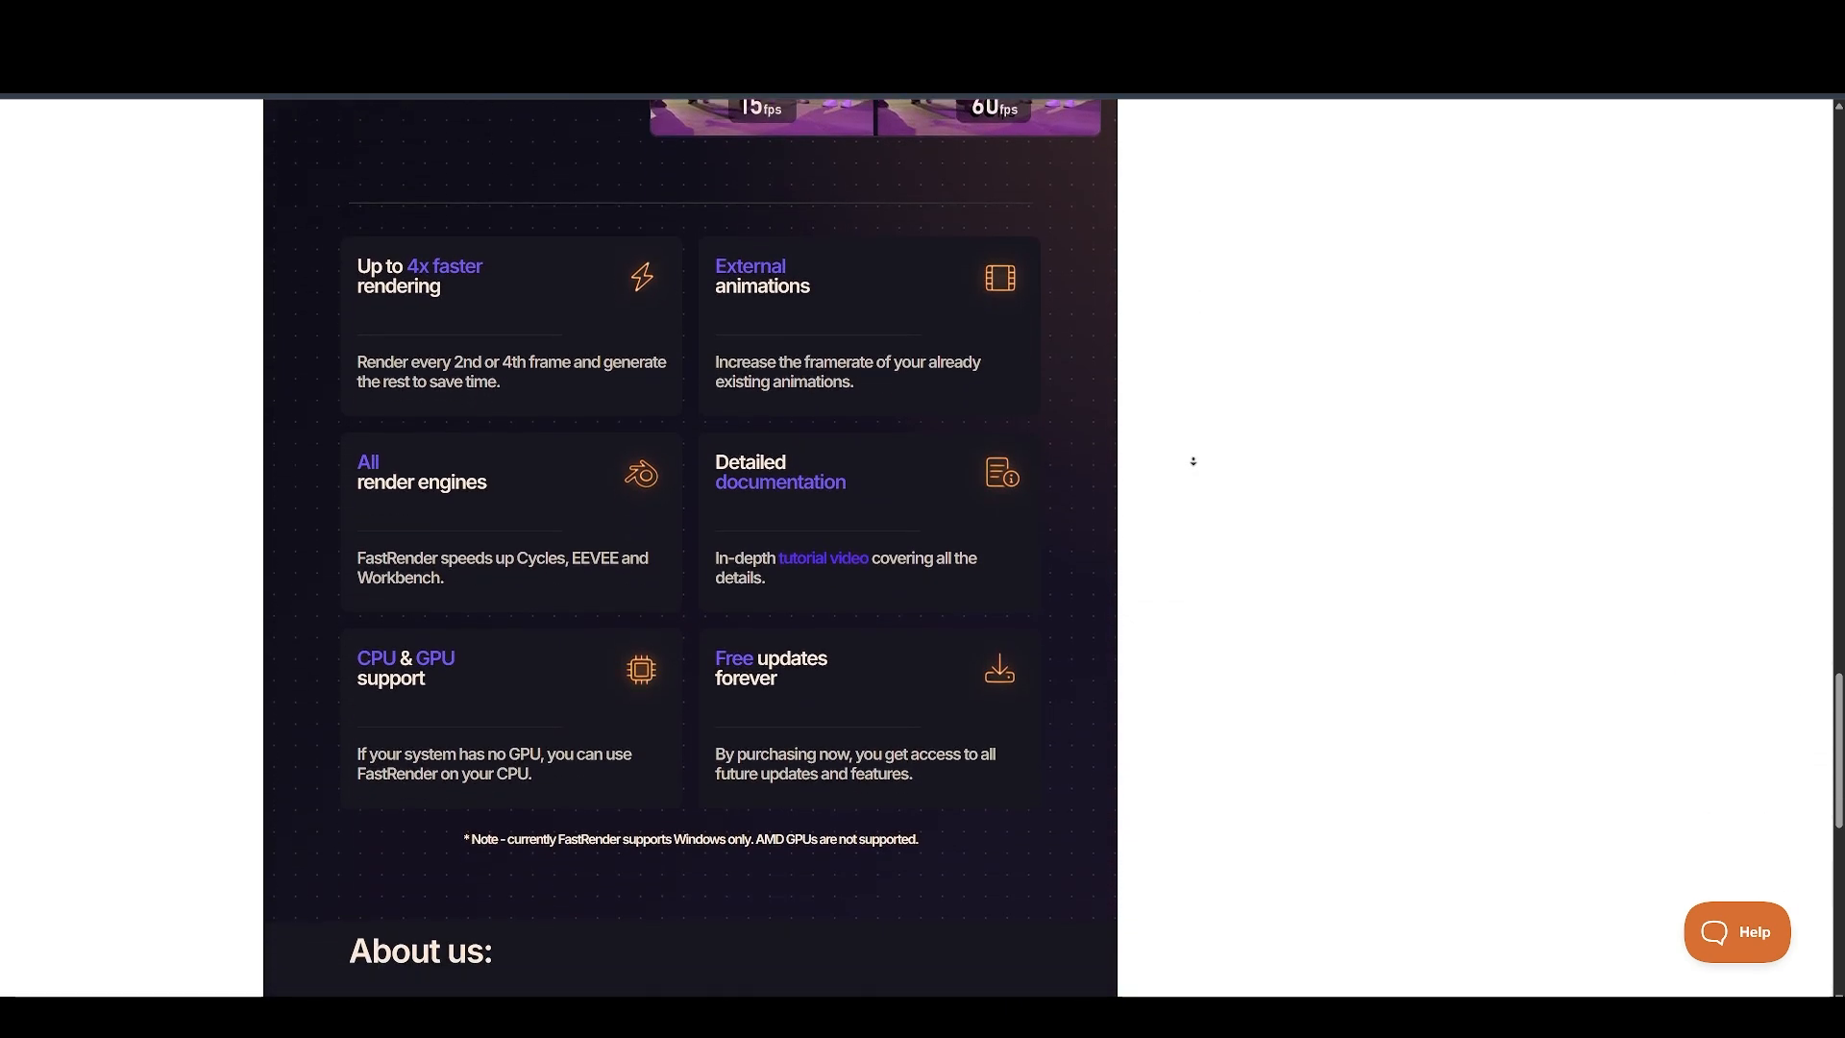
pyautogui.scroll(-3)
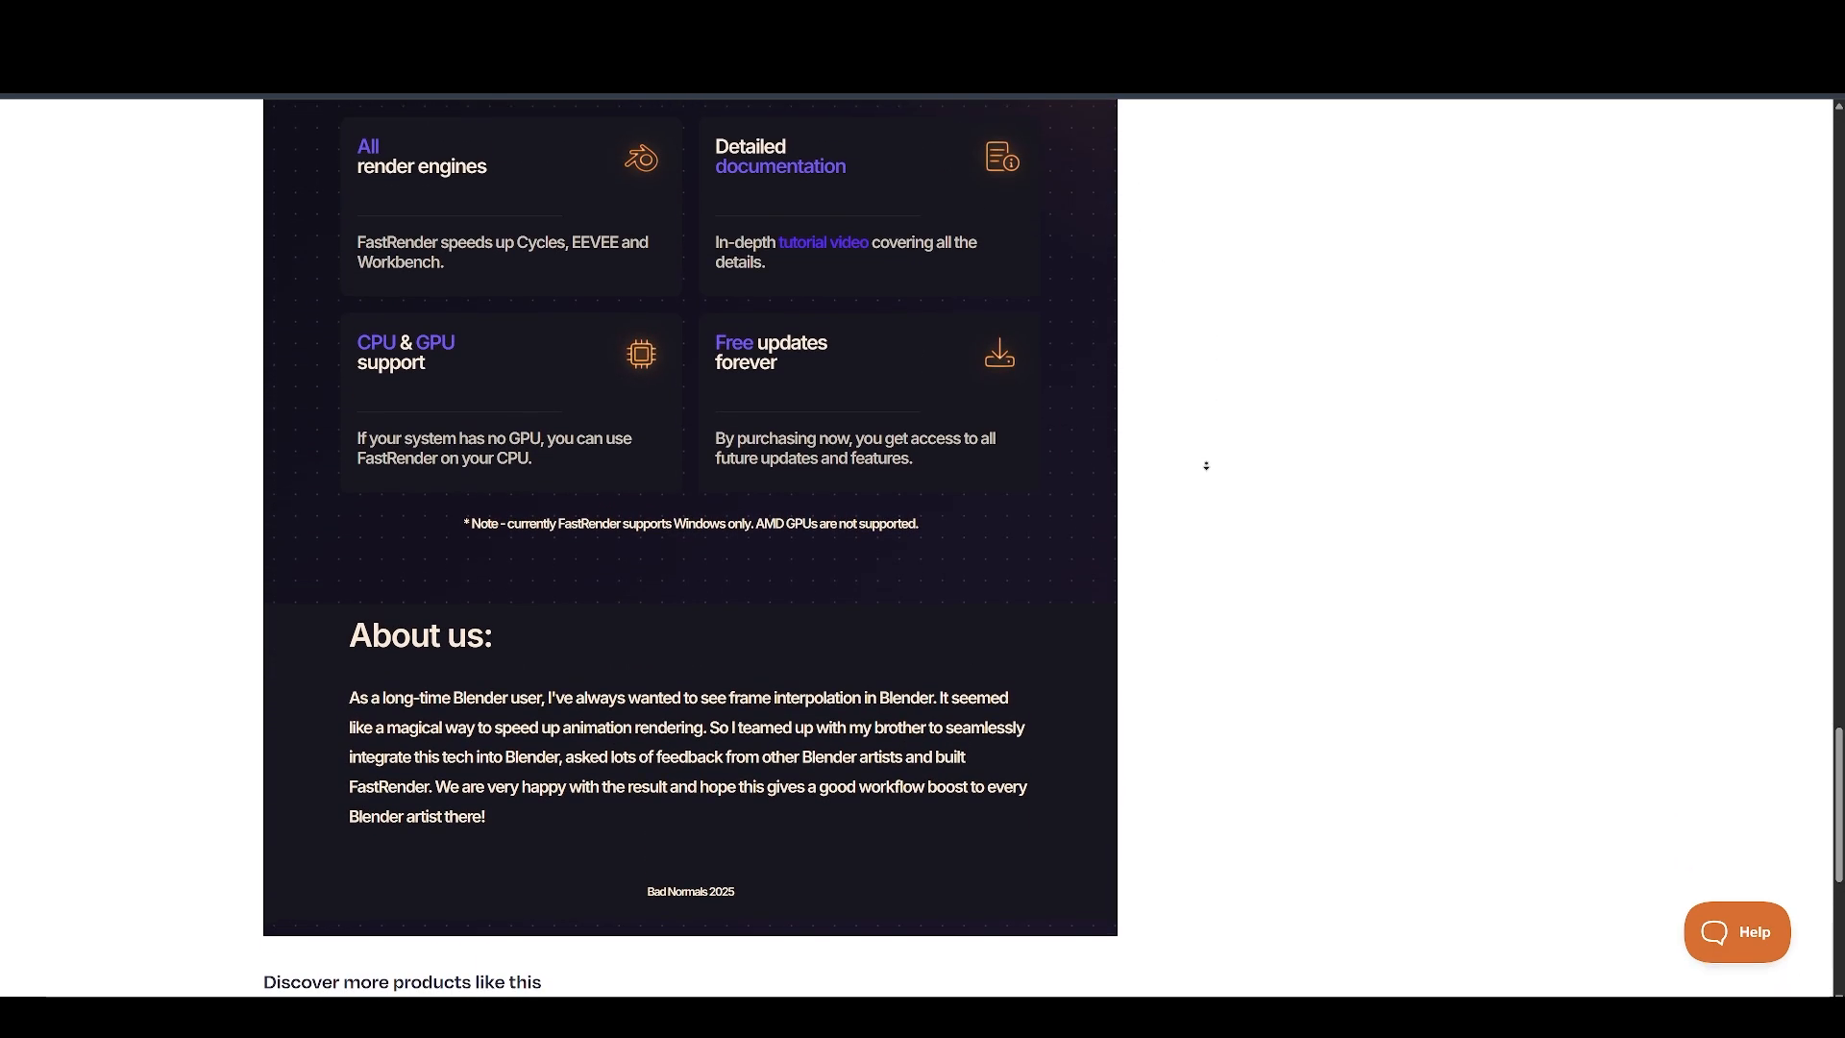
# Scroll back up and advance the gallery to the 48 versus 25 minute render comparison
pyautogui.scroll(3)
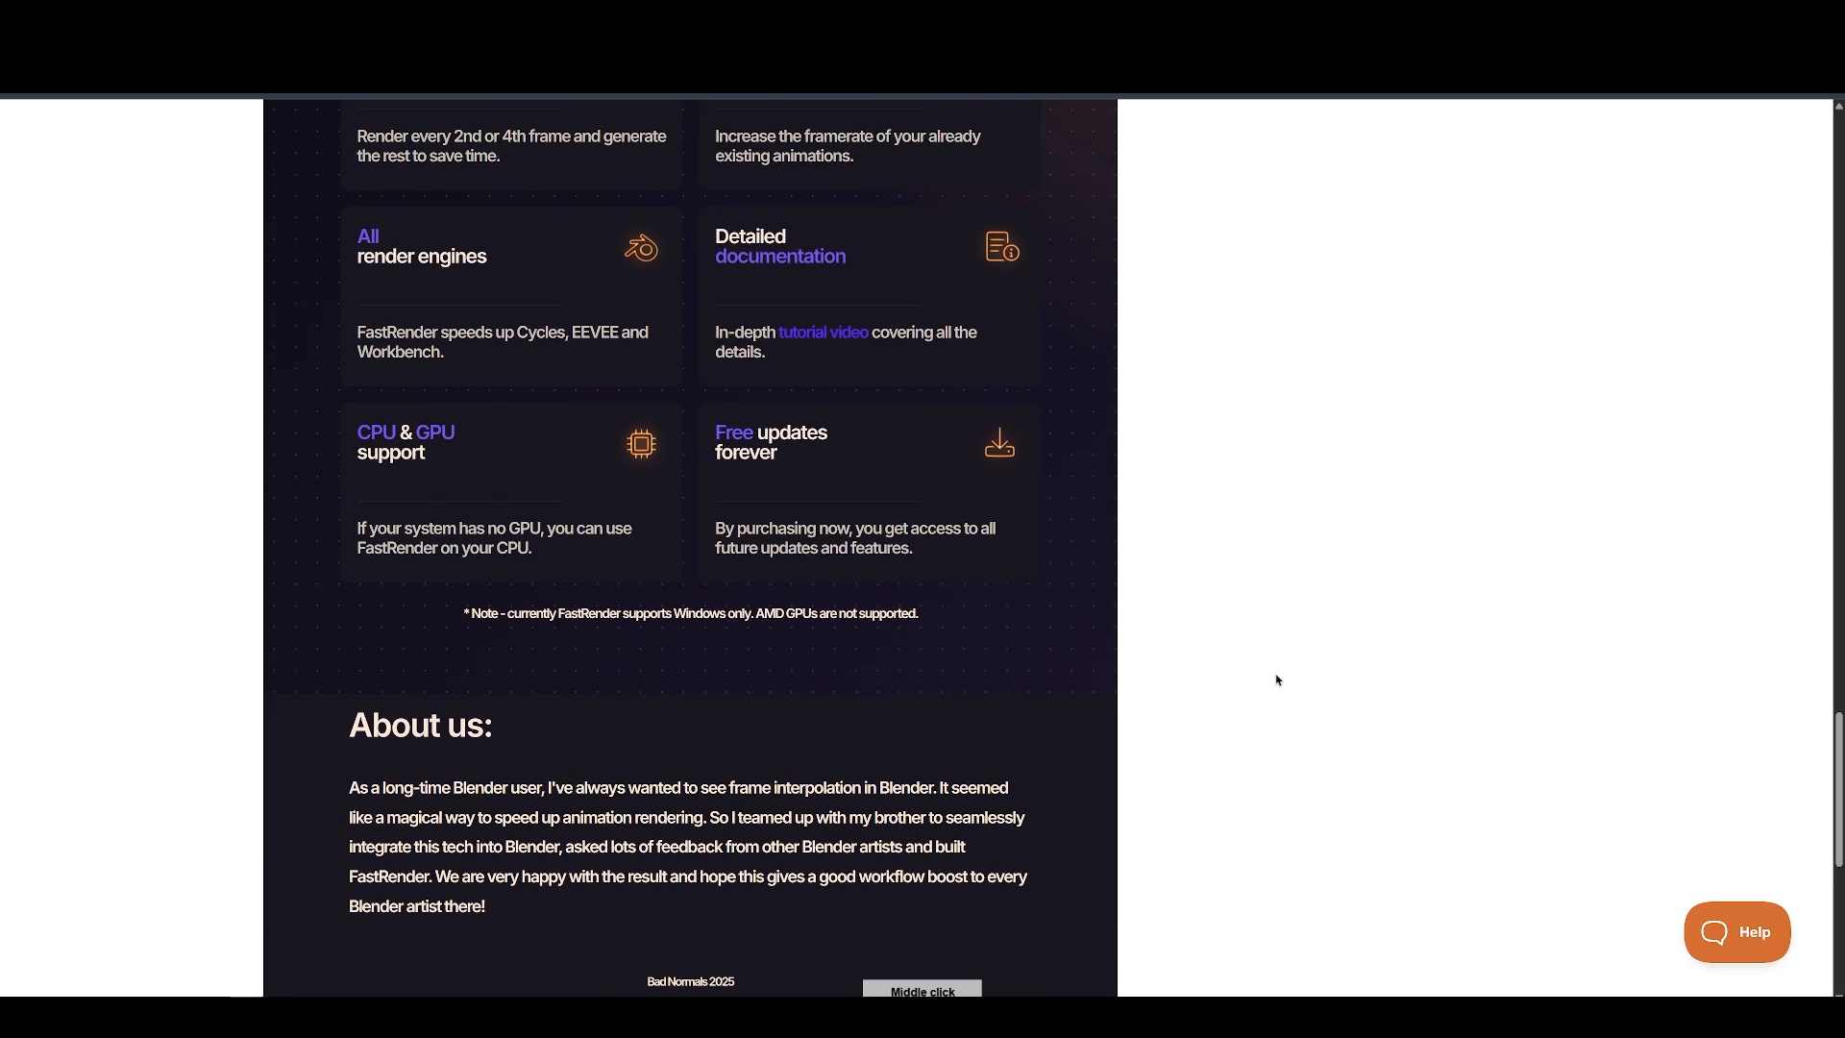
pyautogui.scroll(3)
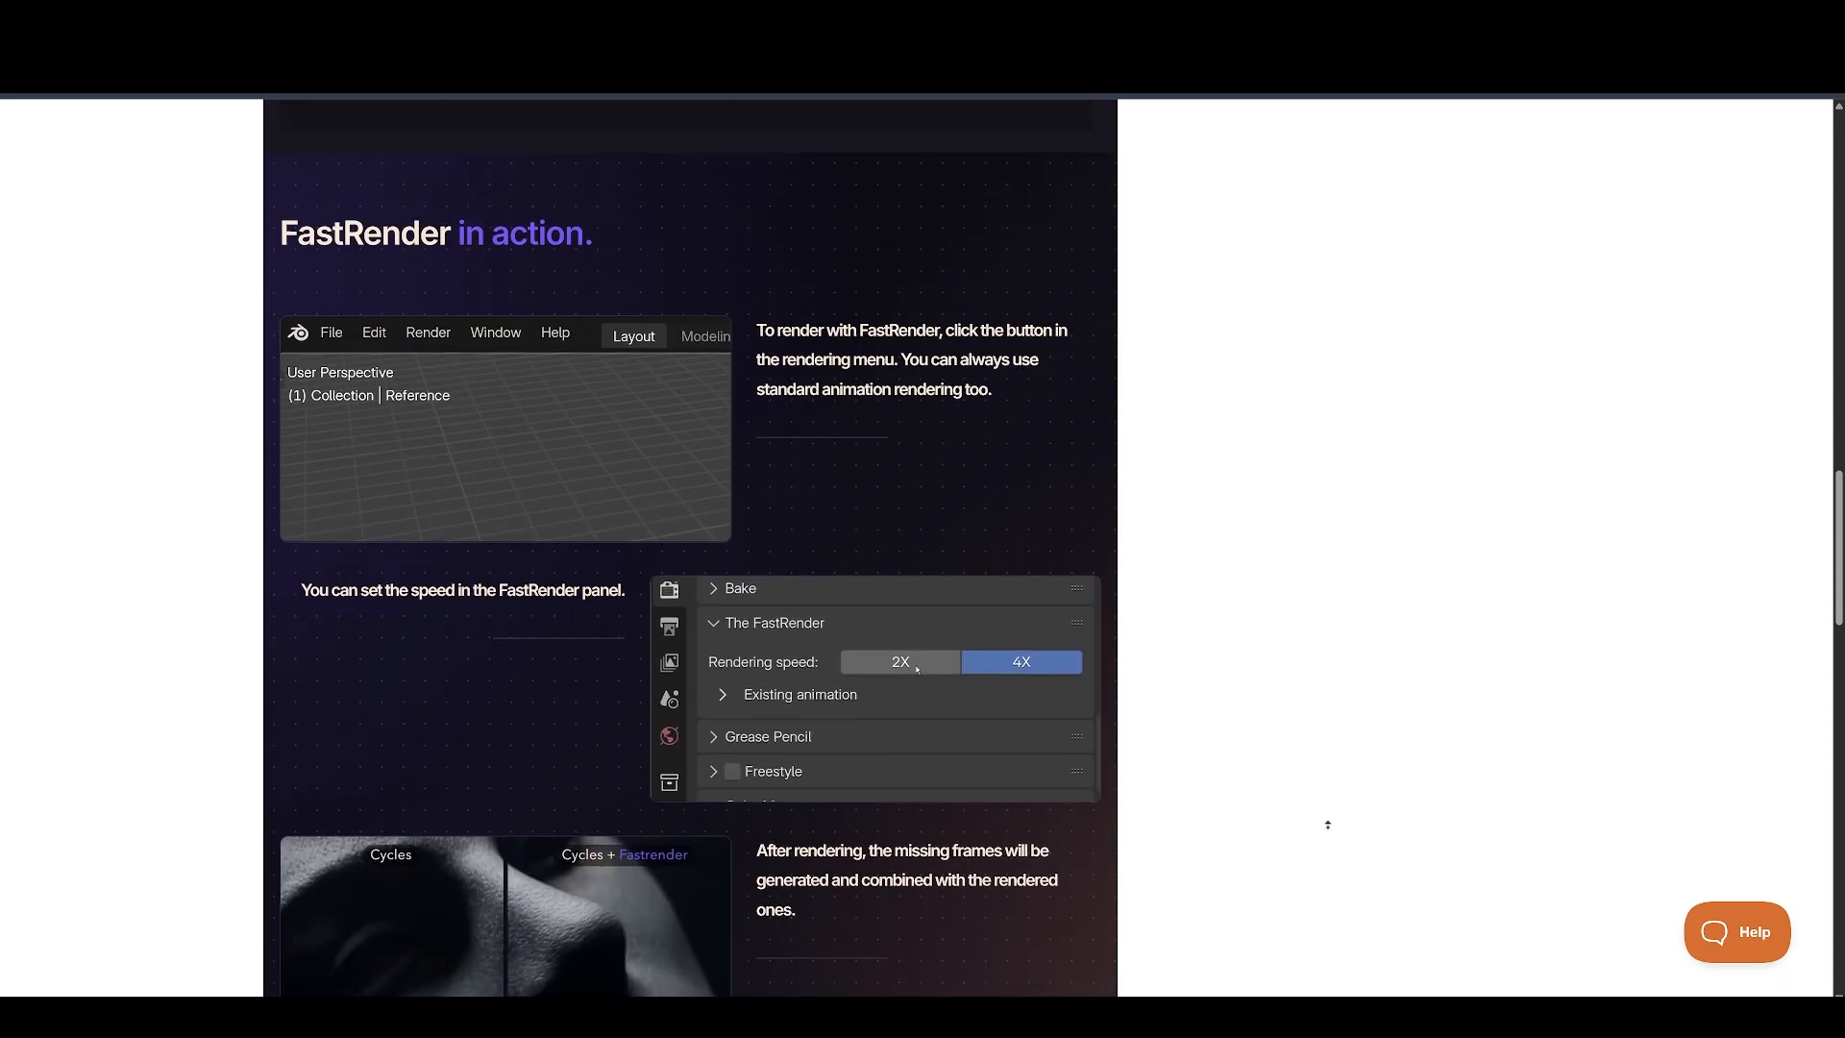
pyautogui.scroll(3)
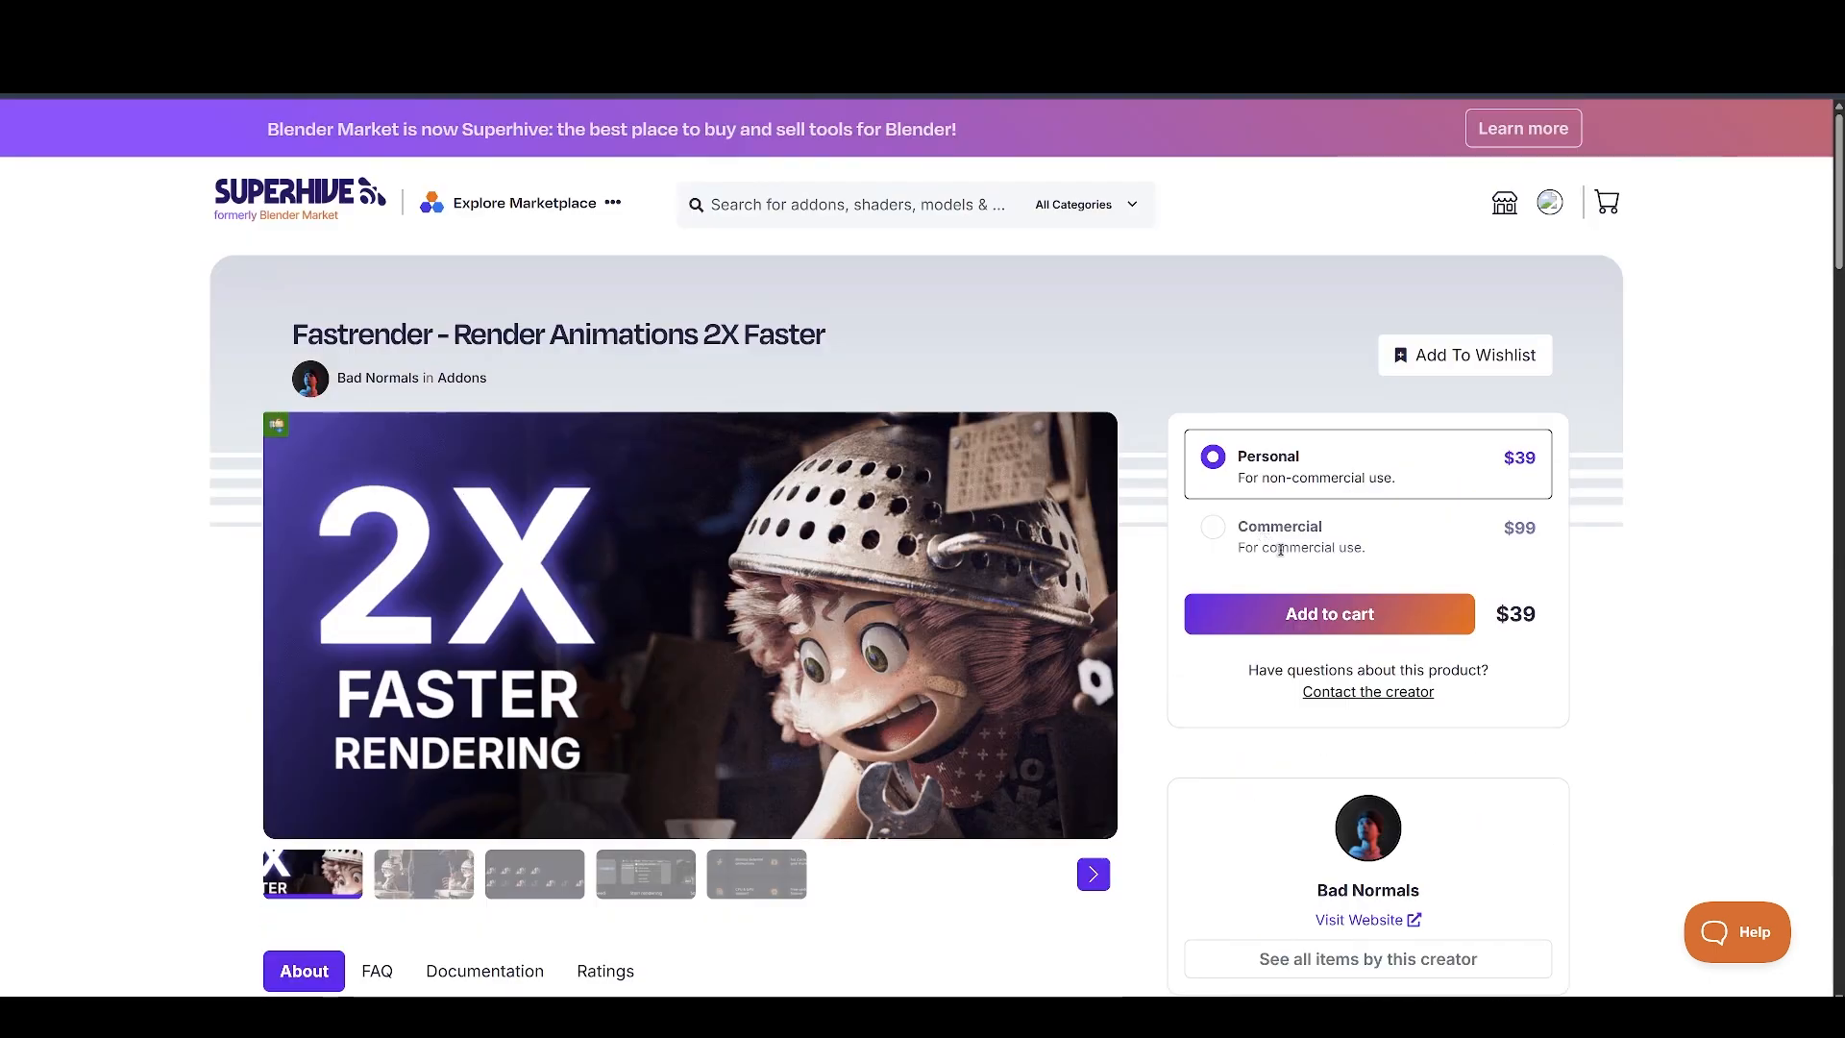
pyautogui.click(1090, 873)
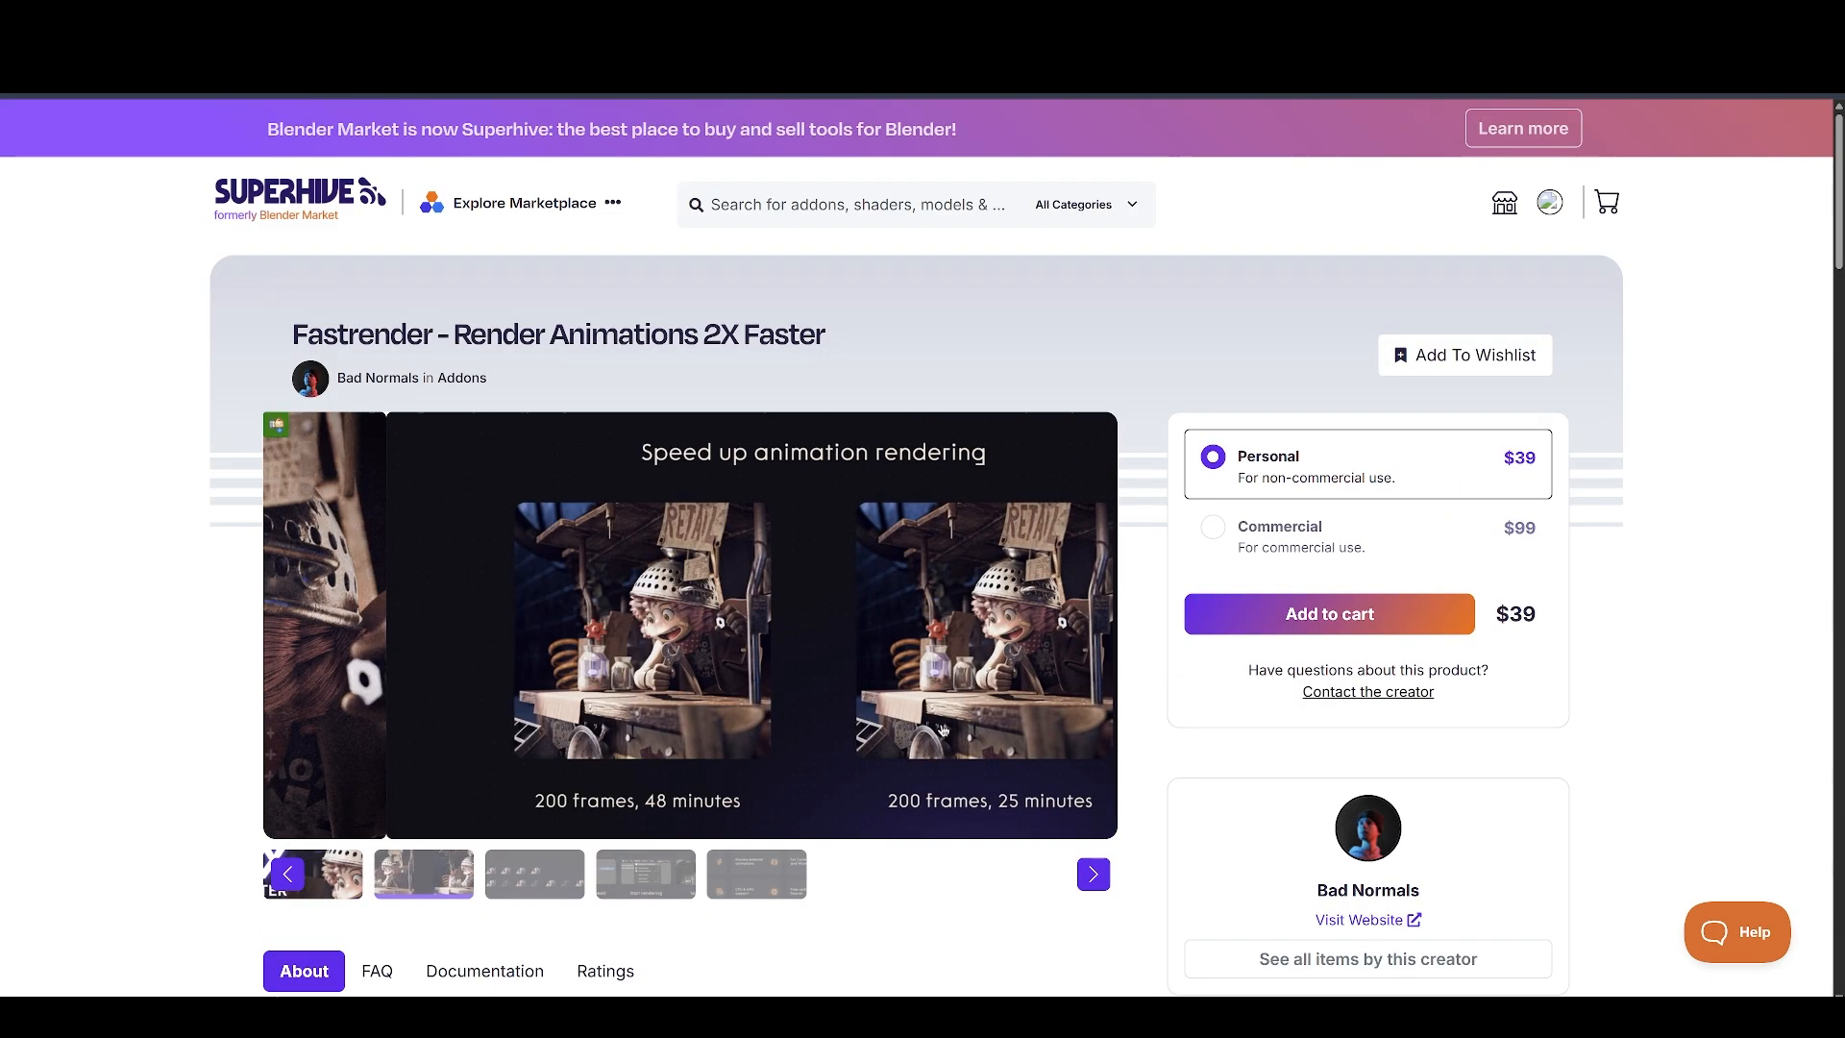
pyautogui.click(1092, 874)
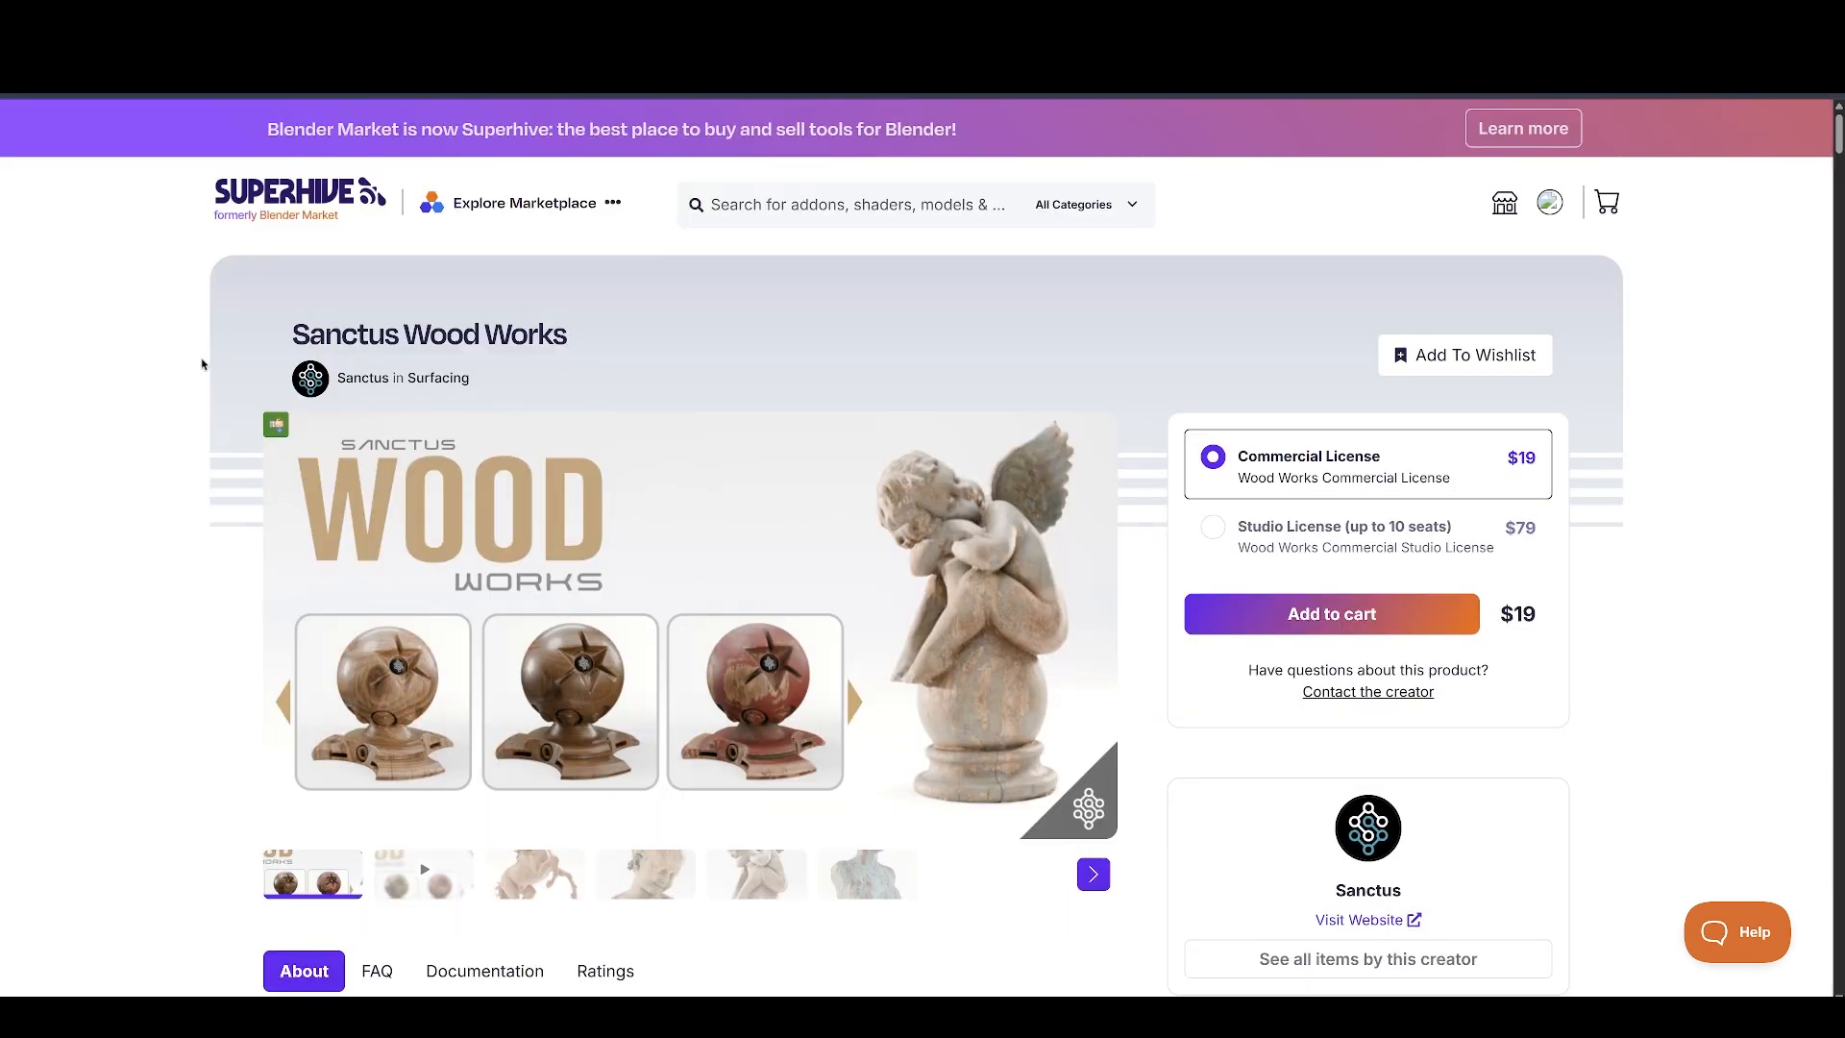
# Scroll through the Sanctus Wood Works About section, wood materials and sample renders
pyautogui.scroll(-3)
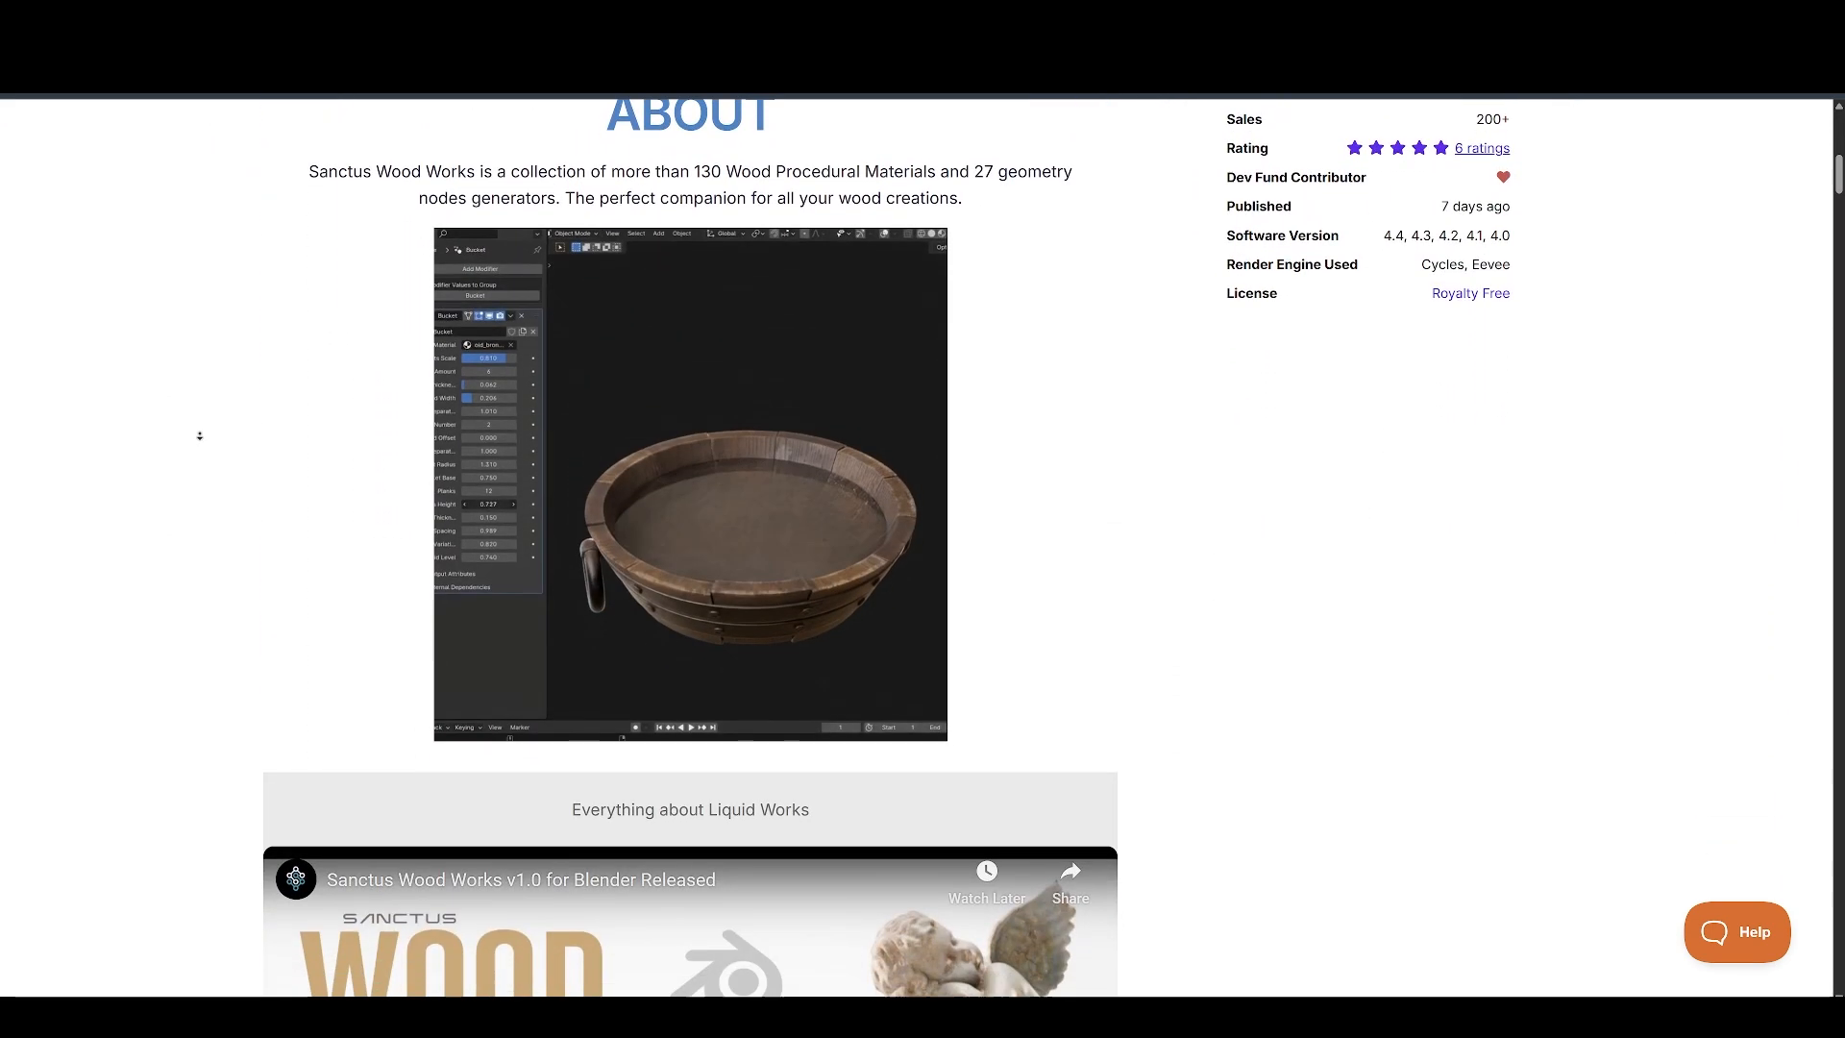
pyautogui.scroll(-3)
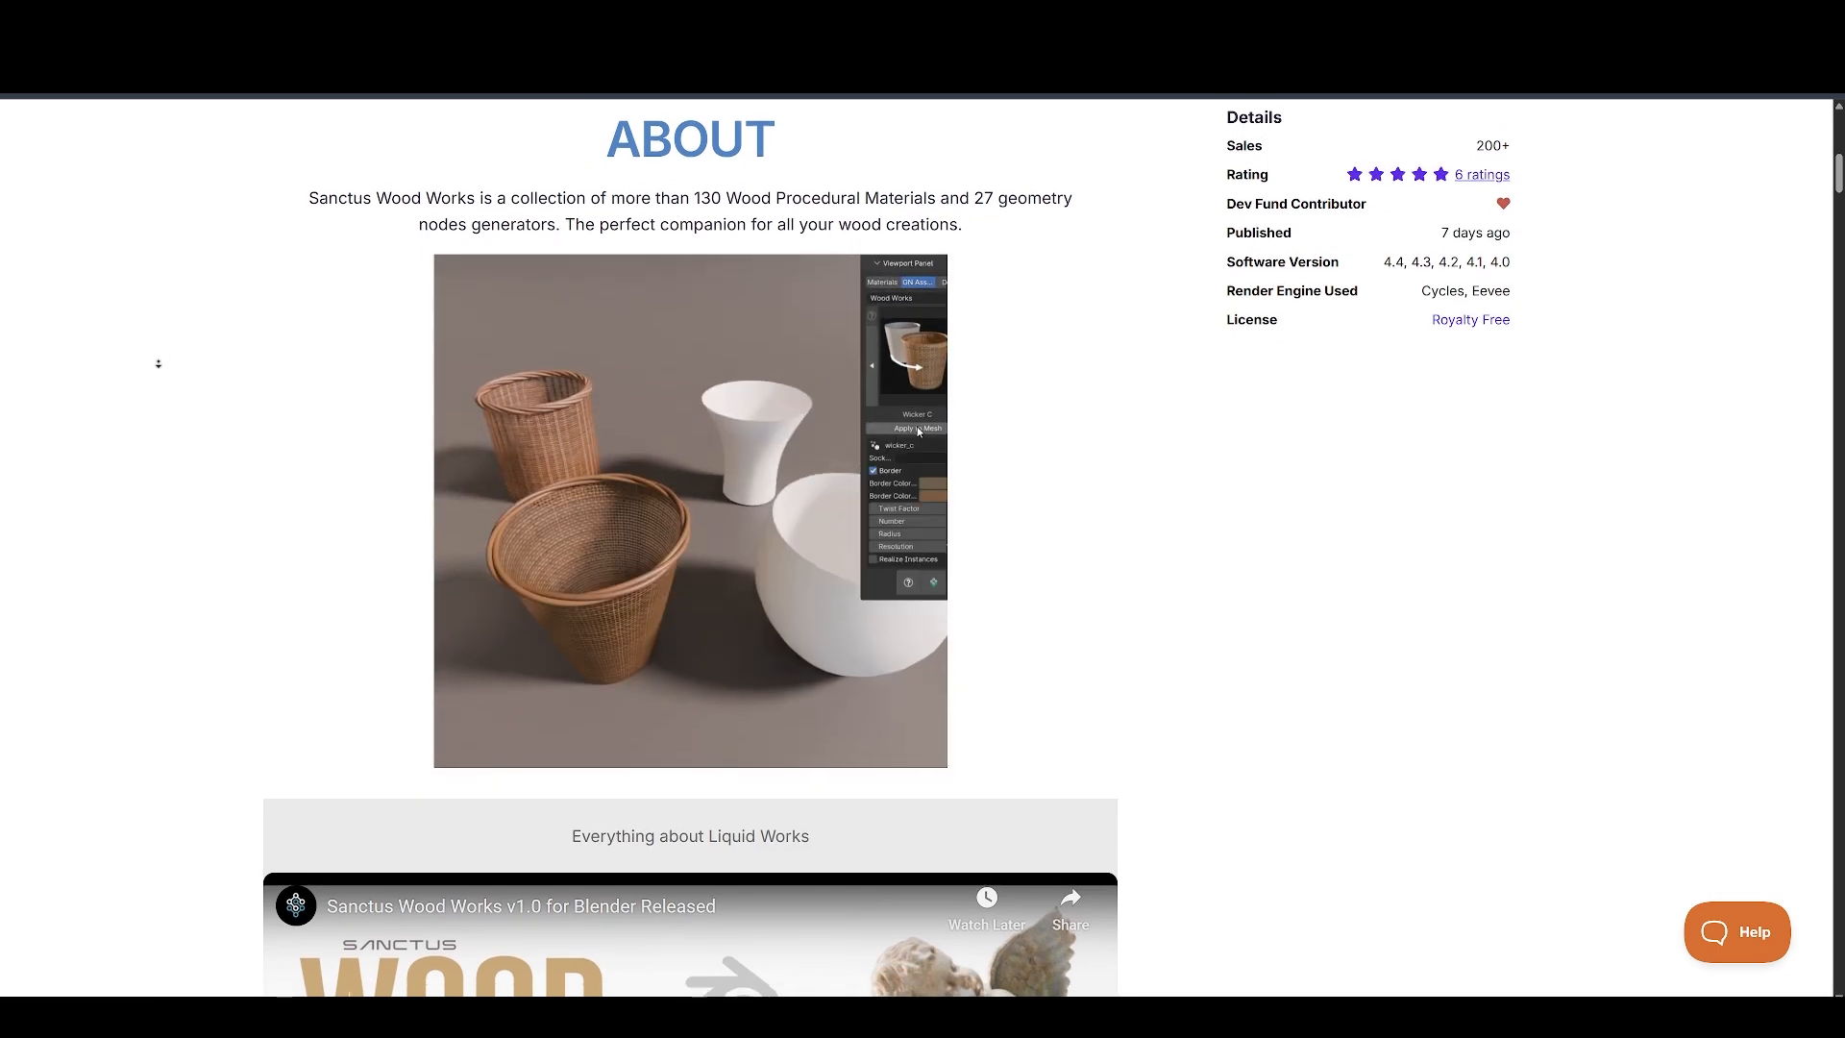
pyautogui.scroll(-3)
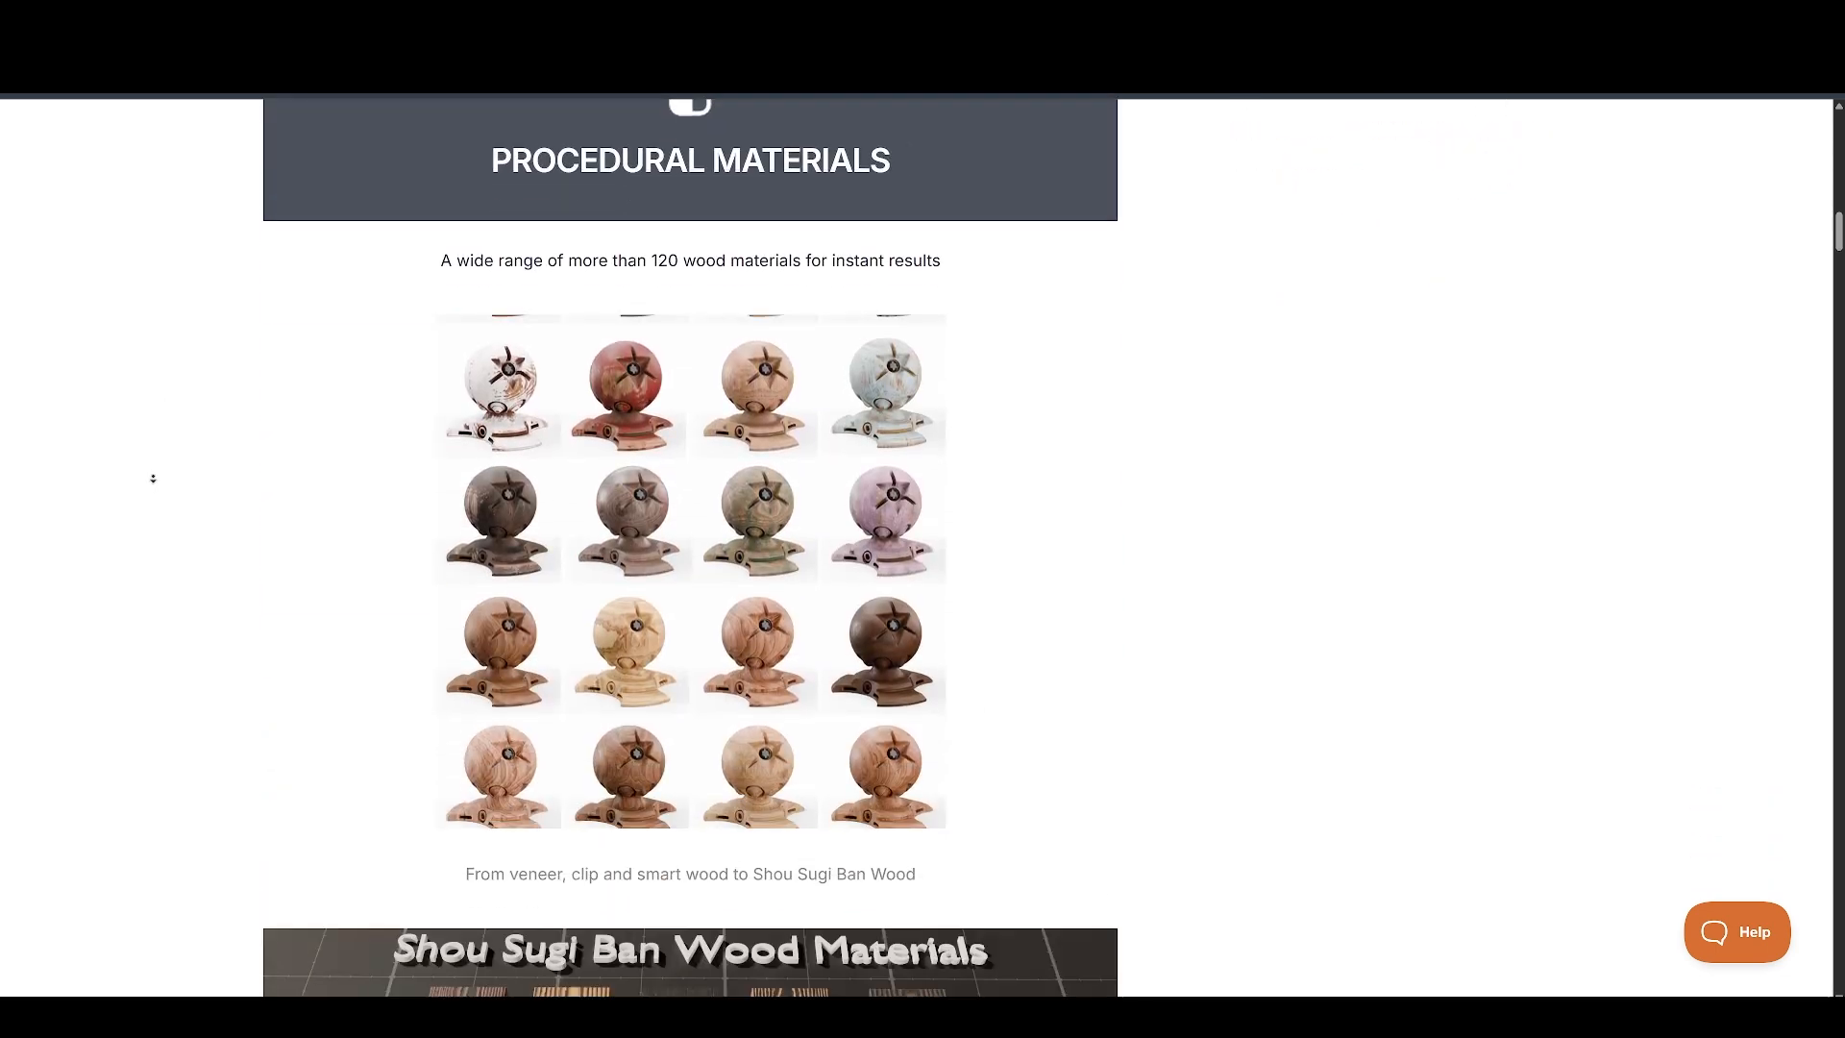
pyautogui.scroll(-3)
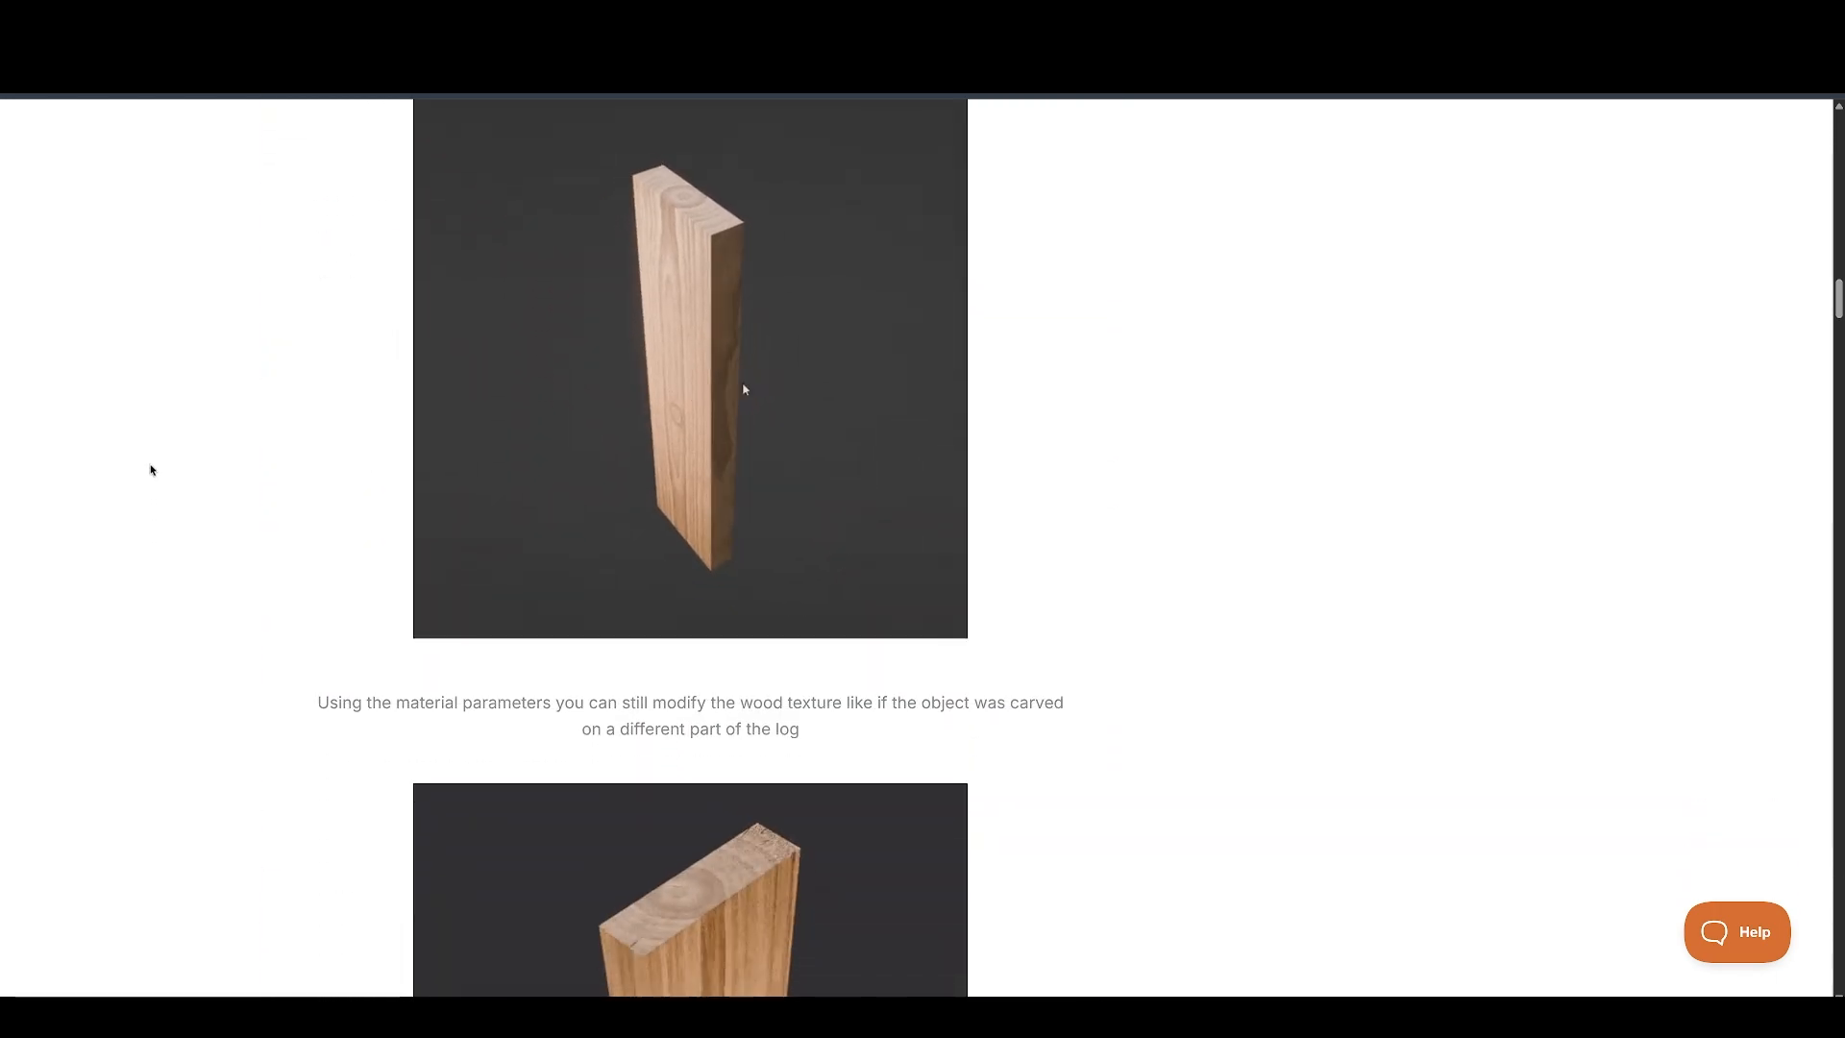
pyautogui.scroll(-3)
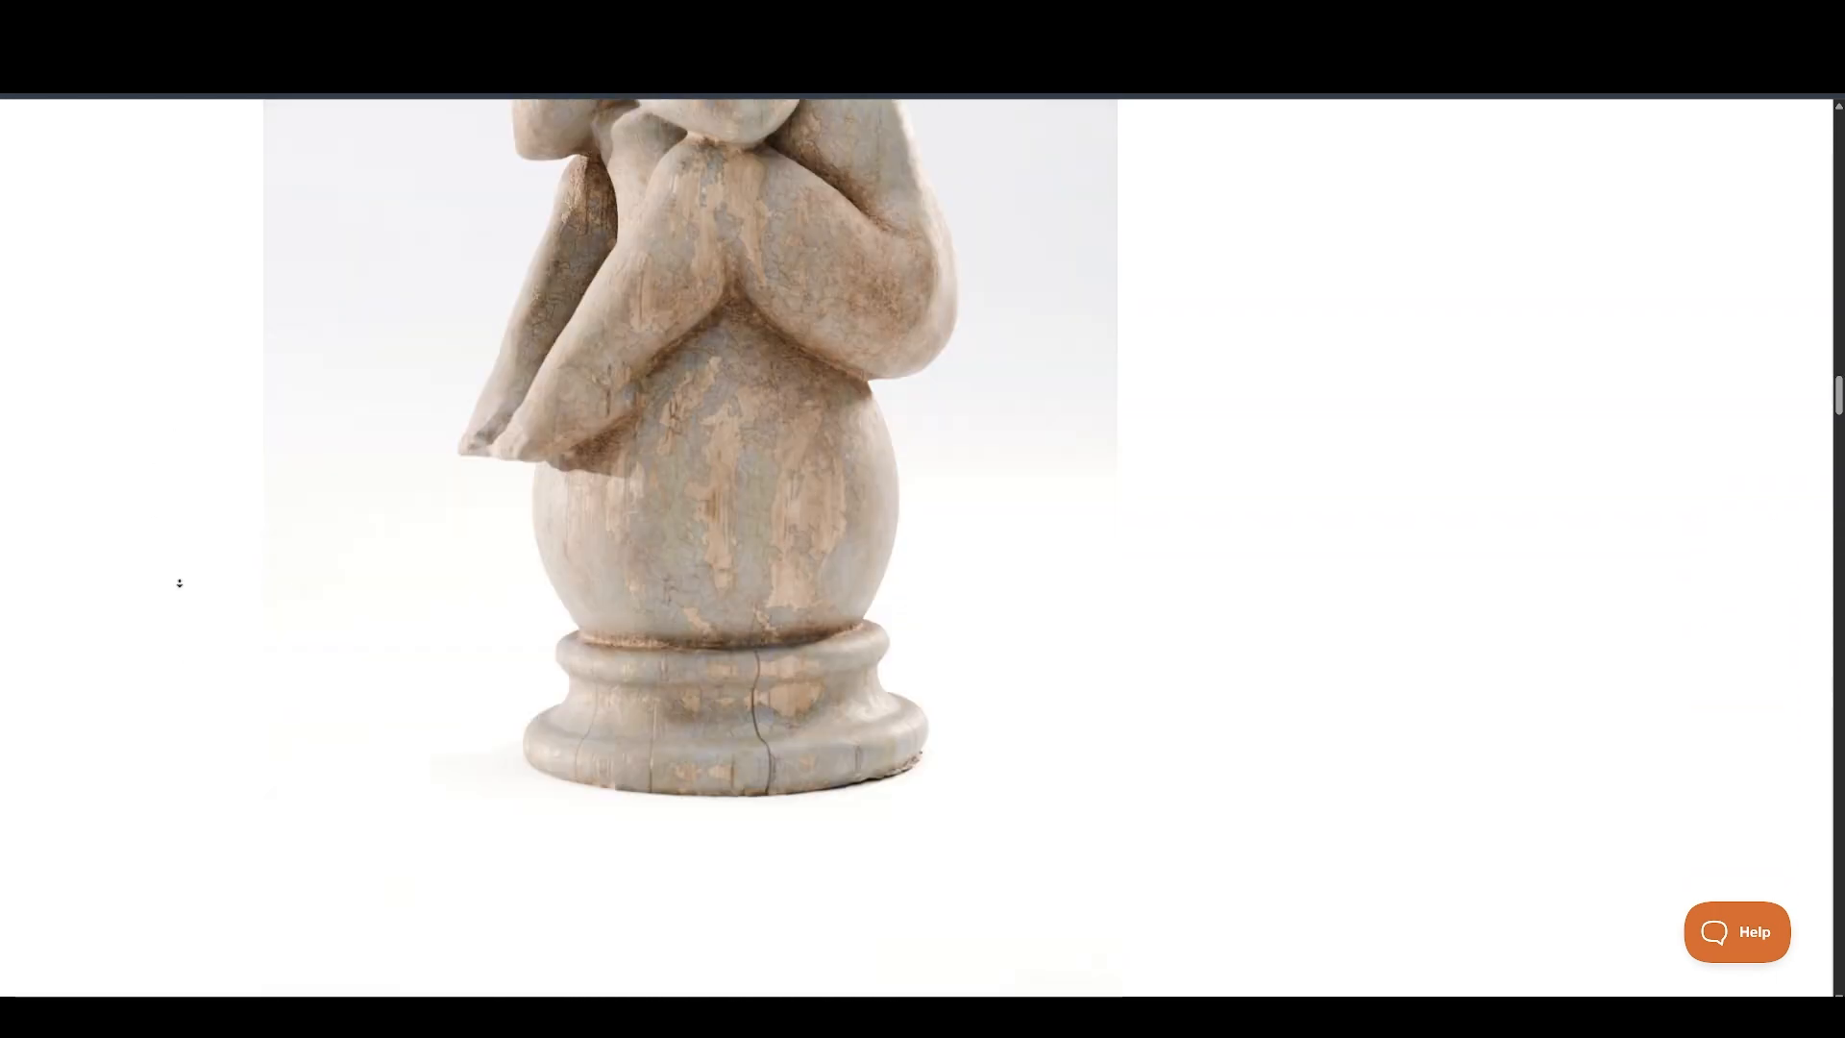
pyautogui.scroll(-3)
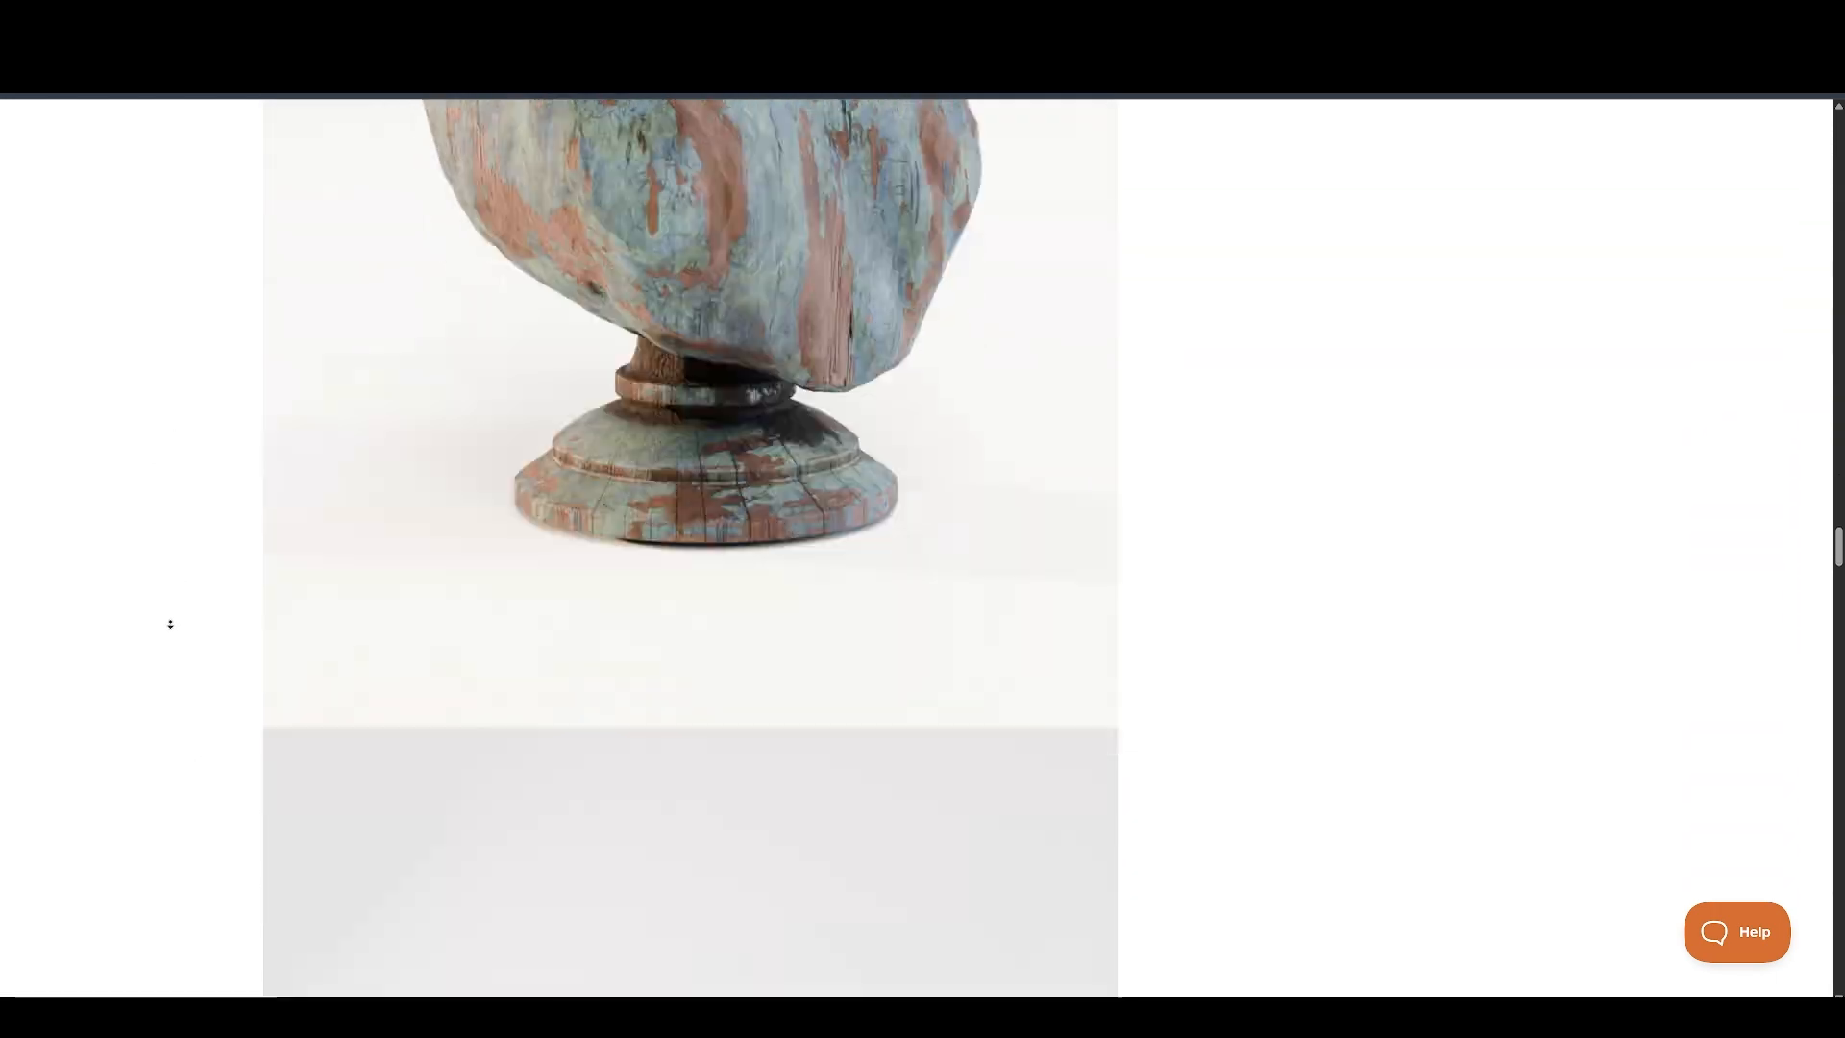
pyautogui.scroll(-3)
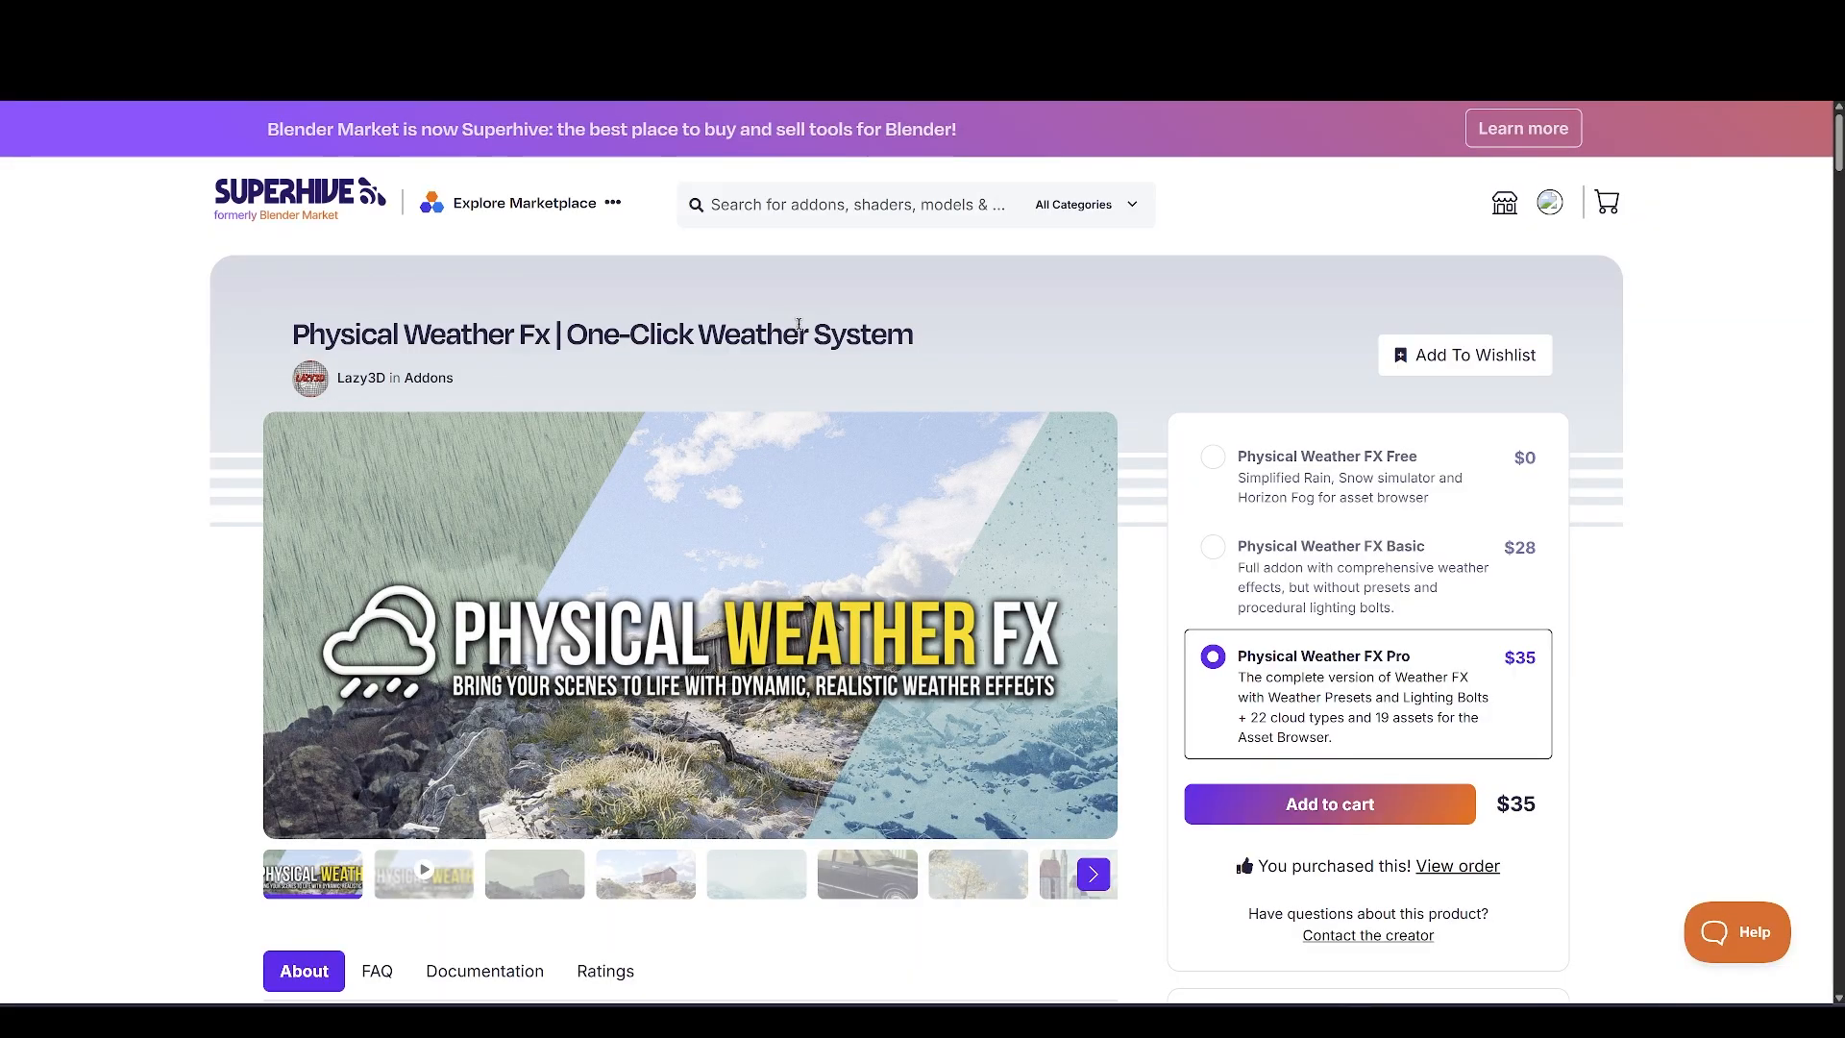
# Scroll the Physical Weather Fx feature list down to Limitations and Versions Info
pyautogui.scroll(-3)
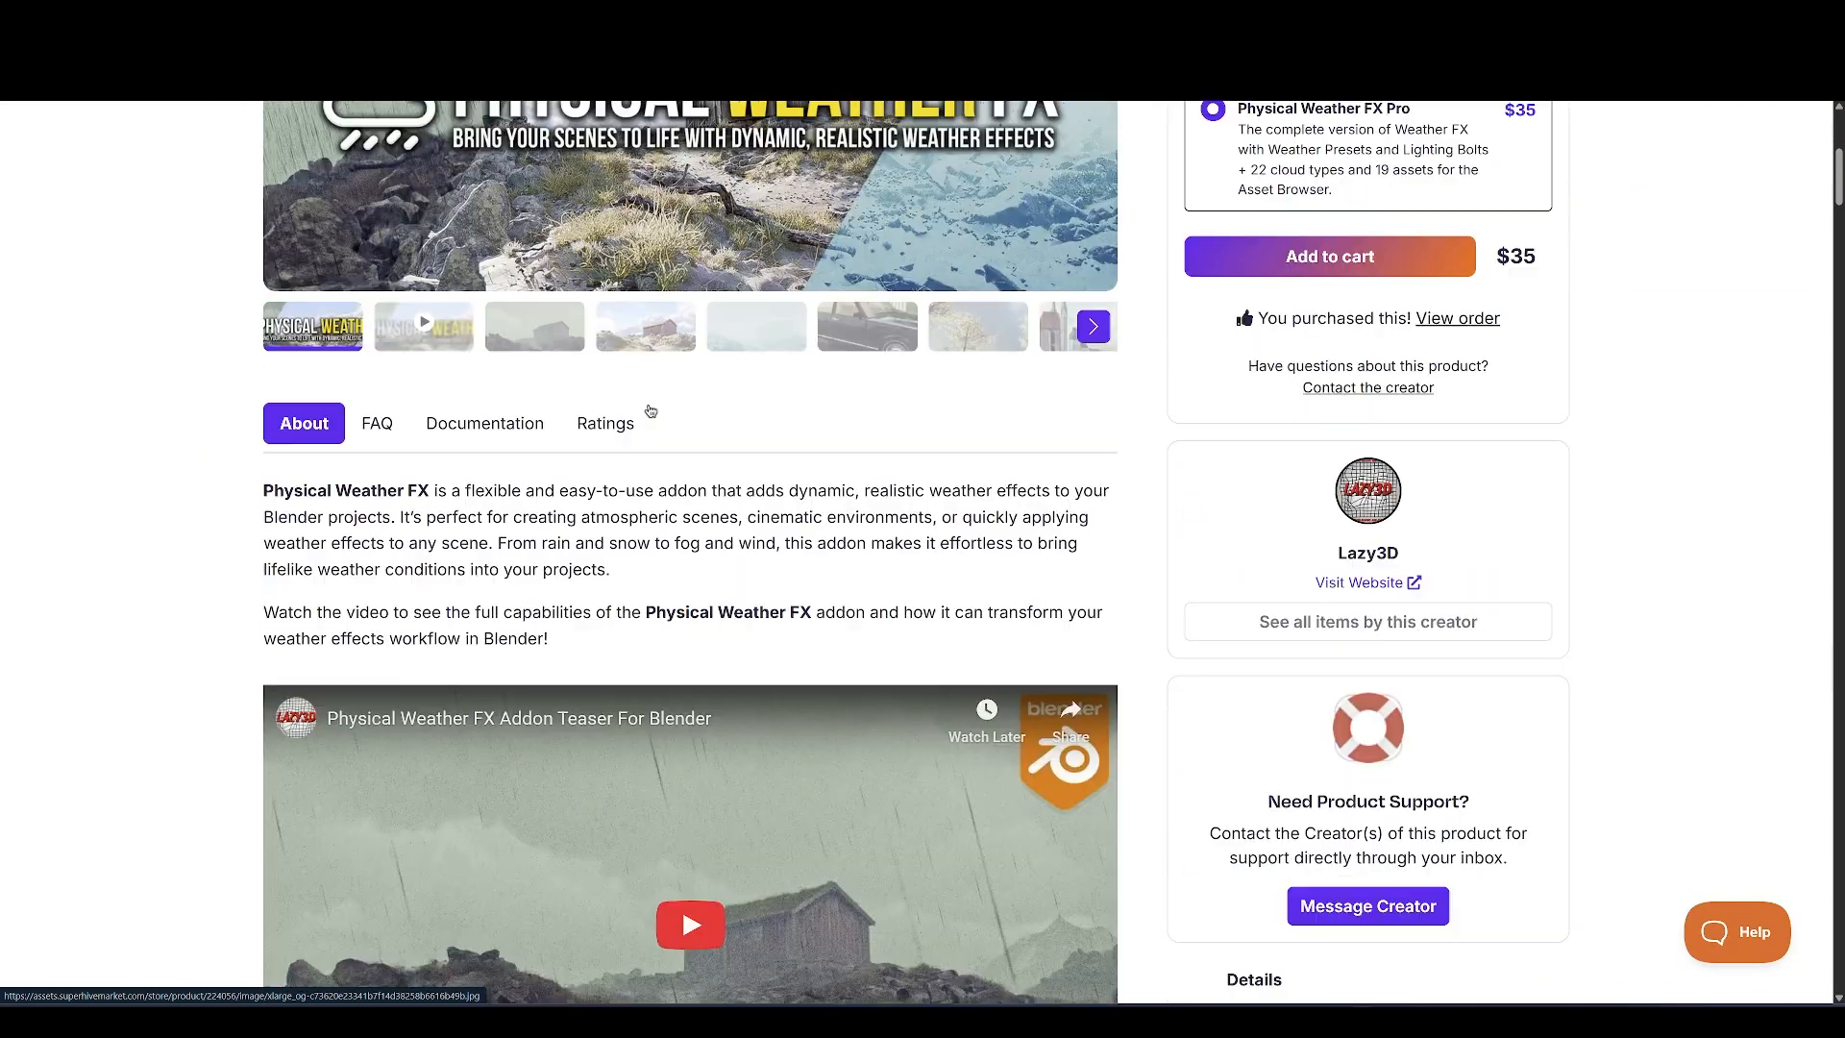
pyautogui.scroll(-3)
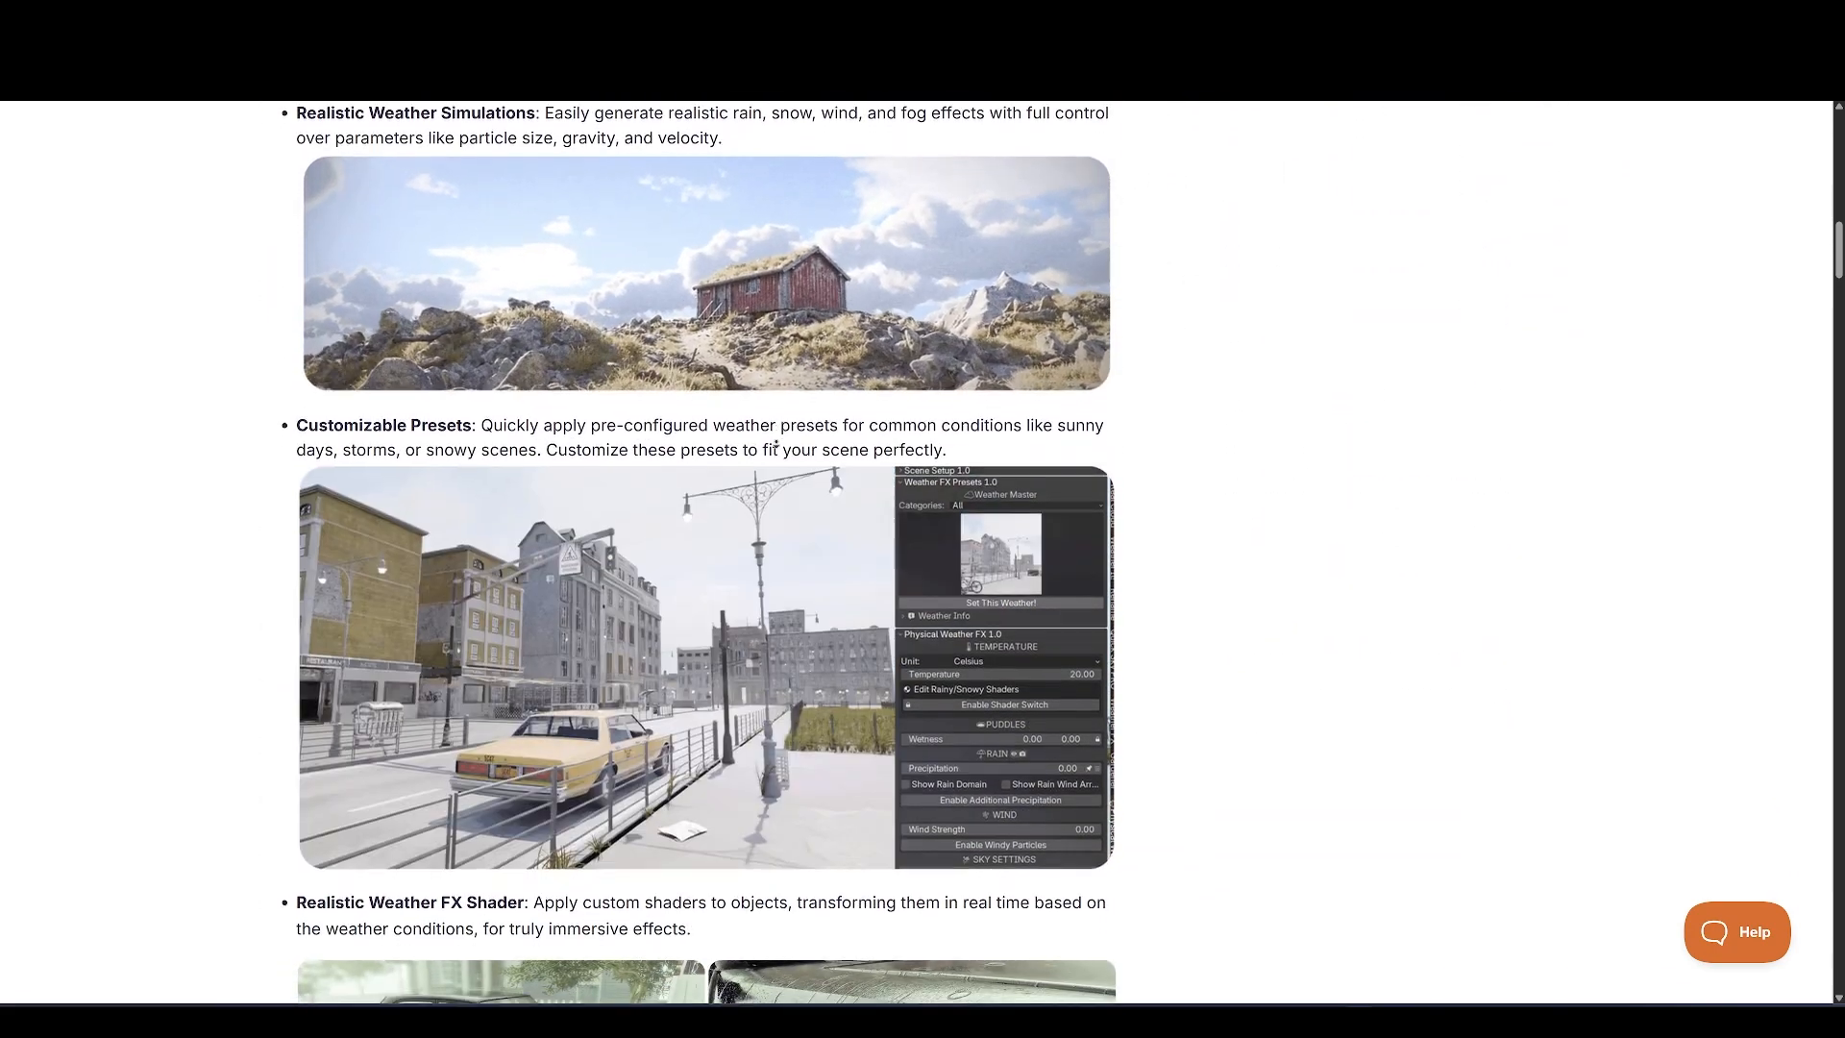
pyautogui.scroll(-3)
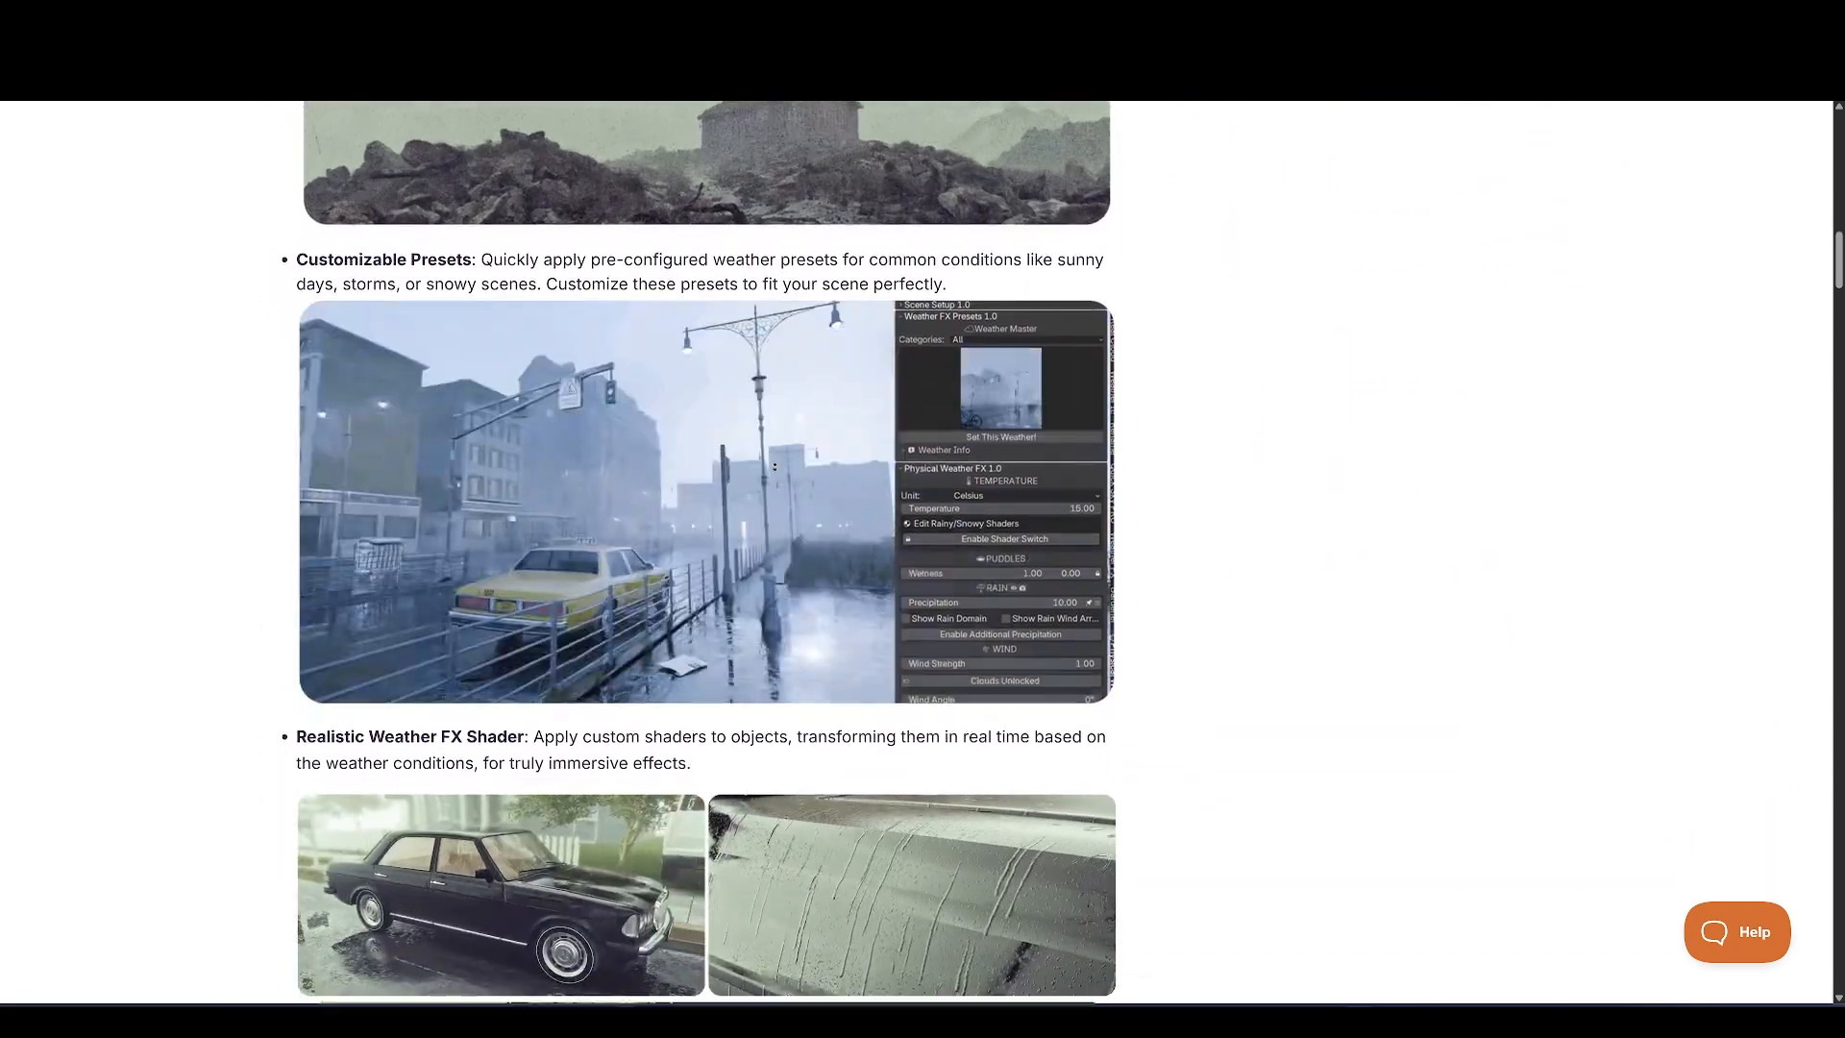
pyautogui.scroll(-3)
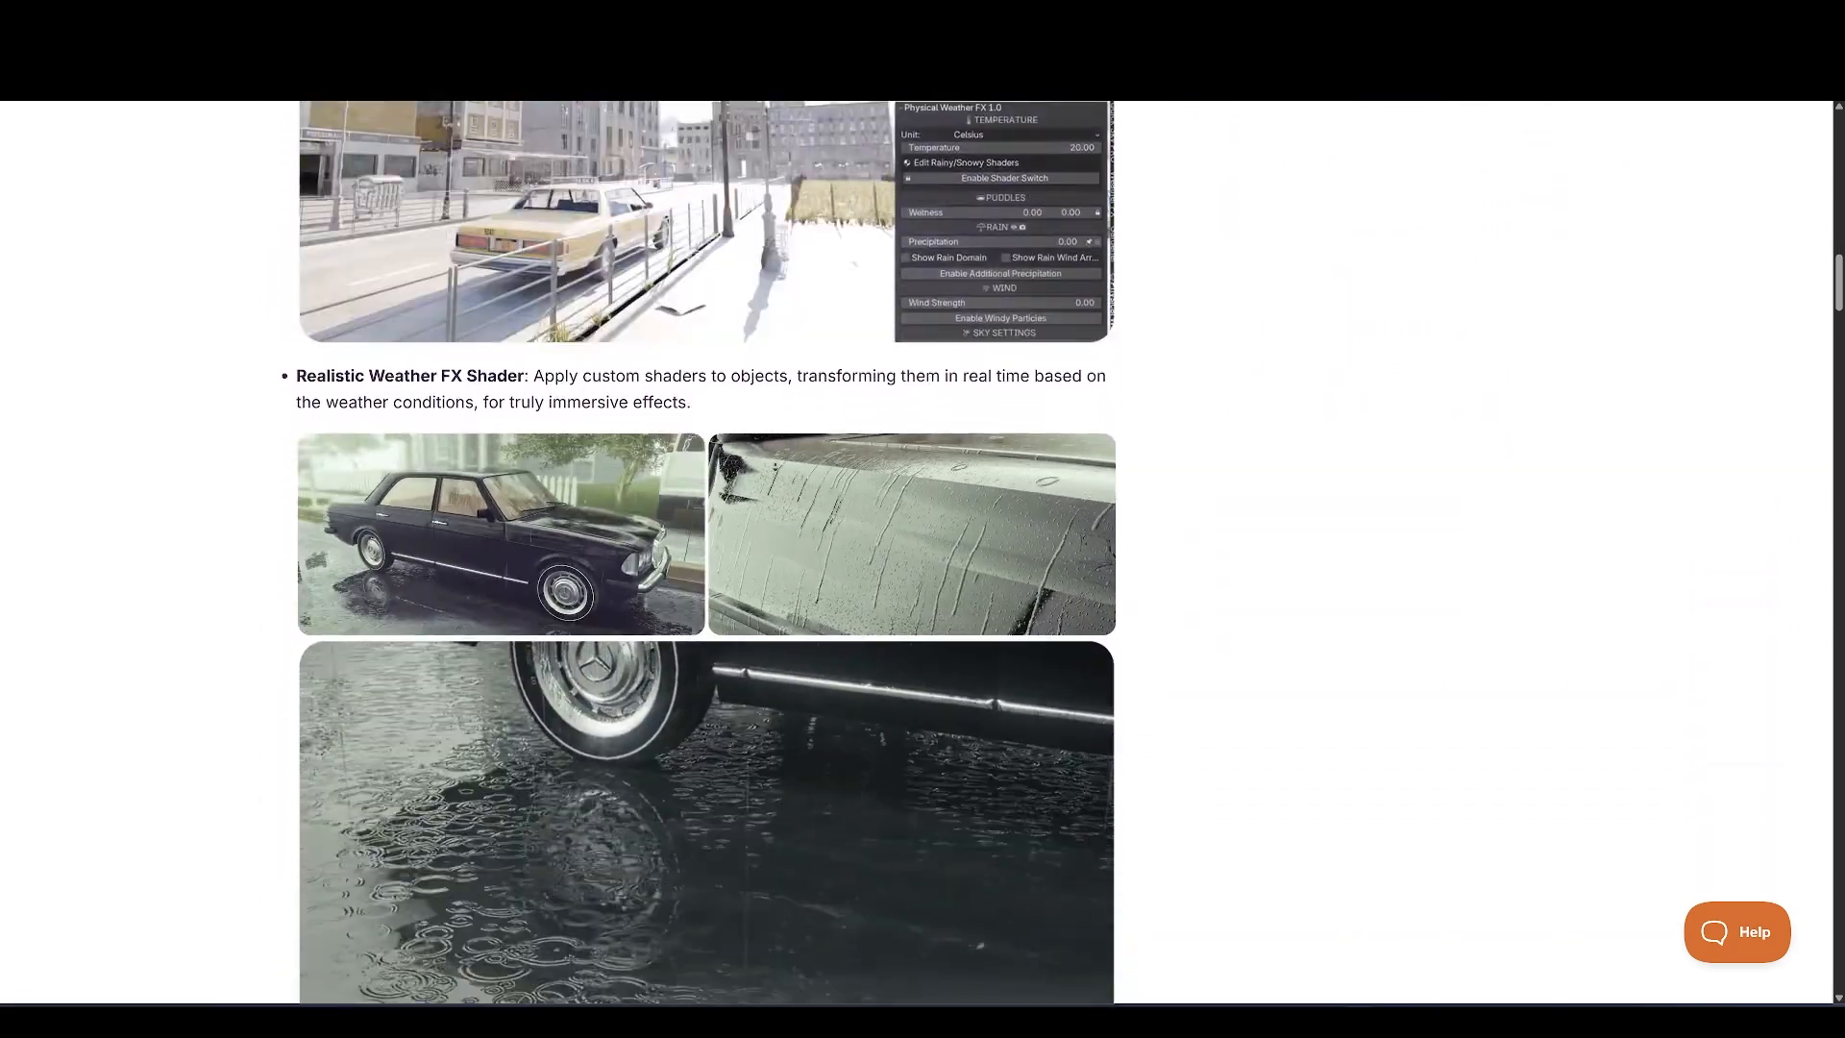
pyautogui.scroll(-3)
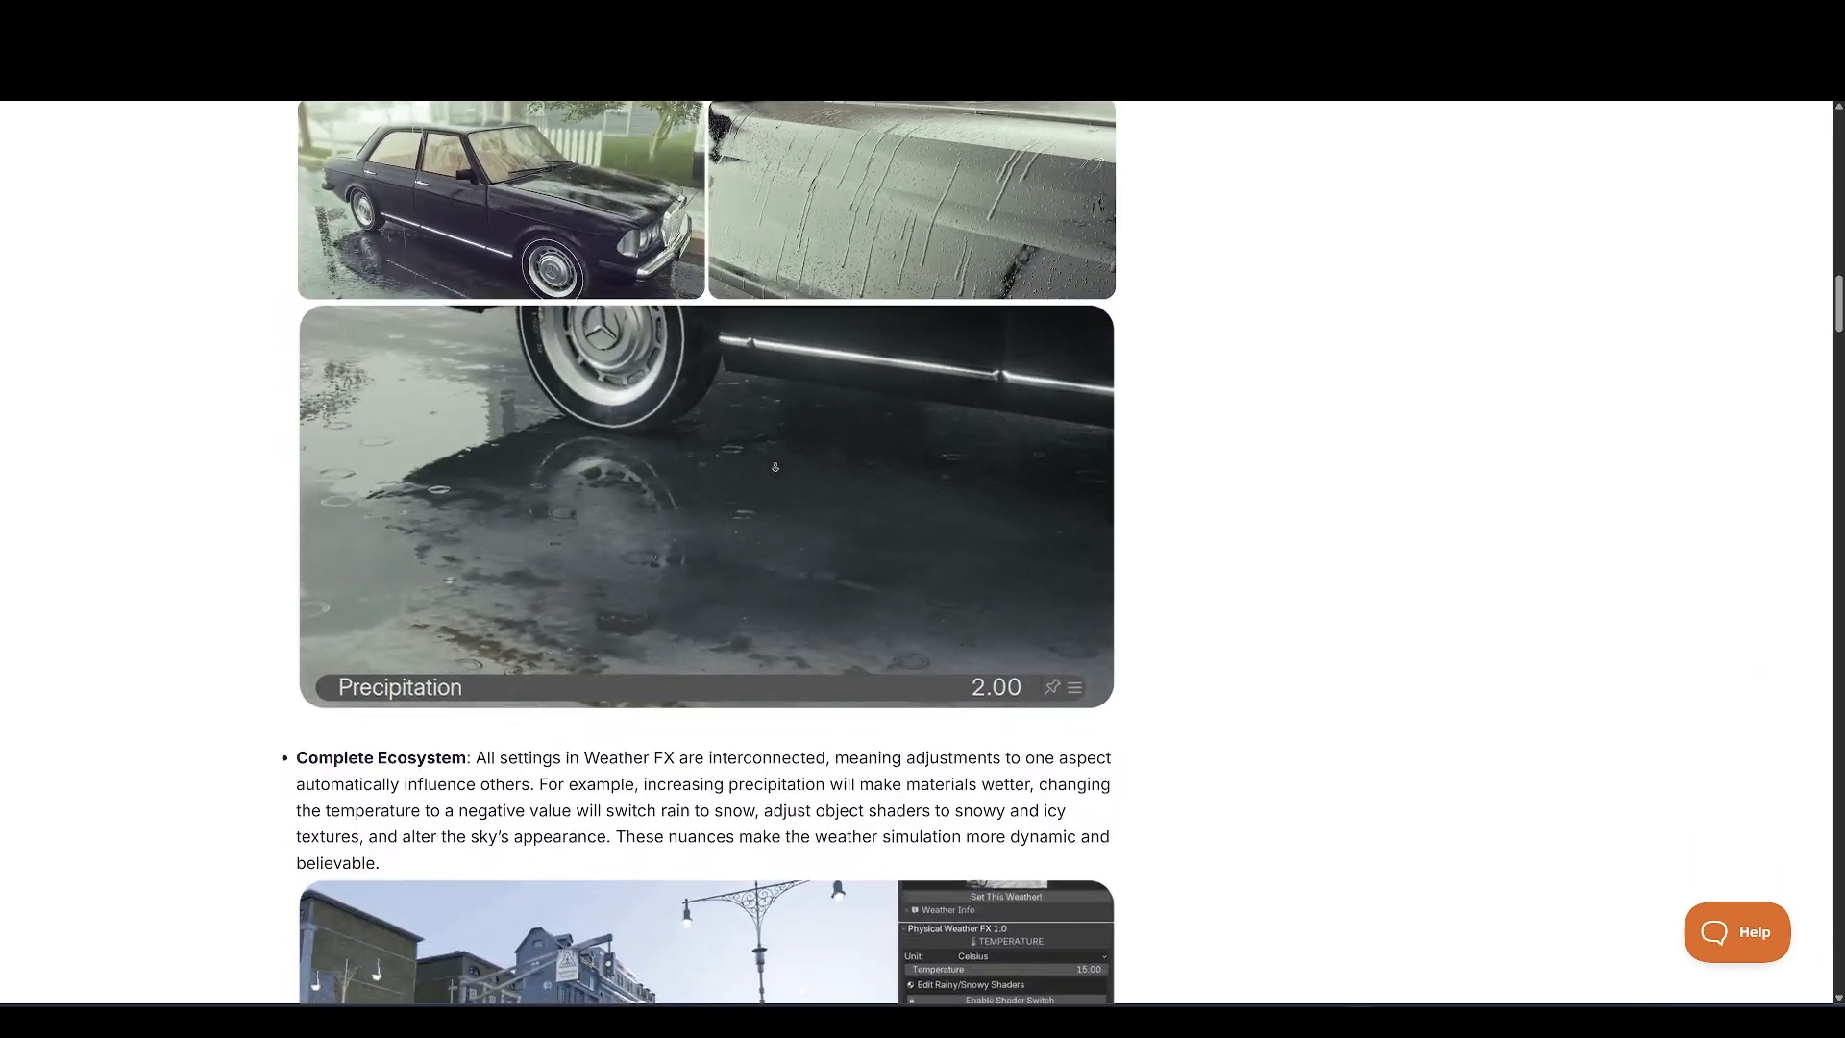
pyautogui.scroll(-3)
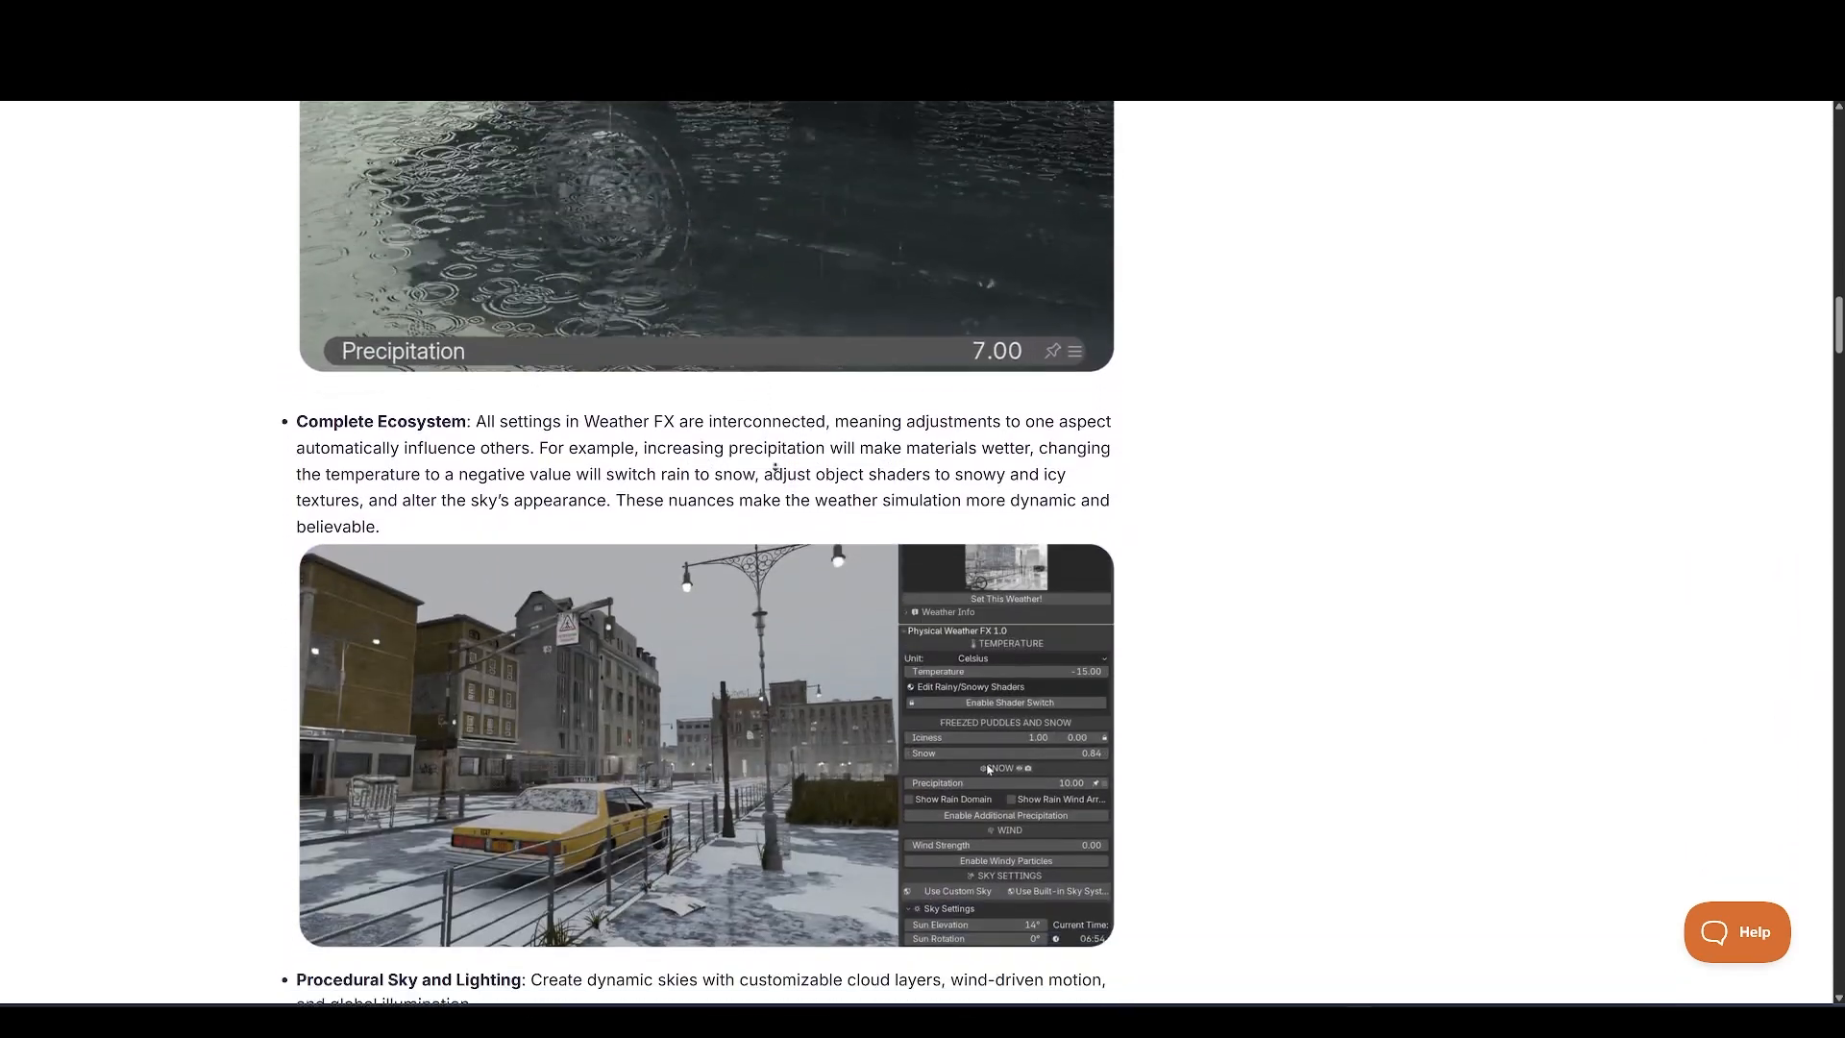
pyautogui.scroll(-3)
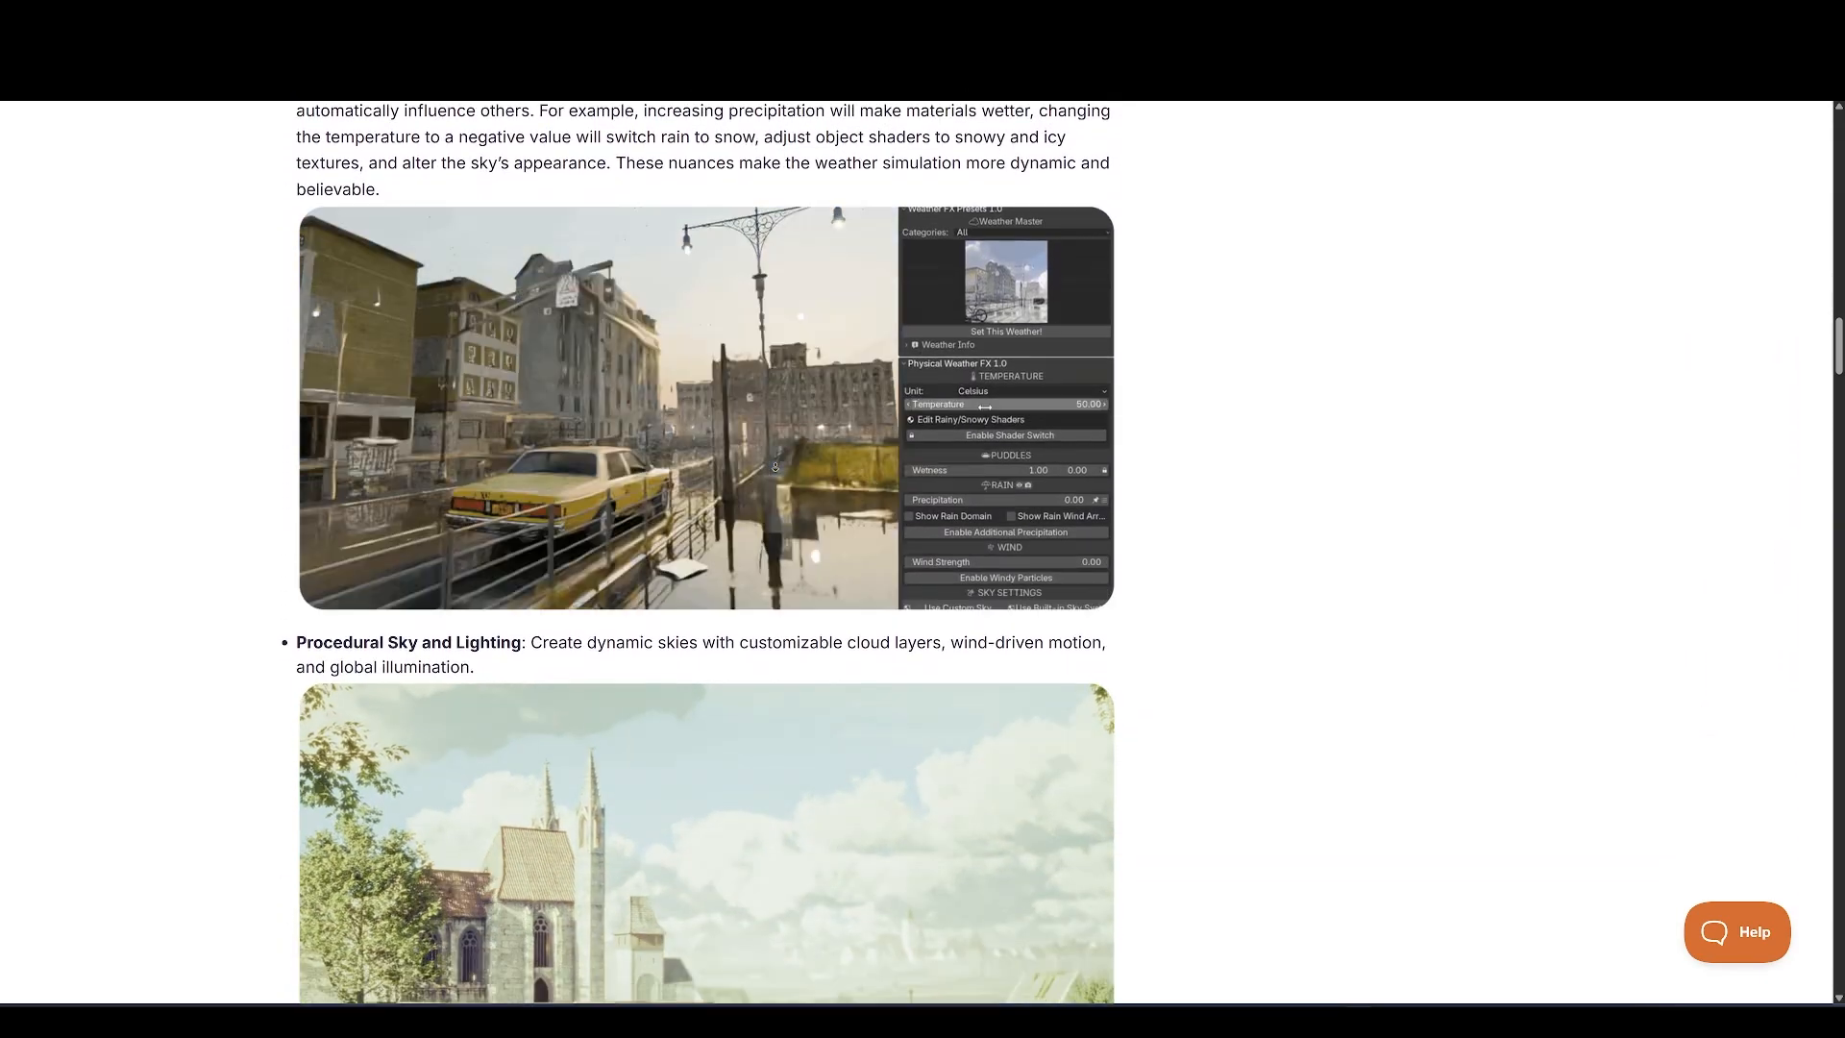
pyautogui.scroll(-3)
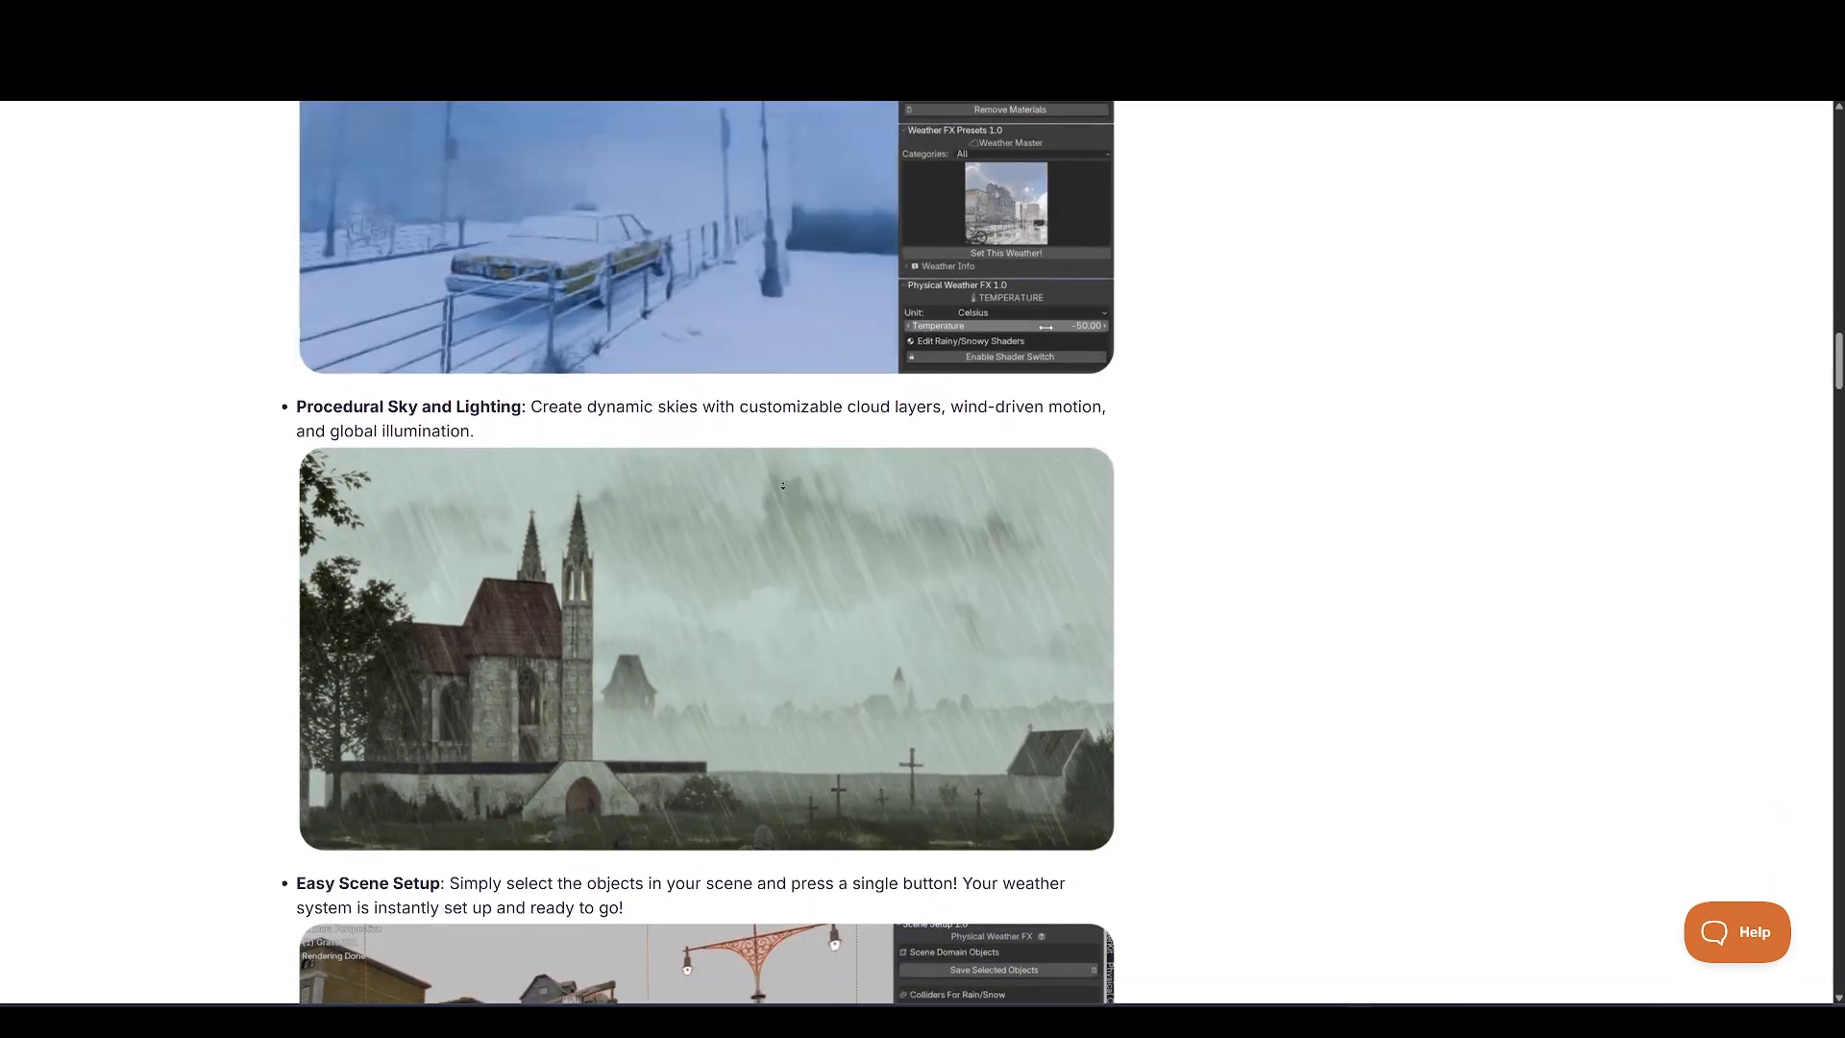
pyautogui.scroll(-3)
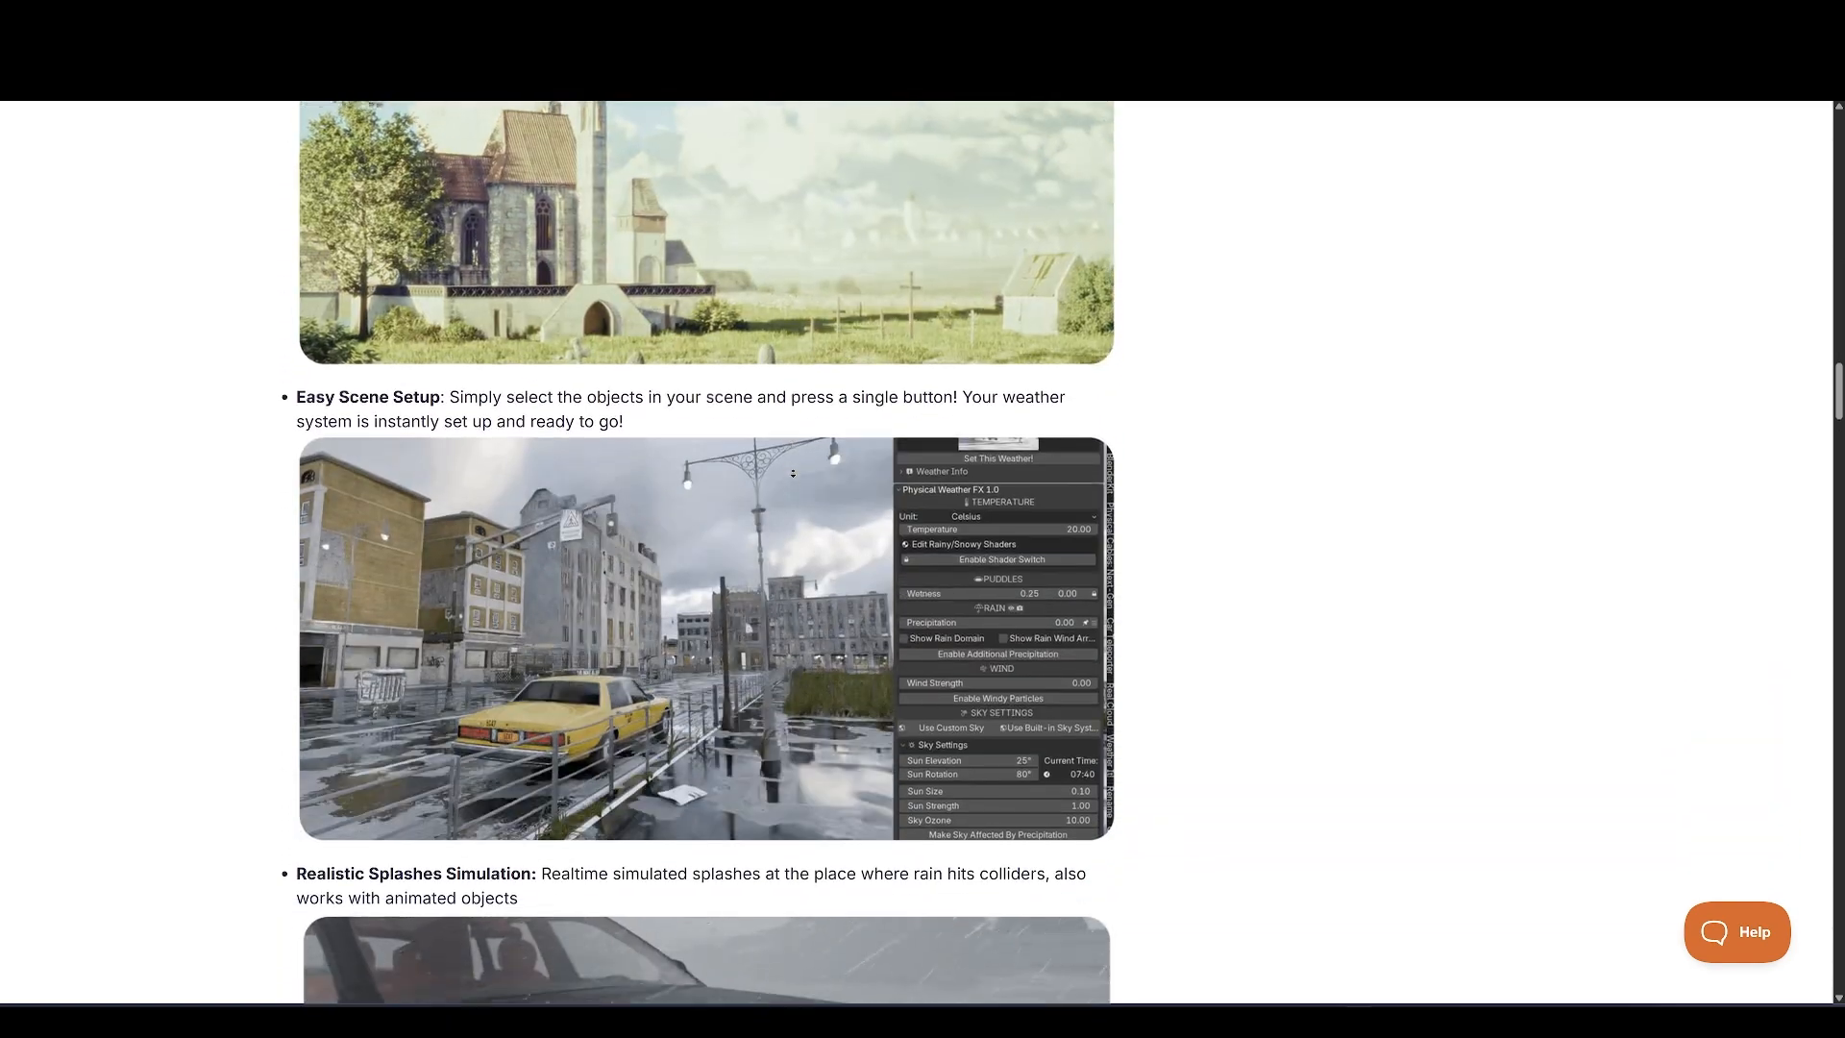
pyautogui.scroll(-3)
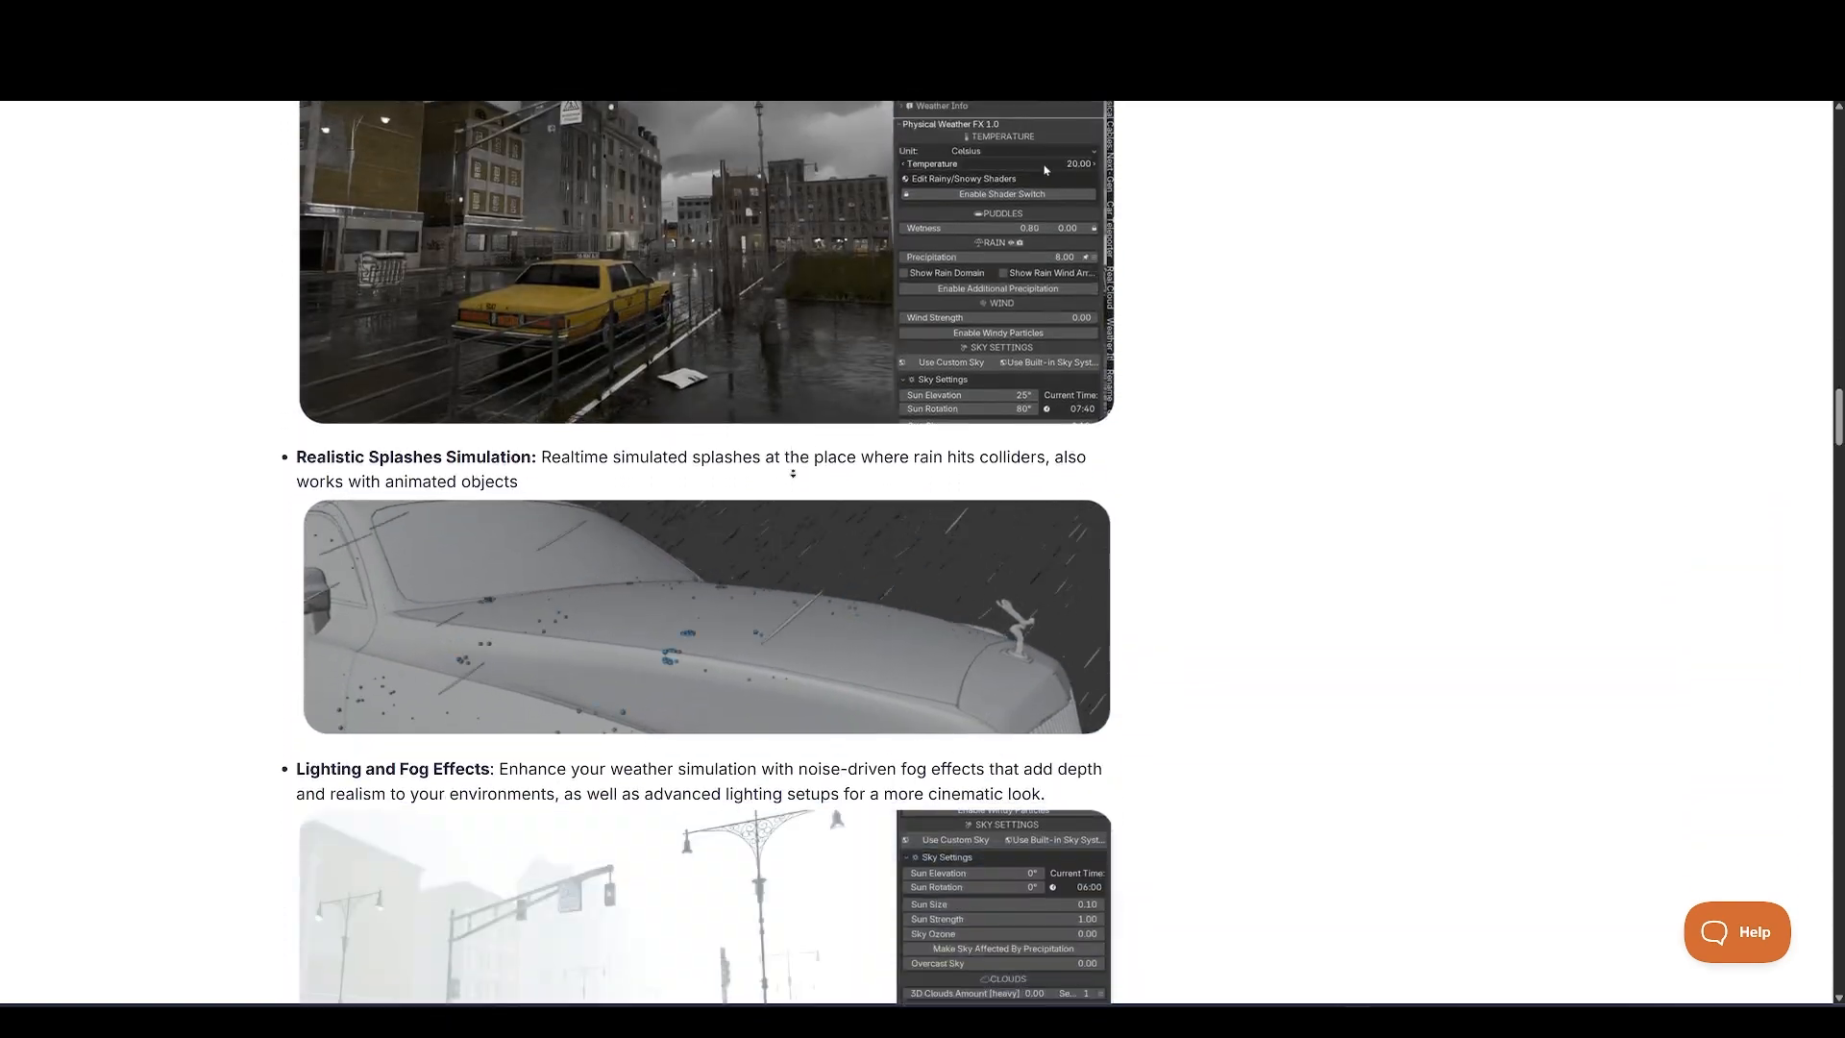
pyautogui.scroll(-3)
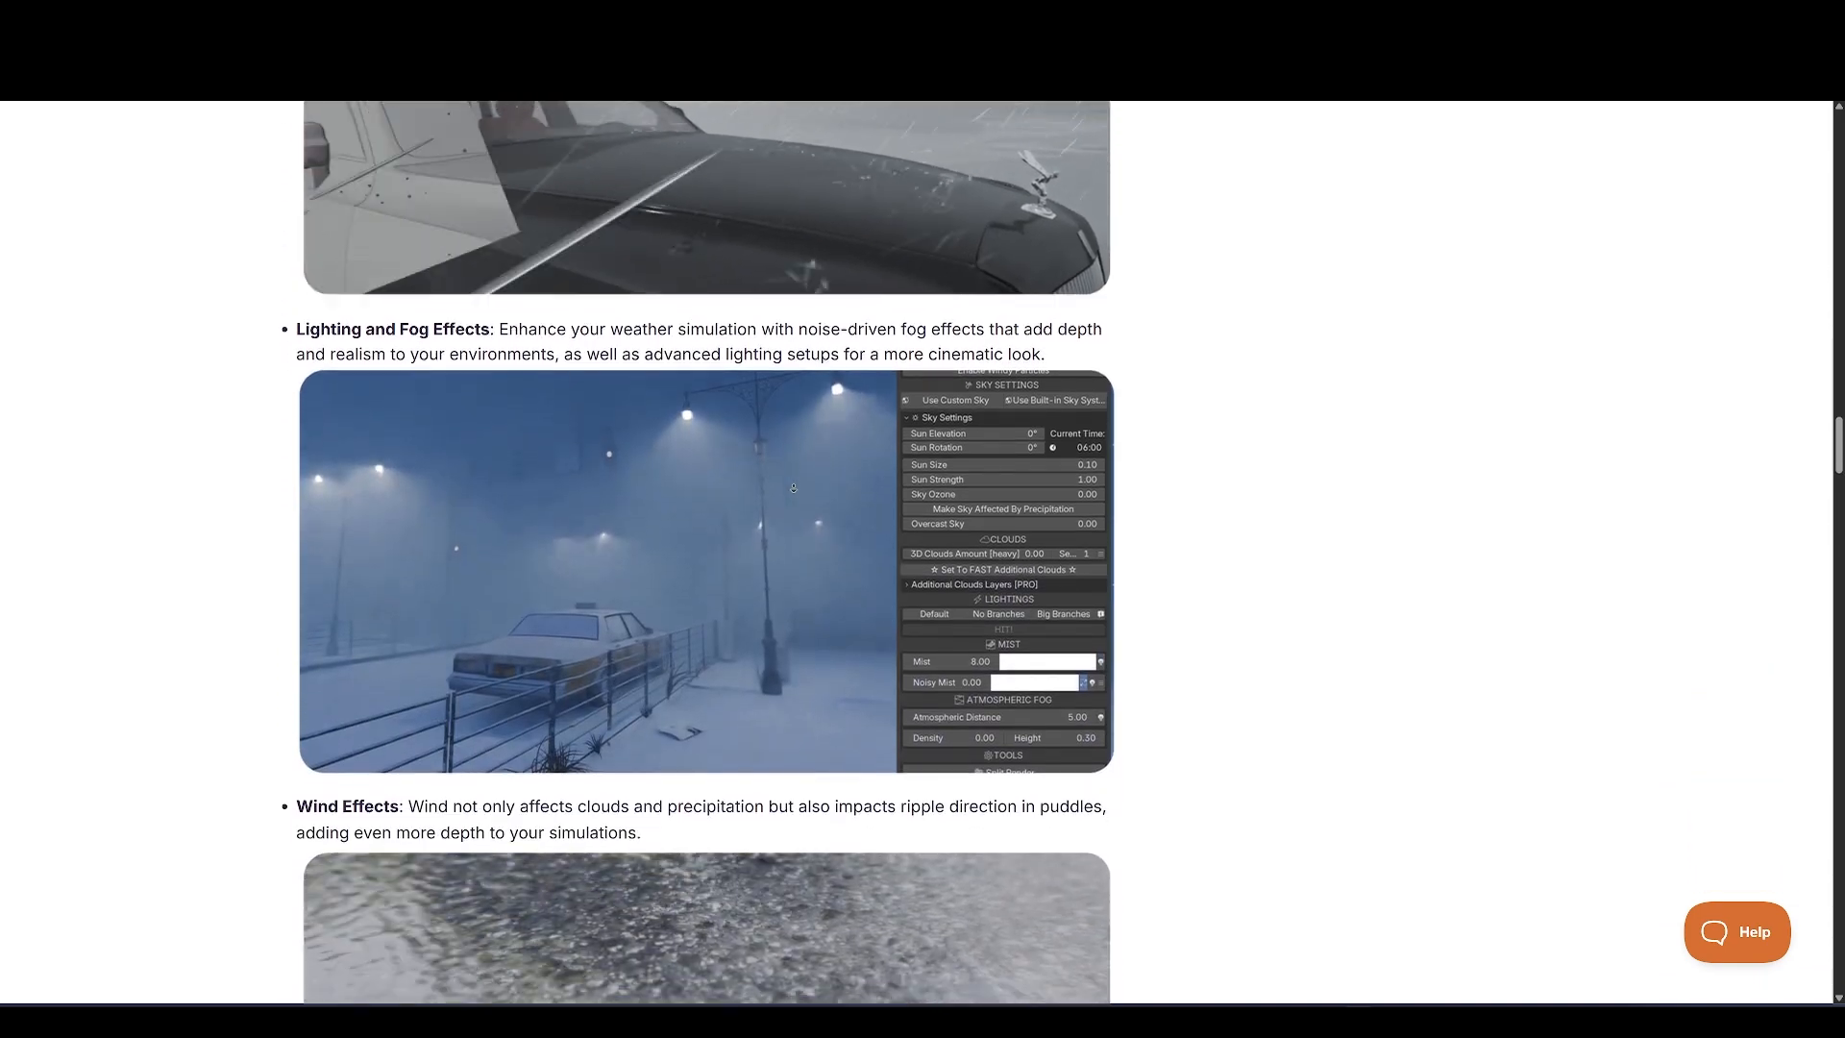
pyautogui.scroll(-3)
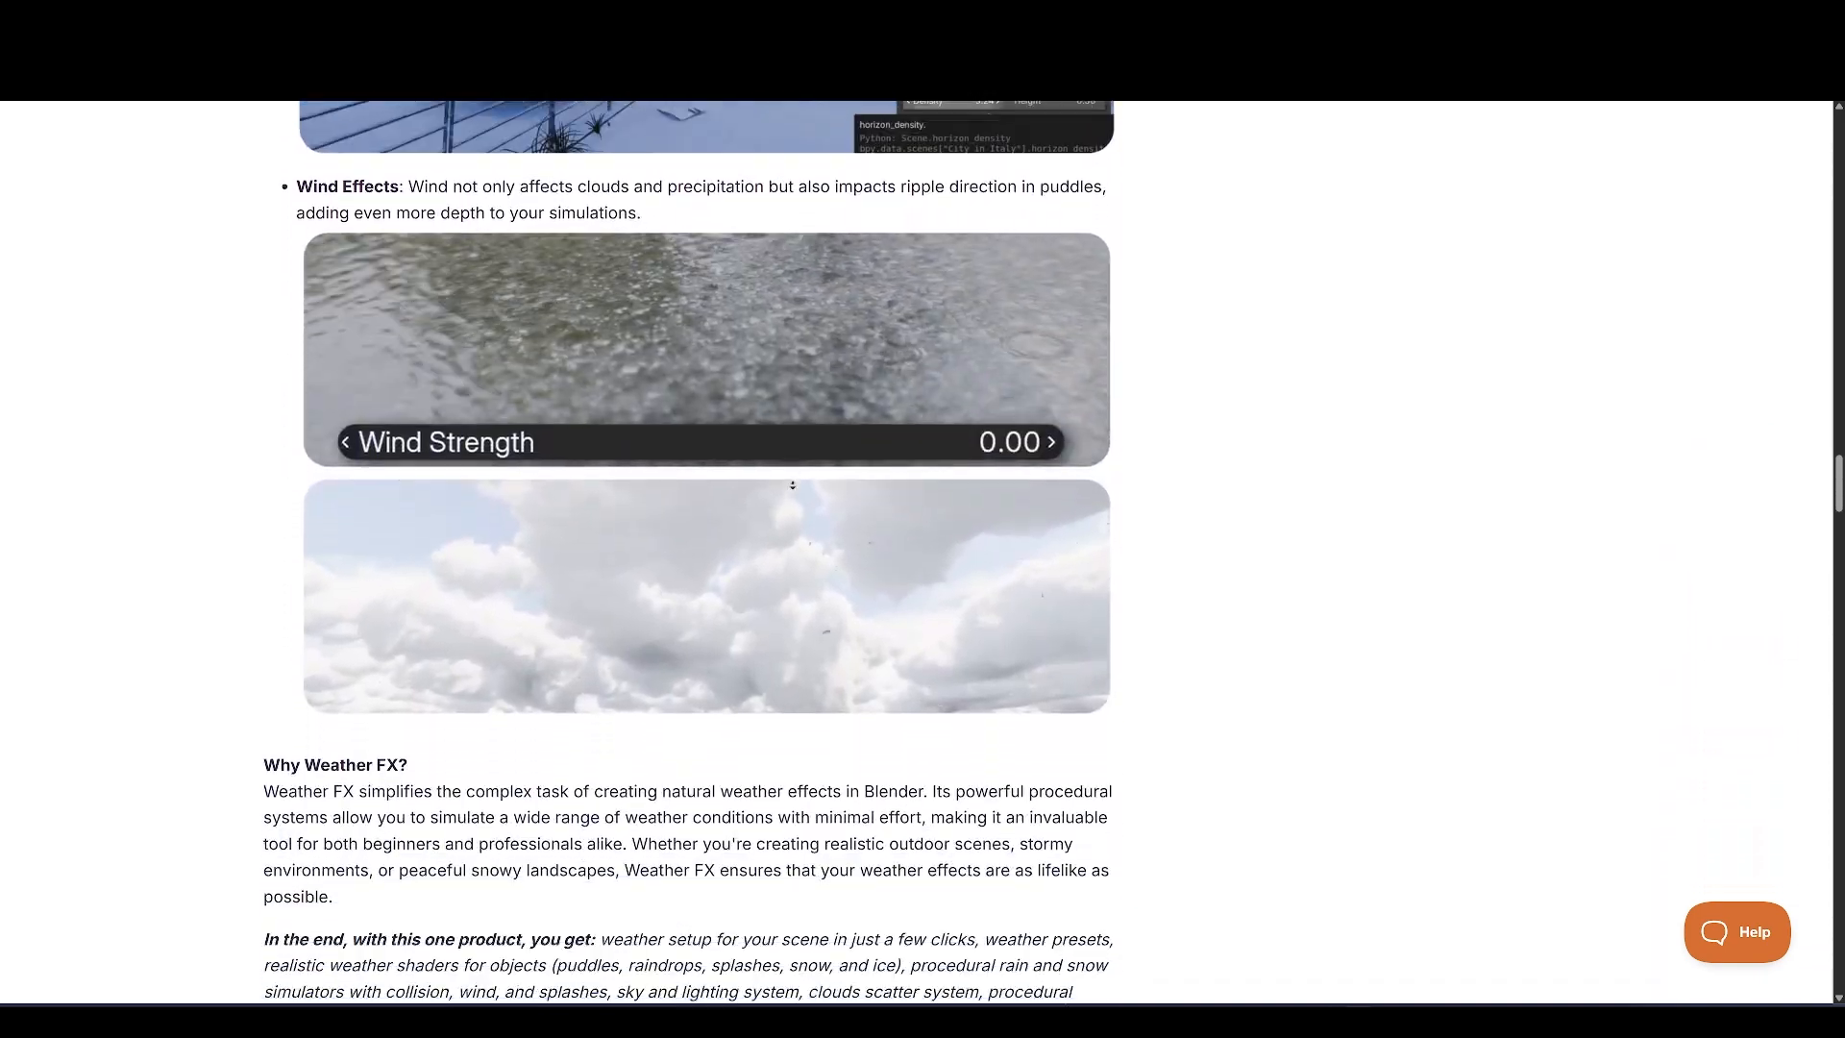
pyautogui.scroll(-3)
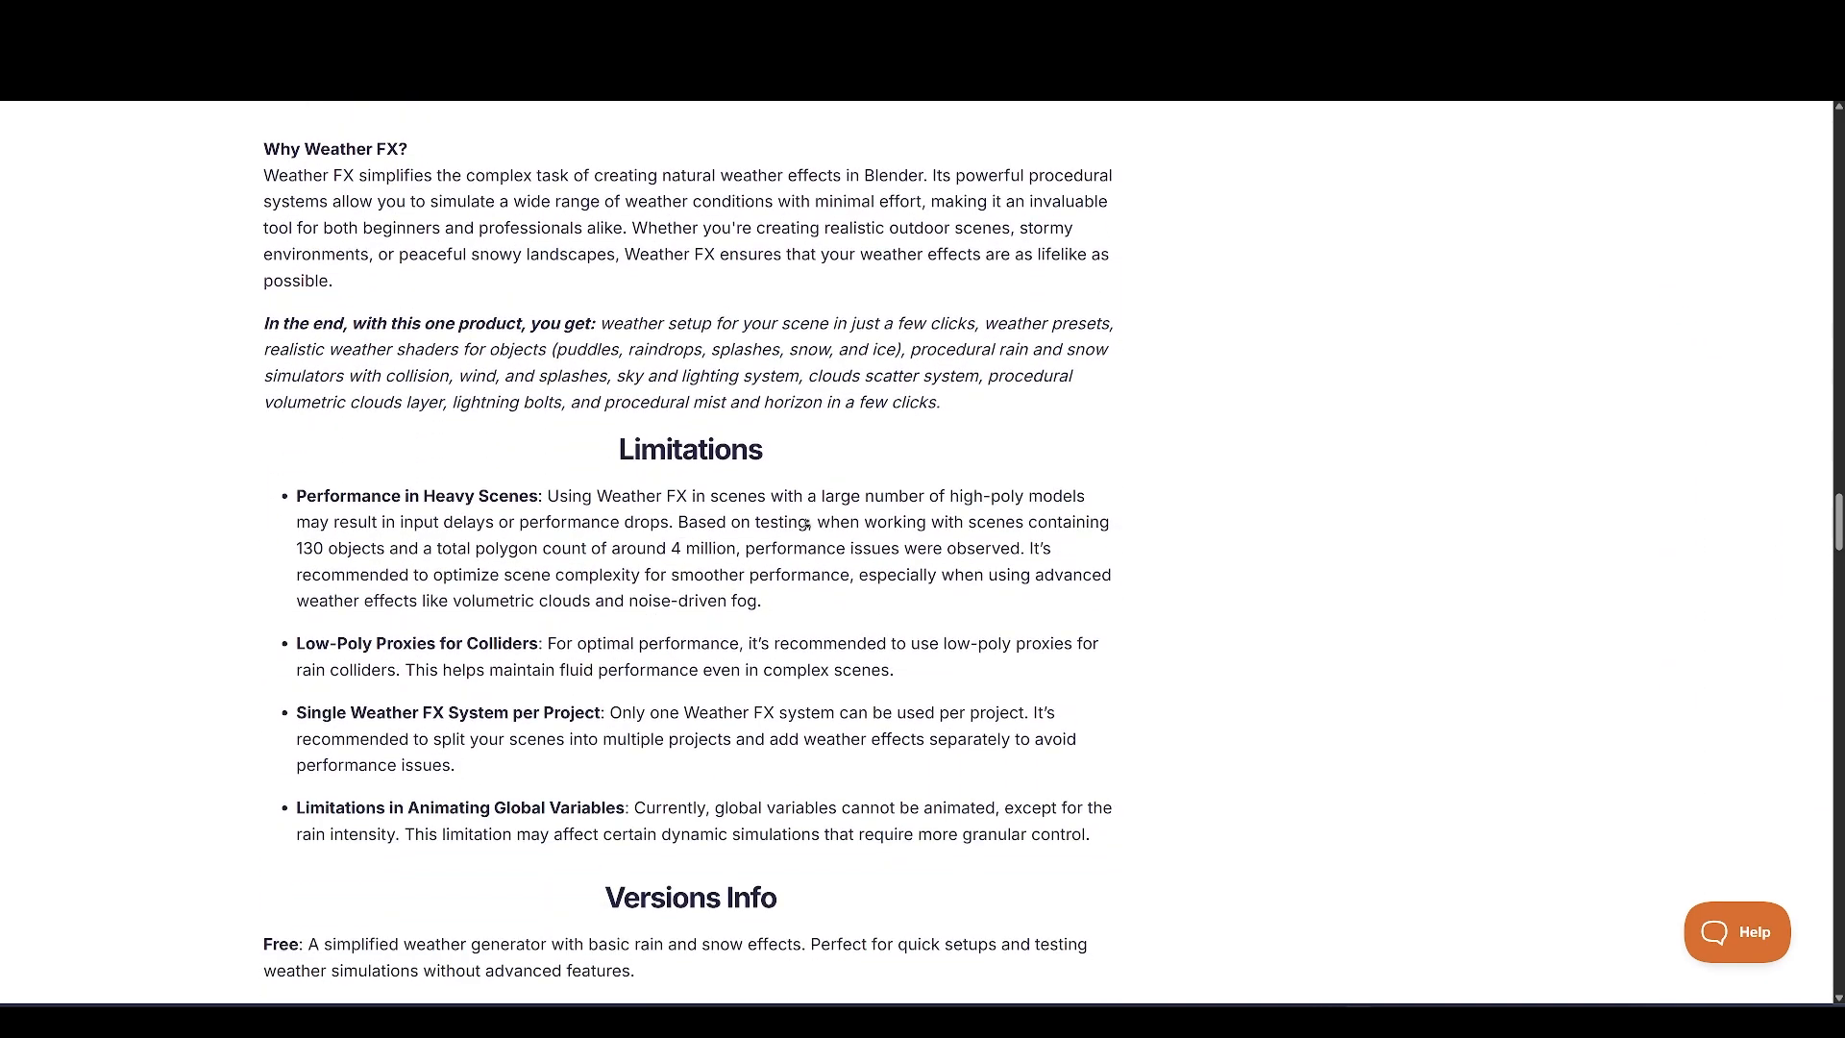
pyautogui.scroll(-3)
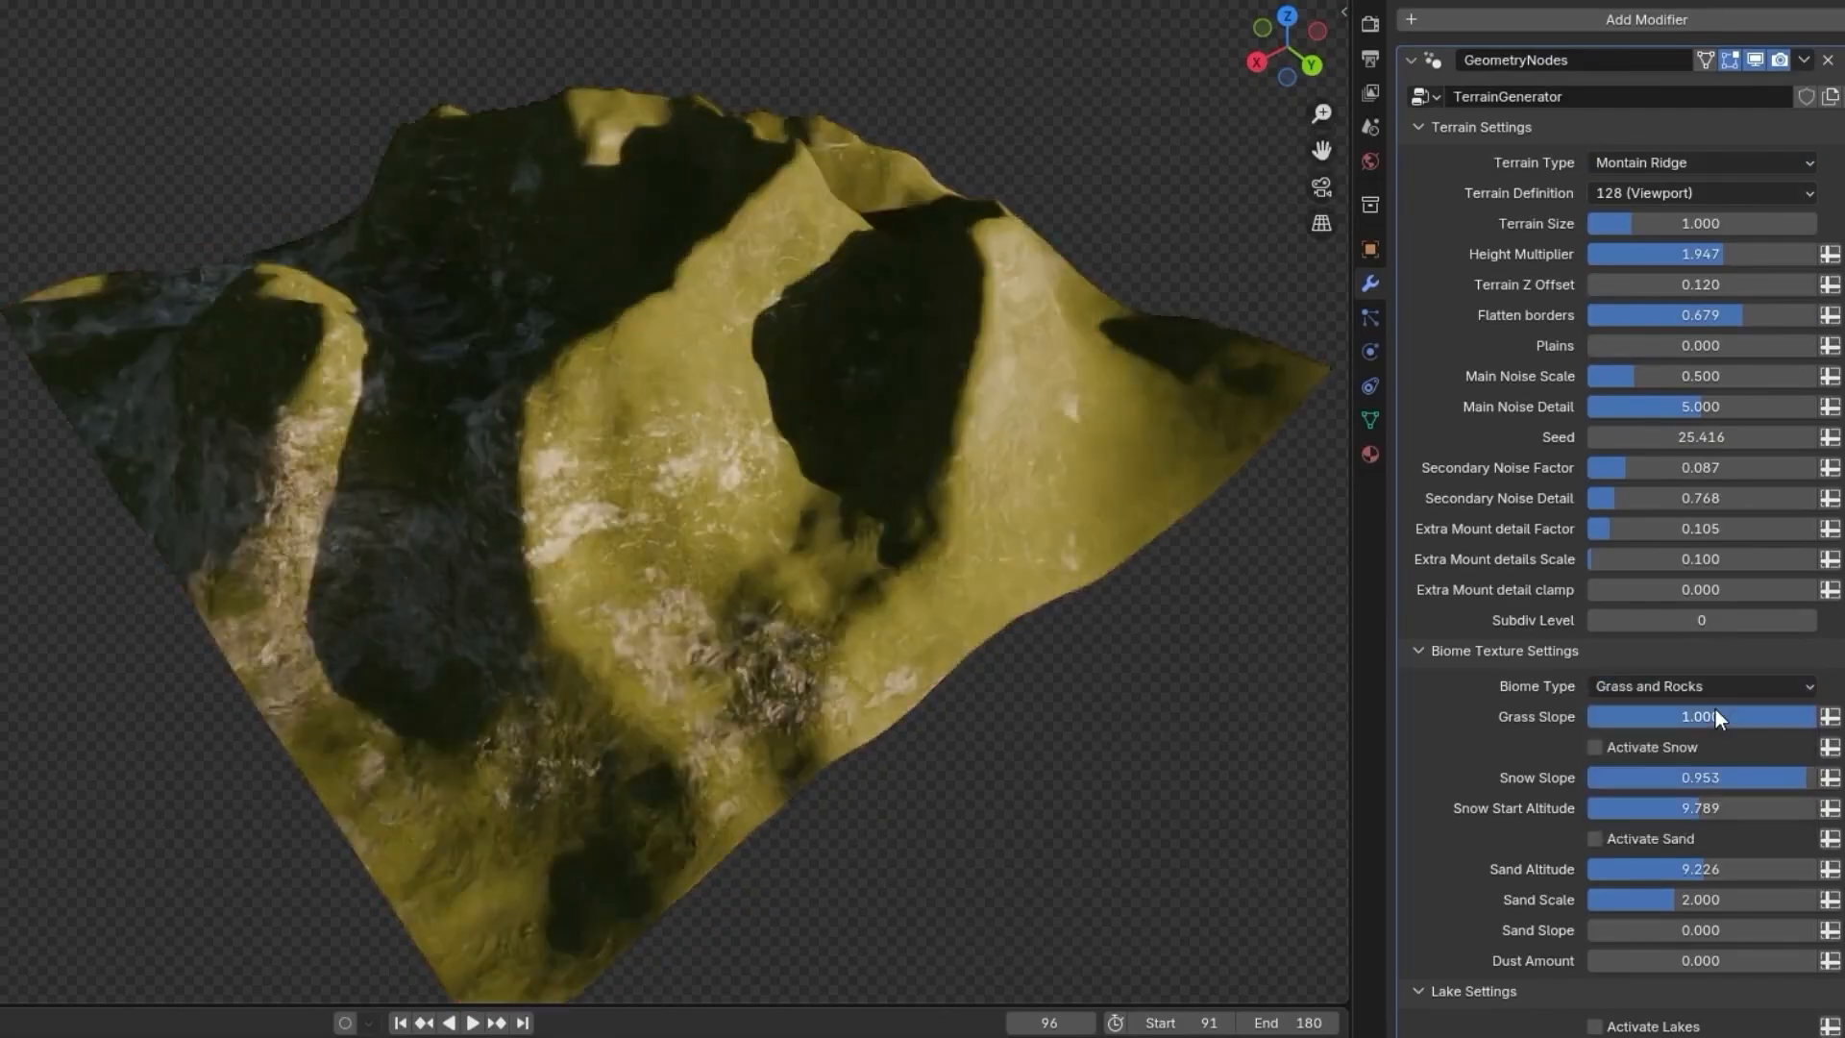
# Enable Activate Snow and Activate Tree Scattering, then weight-paint grass density around the lake
pyautogui.click(1592, 746)
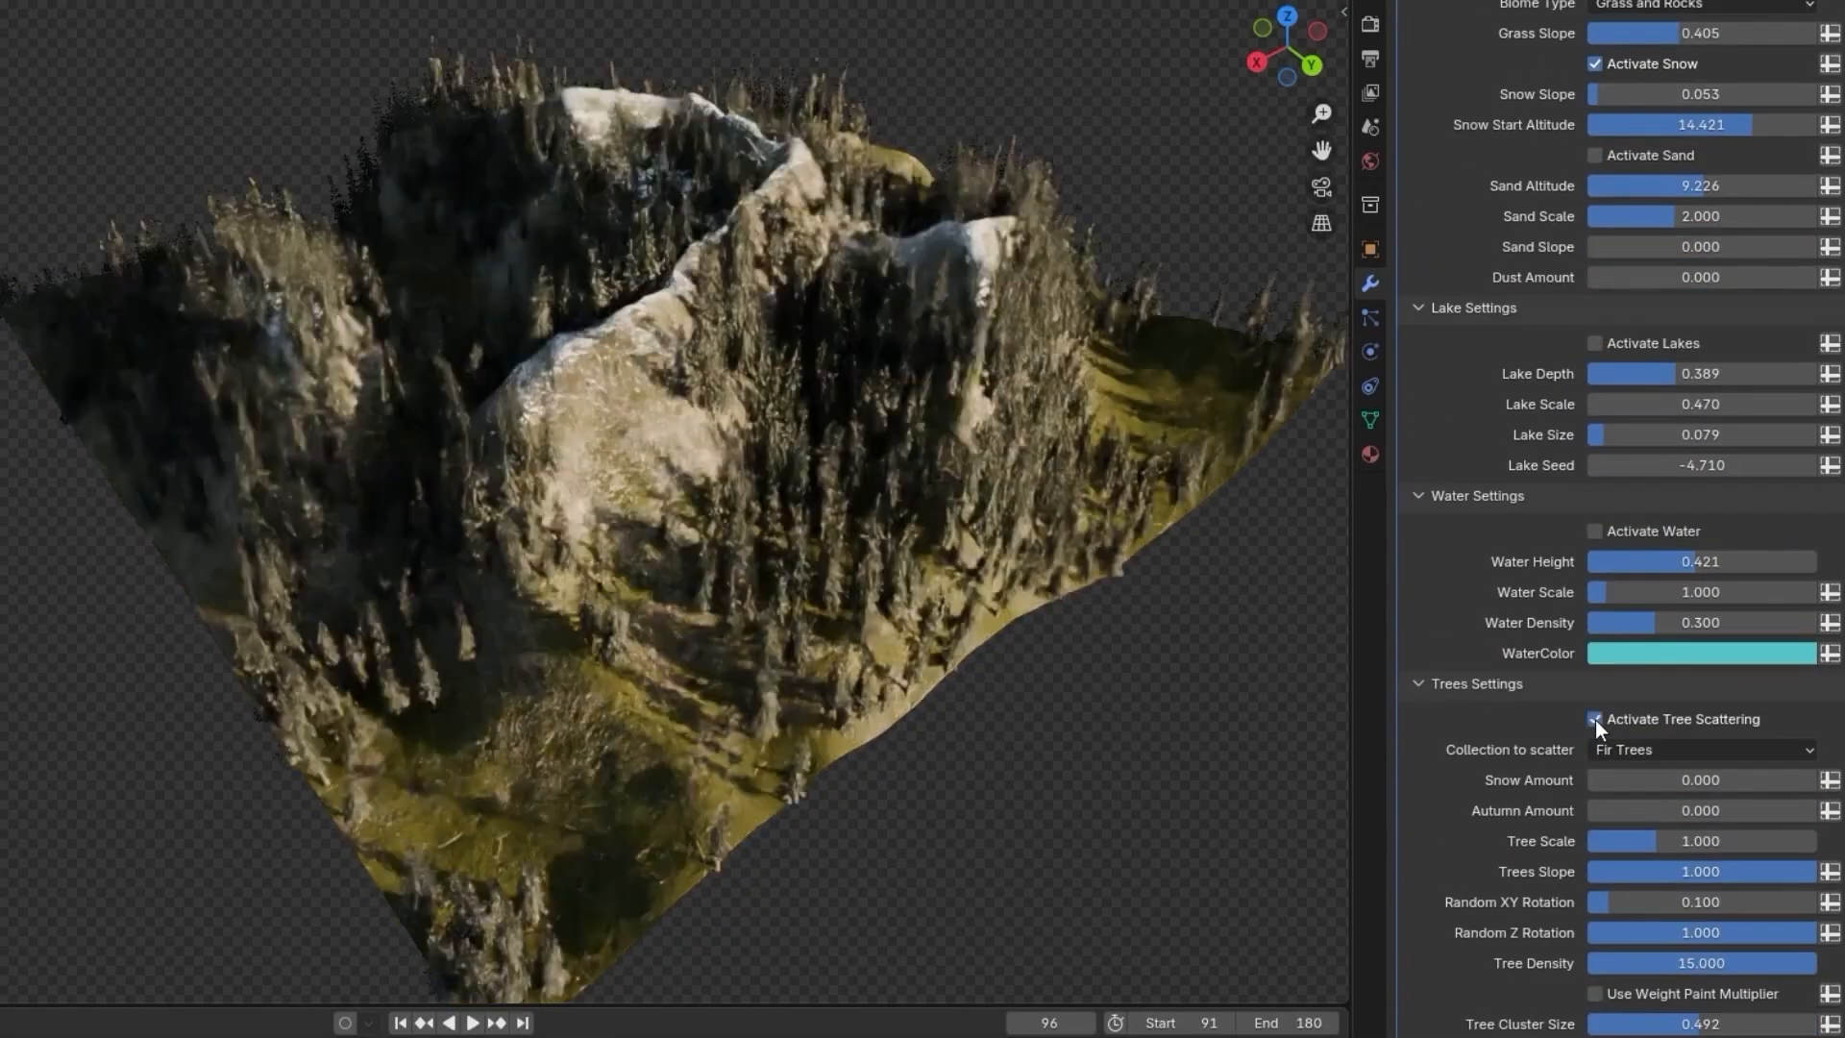
pyautogui.click(1595, 718)
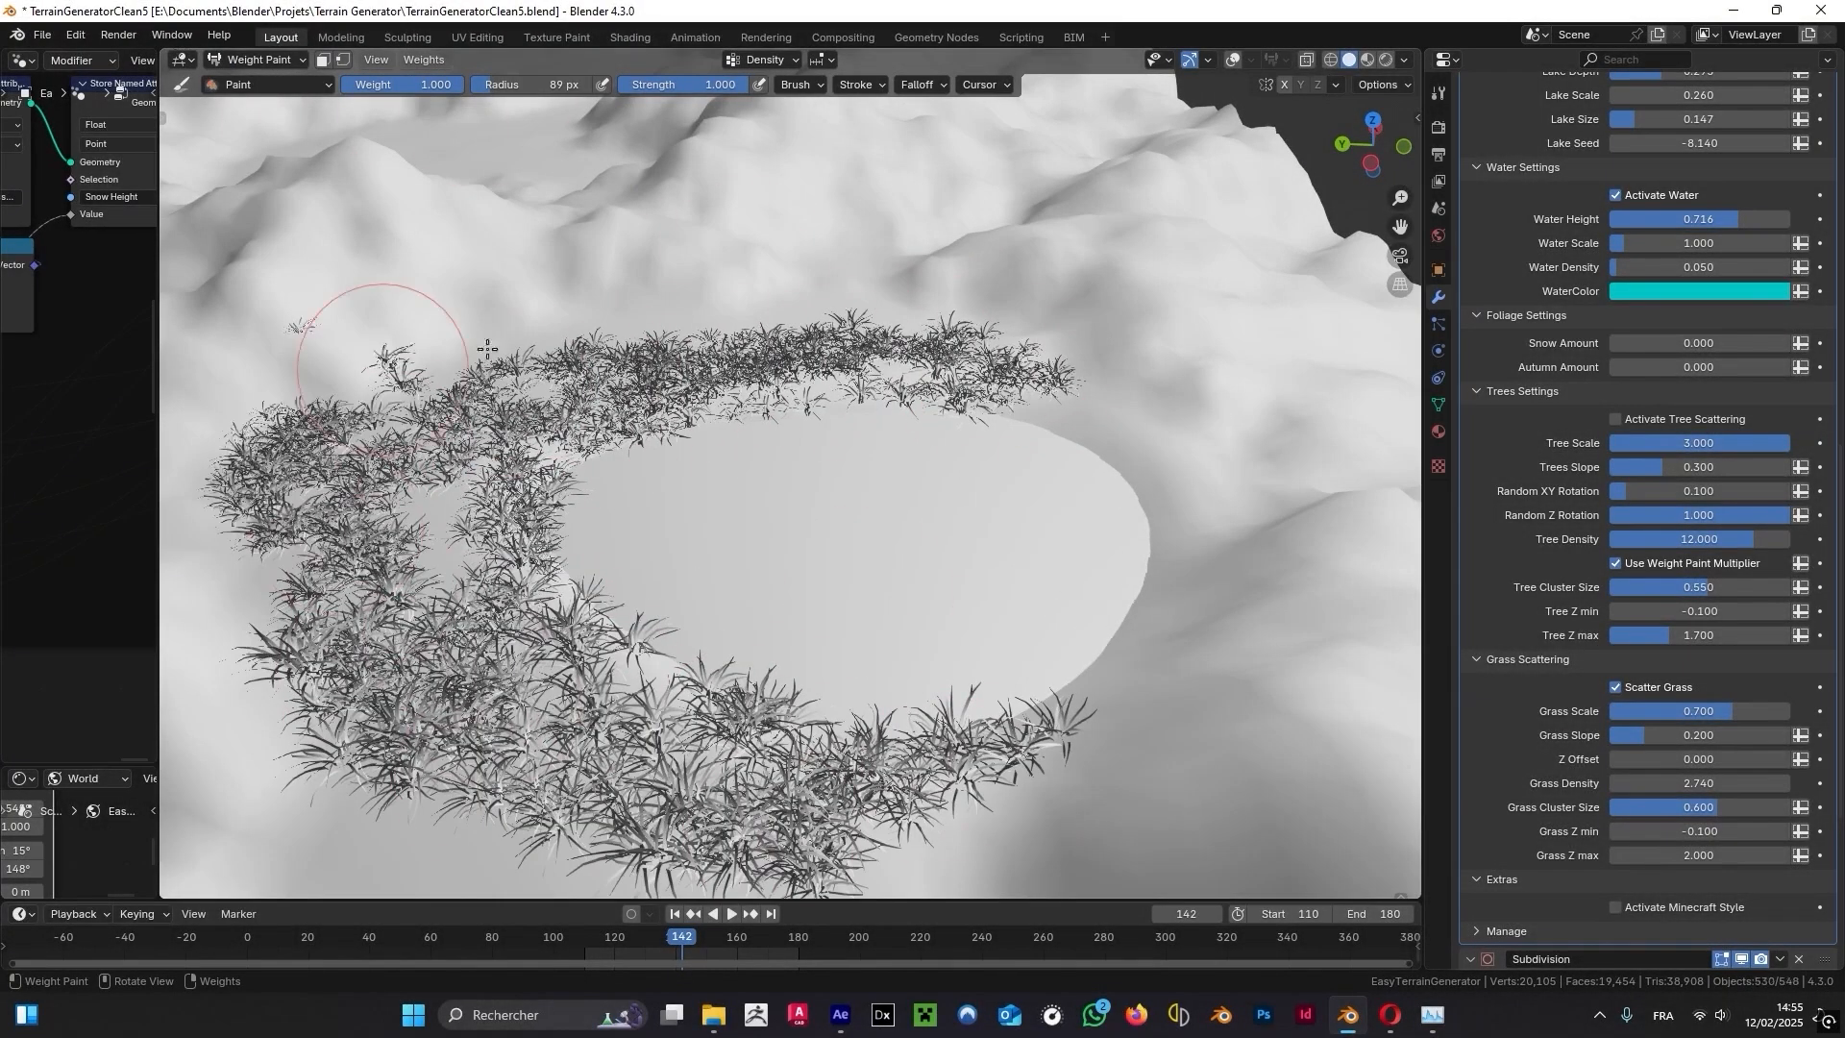
pyautogui.click(1367, 59)
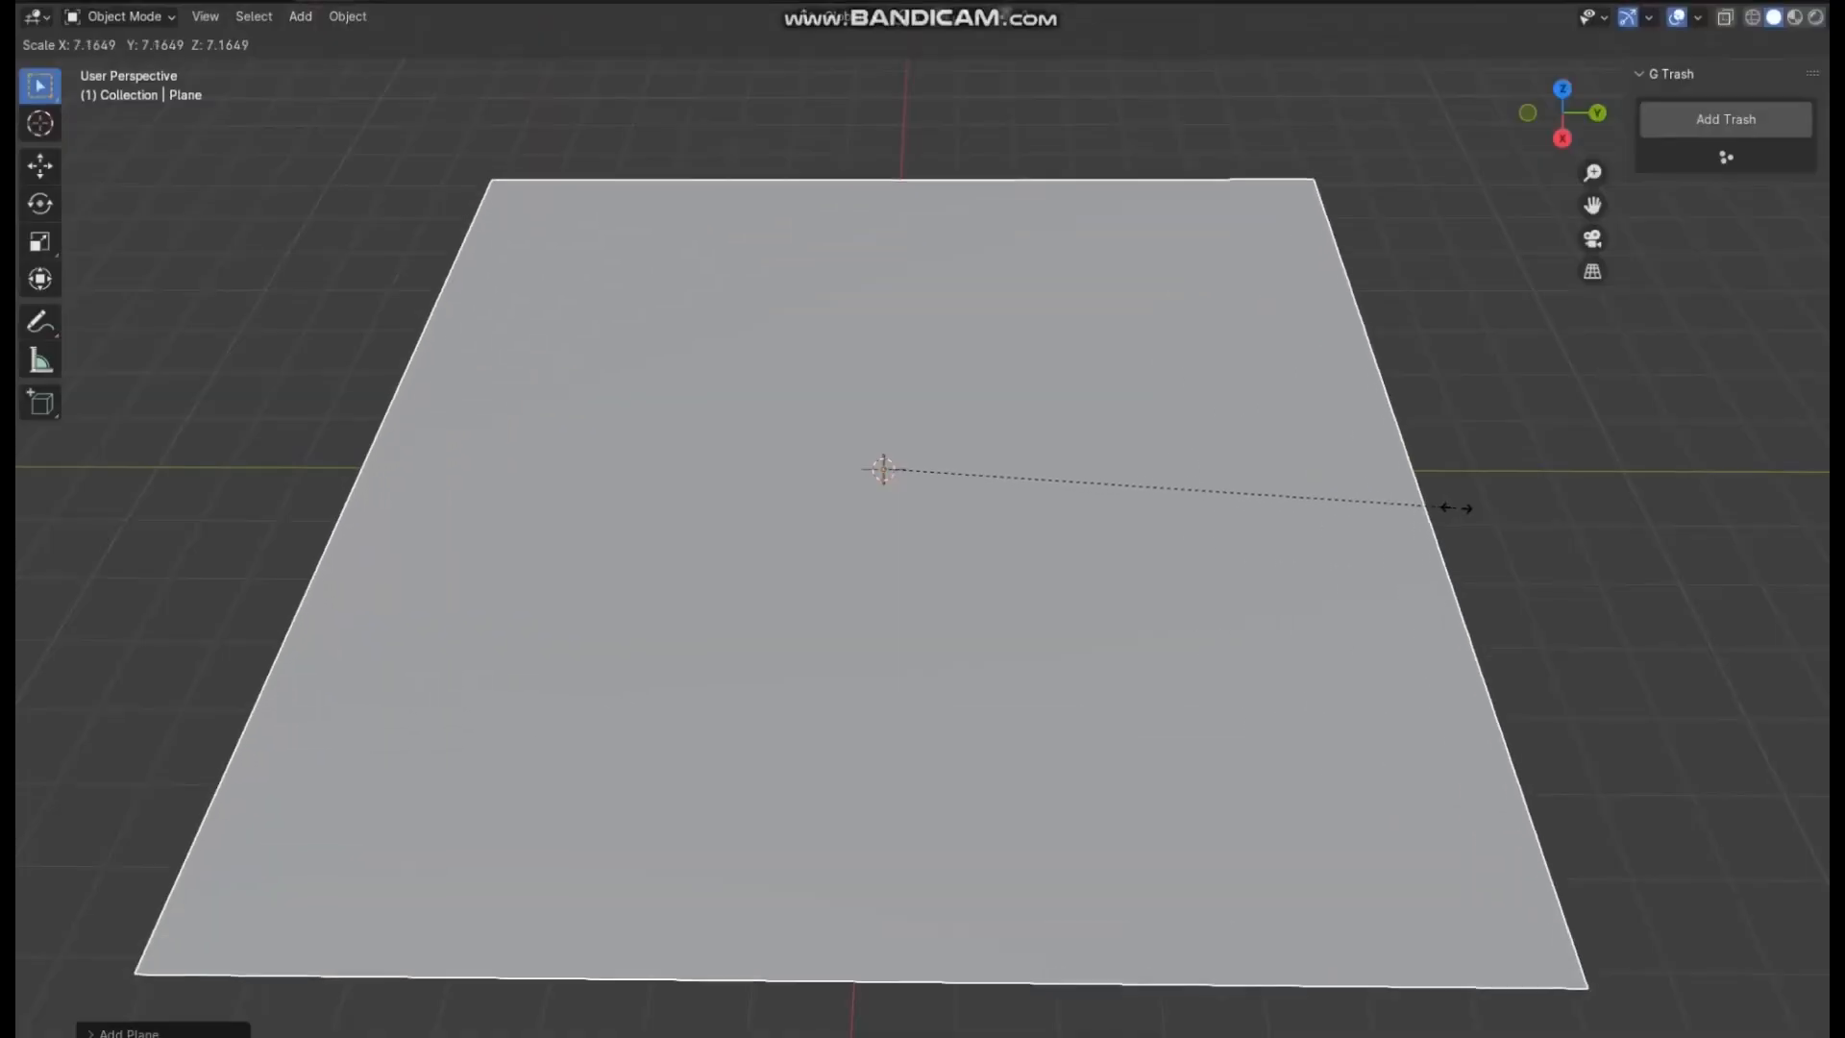
# Confirm the enlarged plane, exclude Container Big and Container, and change the scatter Seed
pyautogui.click(1724, 119)
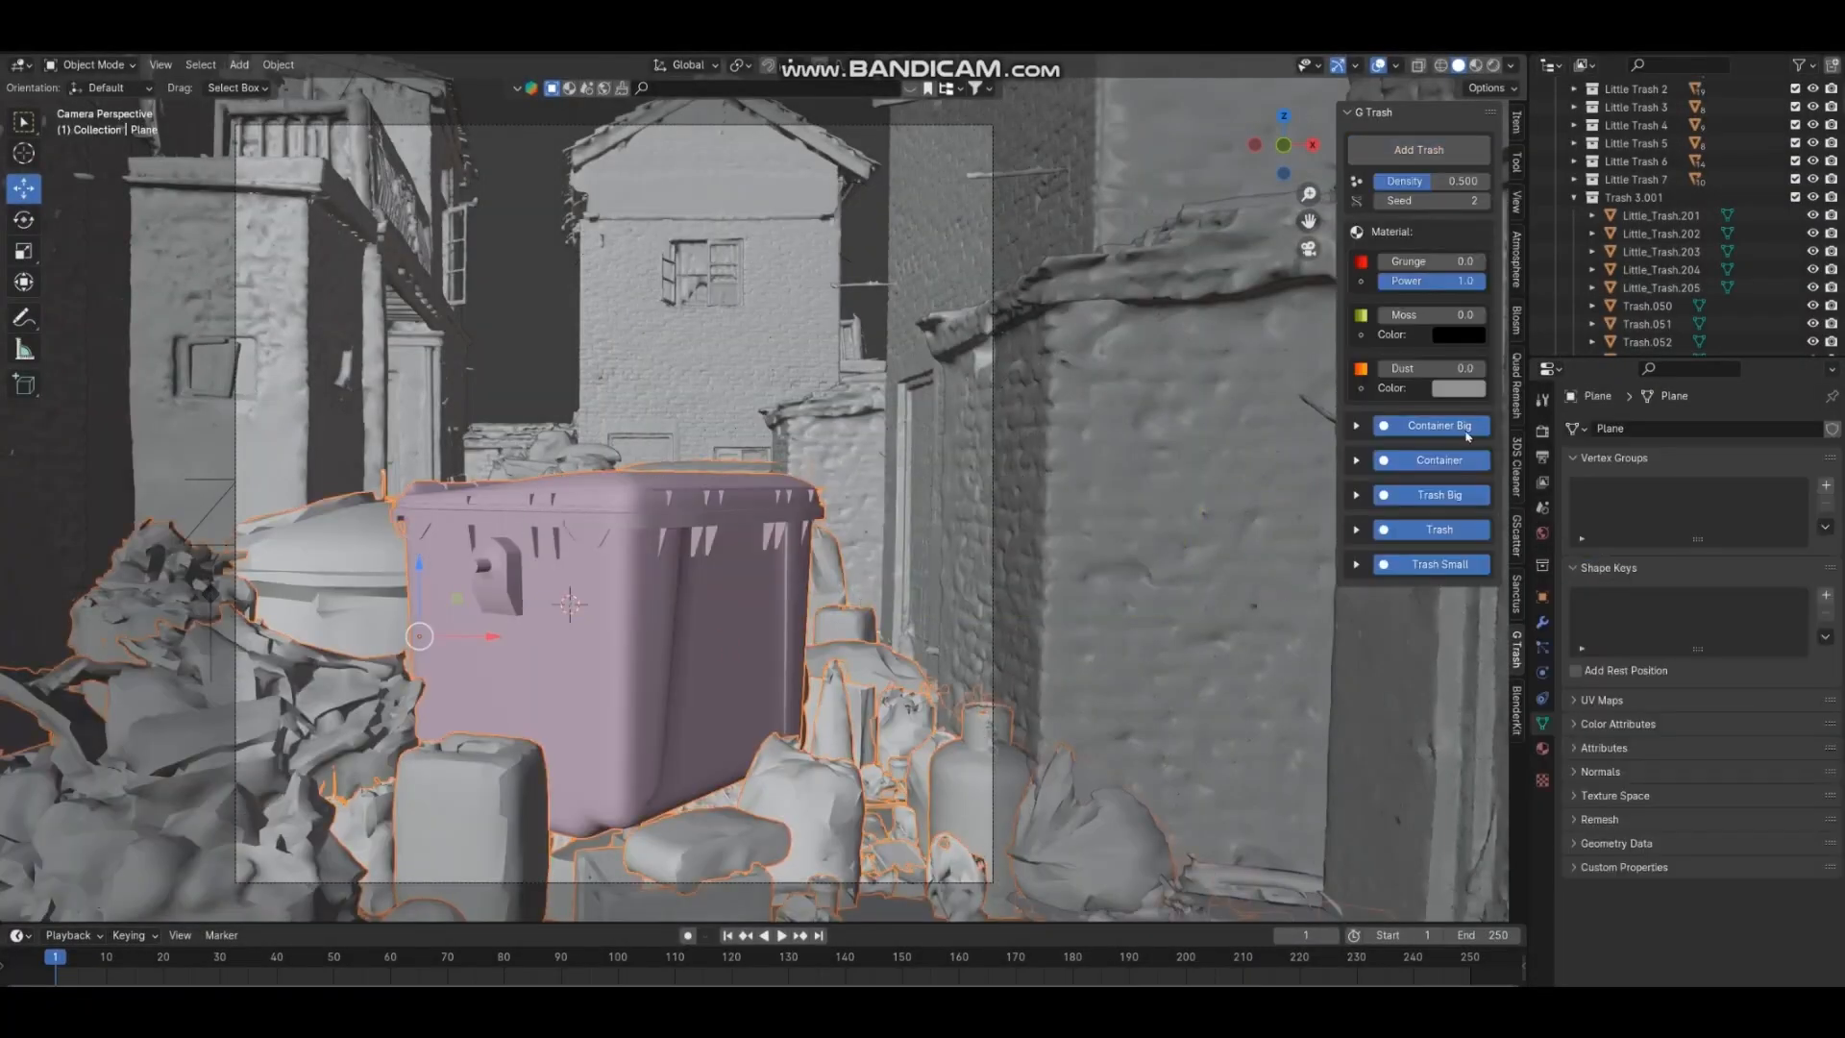
pyautogui.click(89, 64)
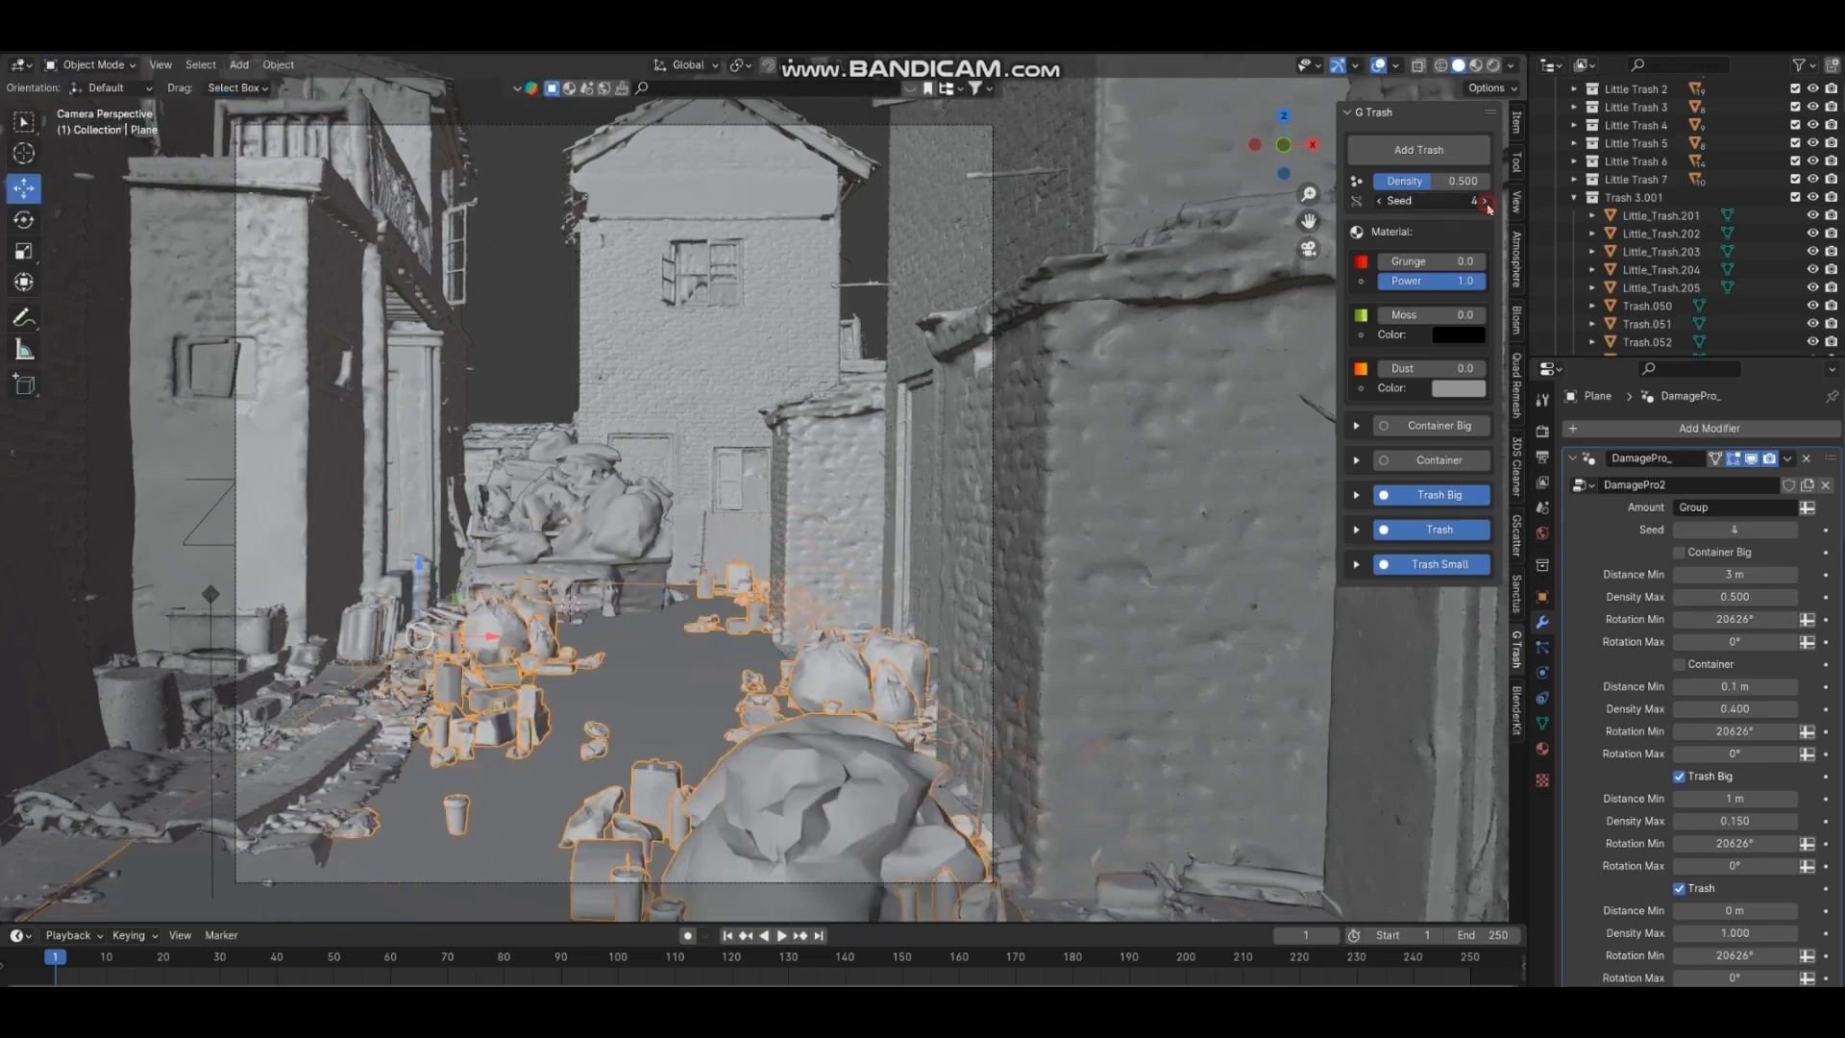
pyautogui.click(1487, 200)
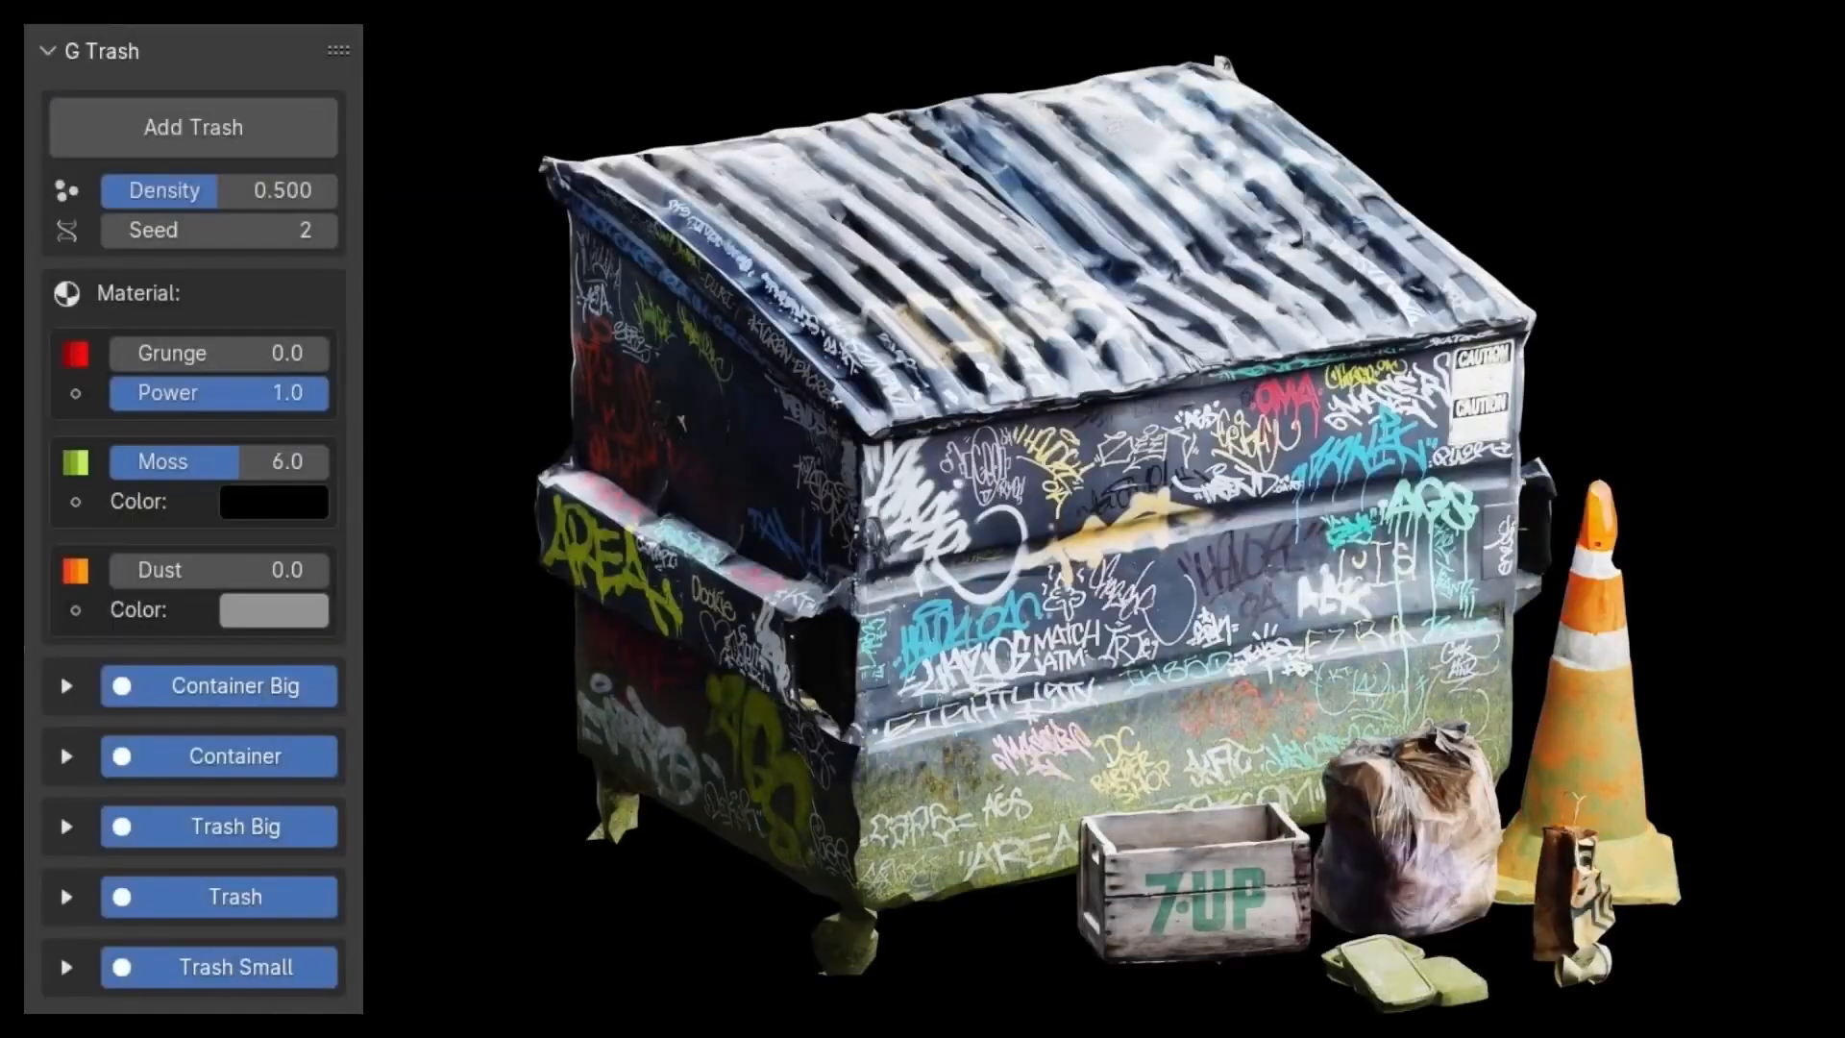
pyautogui.click(299, 15)
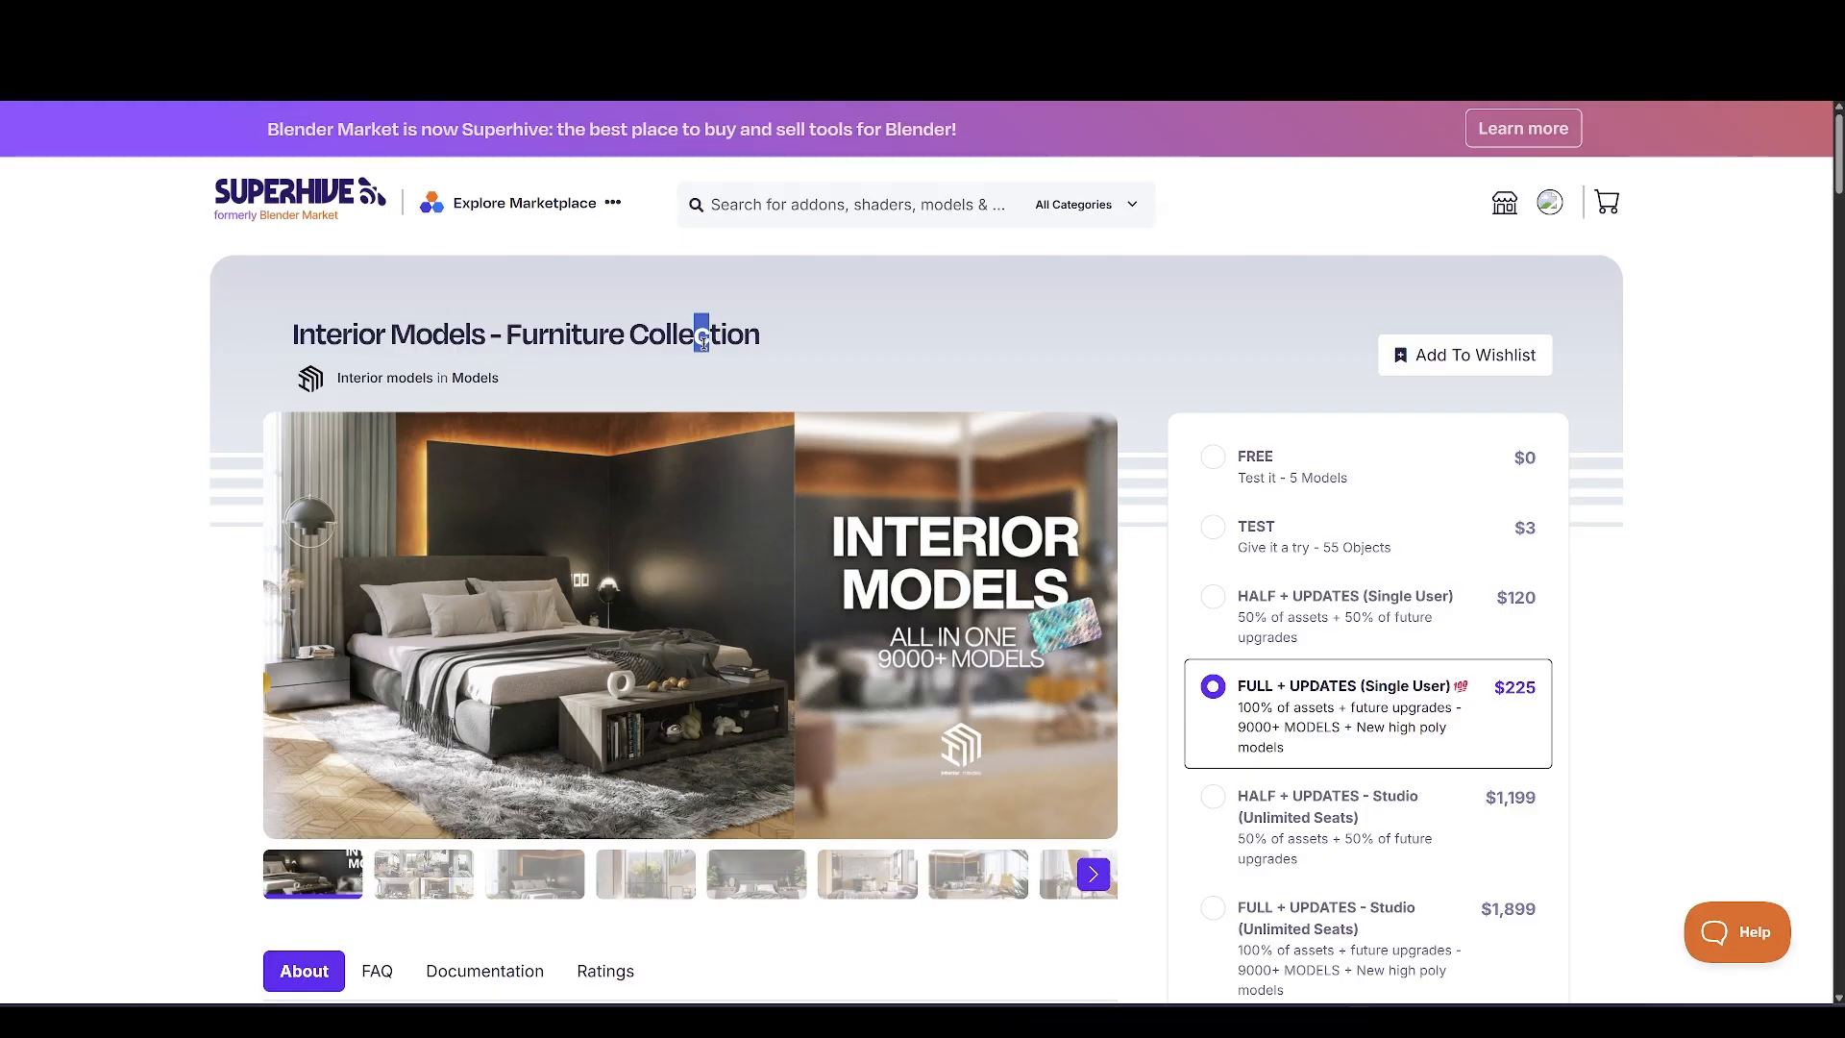
# Browse the Interior Models preview images with the gallery arrows
pyautogui.click(644, 874)
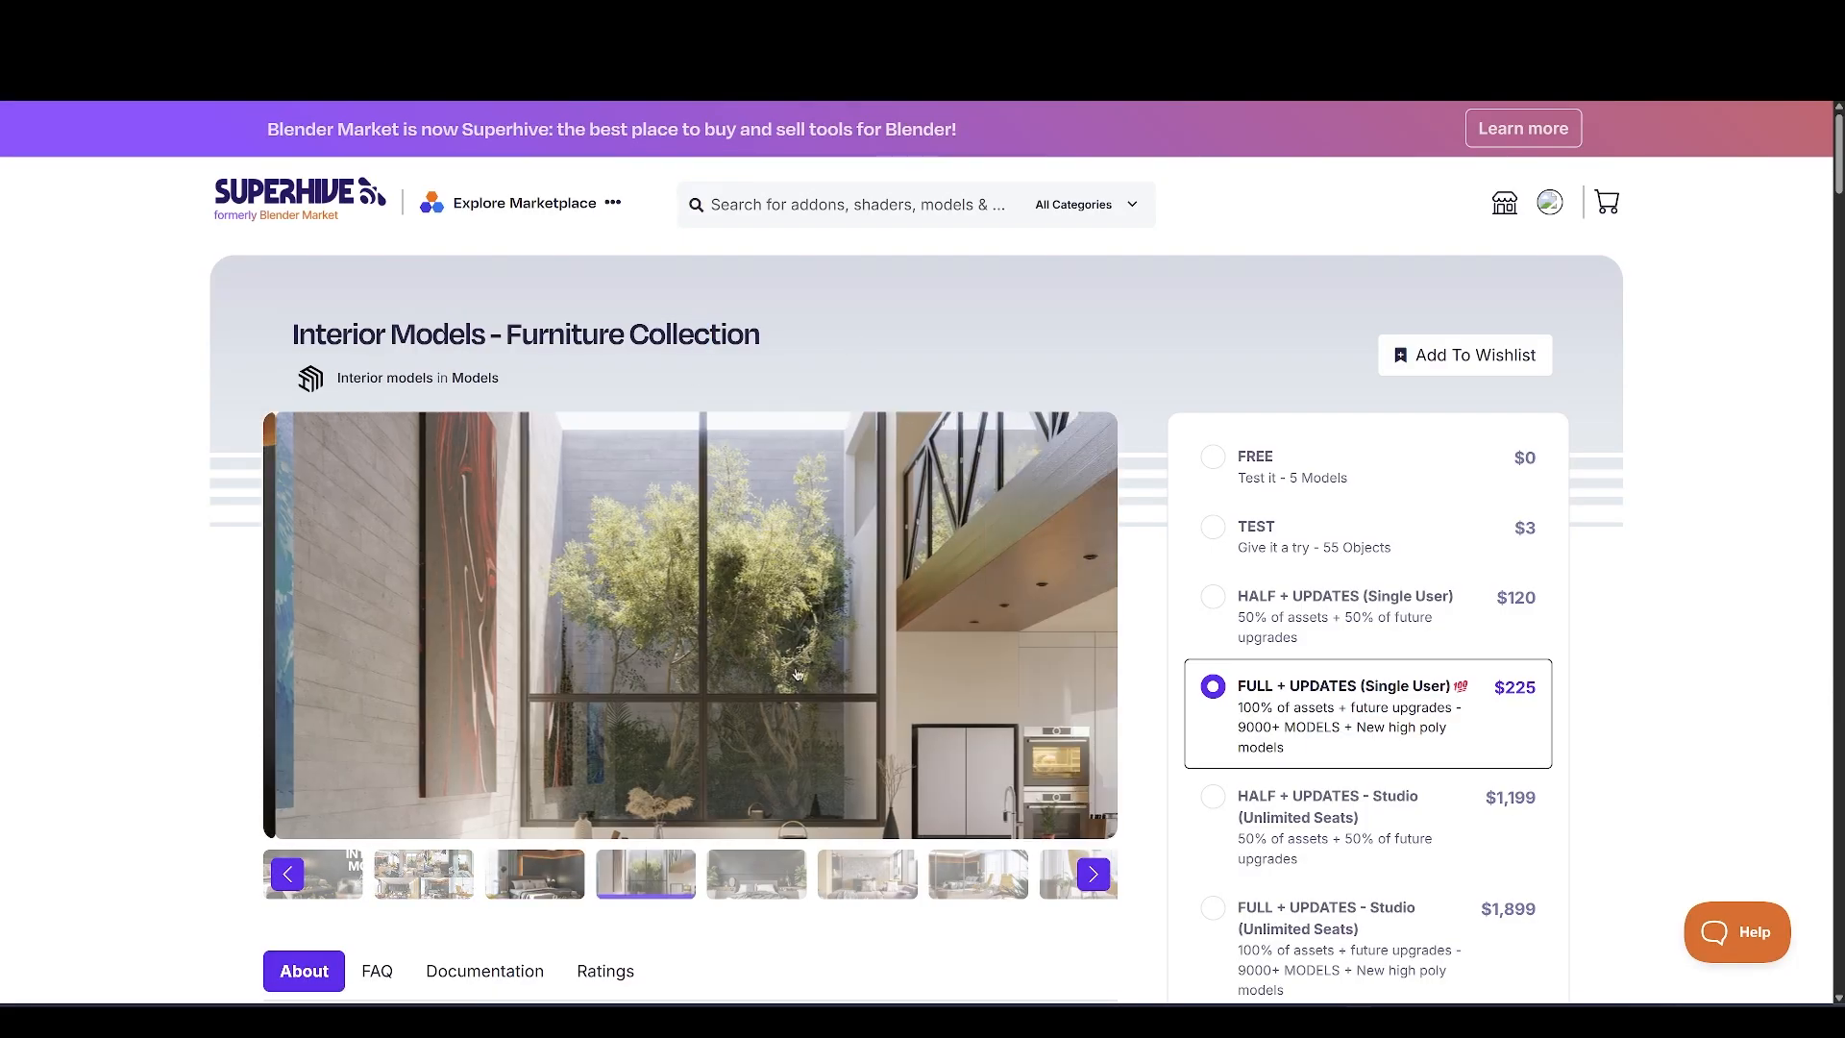
pyautogui.click(1090, 874)
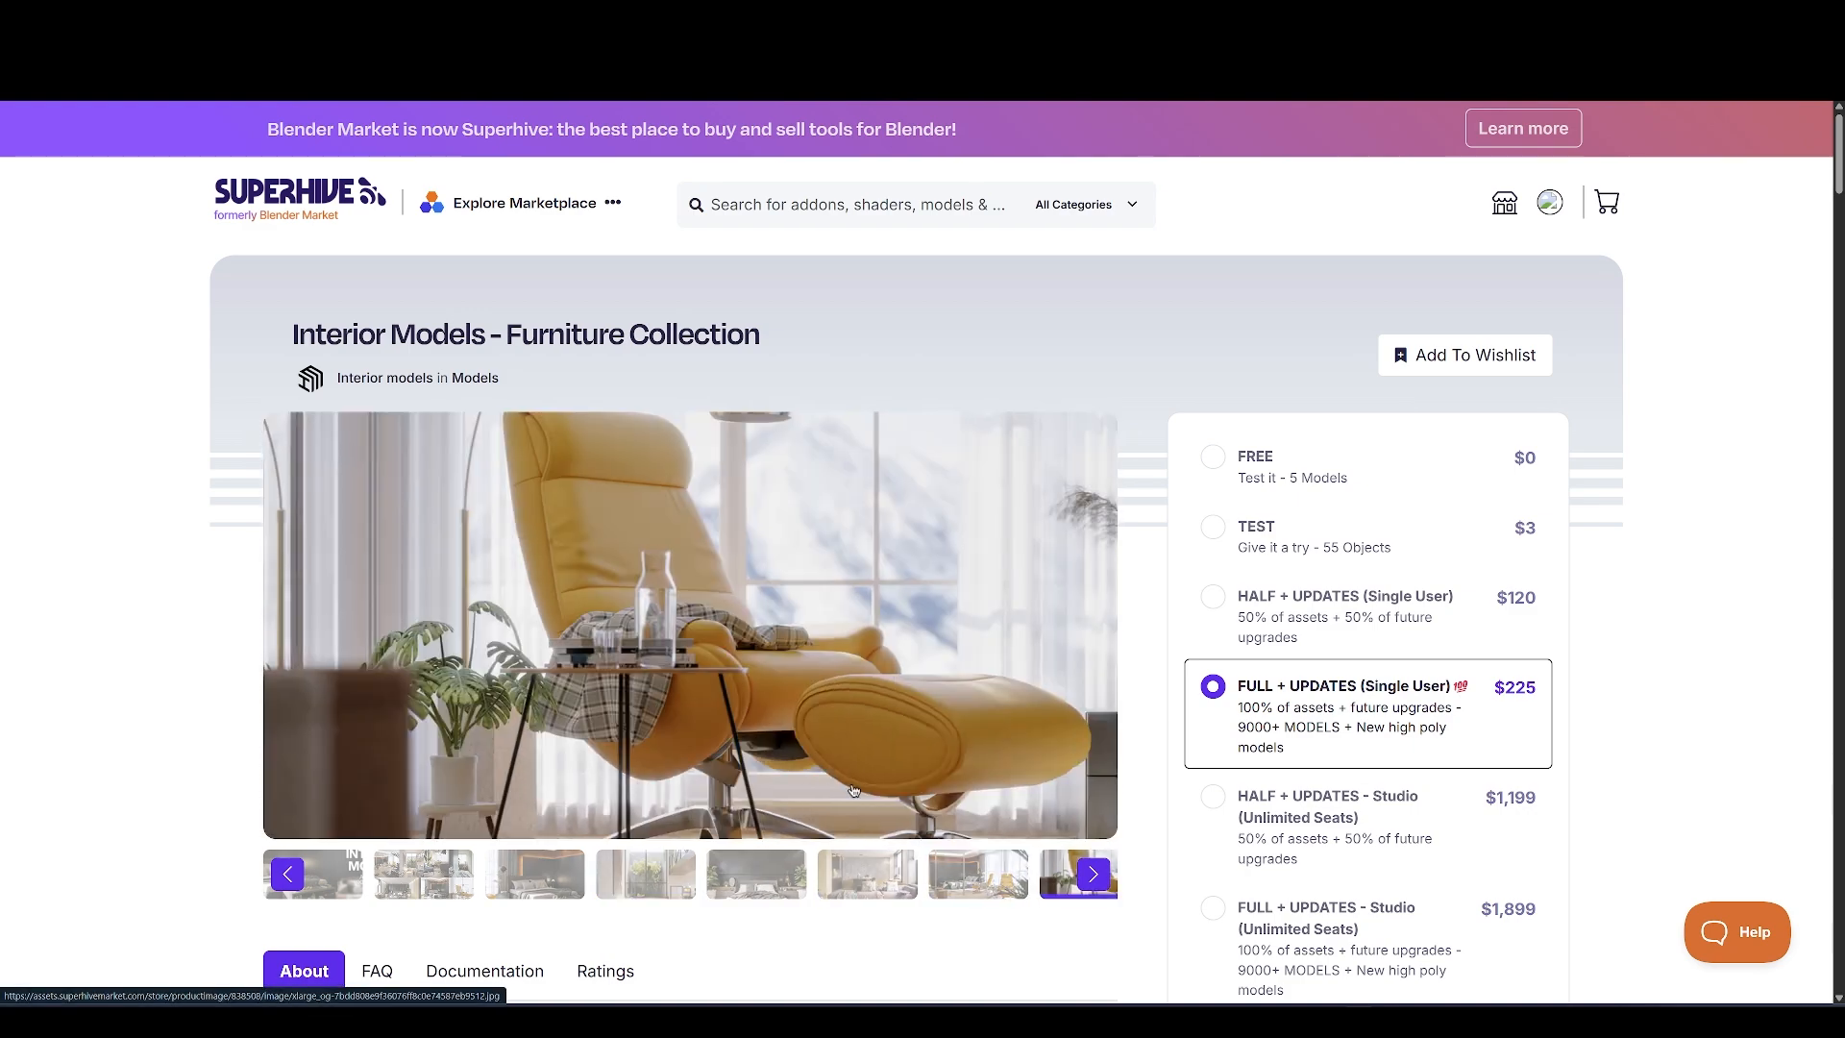
pyautogui.scroll(-3)
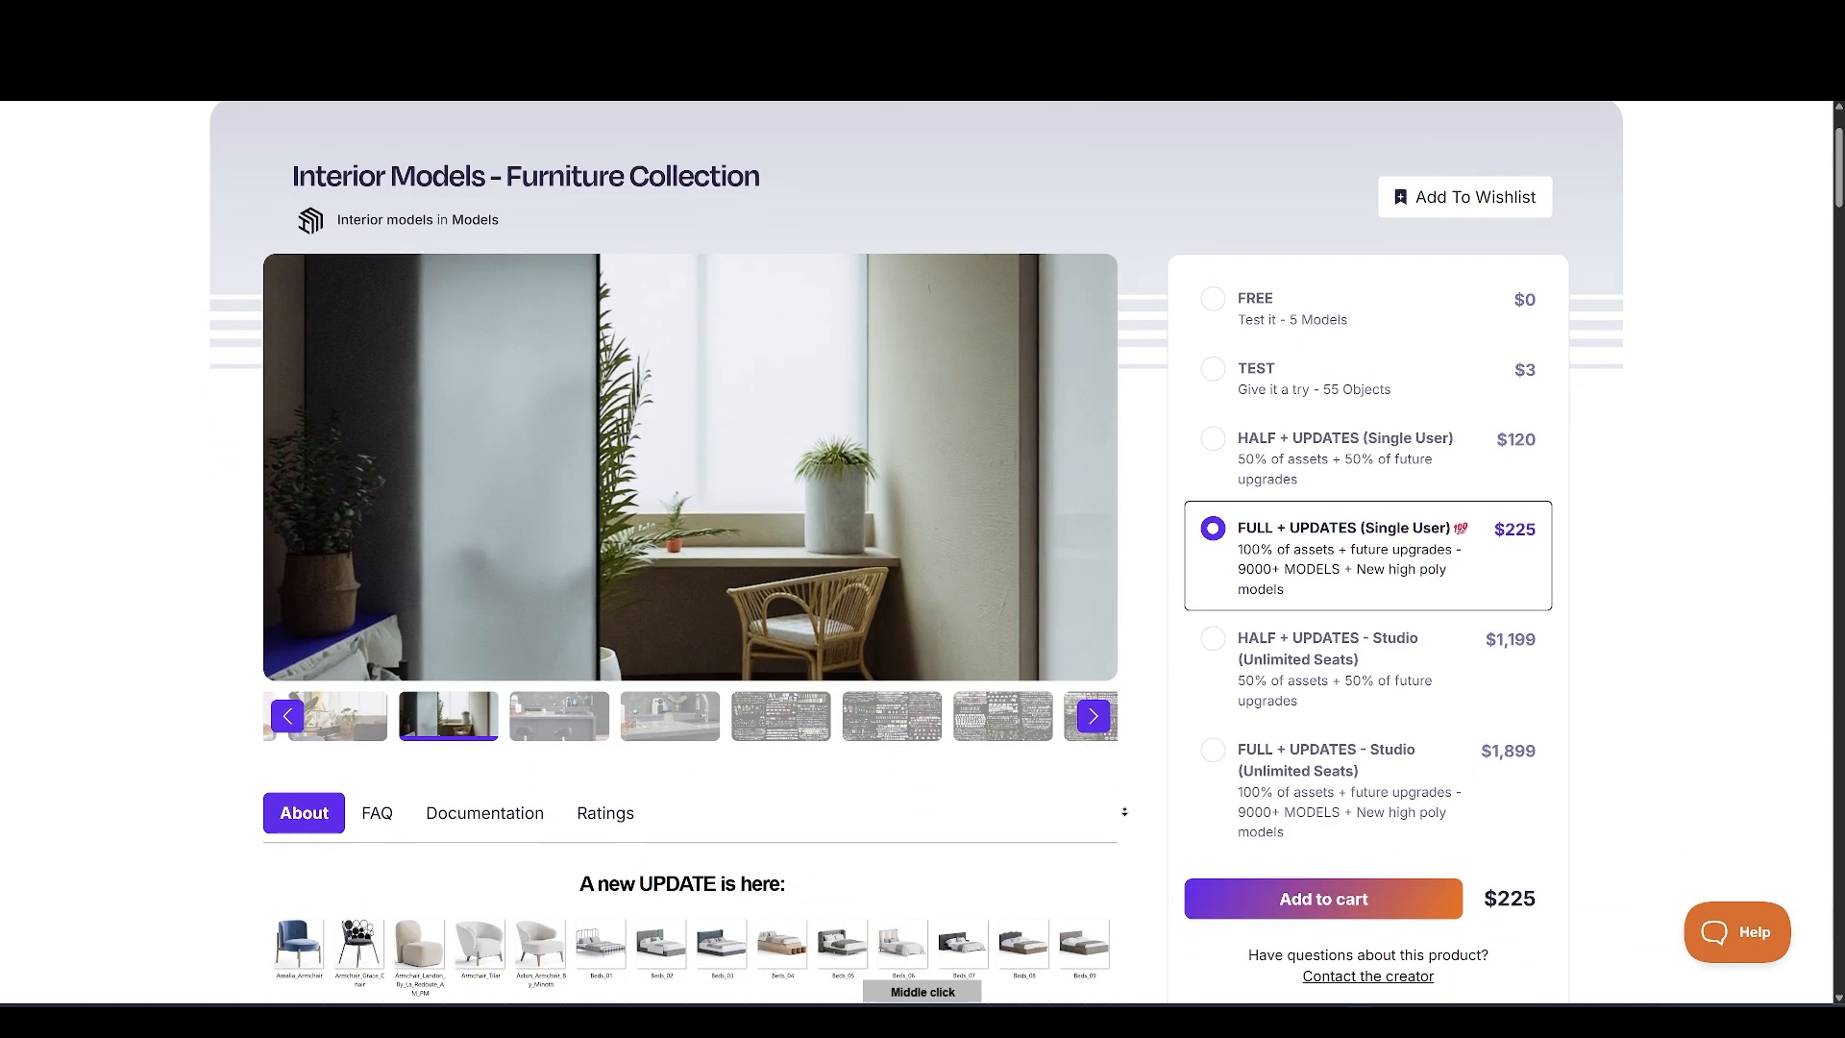
pyautogui.click(1090, 715)
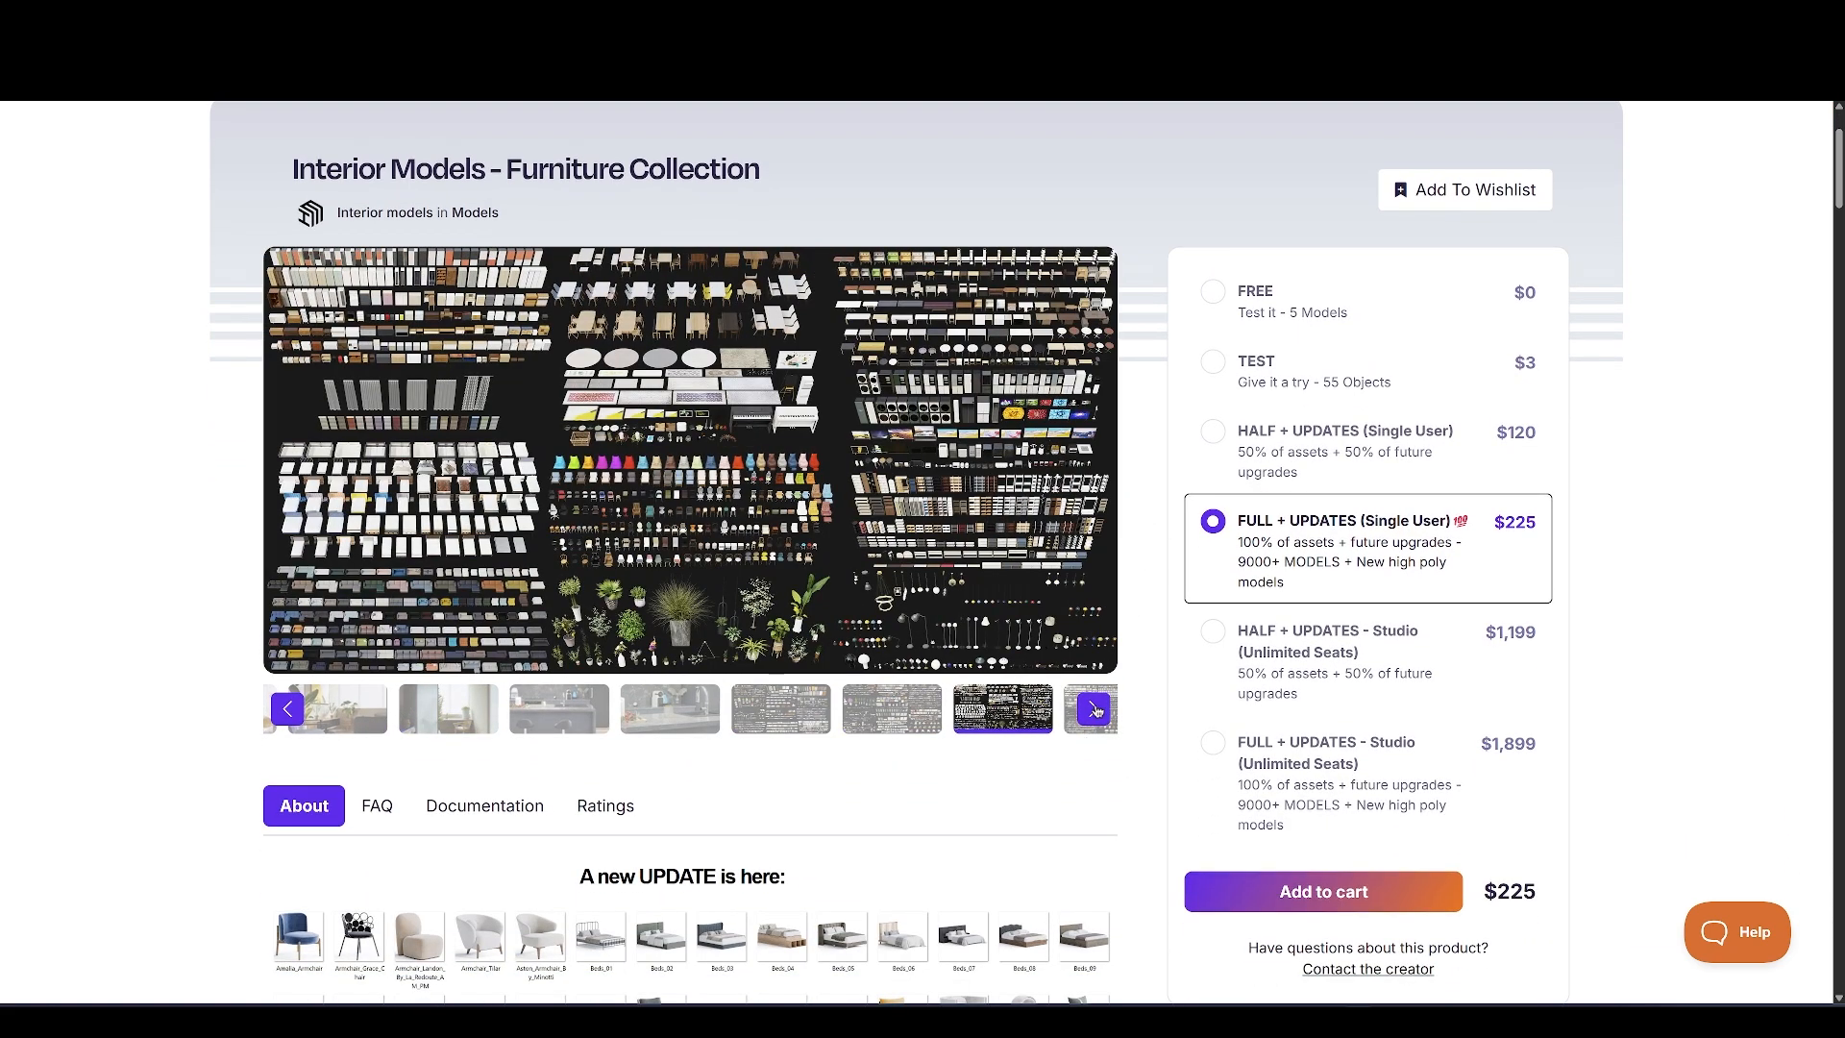
# Scroll the description down past the versions to the optimization section
pyautogui.scroll(-3)
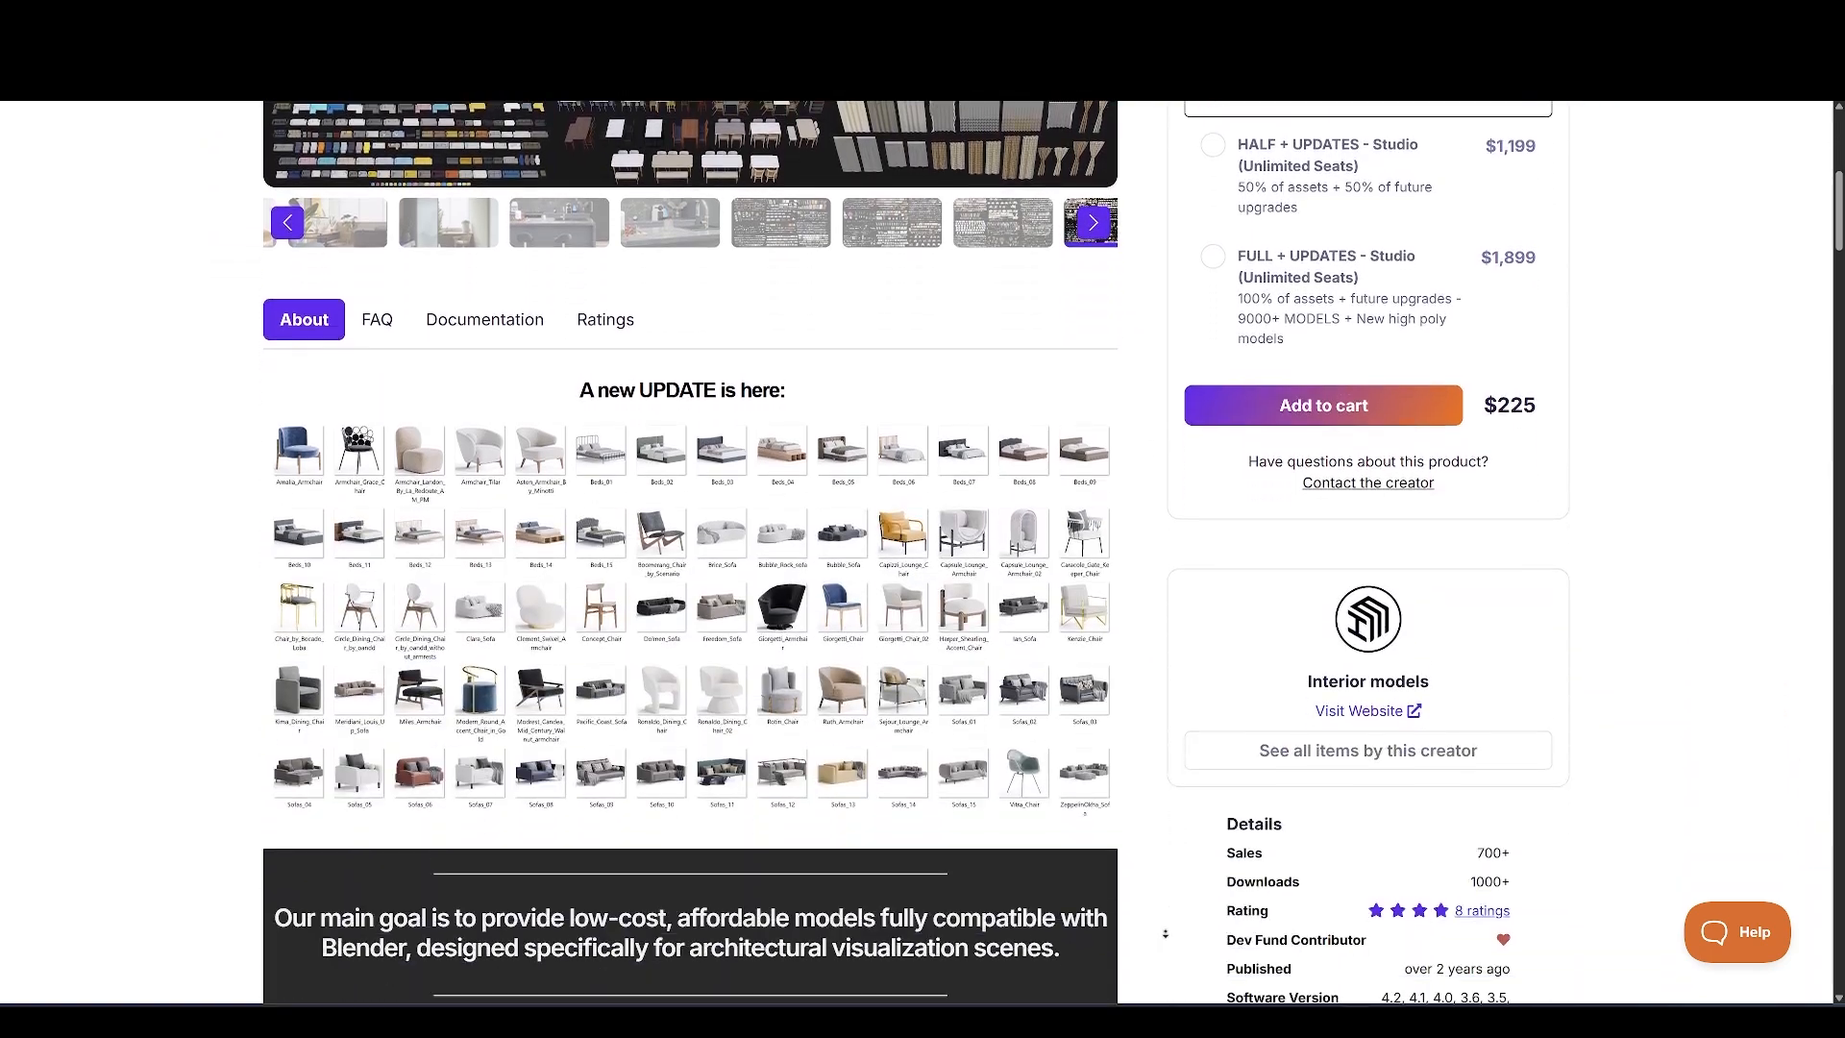
pyautogui.scroll(-3)
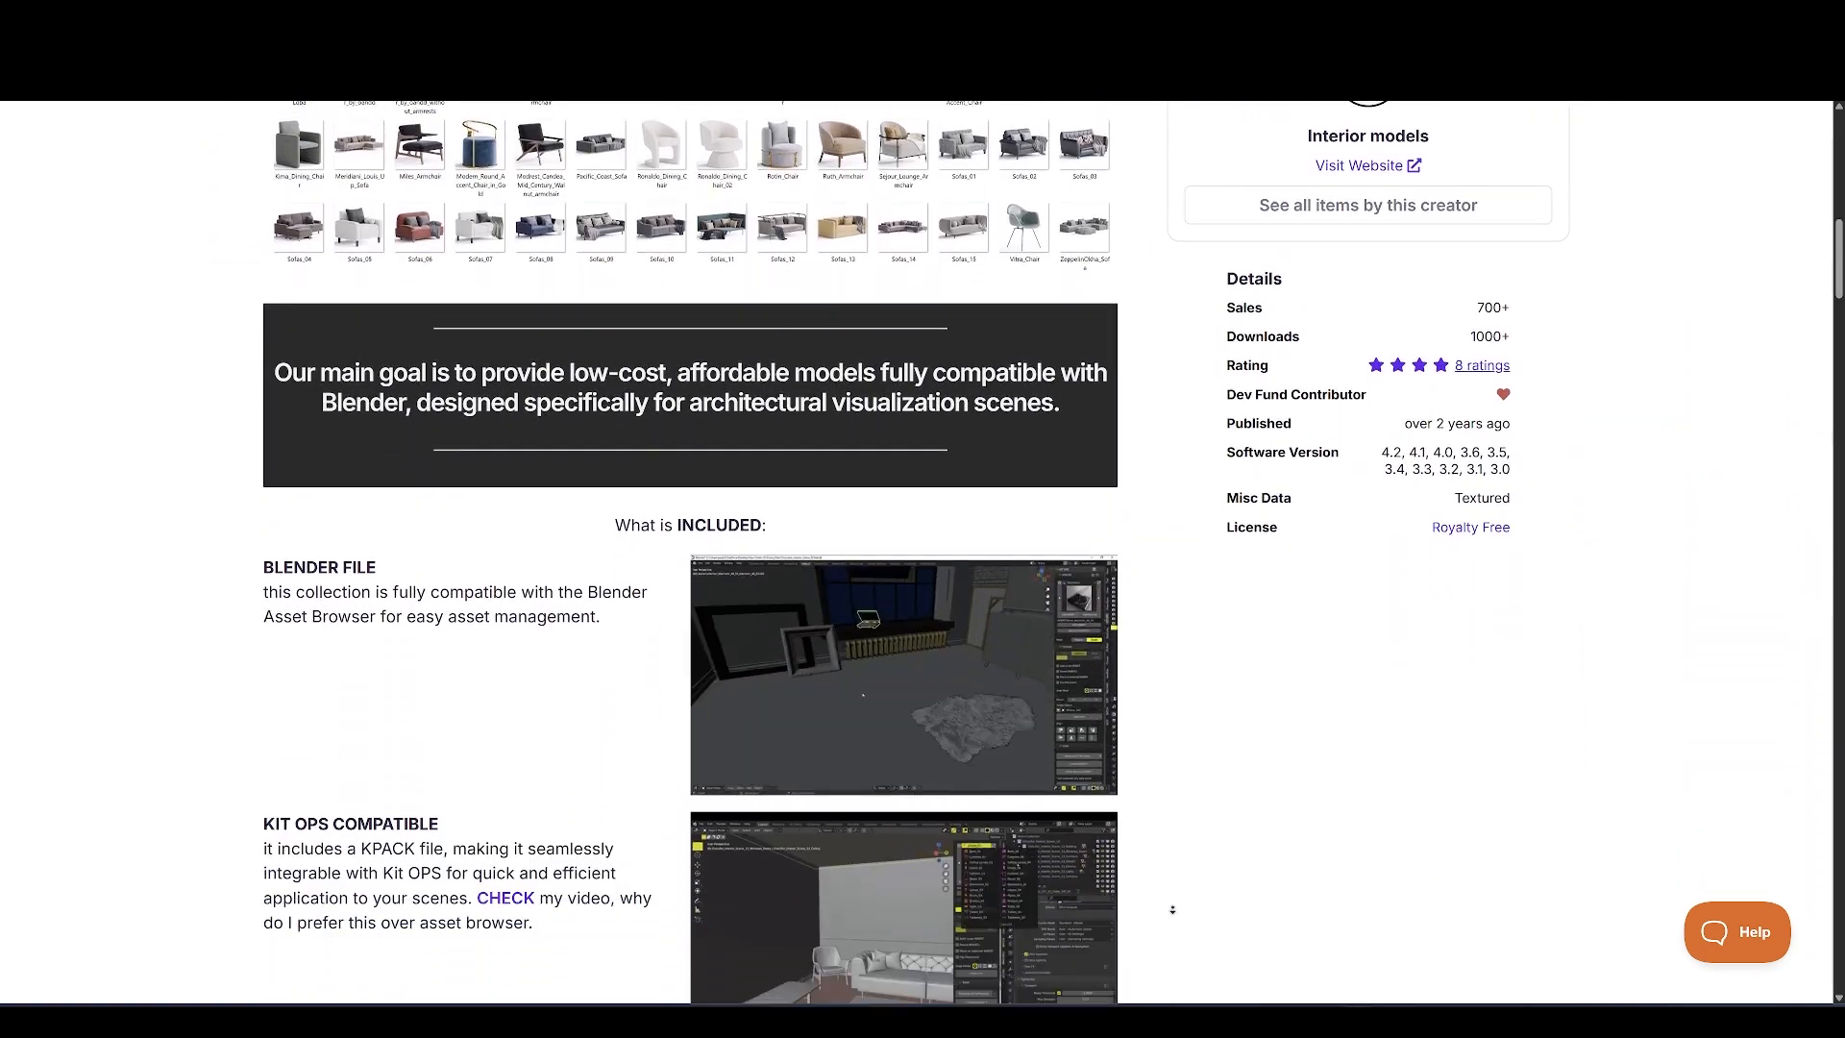
pyautogui.scroll(-3)
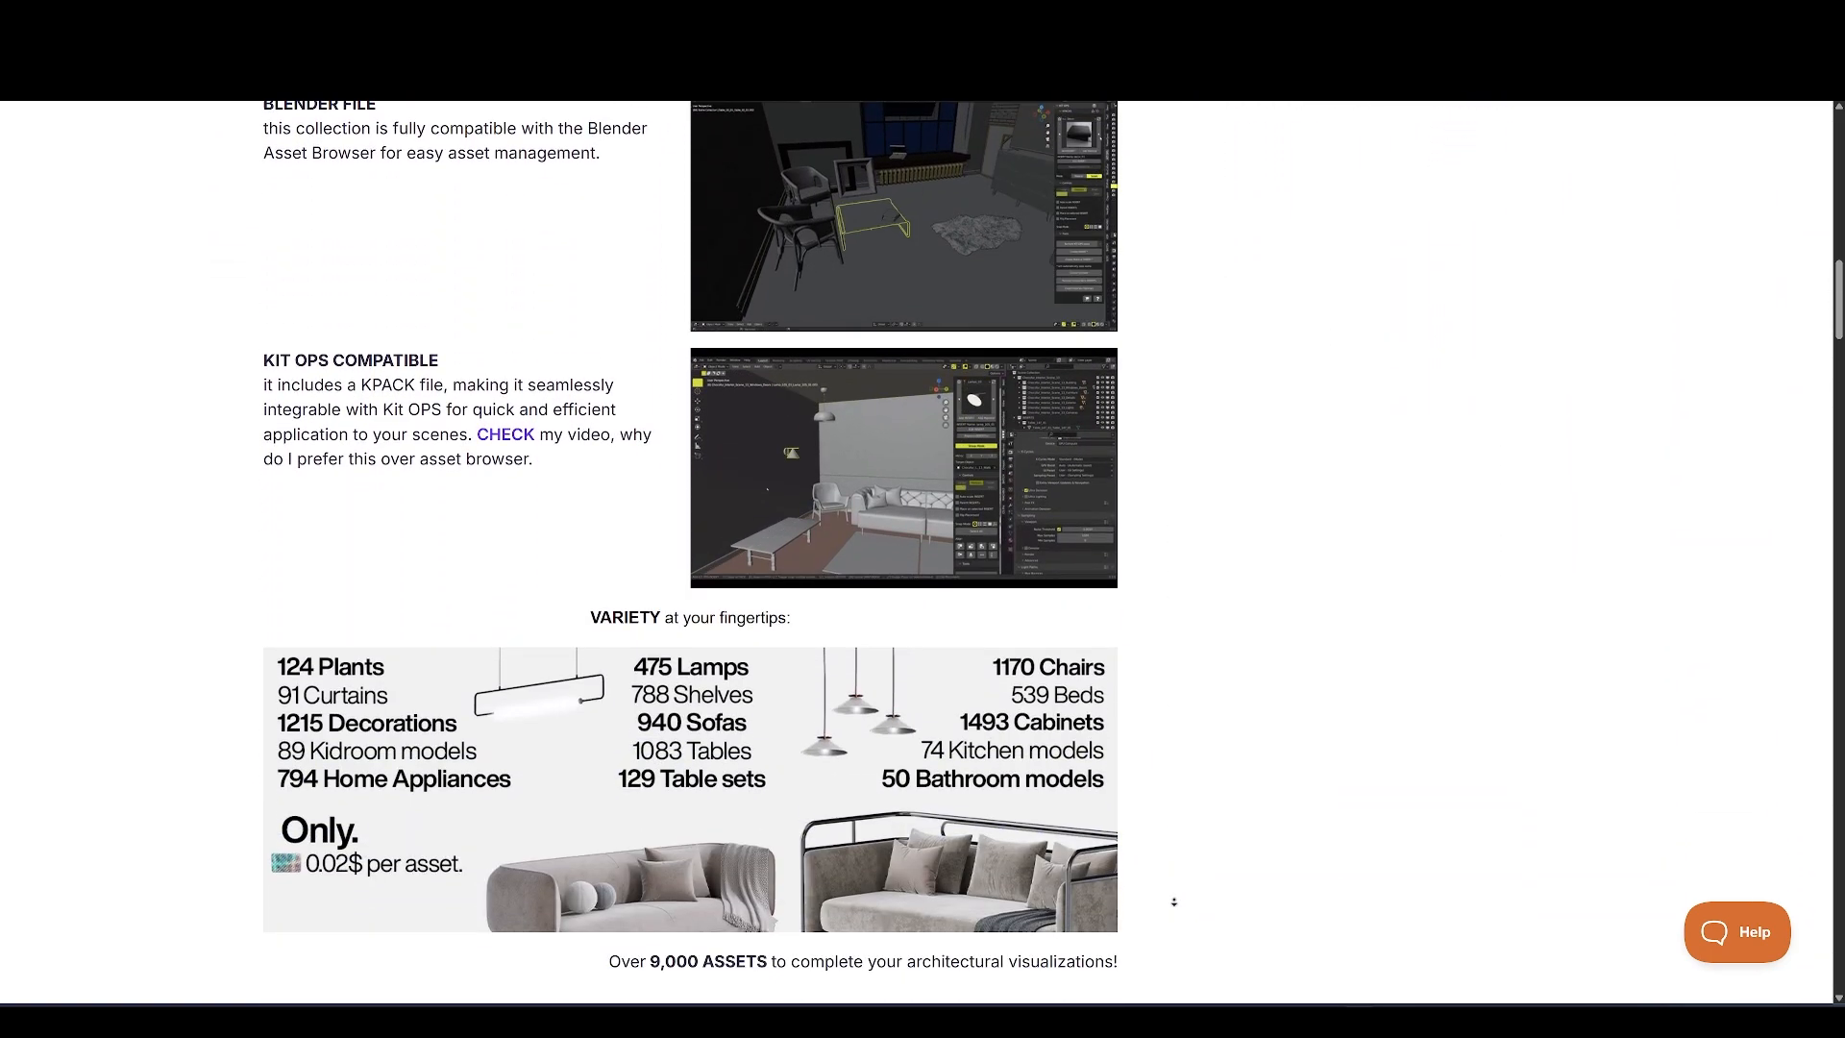
pyautogui.scroll(-3)
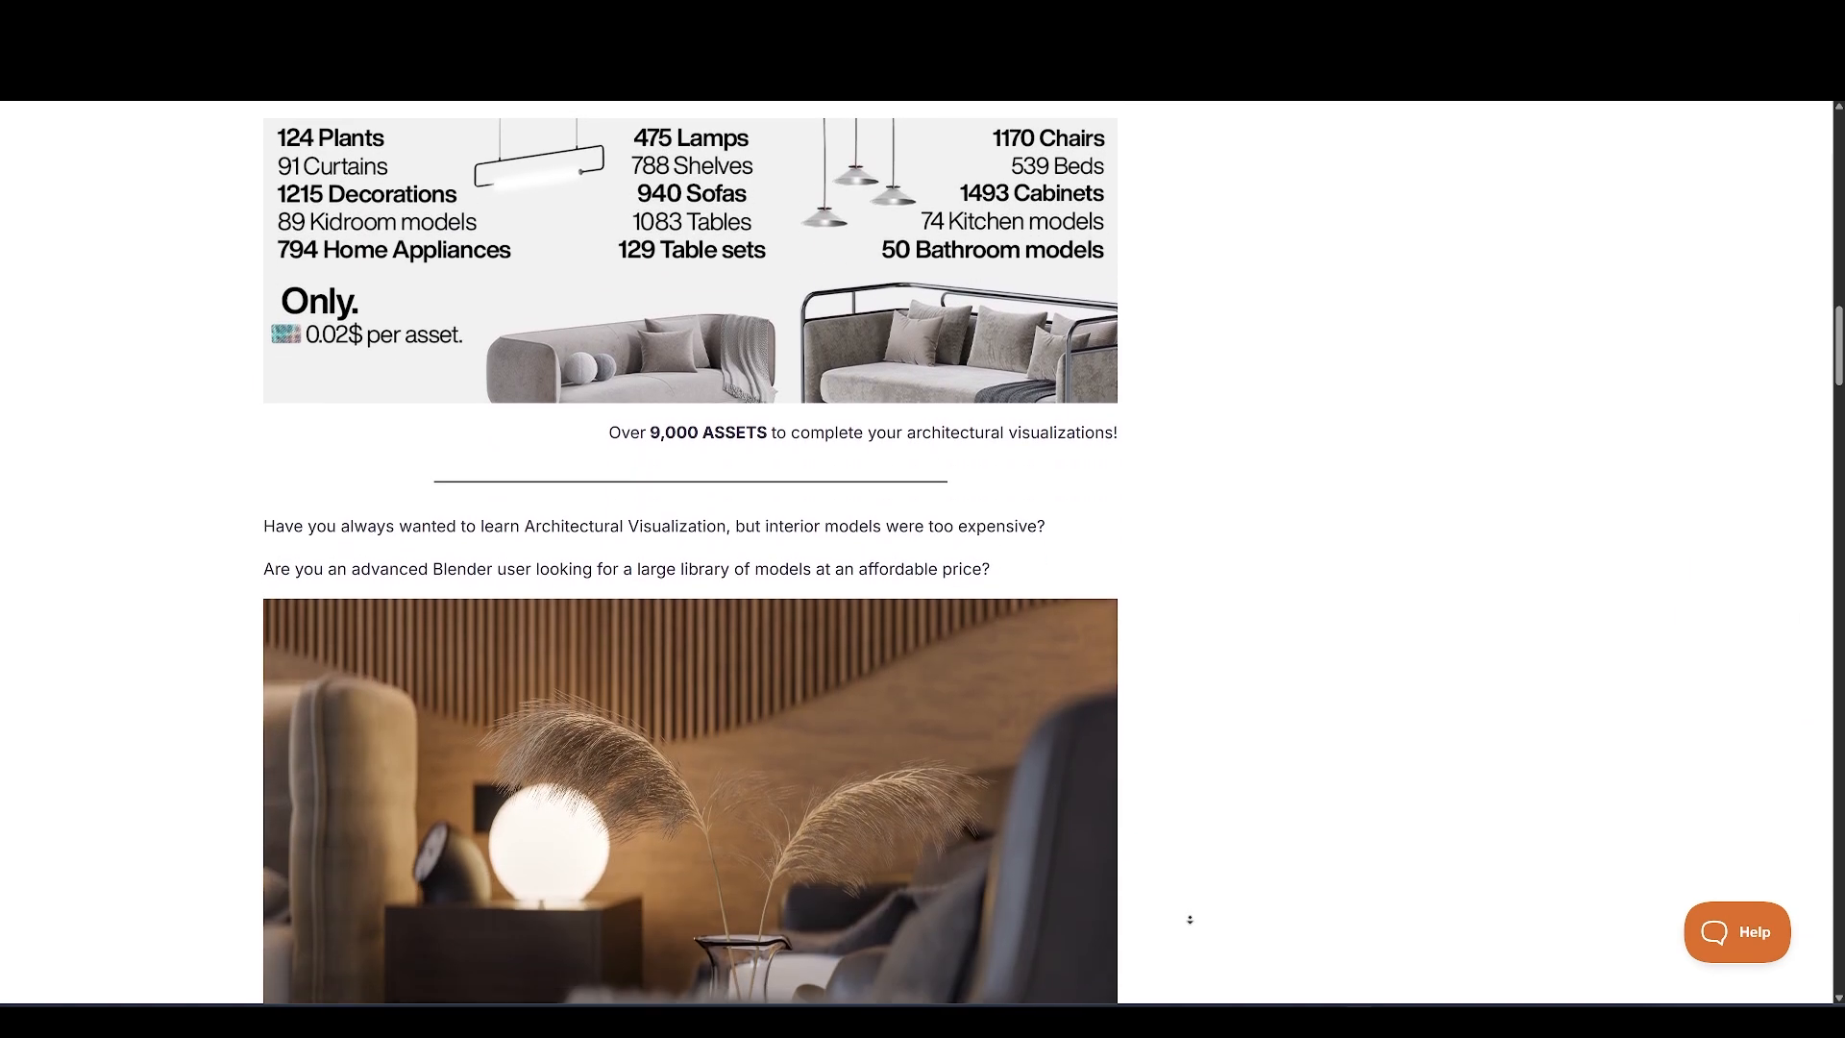
pyautogui.scroll(-3)
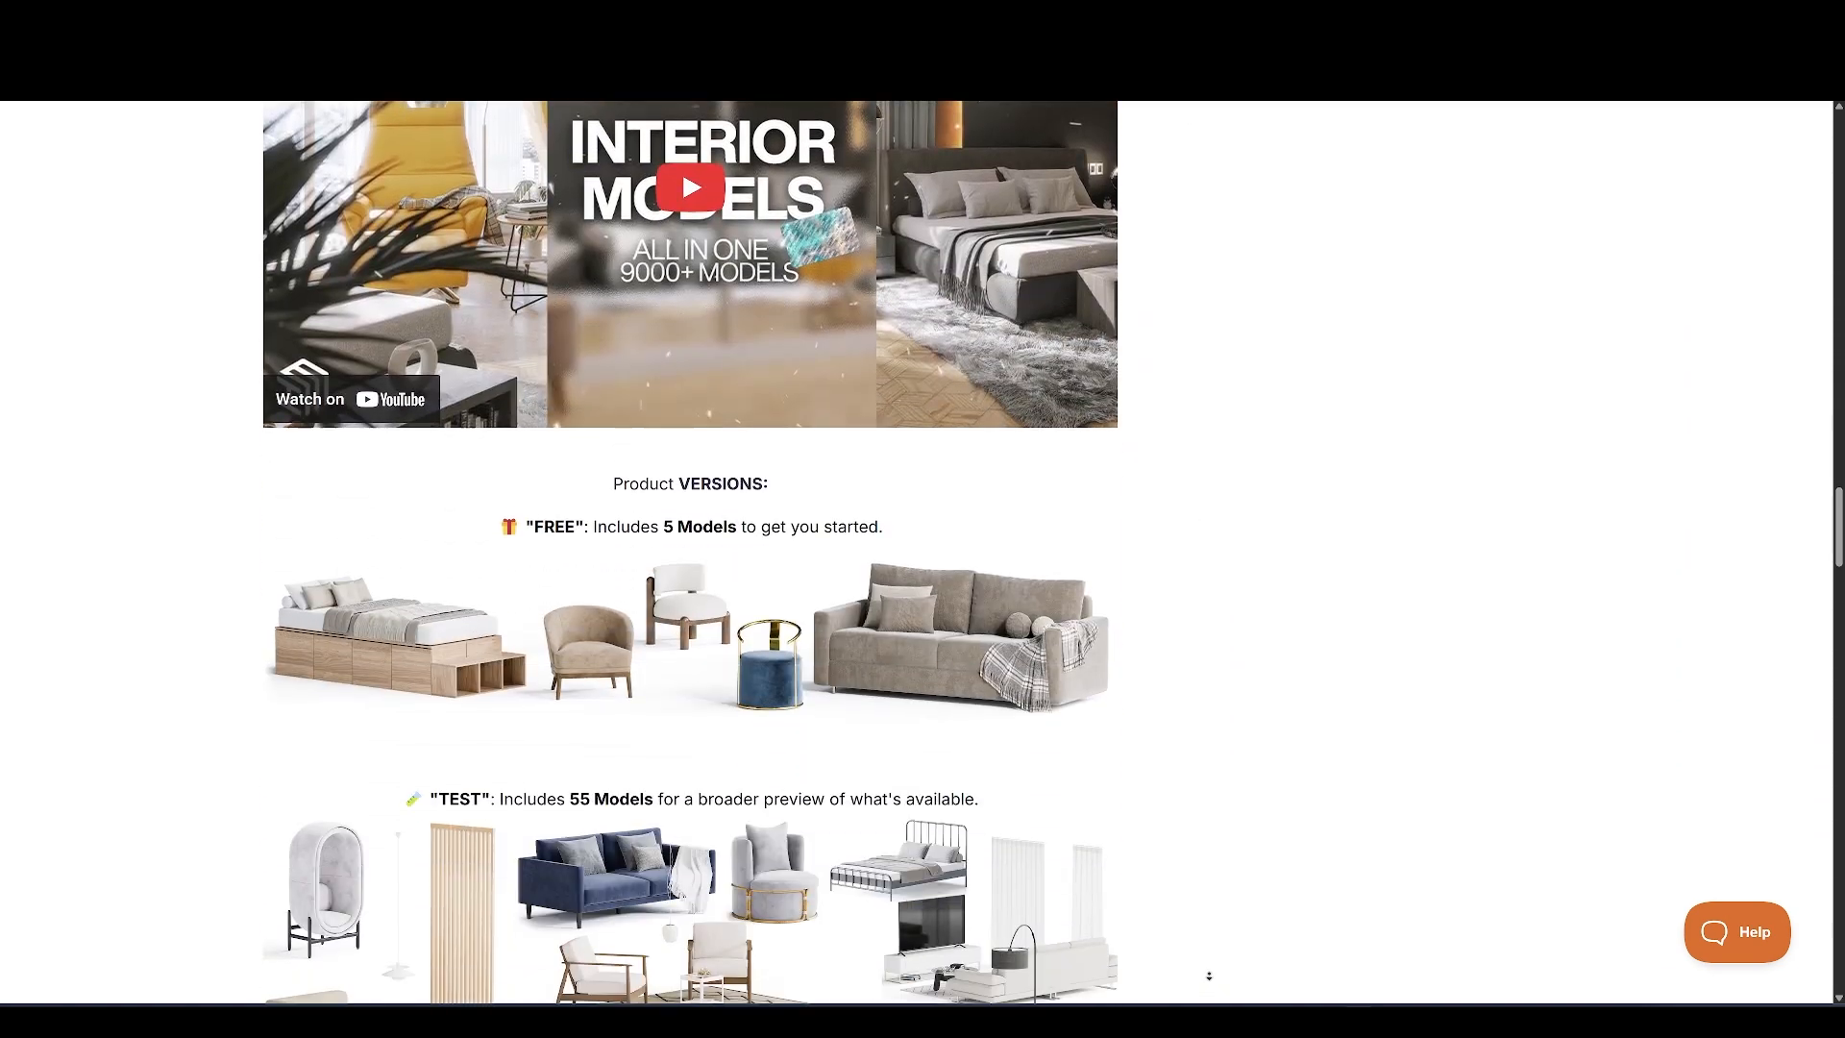
pyautogui.scroll(-3)
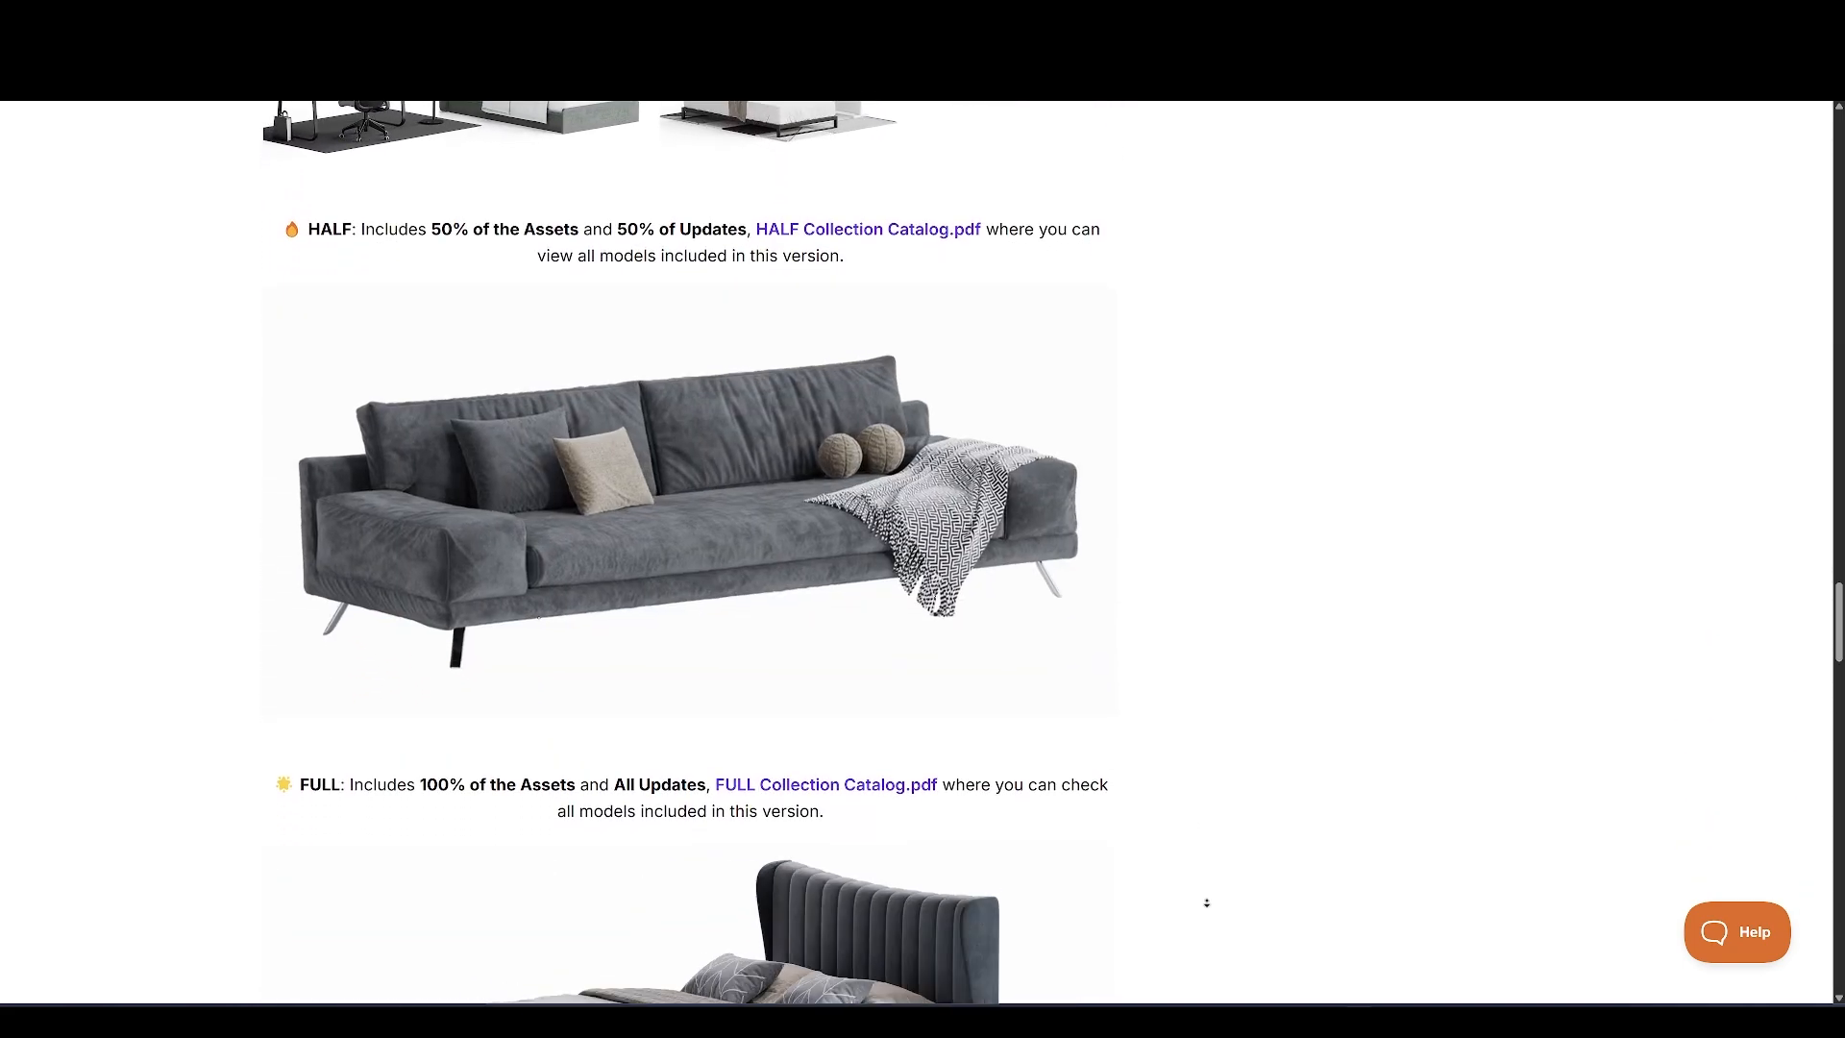
pyautogui.scroll(-3)
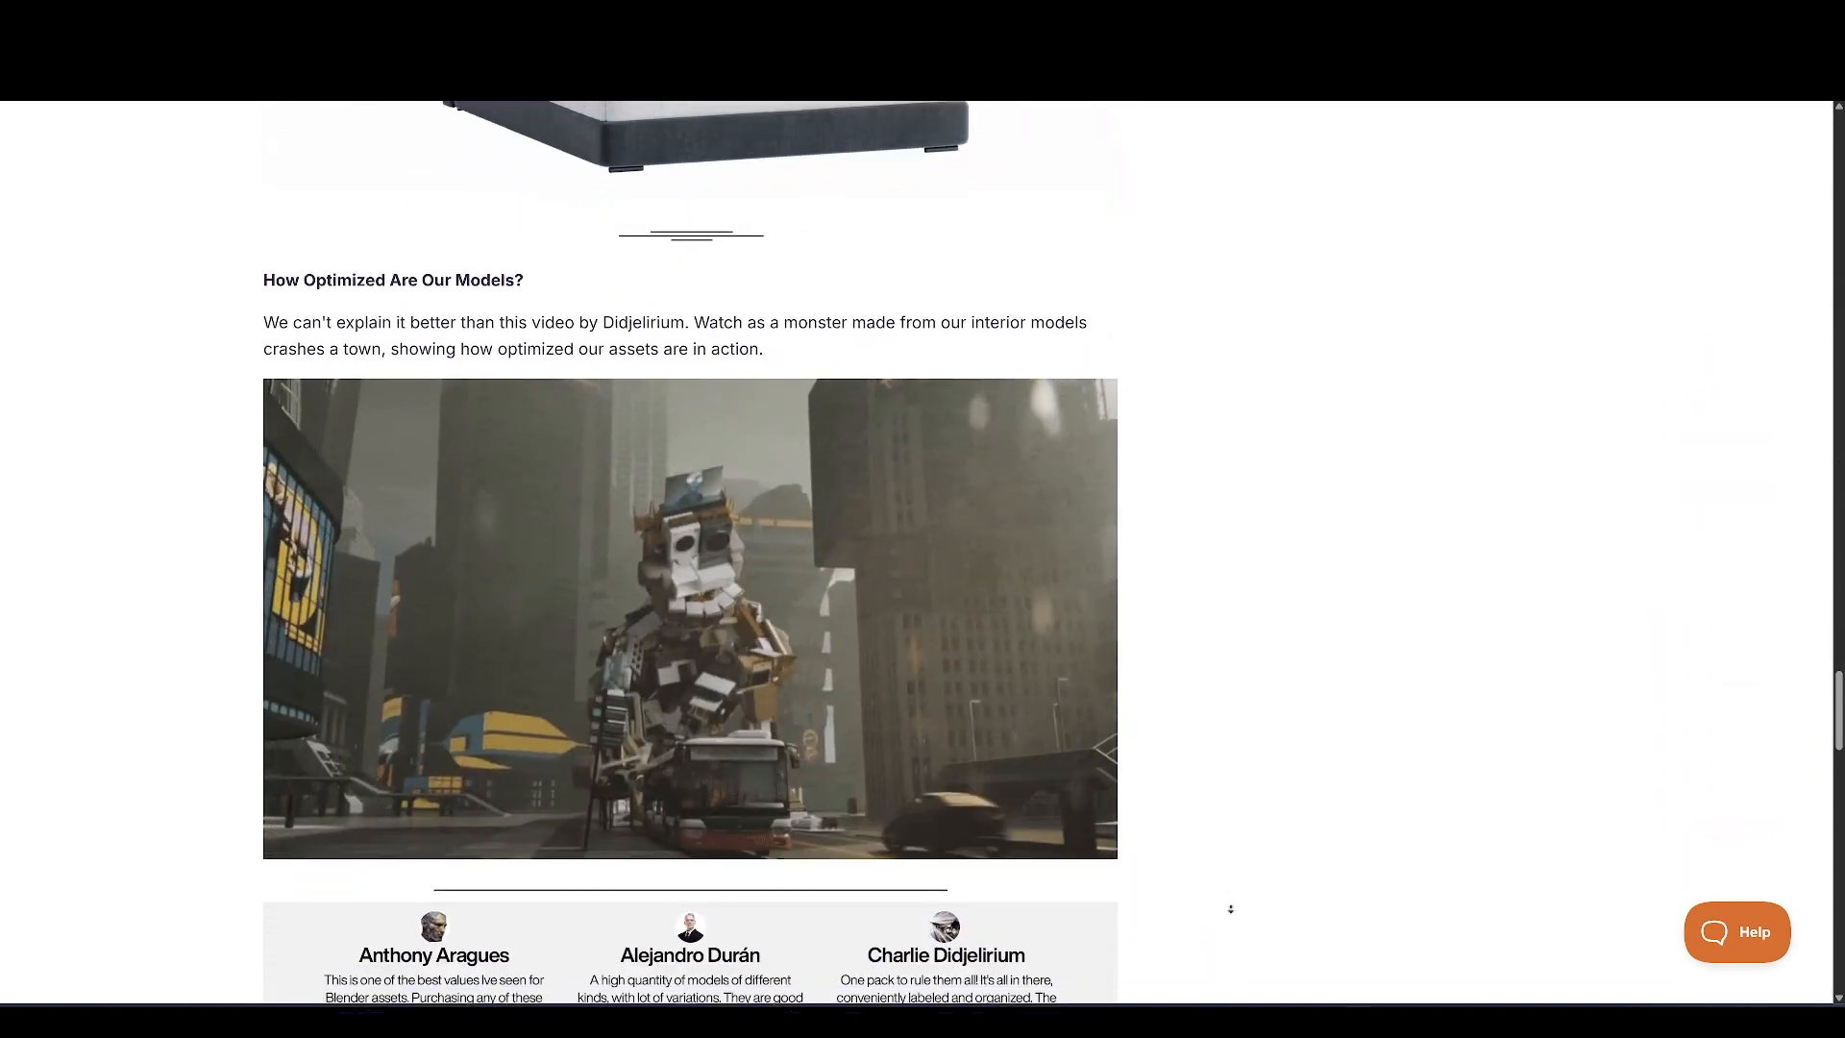
pyautogui.scroll(-3)
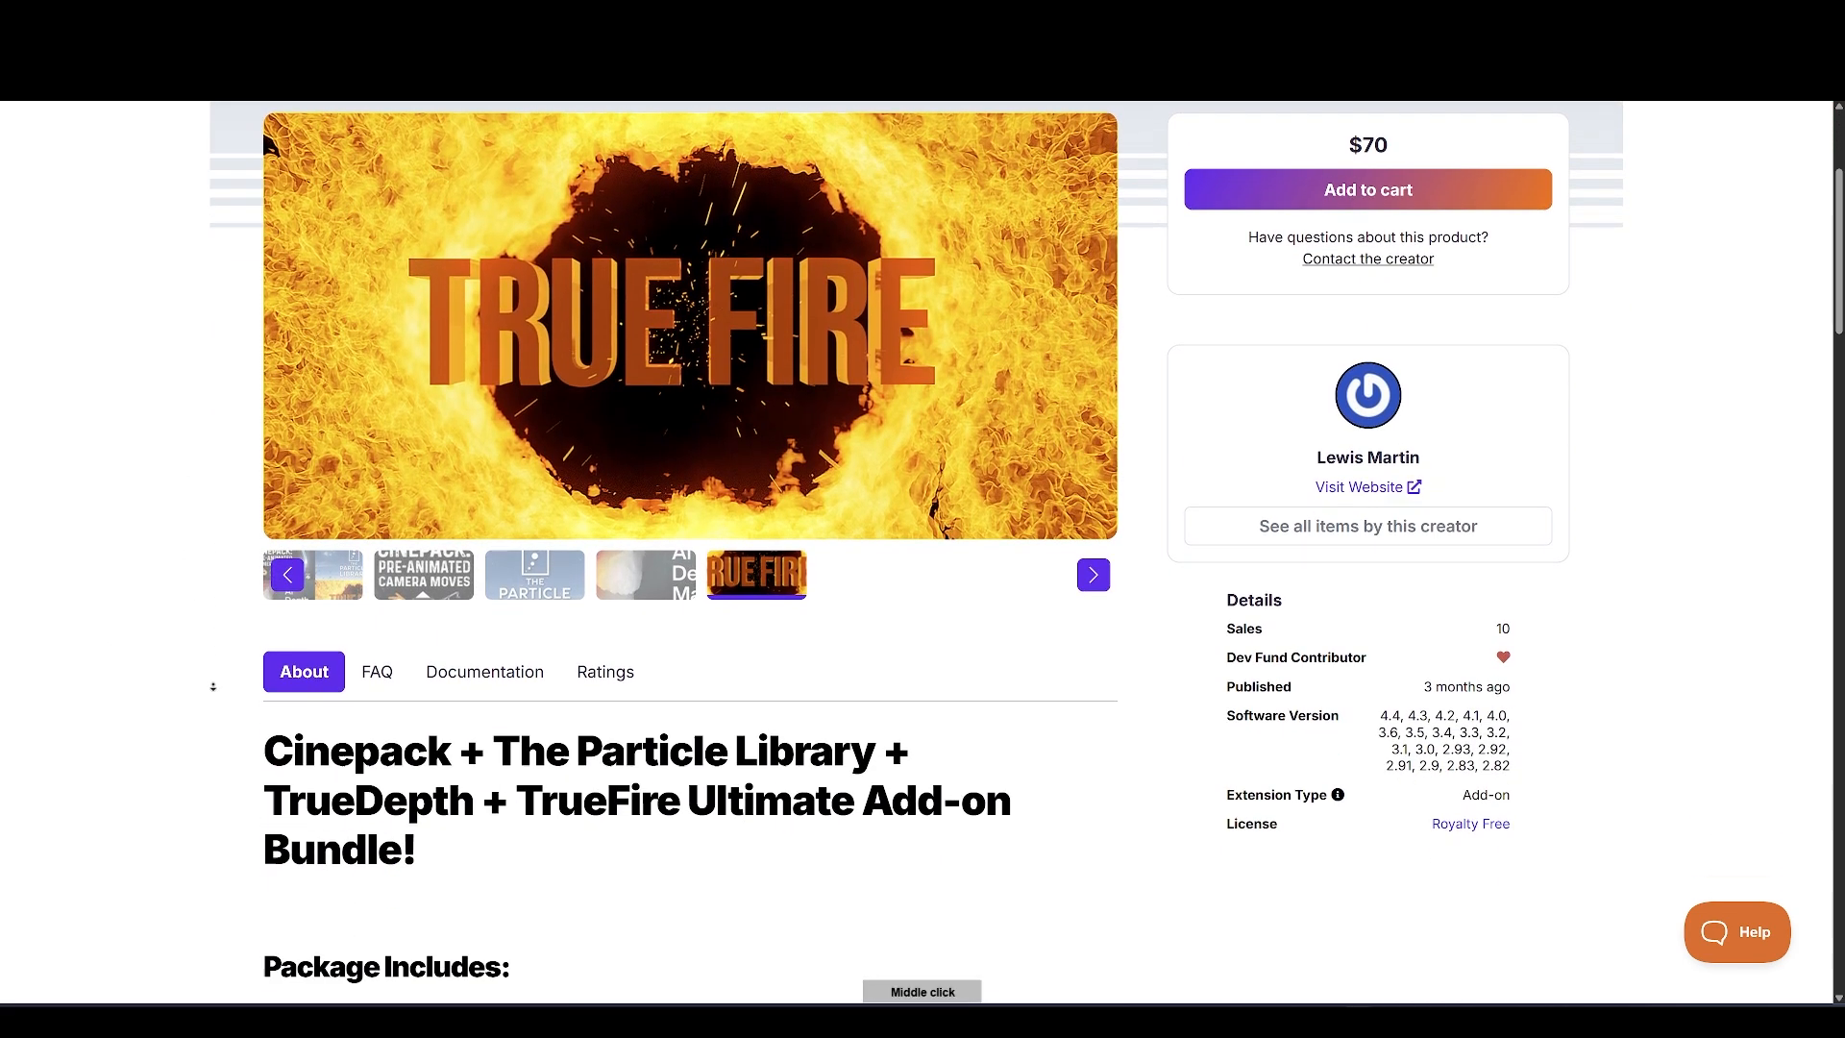
# Scroll down to the bundle's per-product discount price list
pyautogui.scroll(-3)
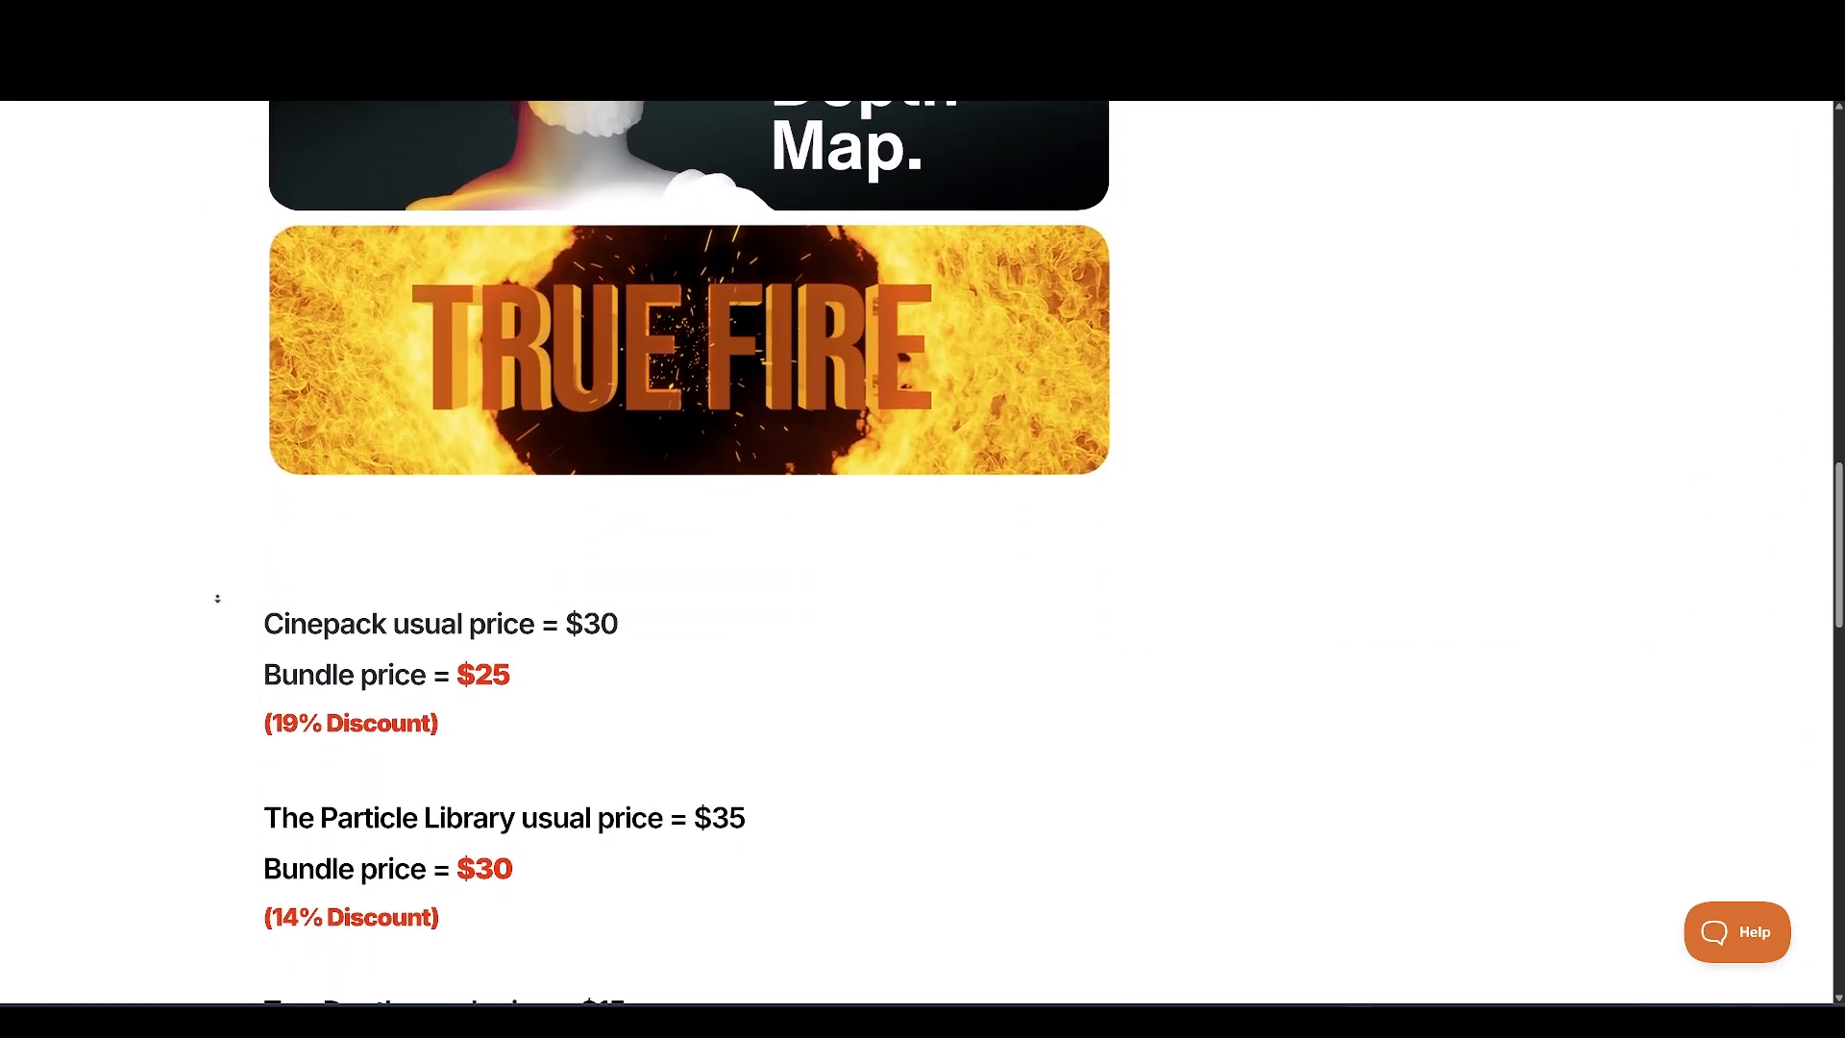
pyautogui.scroll(-3)
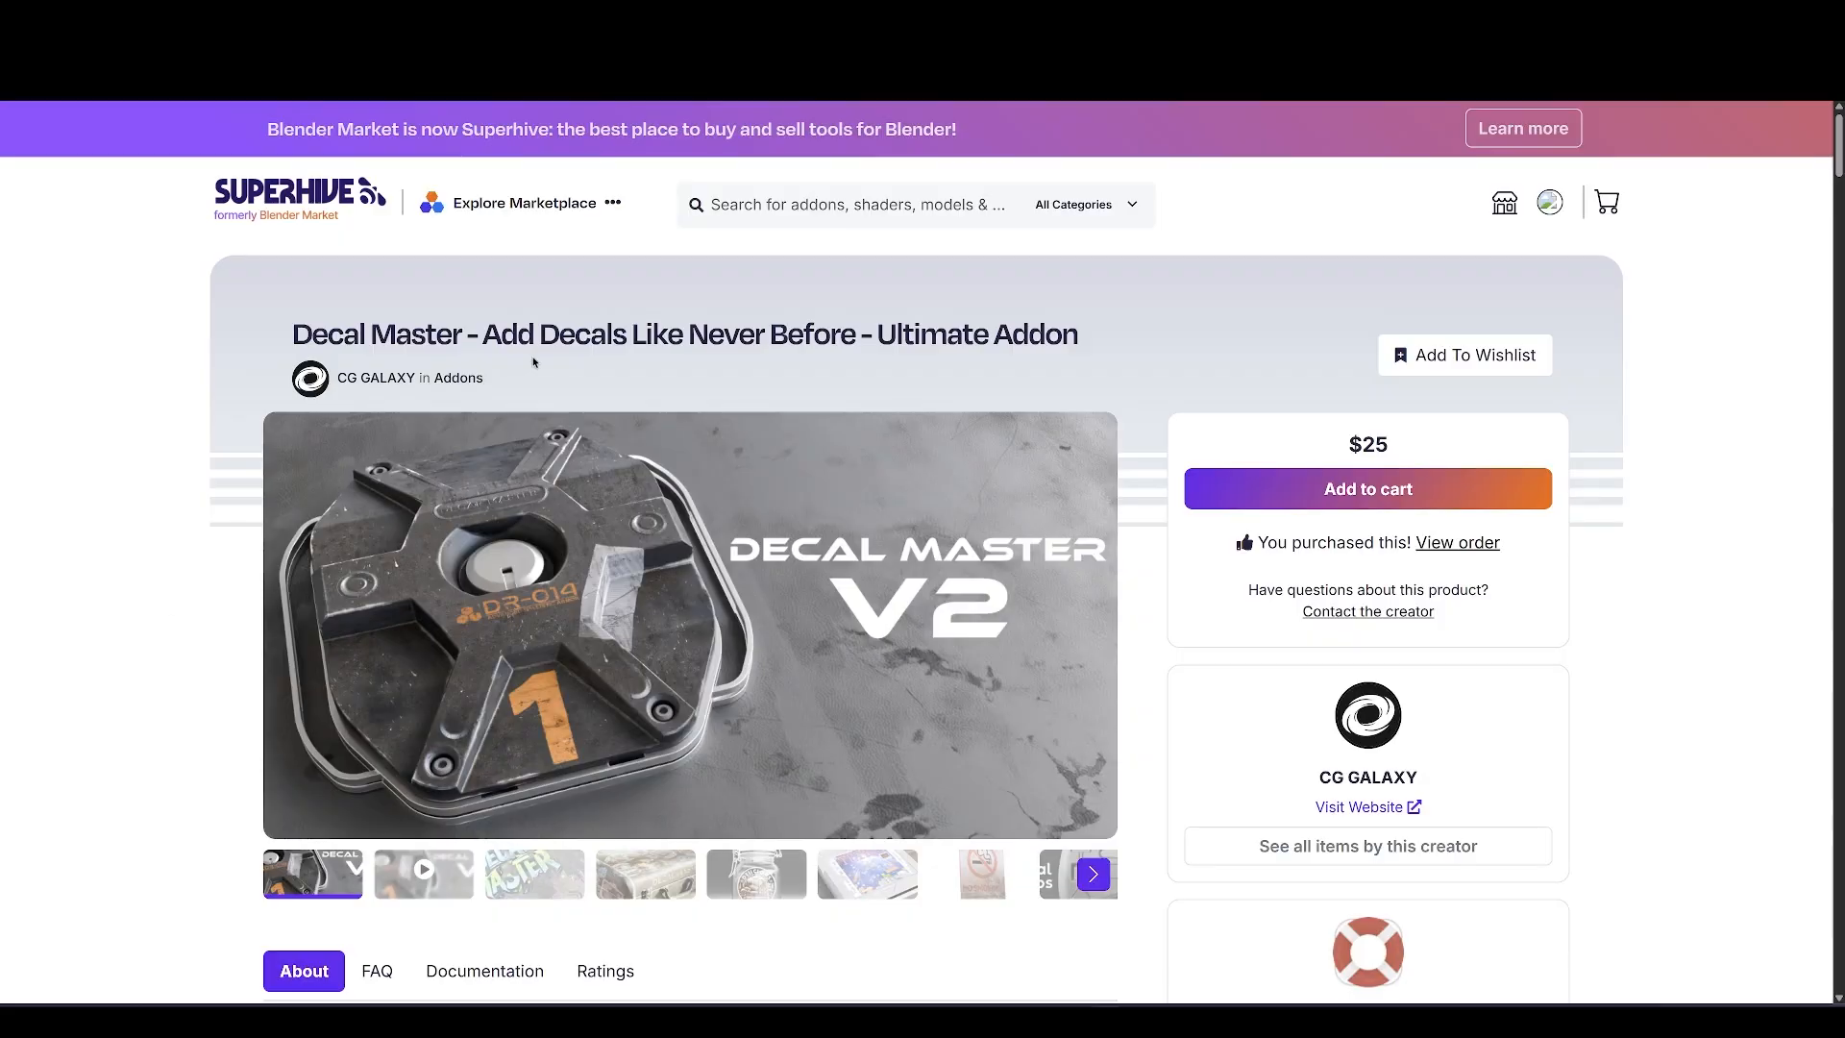
# View another Decal Master preview, then scroll from Blend Decals through Navigate Projection Mode to Create Decals
pyautogui.click(756, 874)
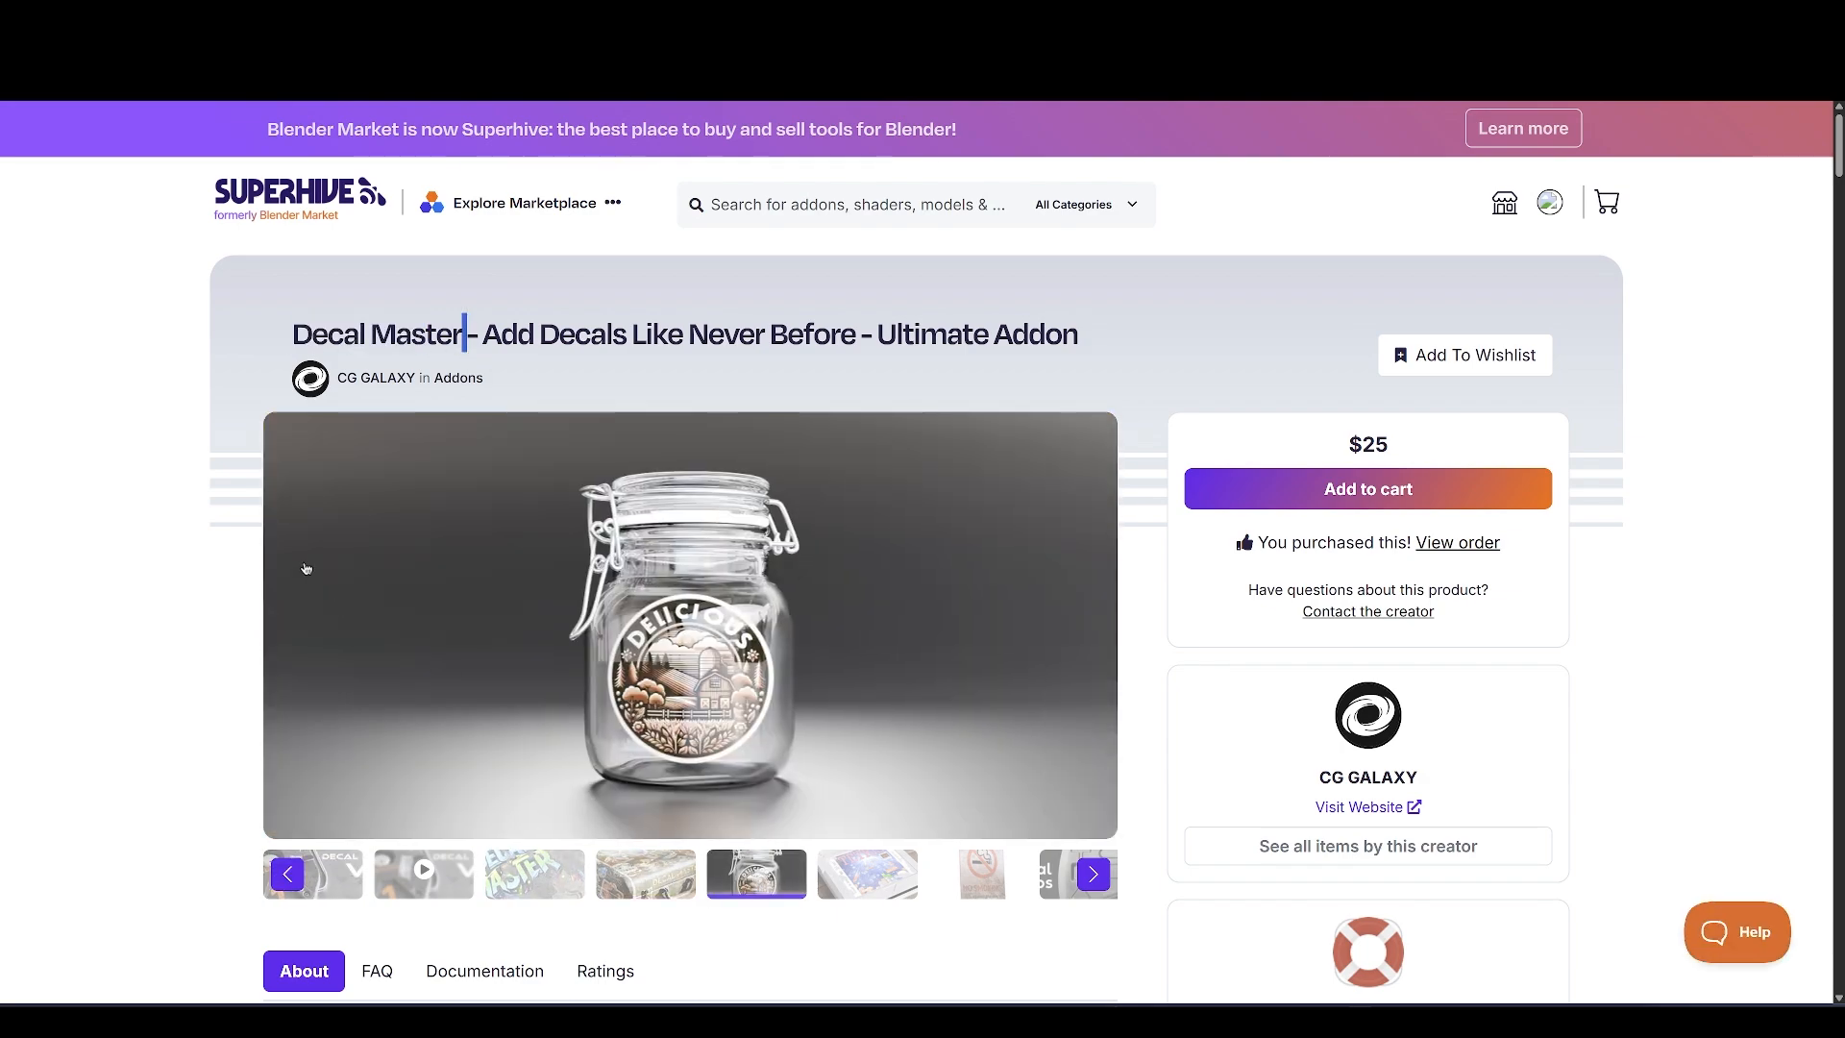
pyautogui.scroll(-3)
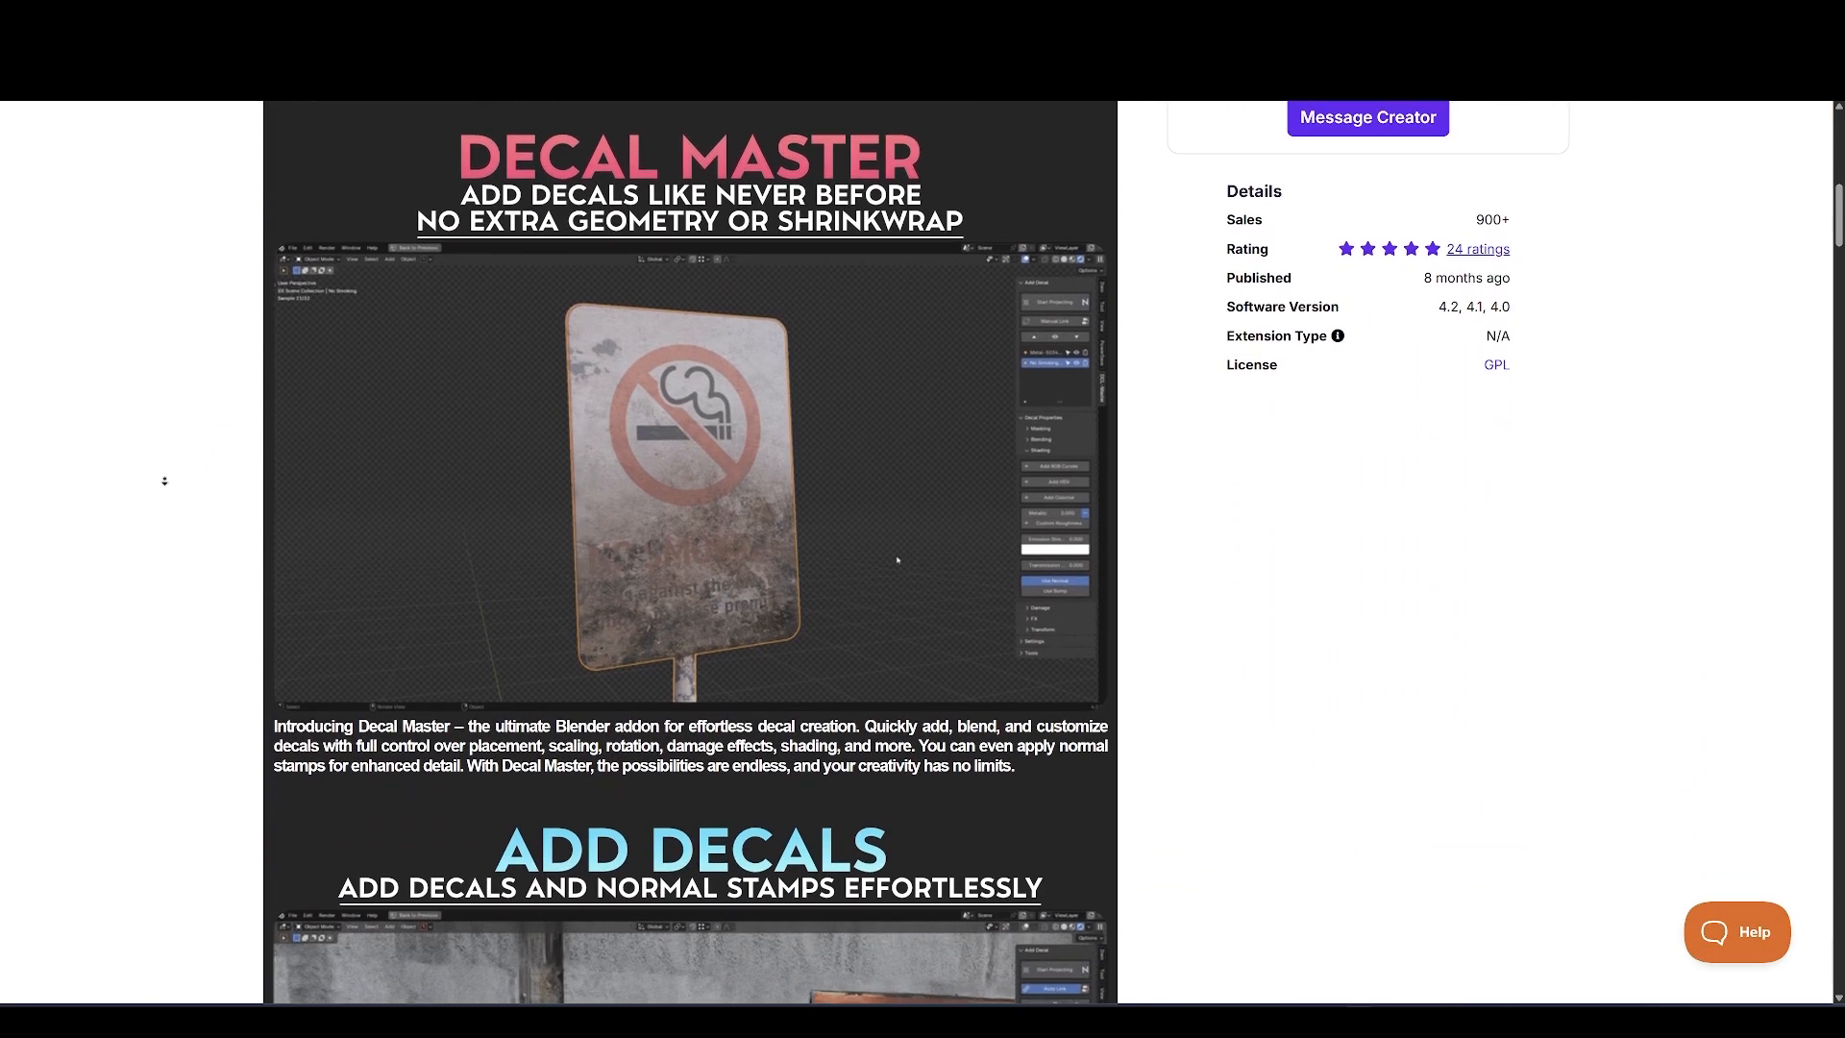
pyautogui.scroll(-3)
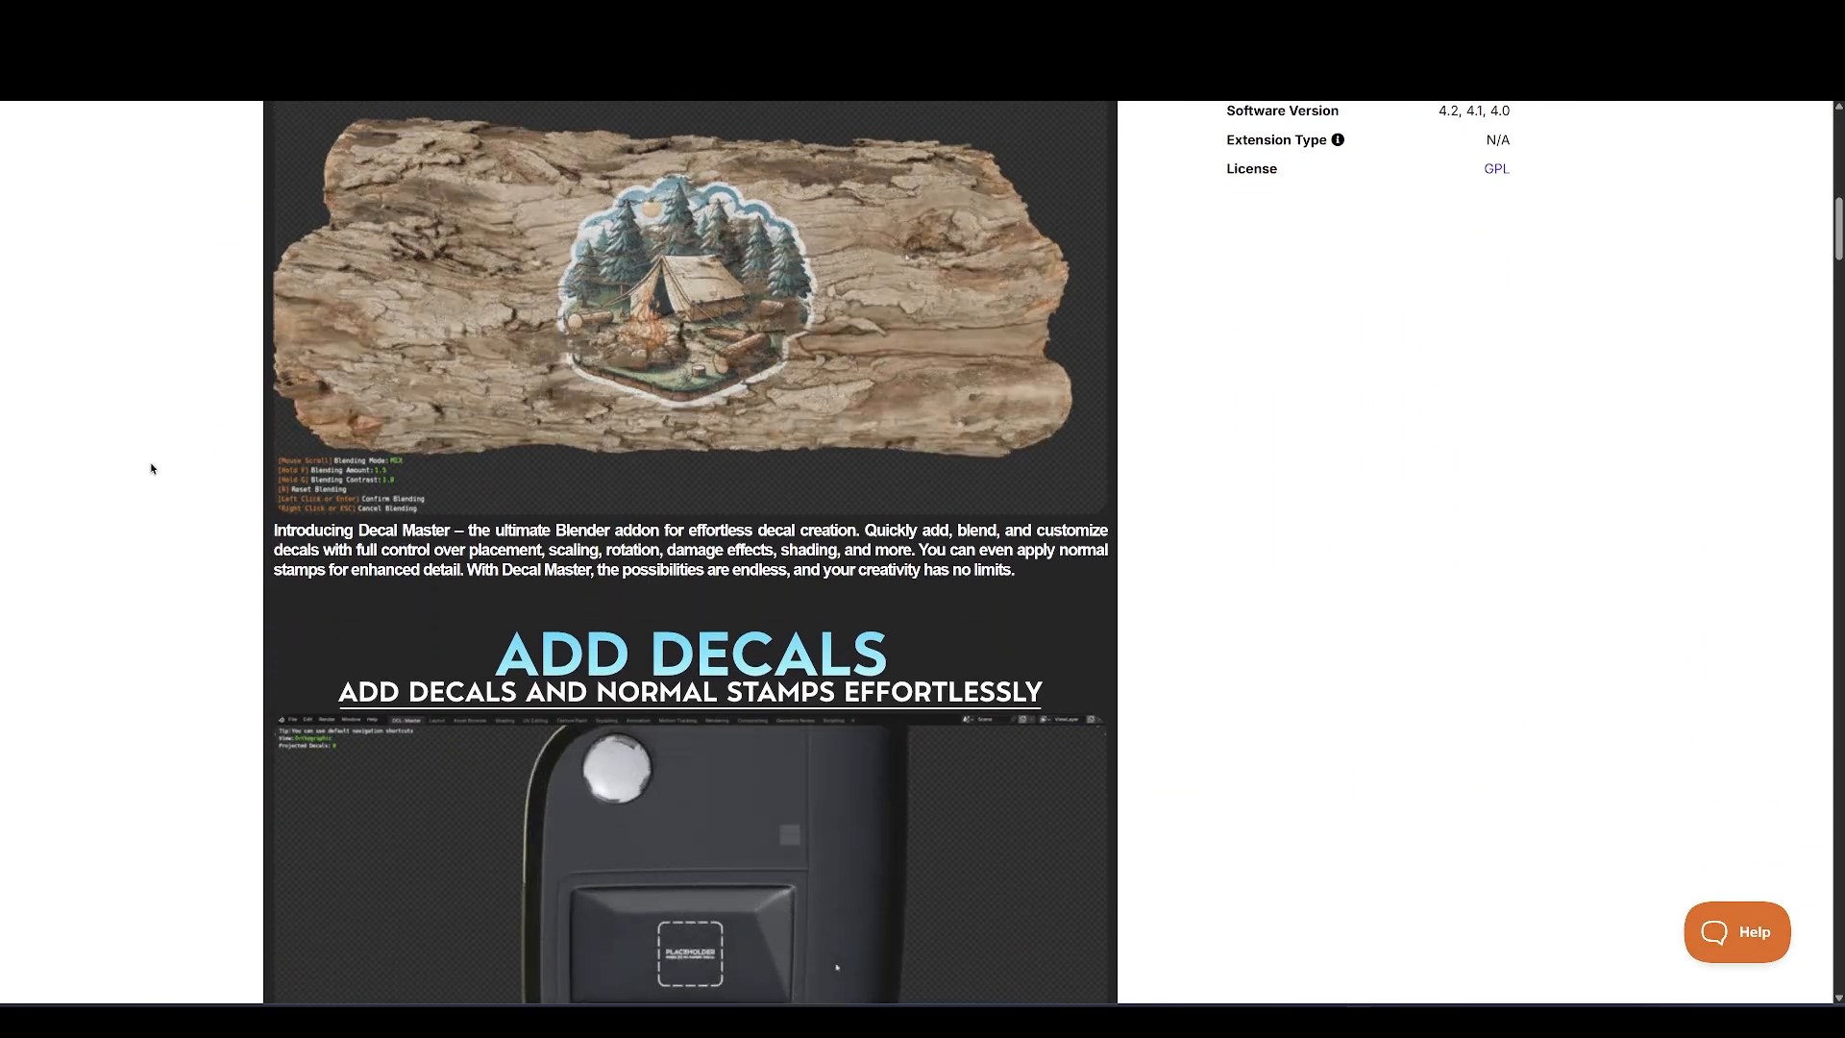
pyautogui.scroll(-3)
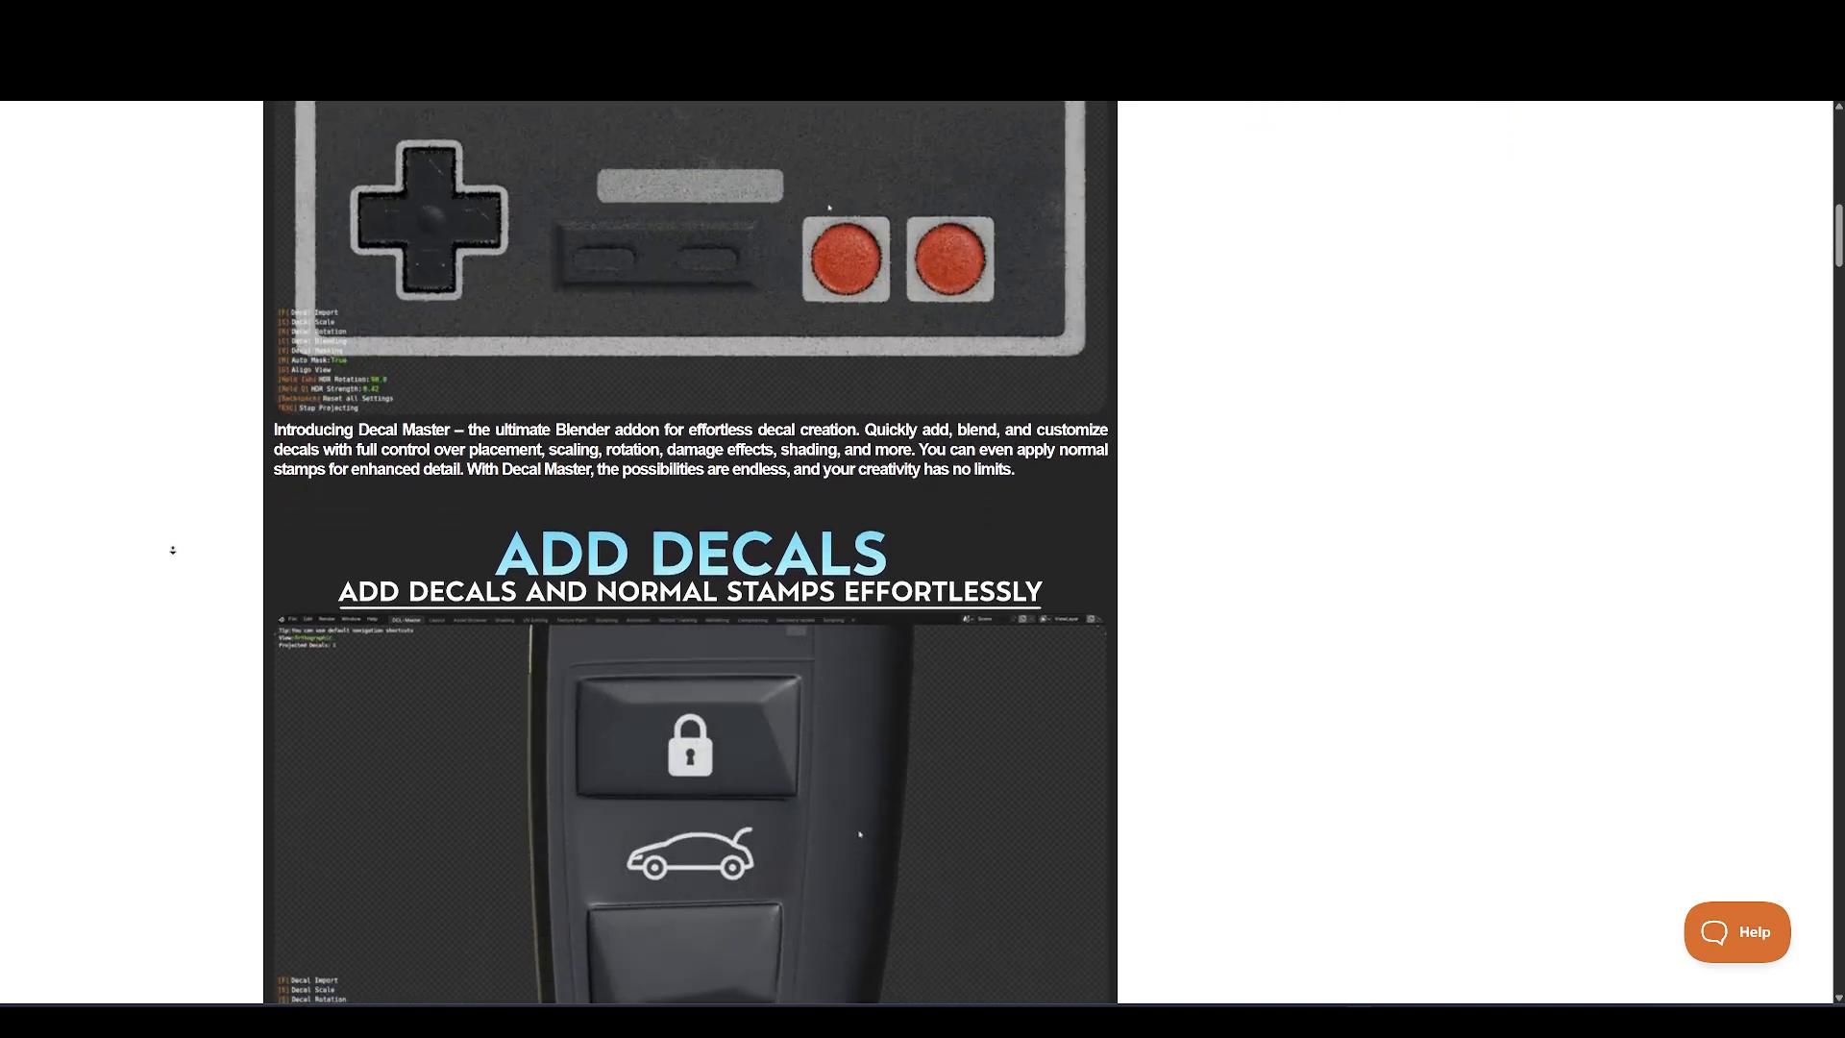
pyautogui.scroll(-3)
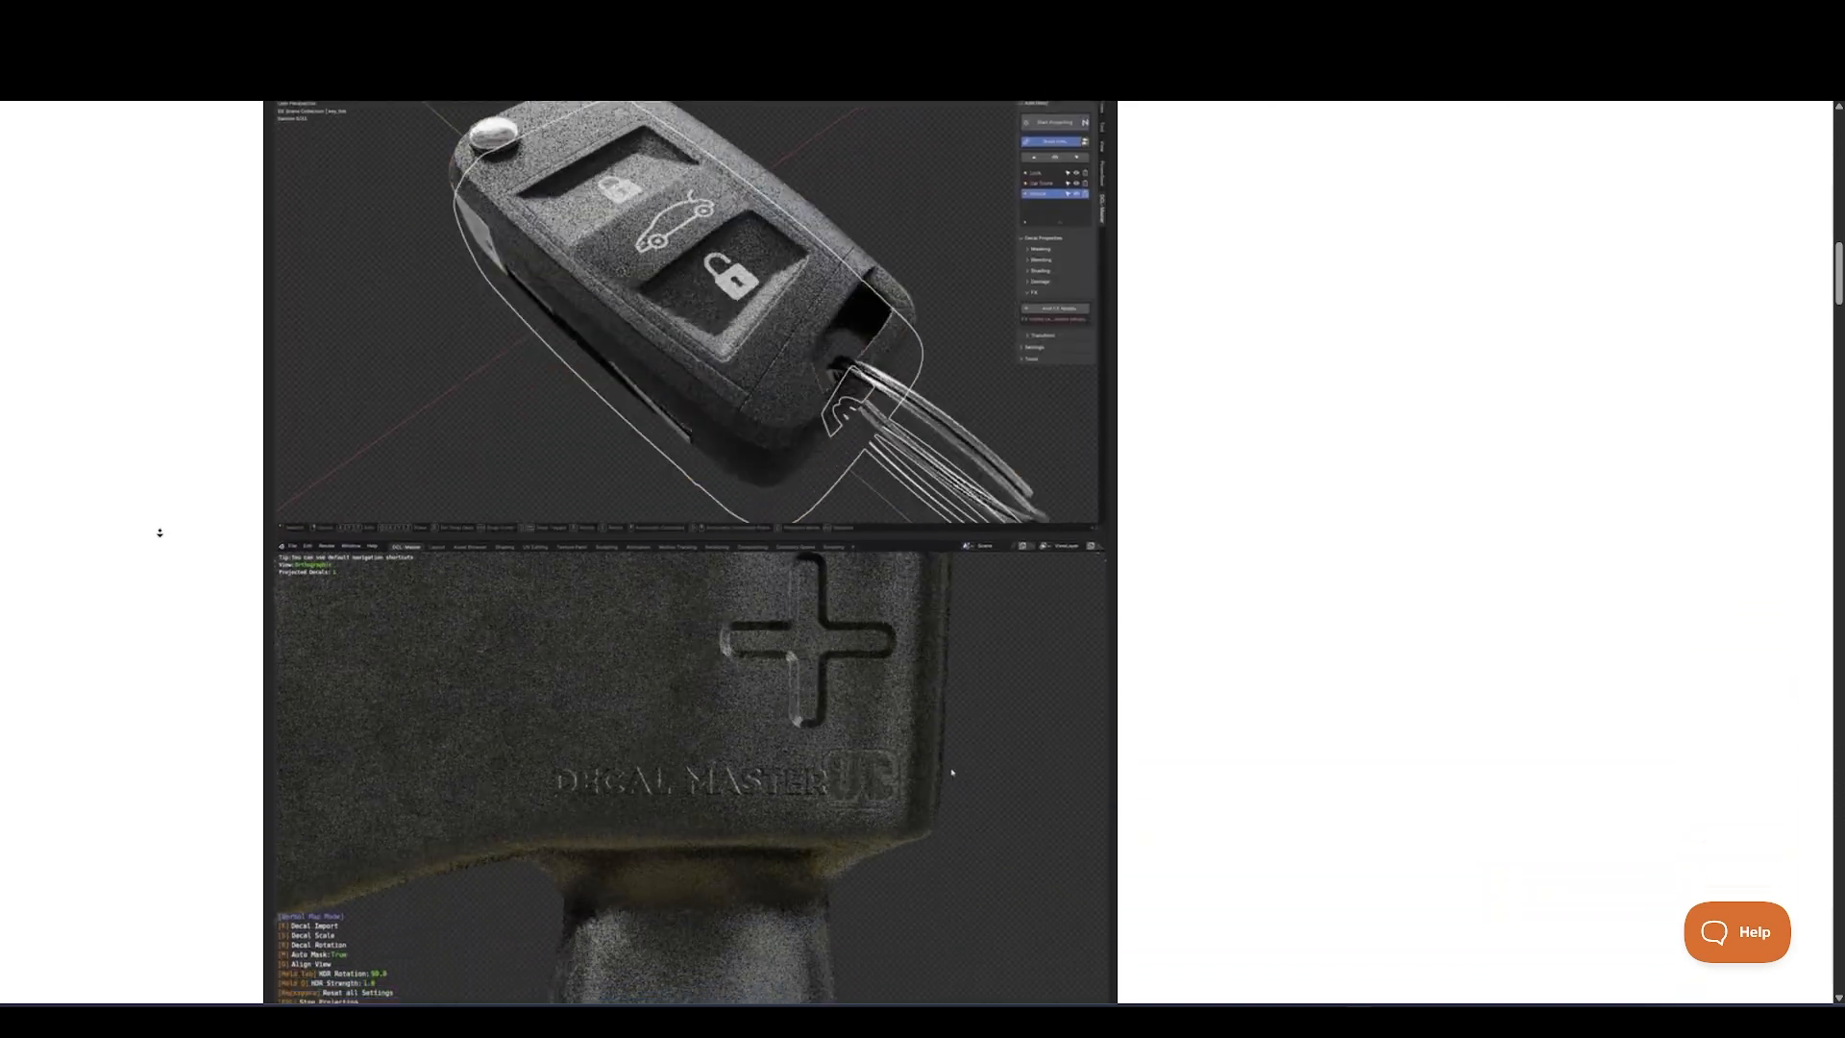
pyautogui.scroll(-3)
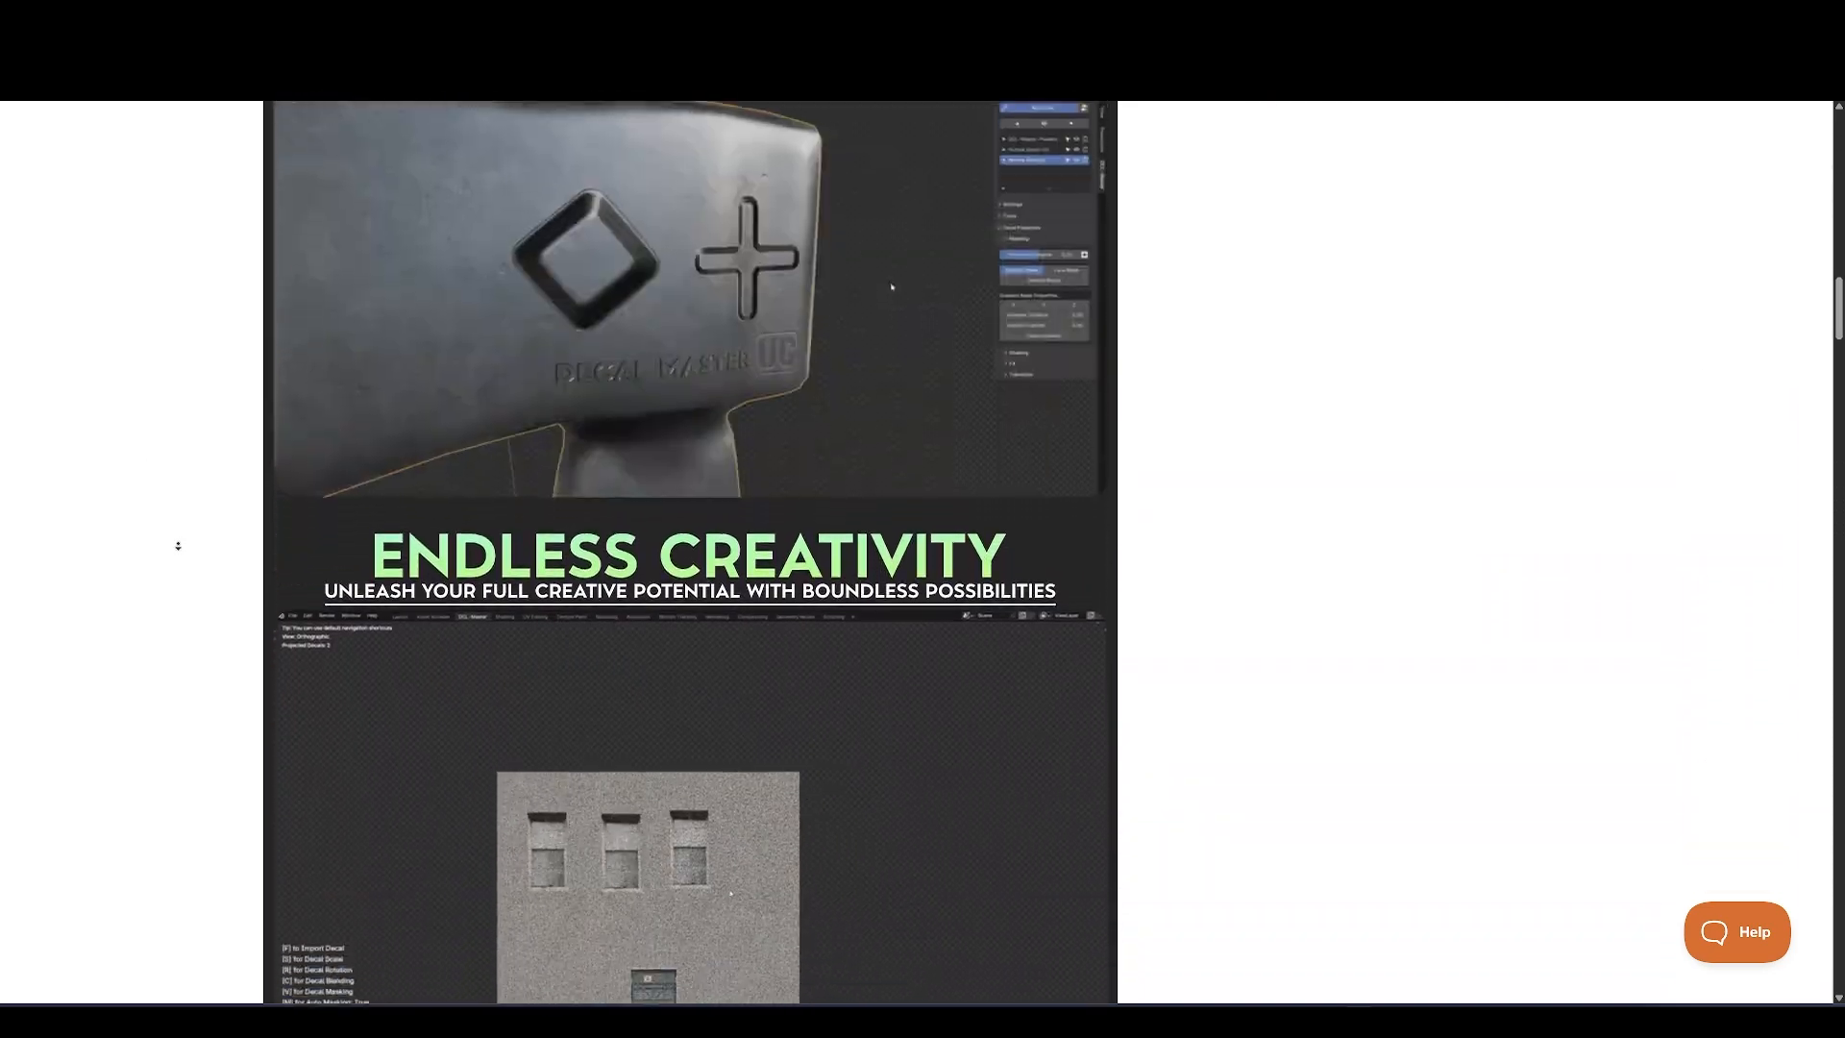
pyautogui.scroll(-3)
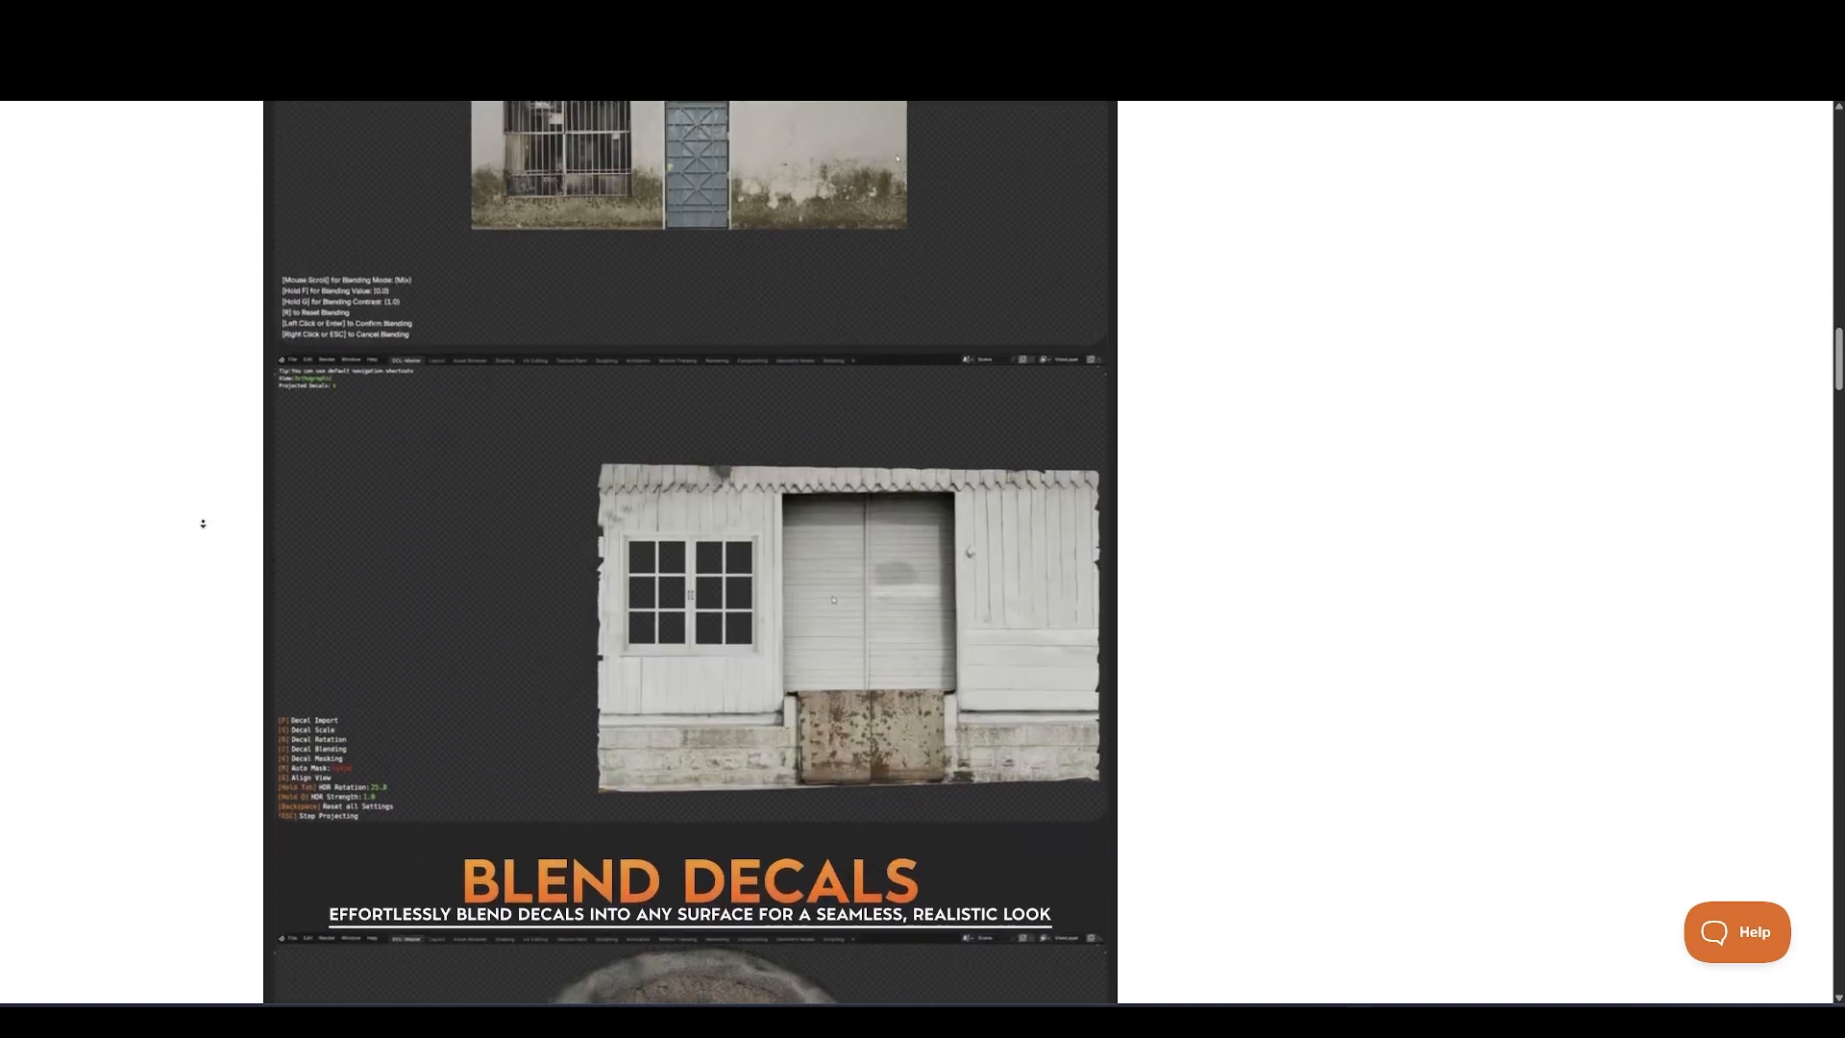
pyautogui.scroll(-3)
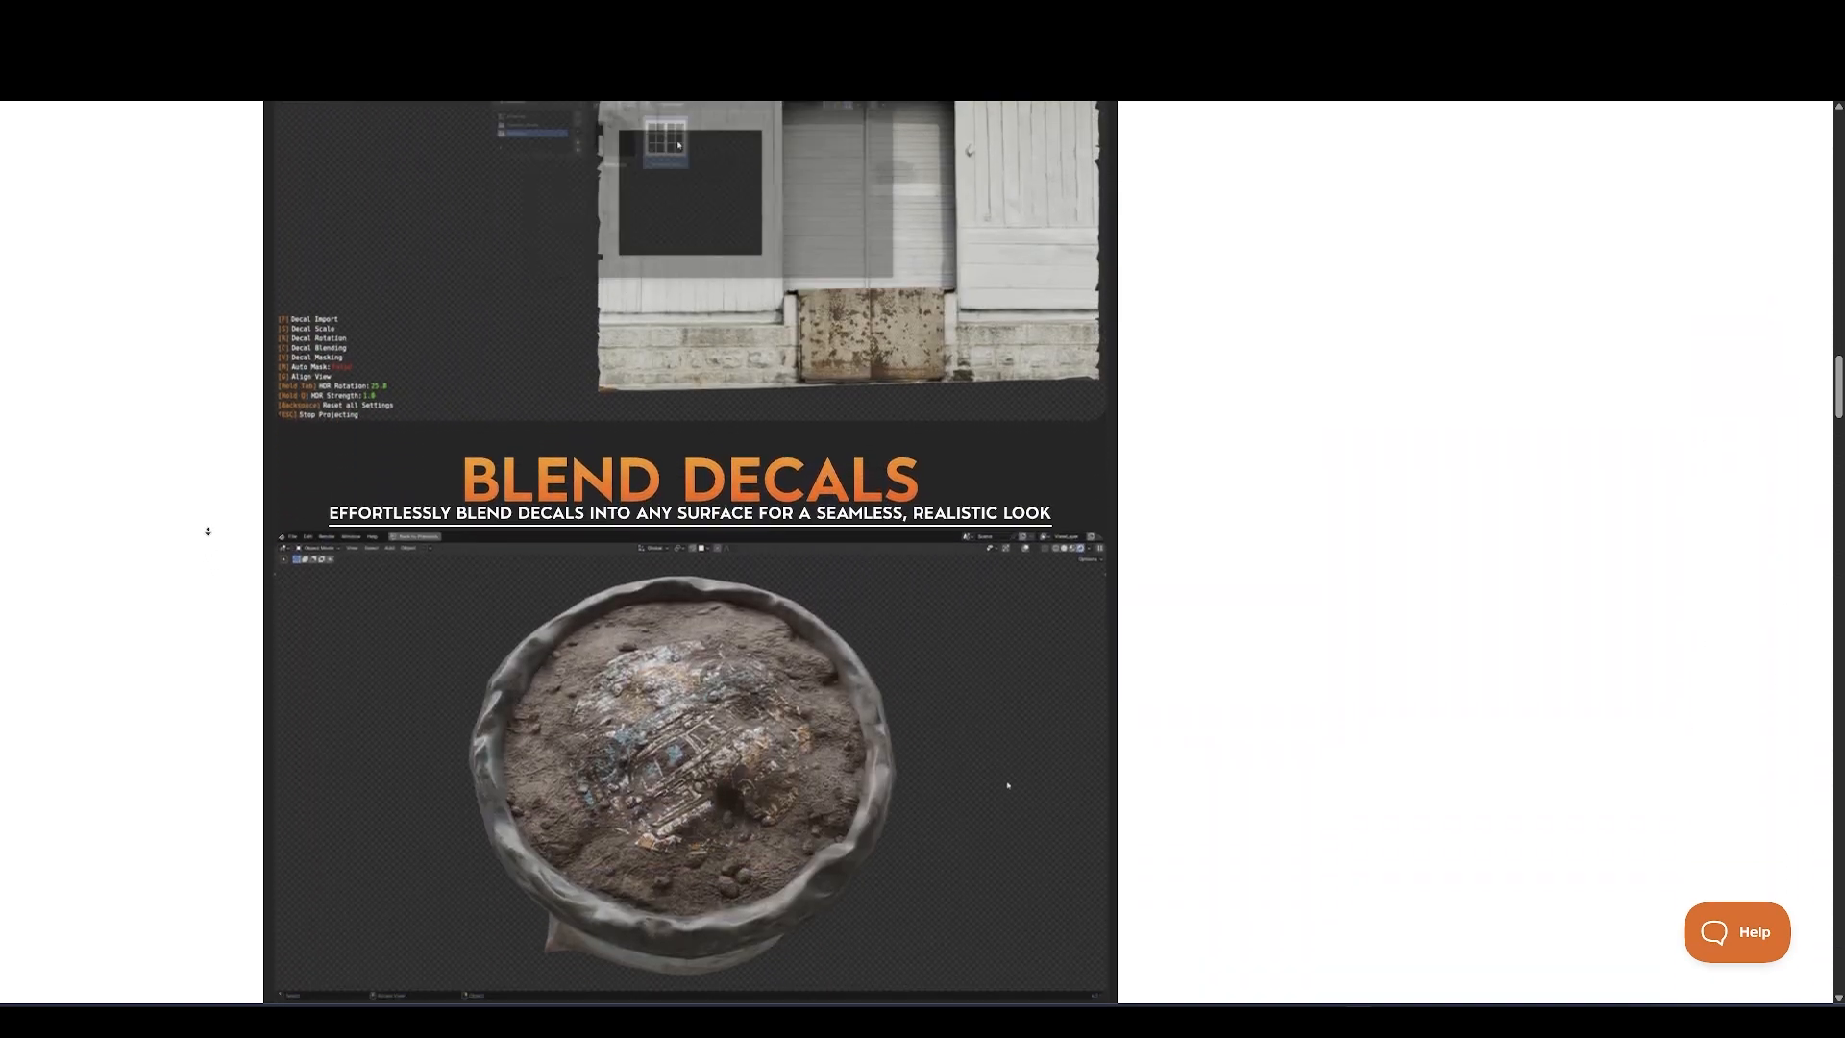
pyautogui.scroll(-3)
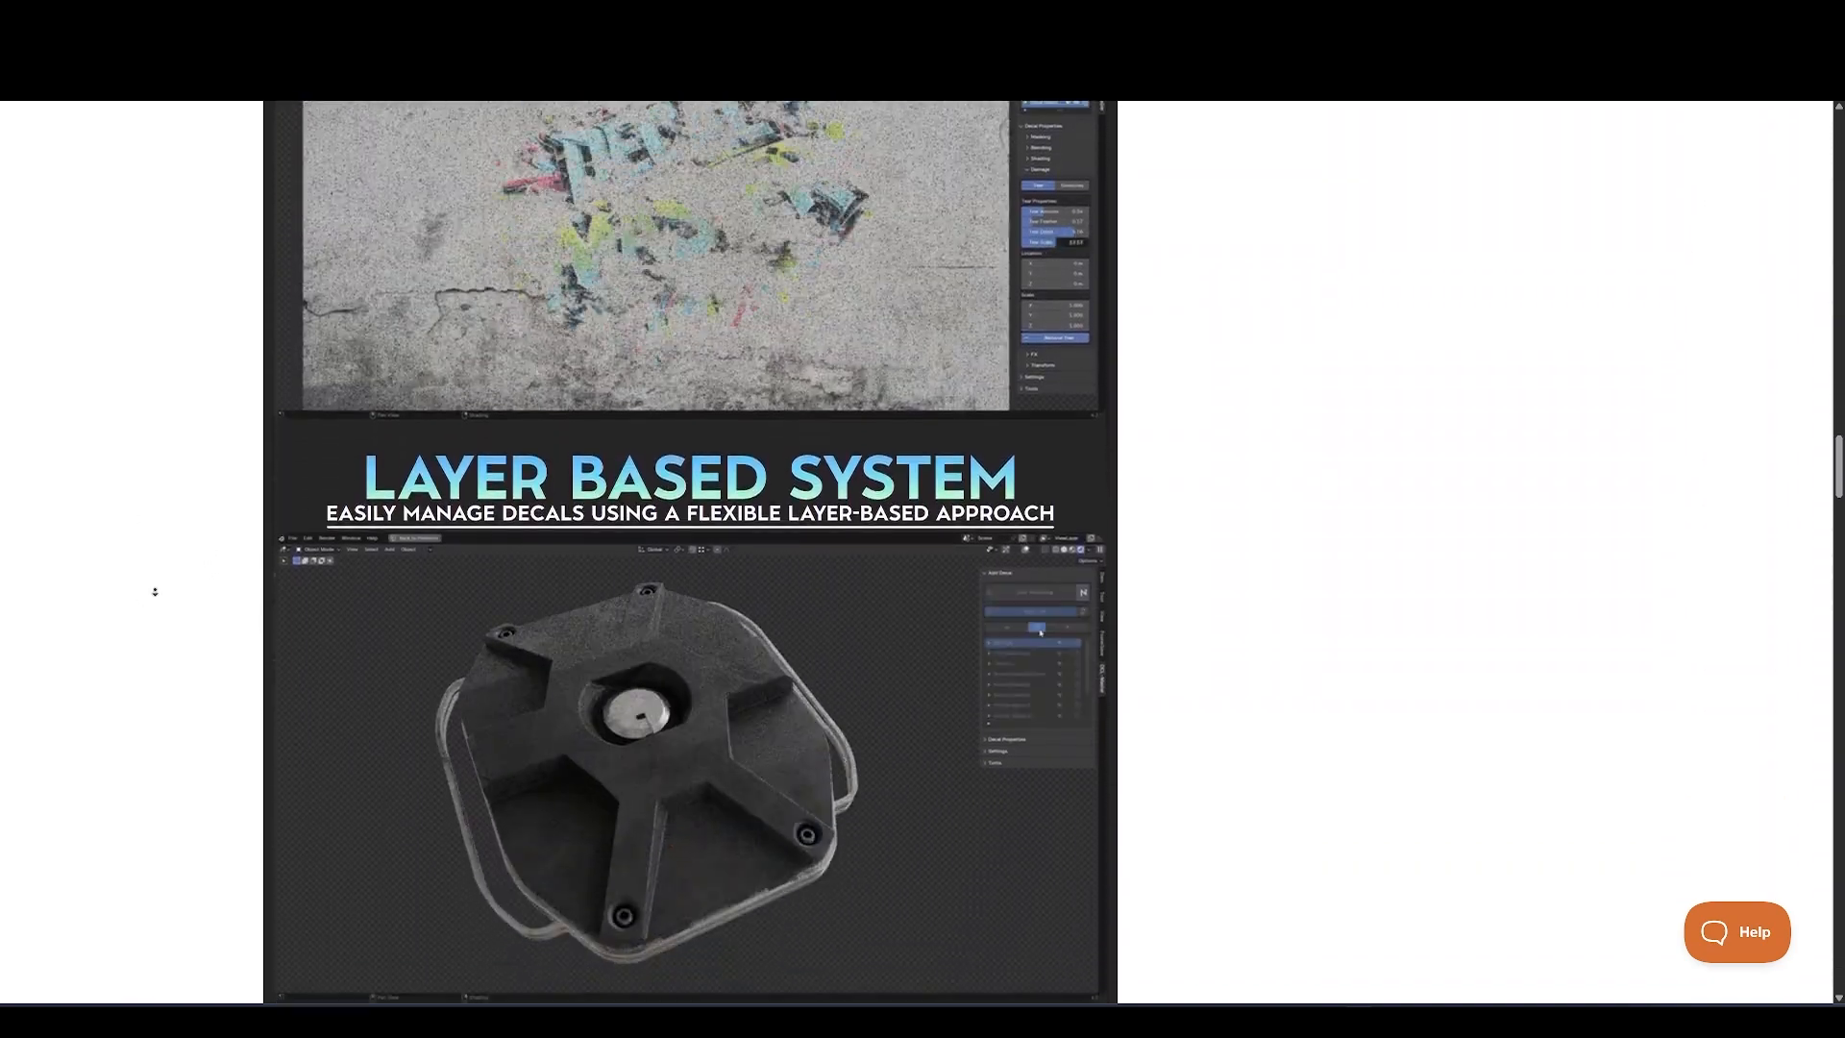
pyautogui.scroll(-3)
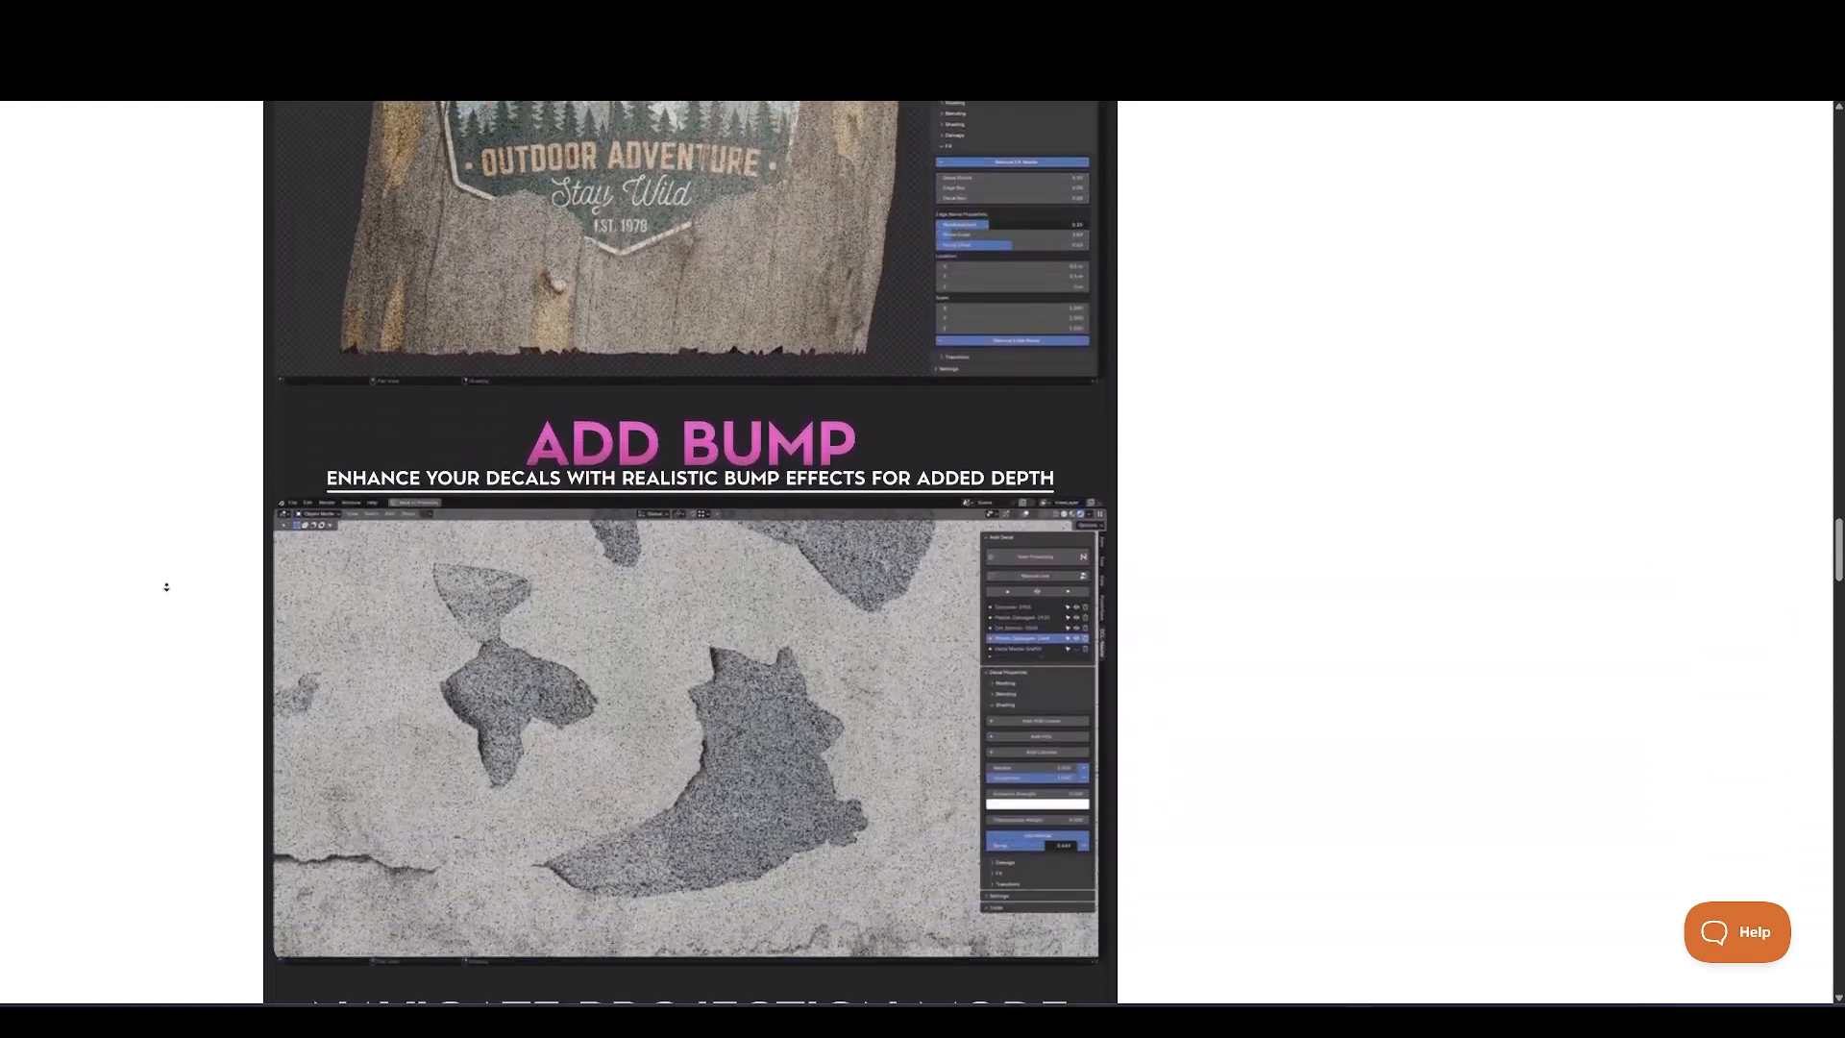
pyautogui.scroll(-3)
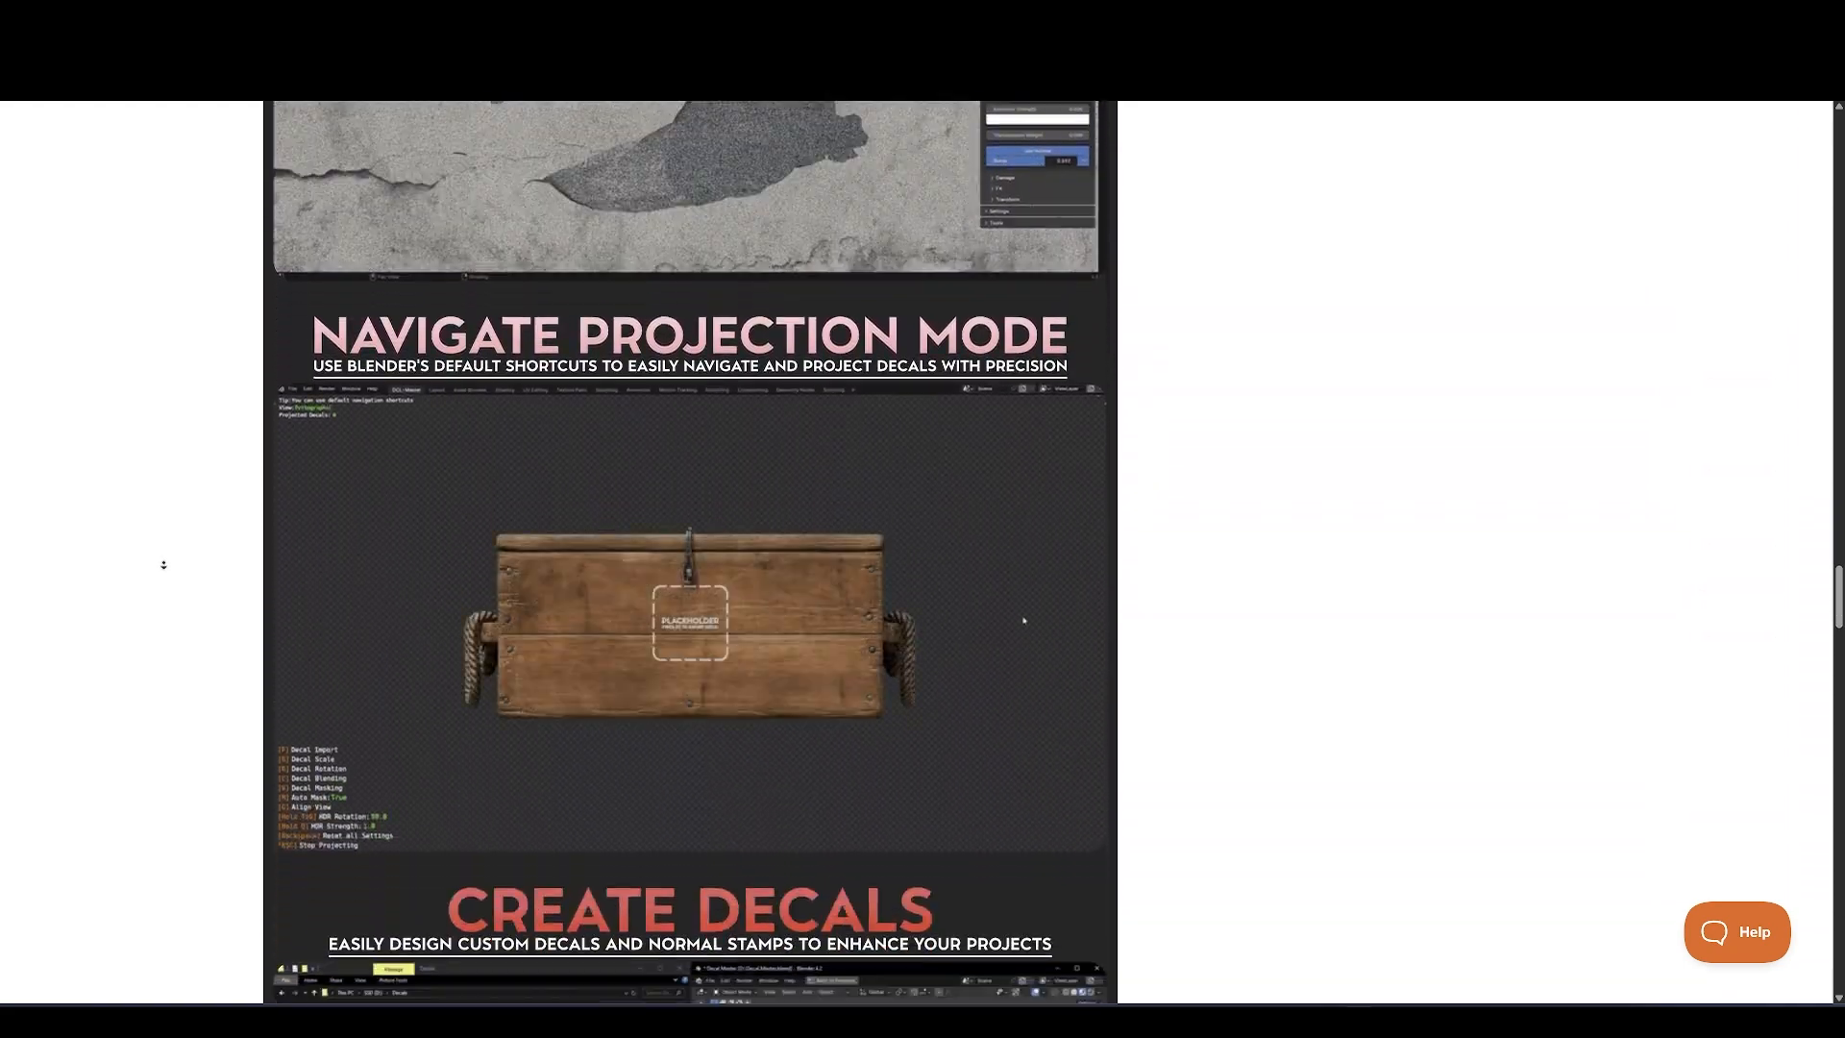
pyautogui.scroll(-3)
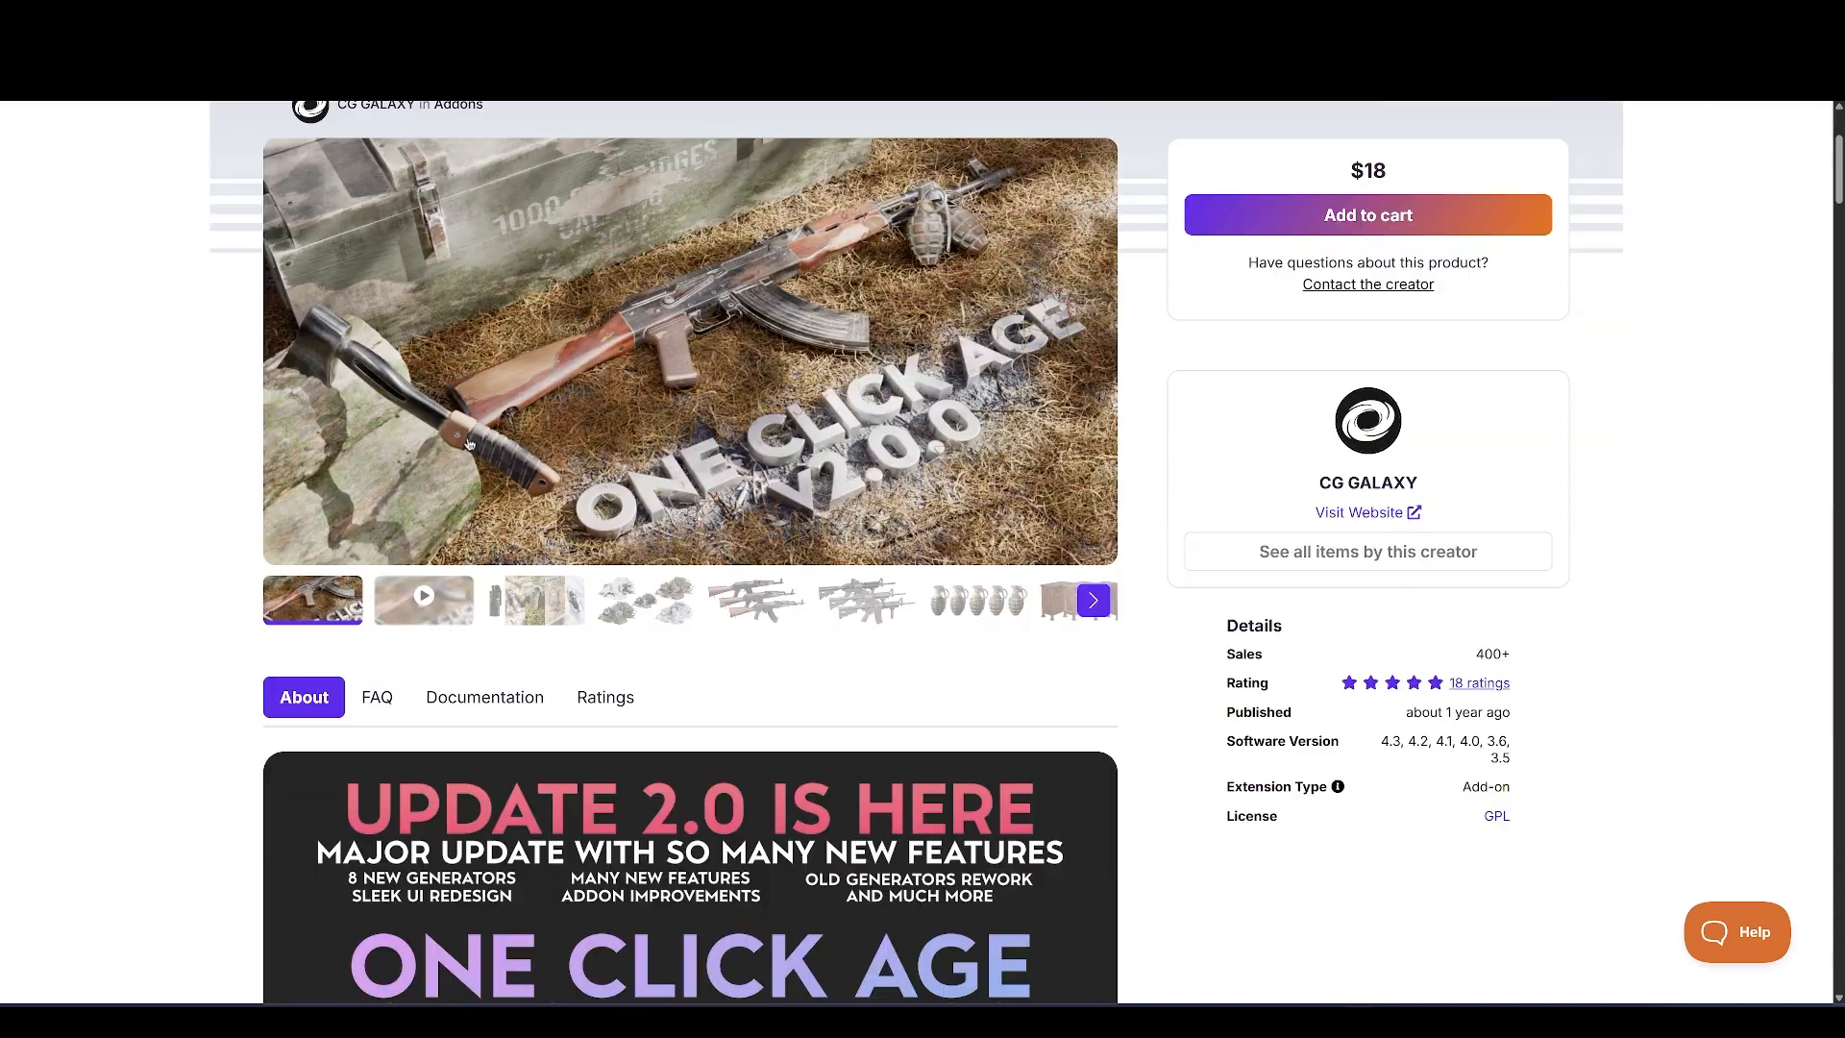
# Scroll past the Add Generators, Adjust Age Value and Magic Button sections
pyautogui.scroll(-3)
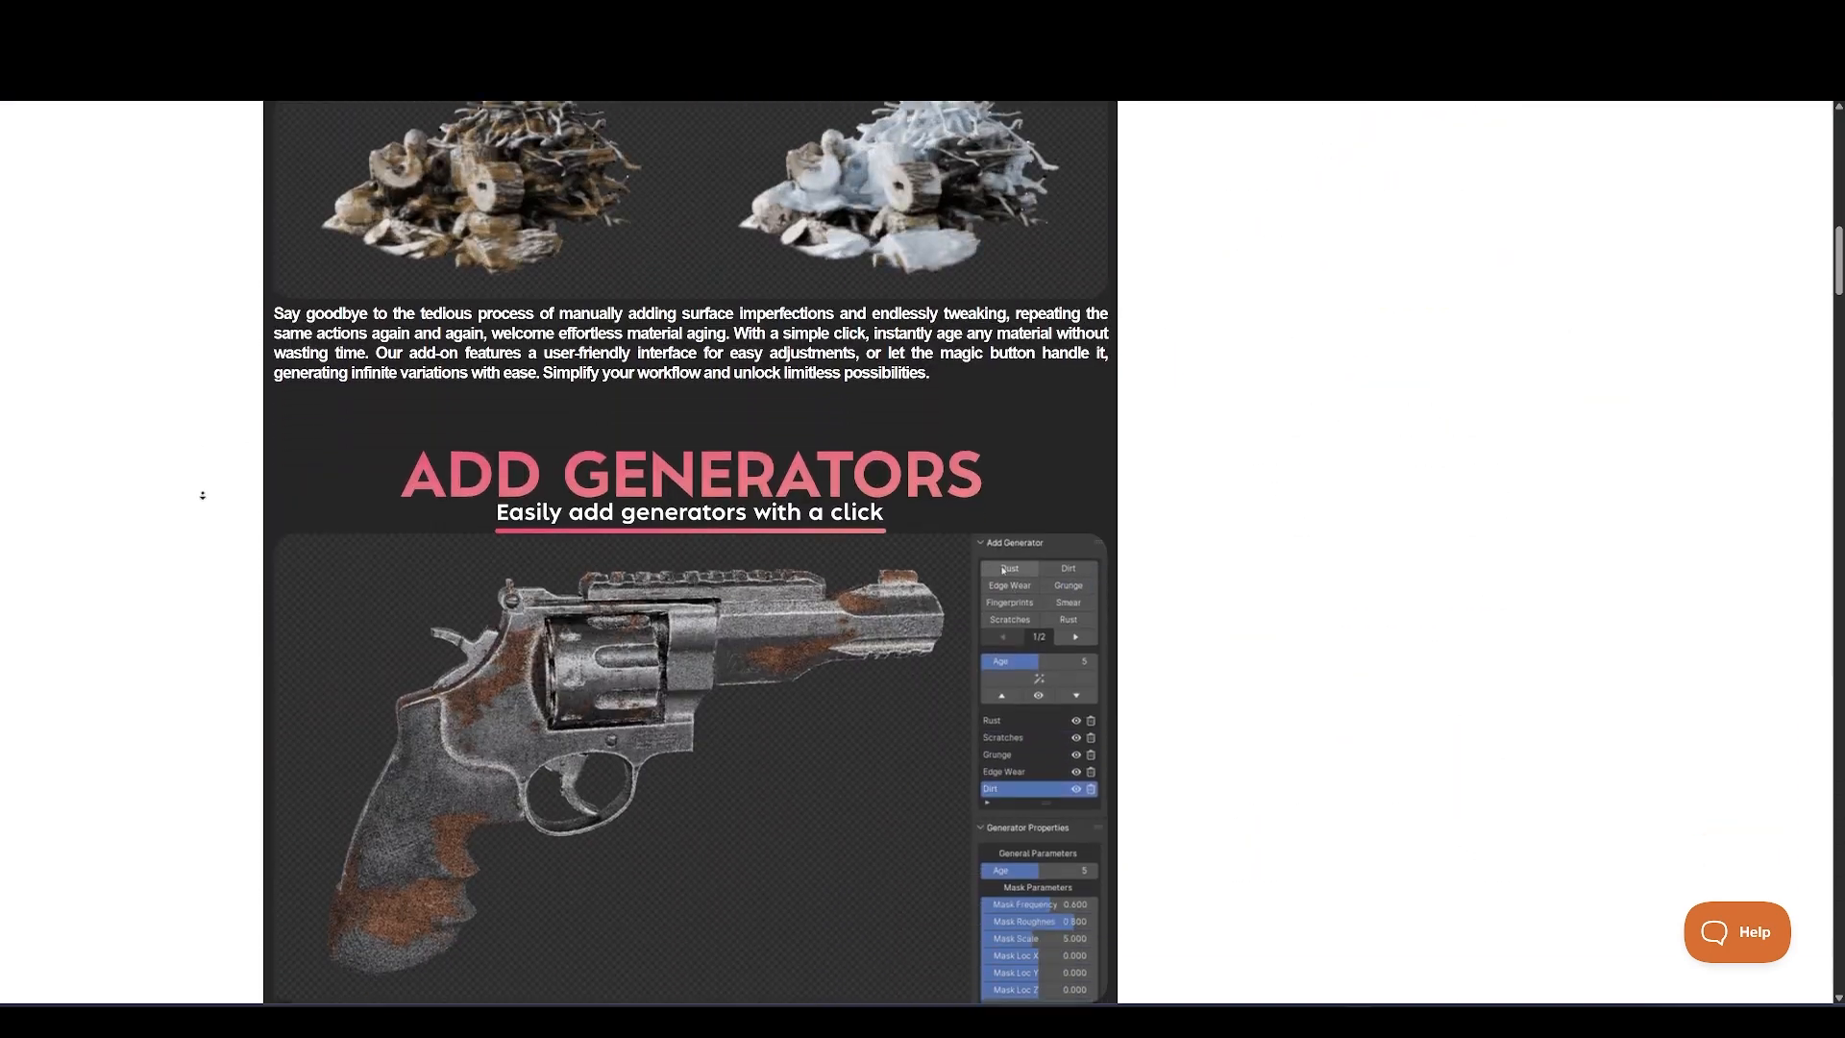
pyautogui.scroll(-3)
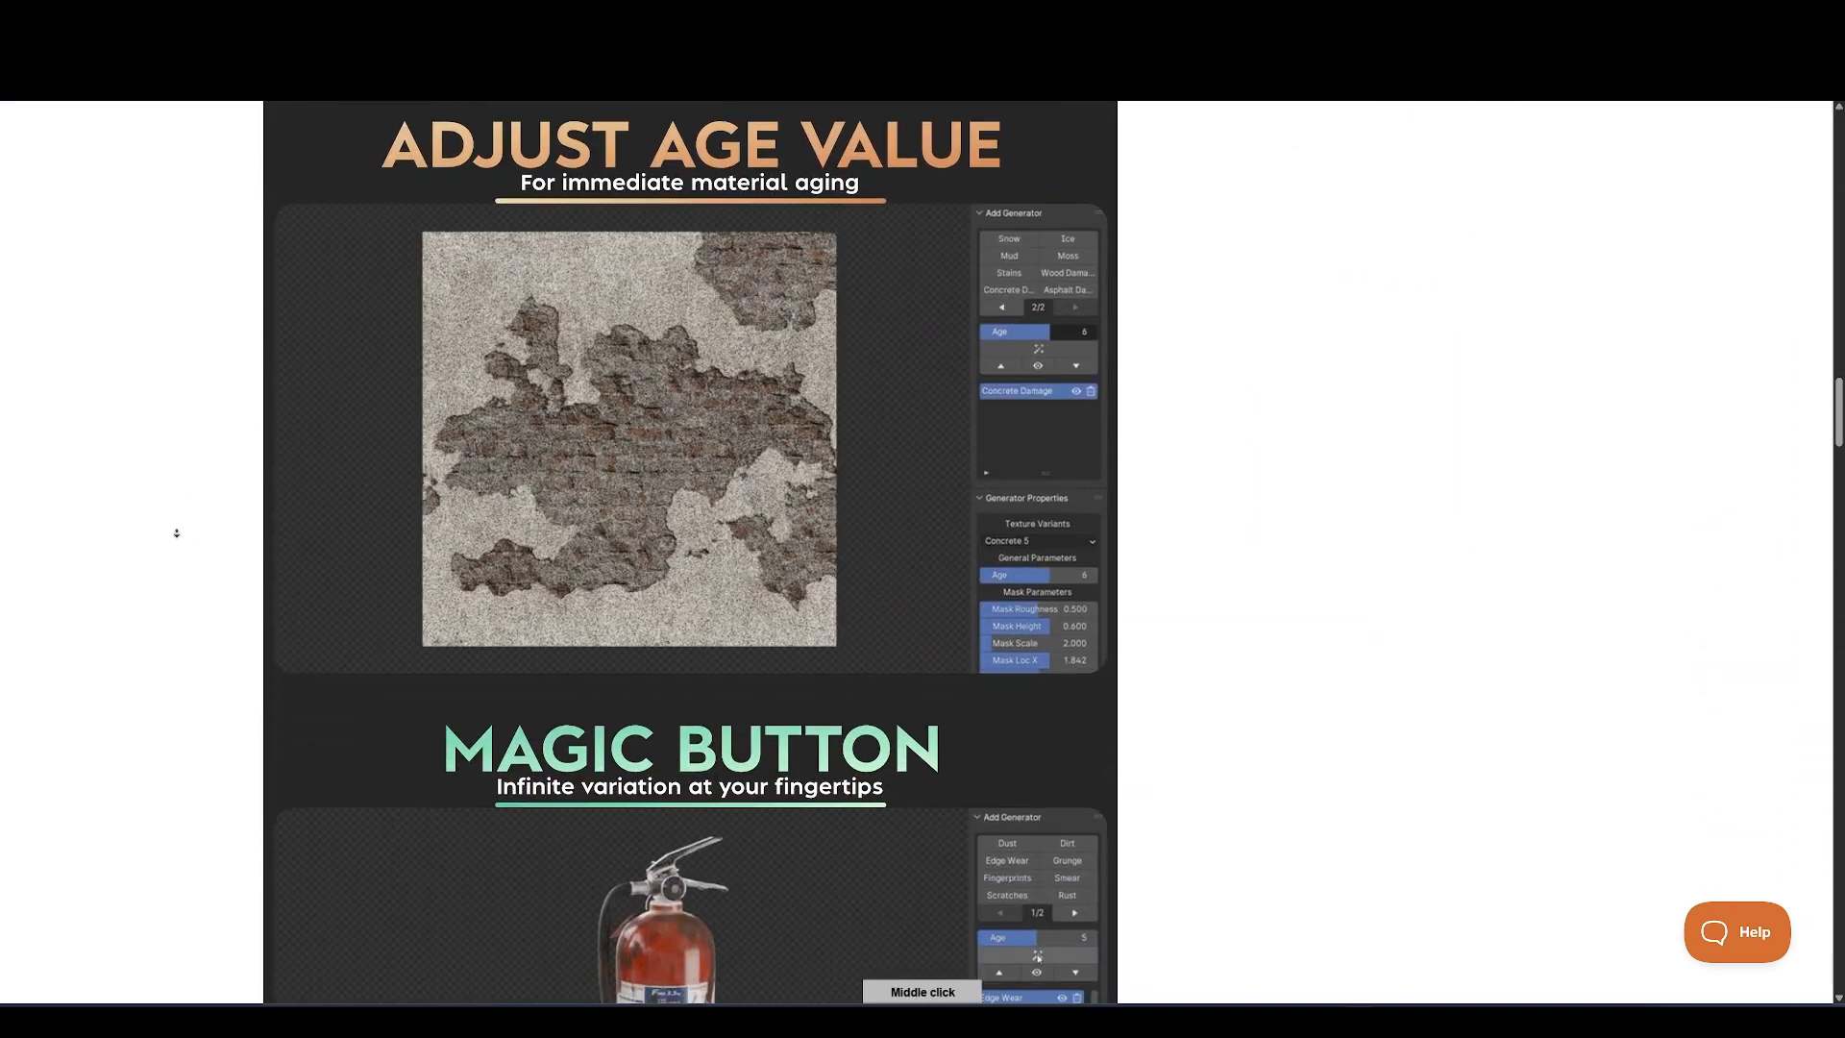
pyautogui.scroll(-3)
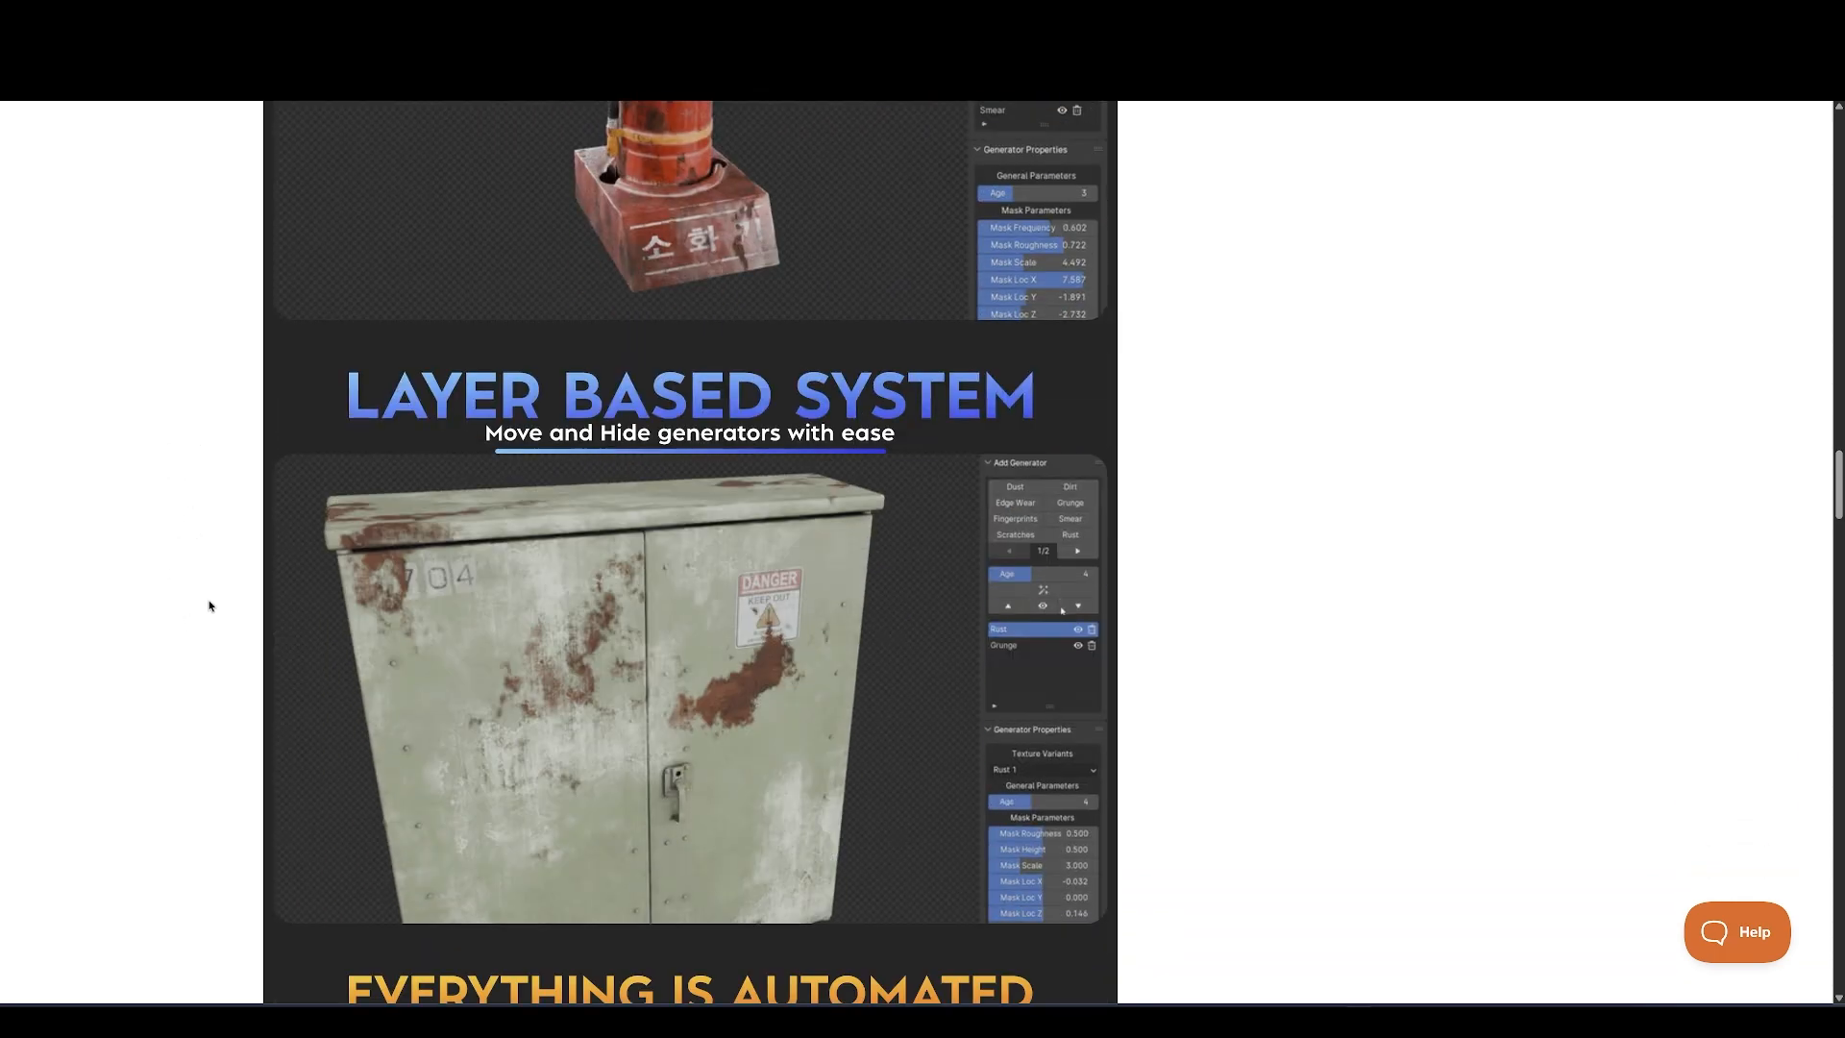
pyautogui.scroll(-3)
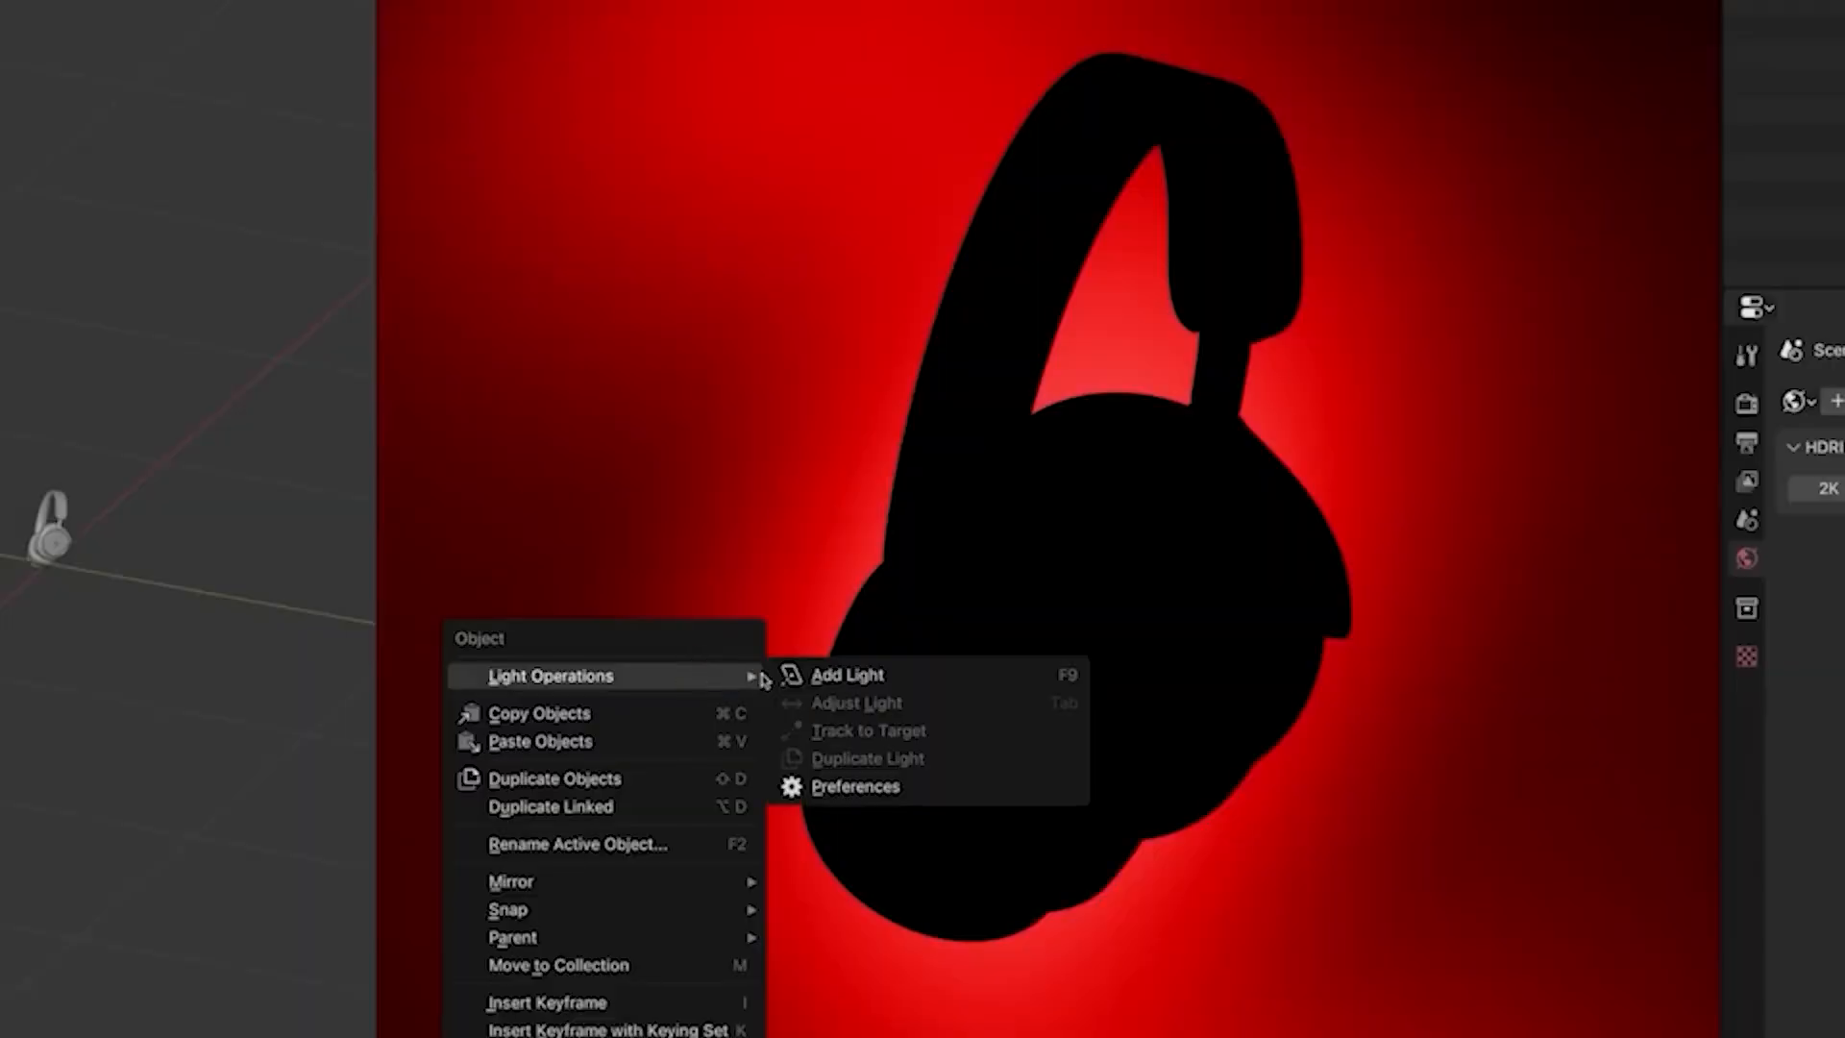
# Add a light to the headphones scene via Light Operations and adjust it
pyautogui.click(848, 674)
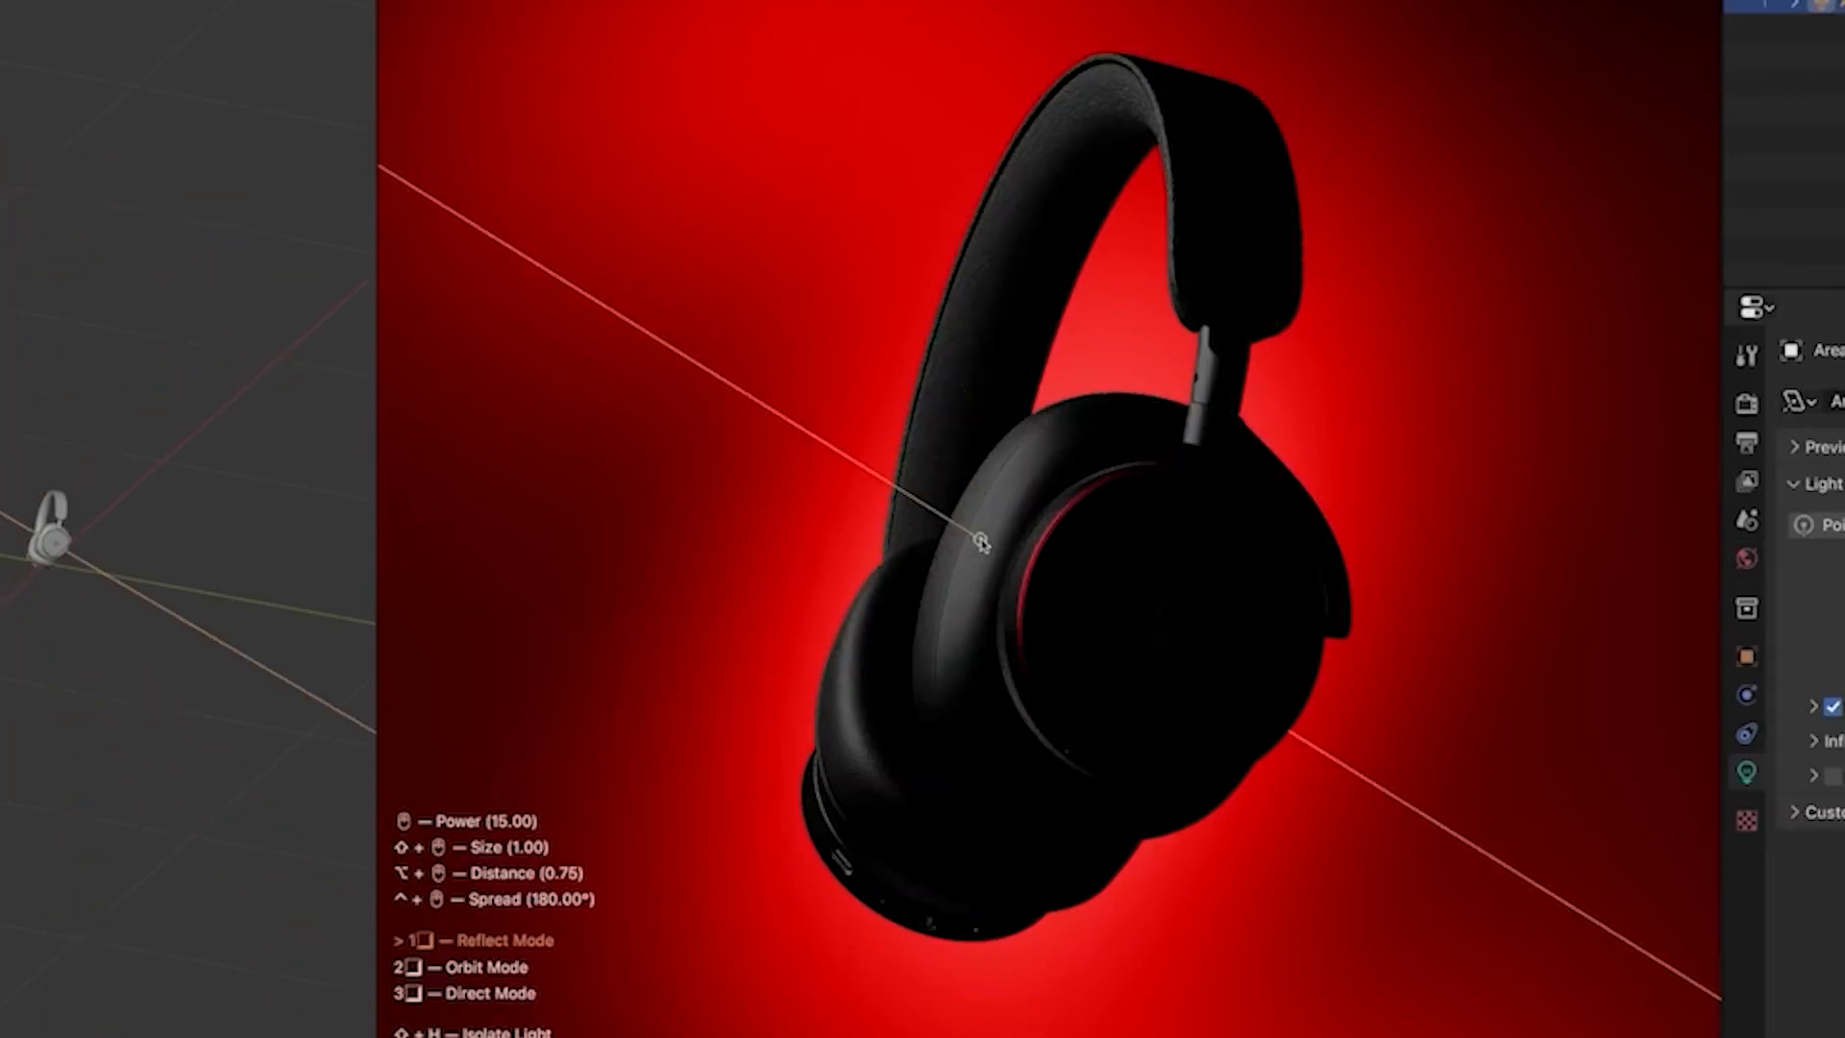
pyautogui.press('2')
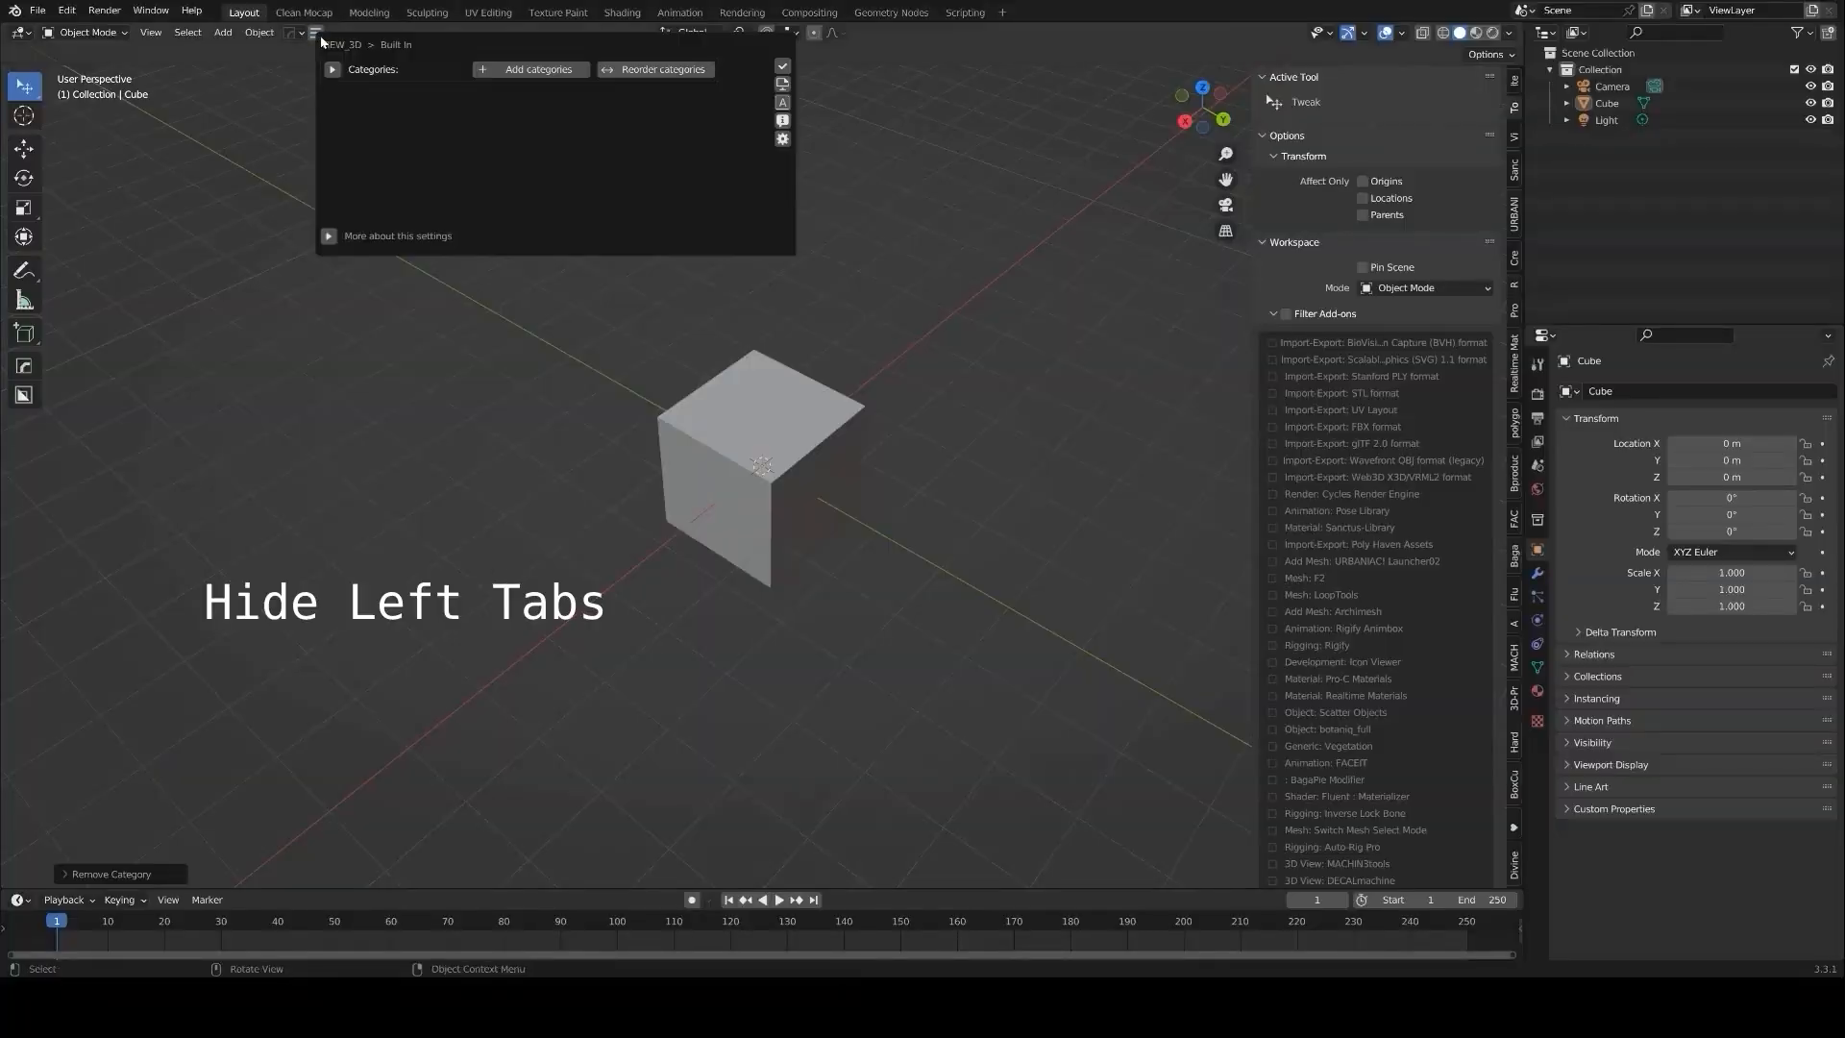
# Build Rig, Env and Test tab categories with tabs, then add an empty 'For Test' settings set
pyautogui.click(397, 236)
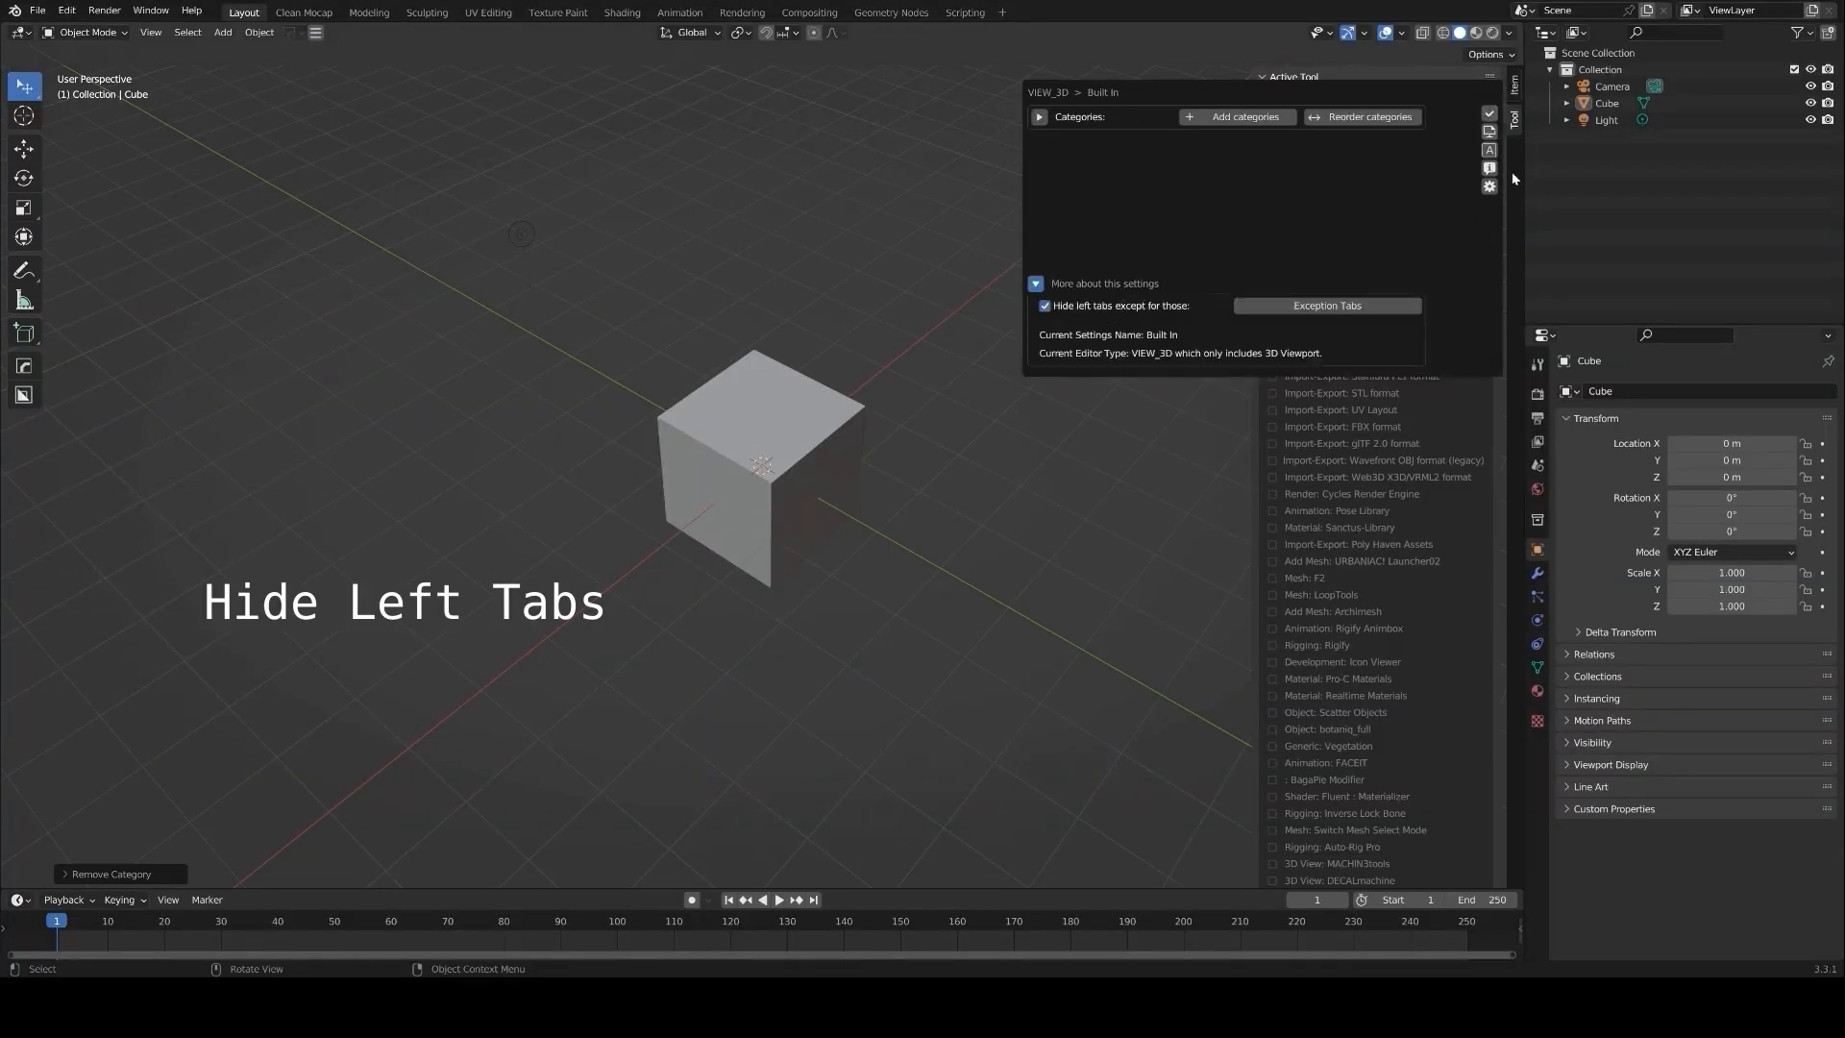
pyautogui.click(1246, 116)
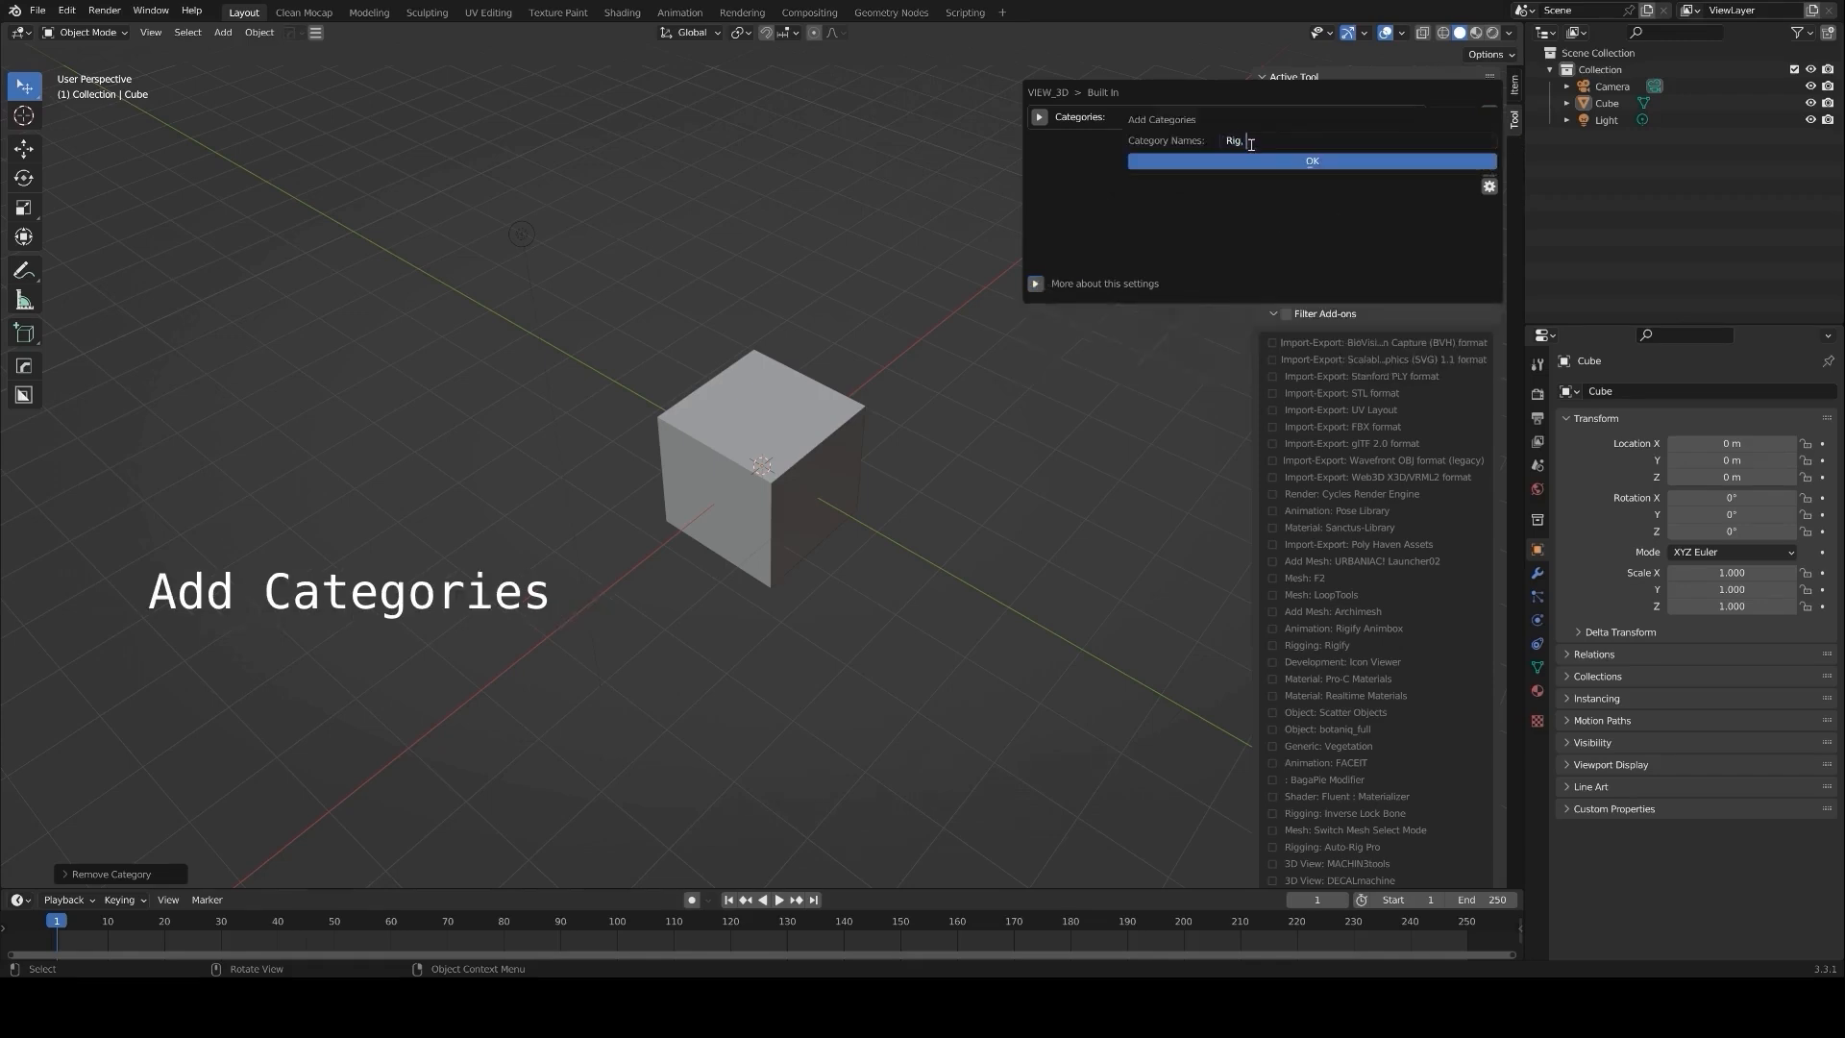
pyautogui.click(1311, 160)
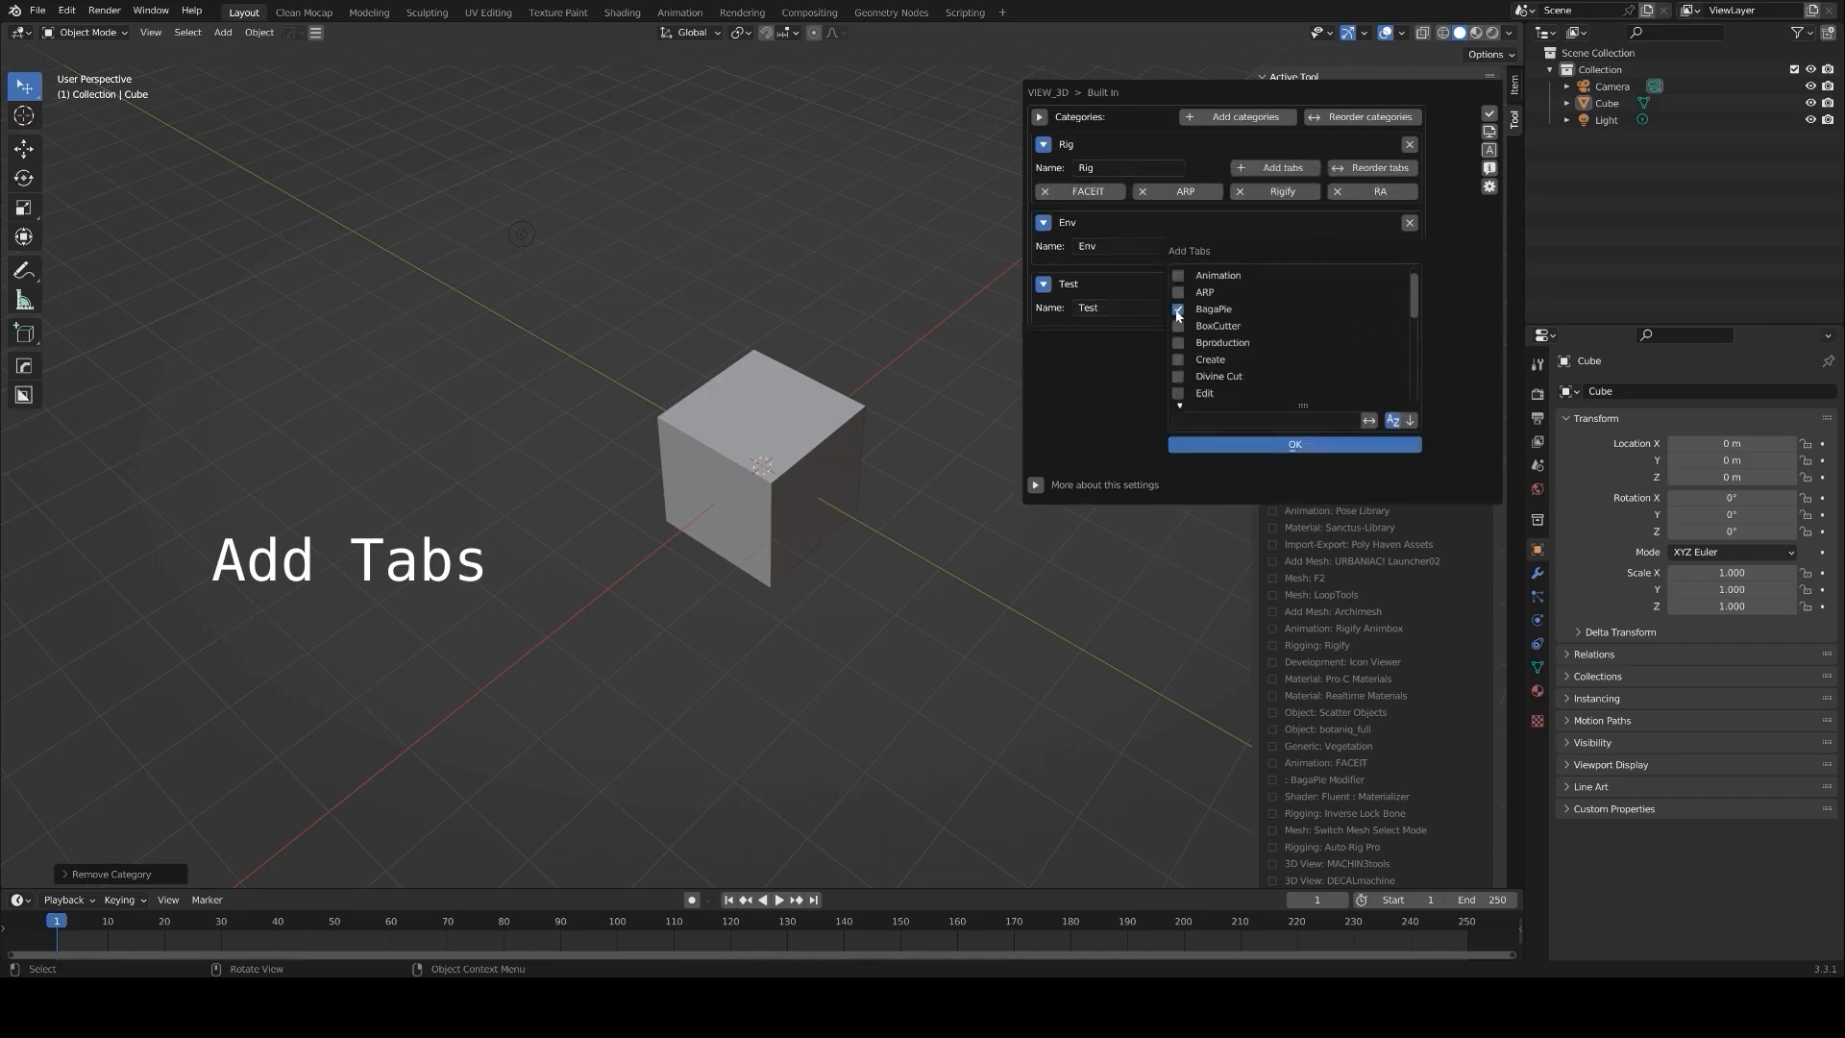
pyautogui.scroll(-3)
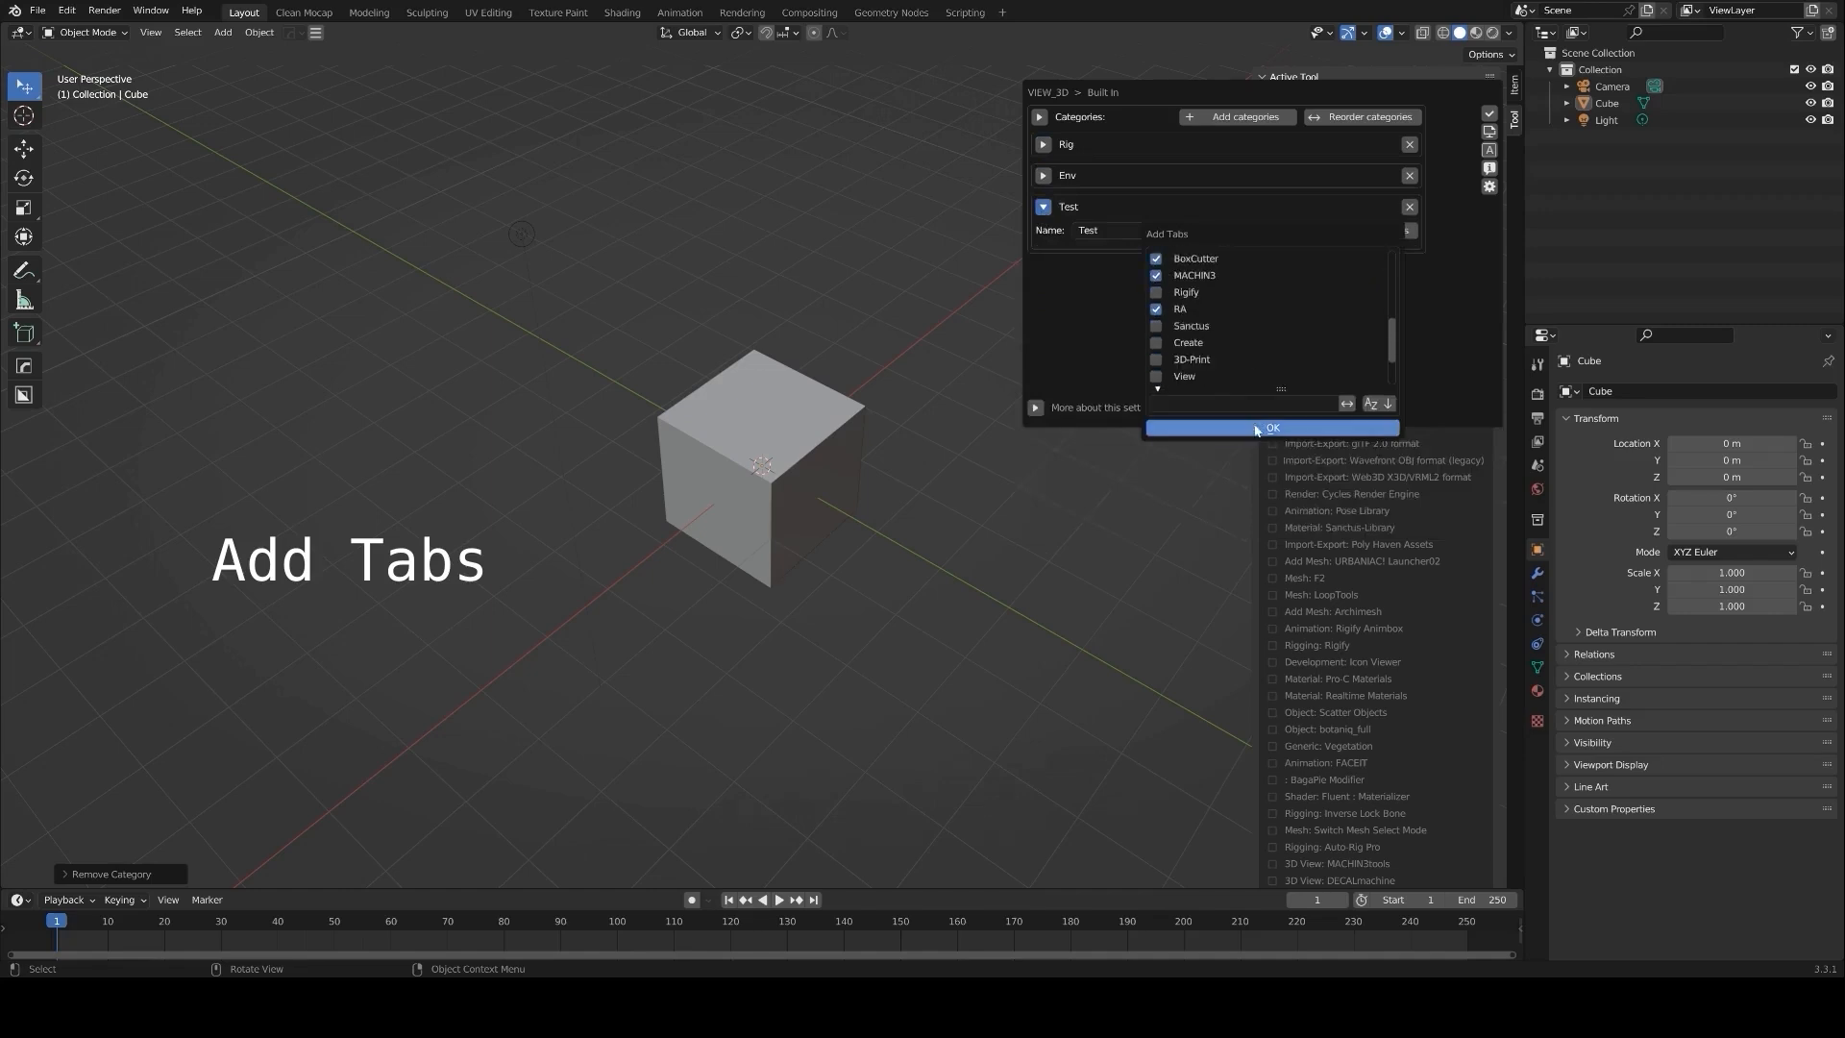
pyautogui.click(1270, 426)
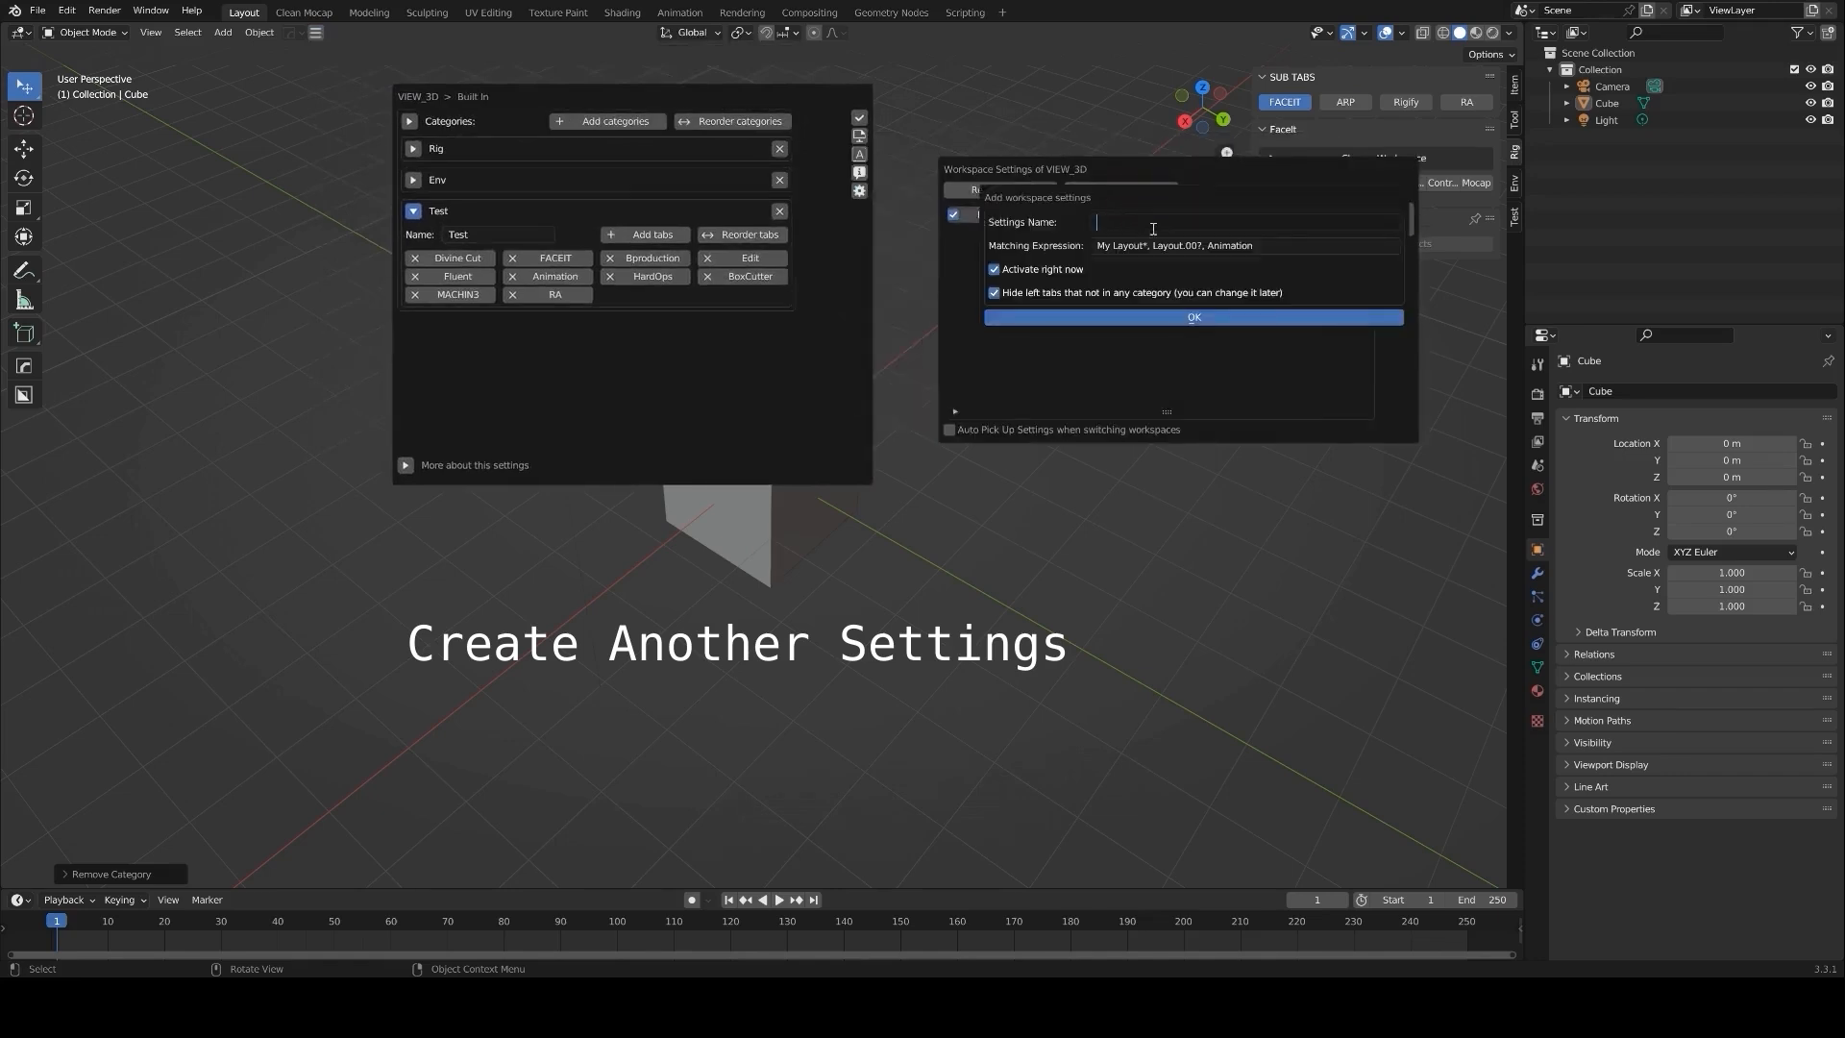
pyautogui.write('For Test')
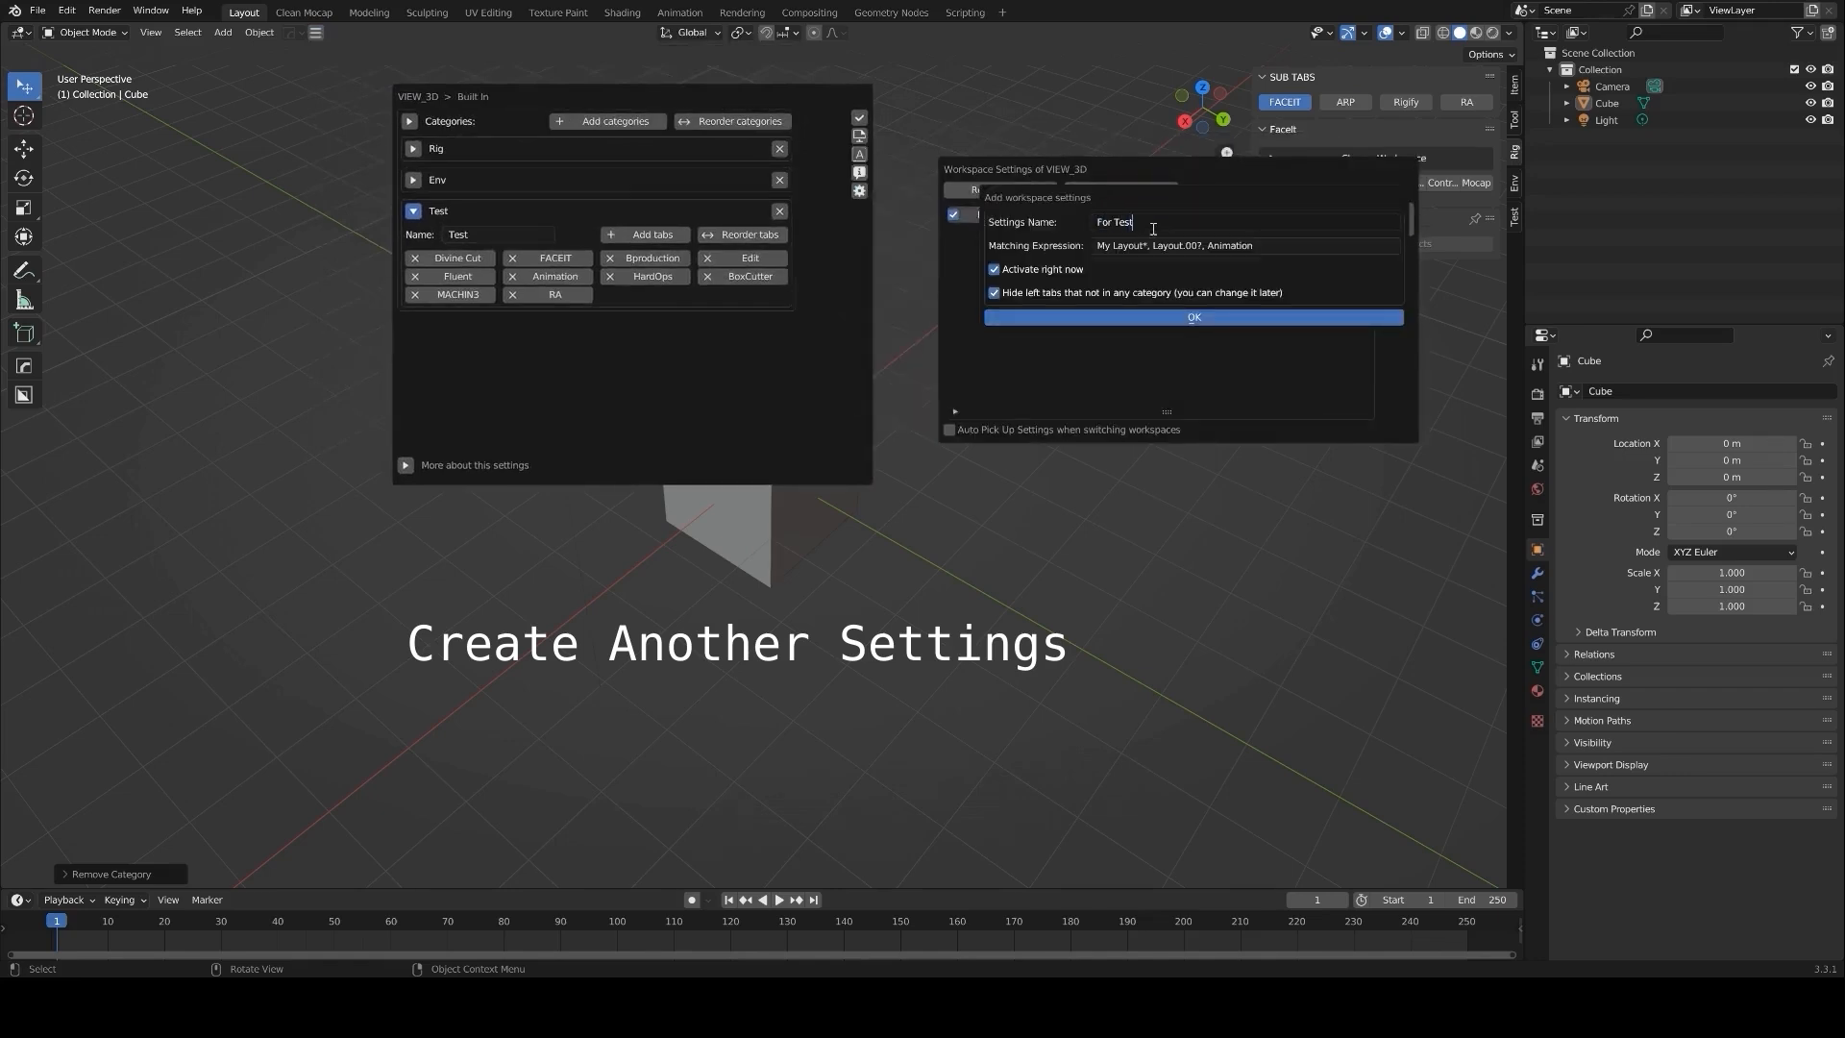
pyautogui.click(1191, 316)
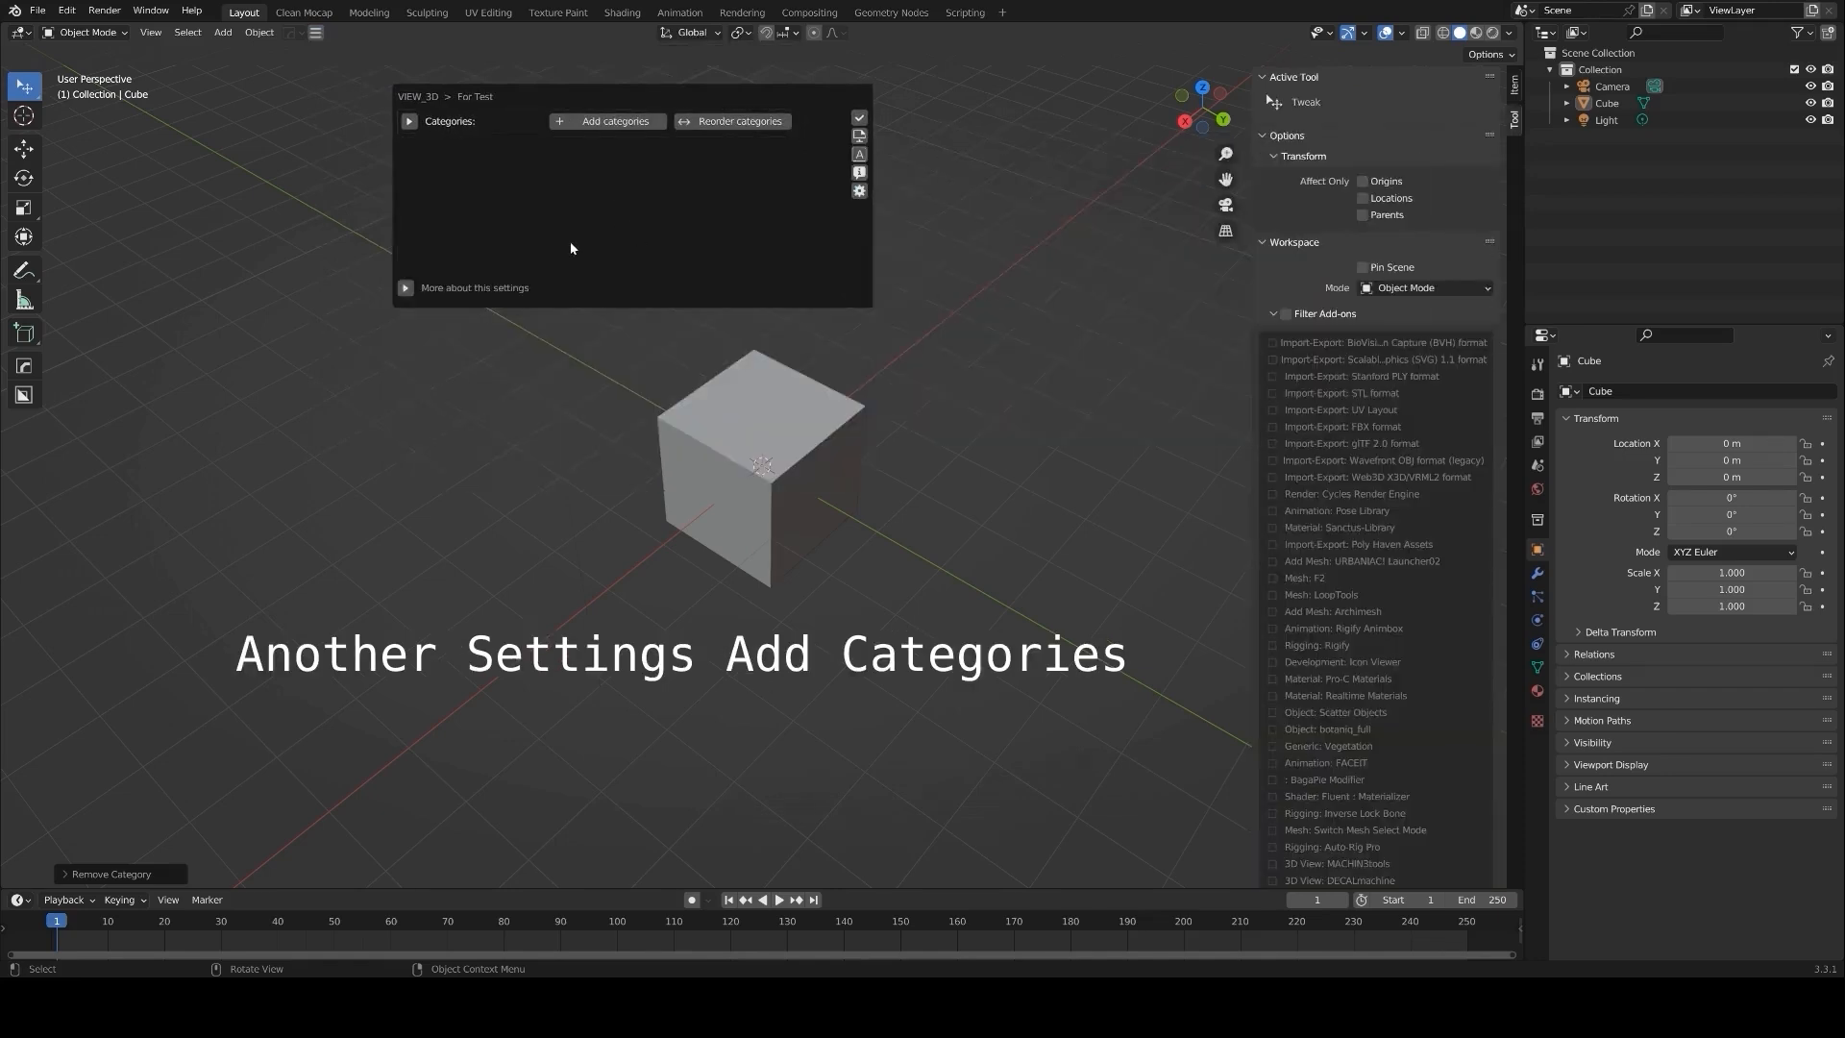
# Add Test, Mat and Cat Name categories, assigning FACEIT to Test and Animation to Mat
pyautogui.click(607, 121)
pyautogui.write('Test, Mat, Cat')
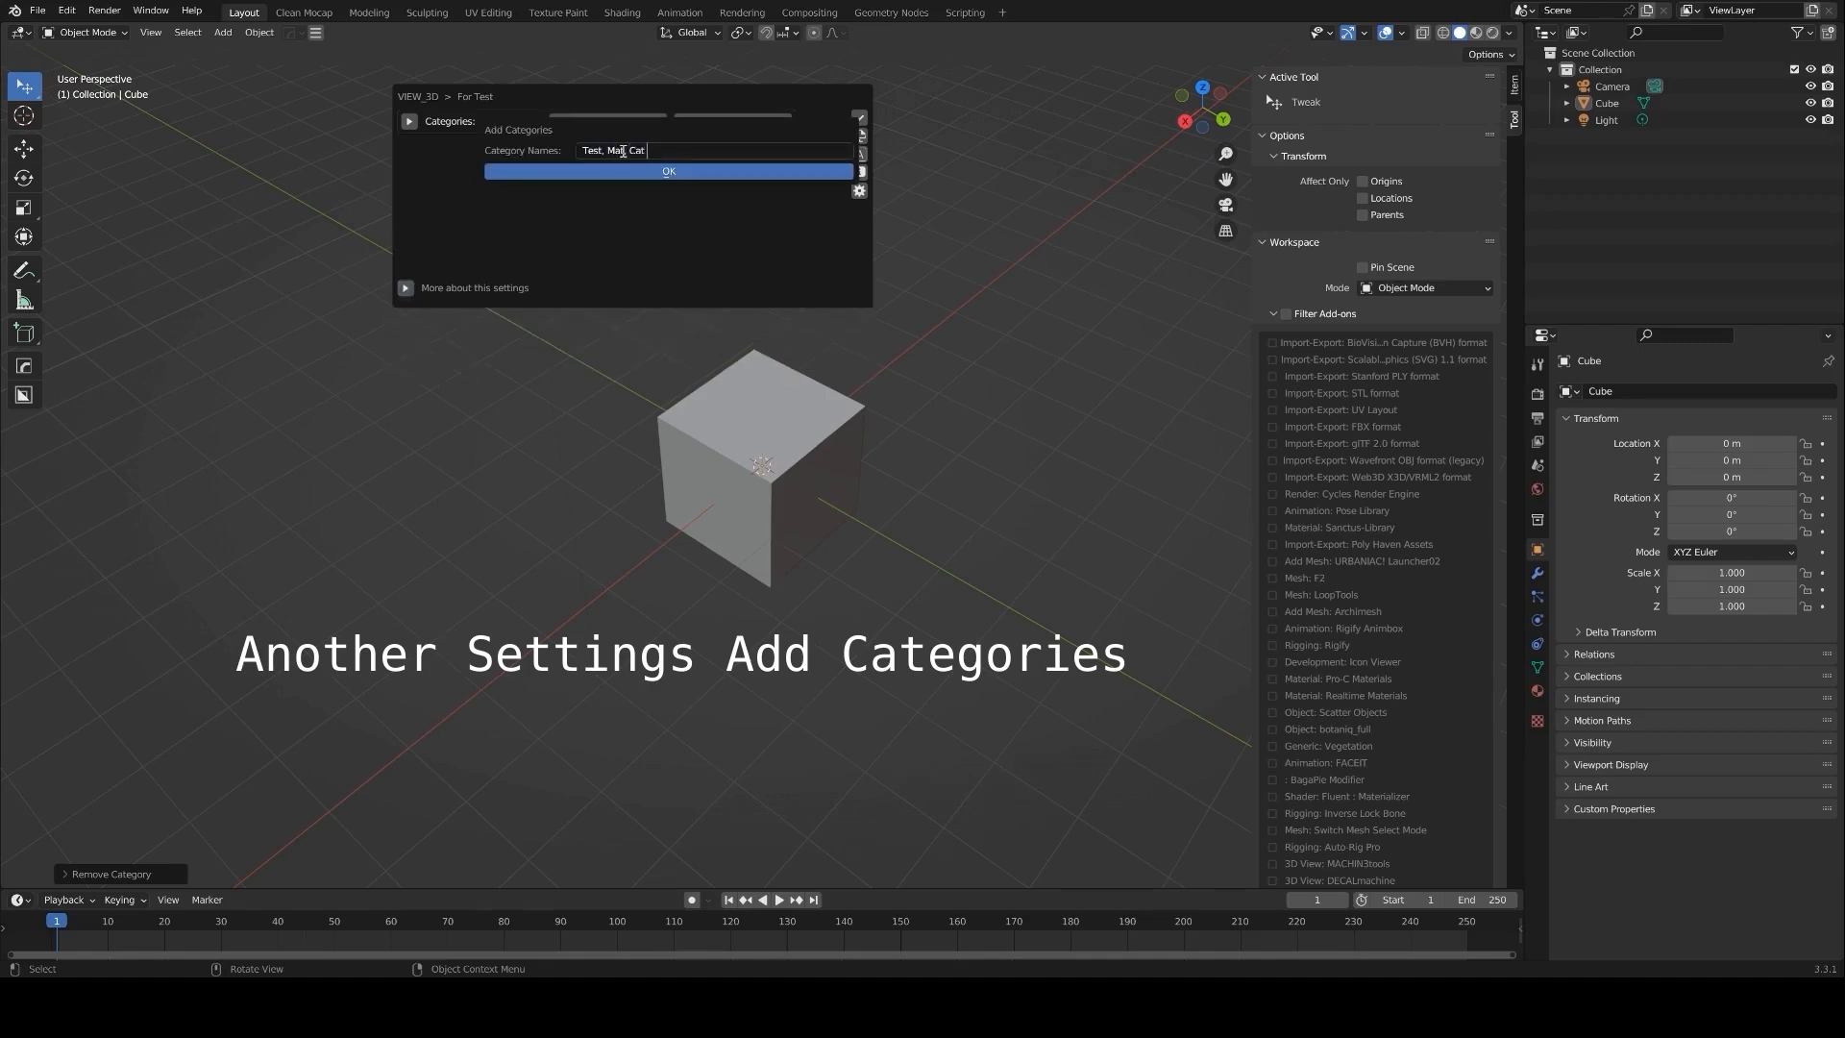
pyautogui.click(669, 171)
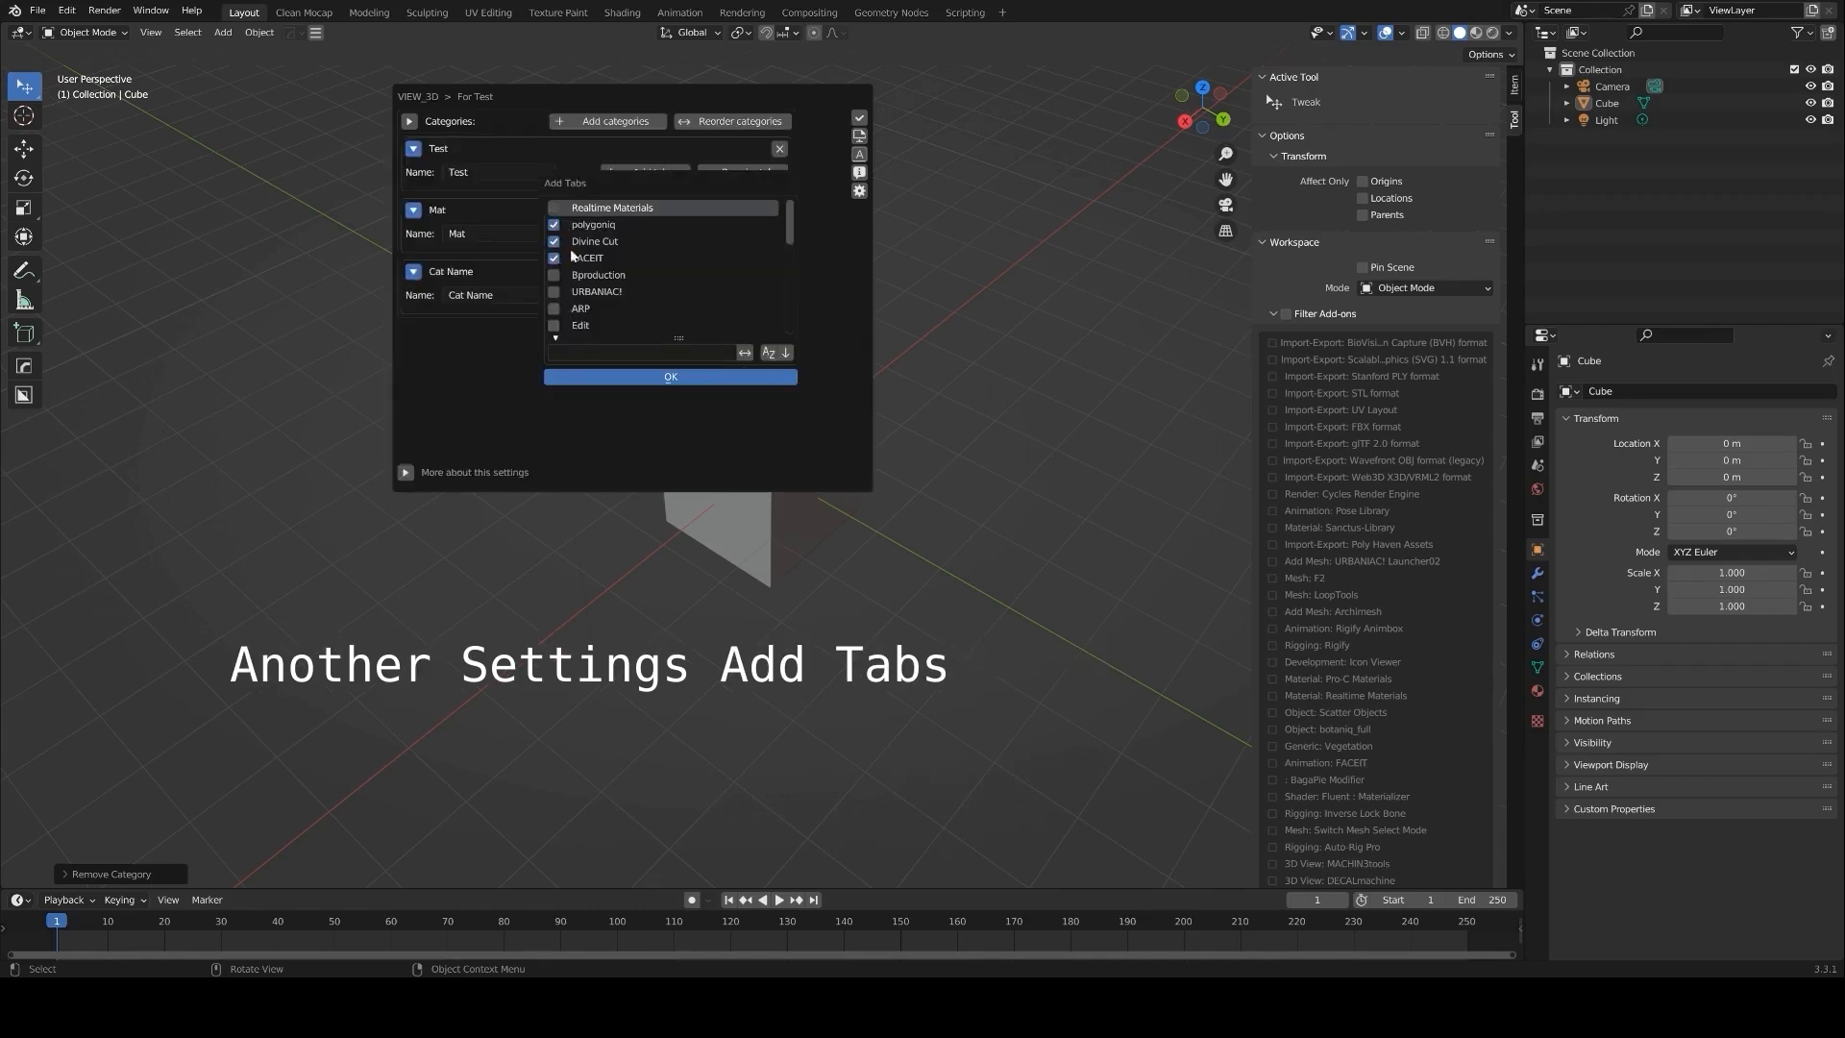
pyautogui.click(775, 352)
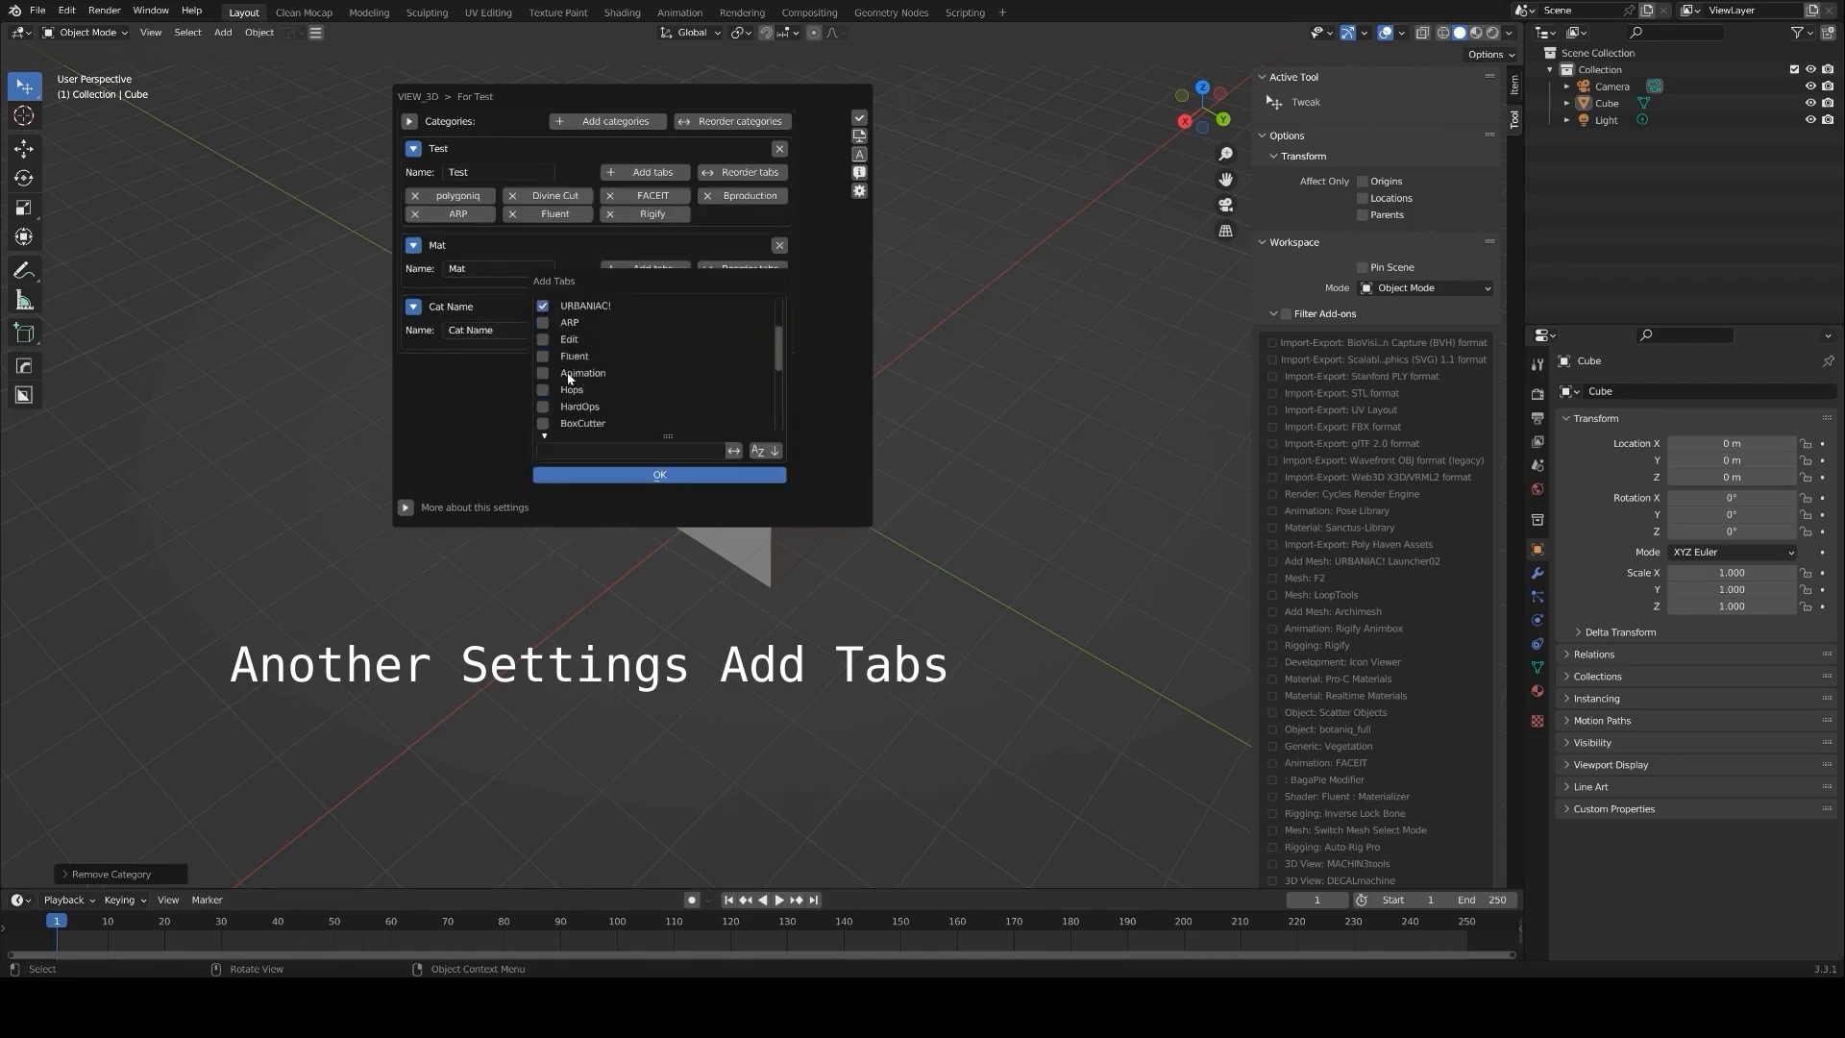
pyautogui.click(657, 474)
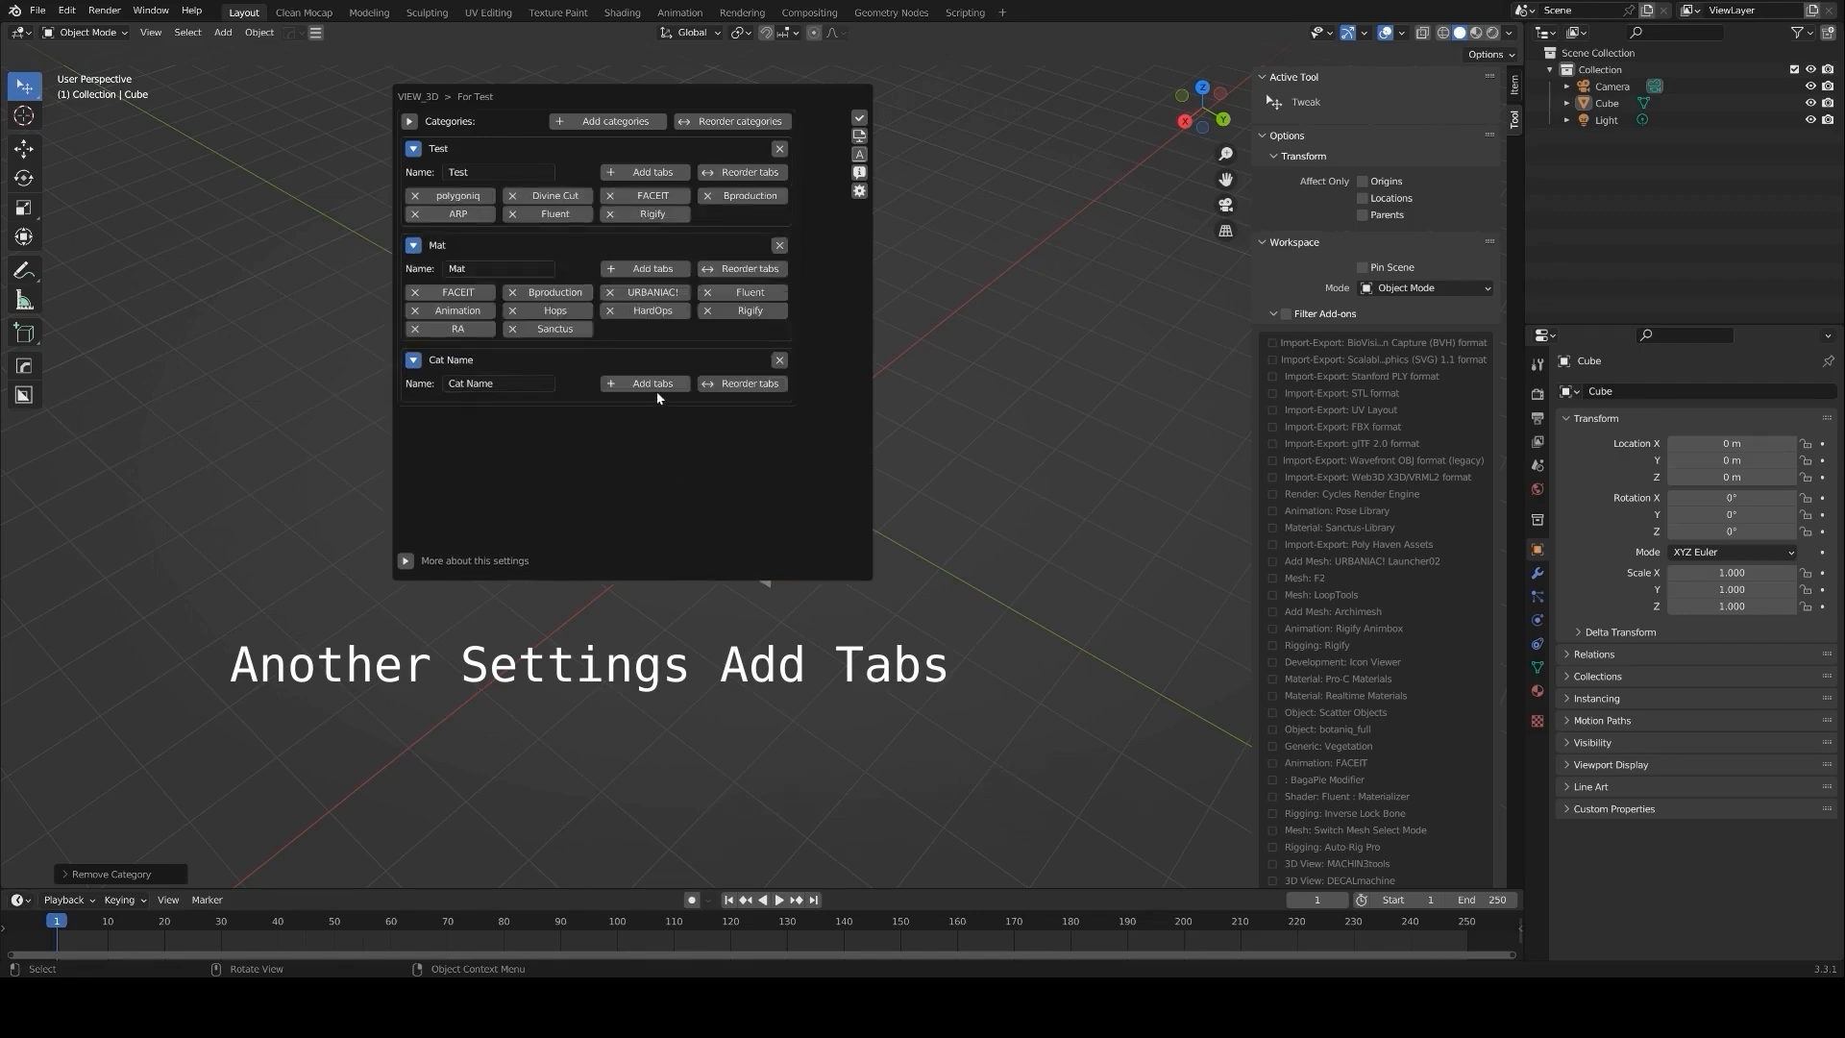
pyautogui.click(649, 383)
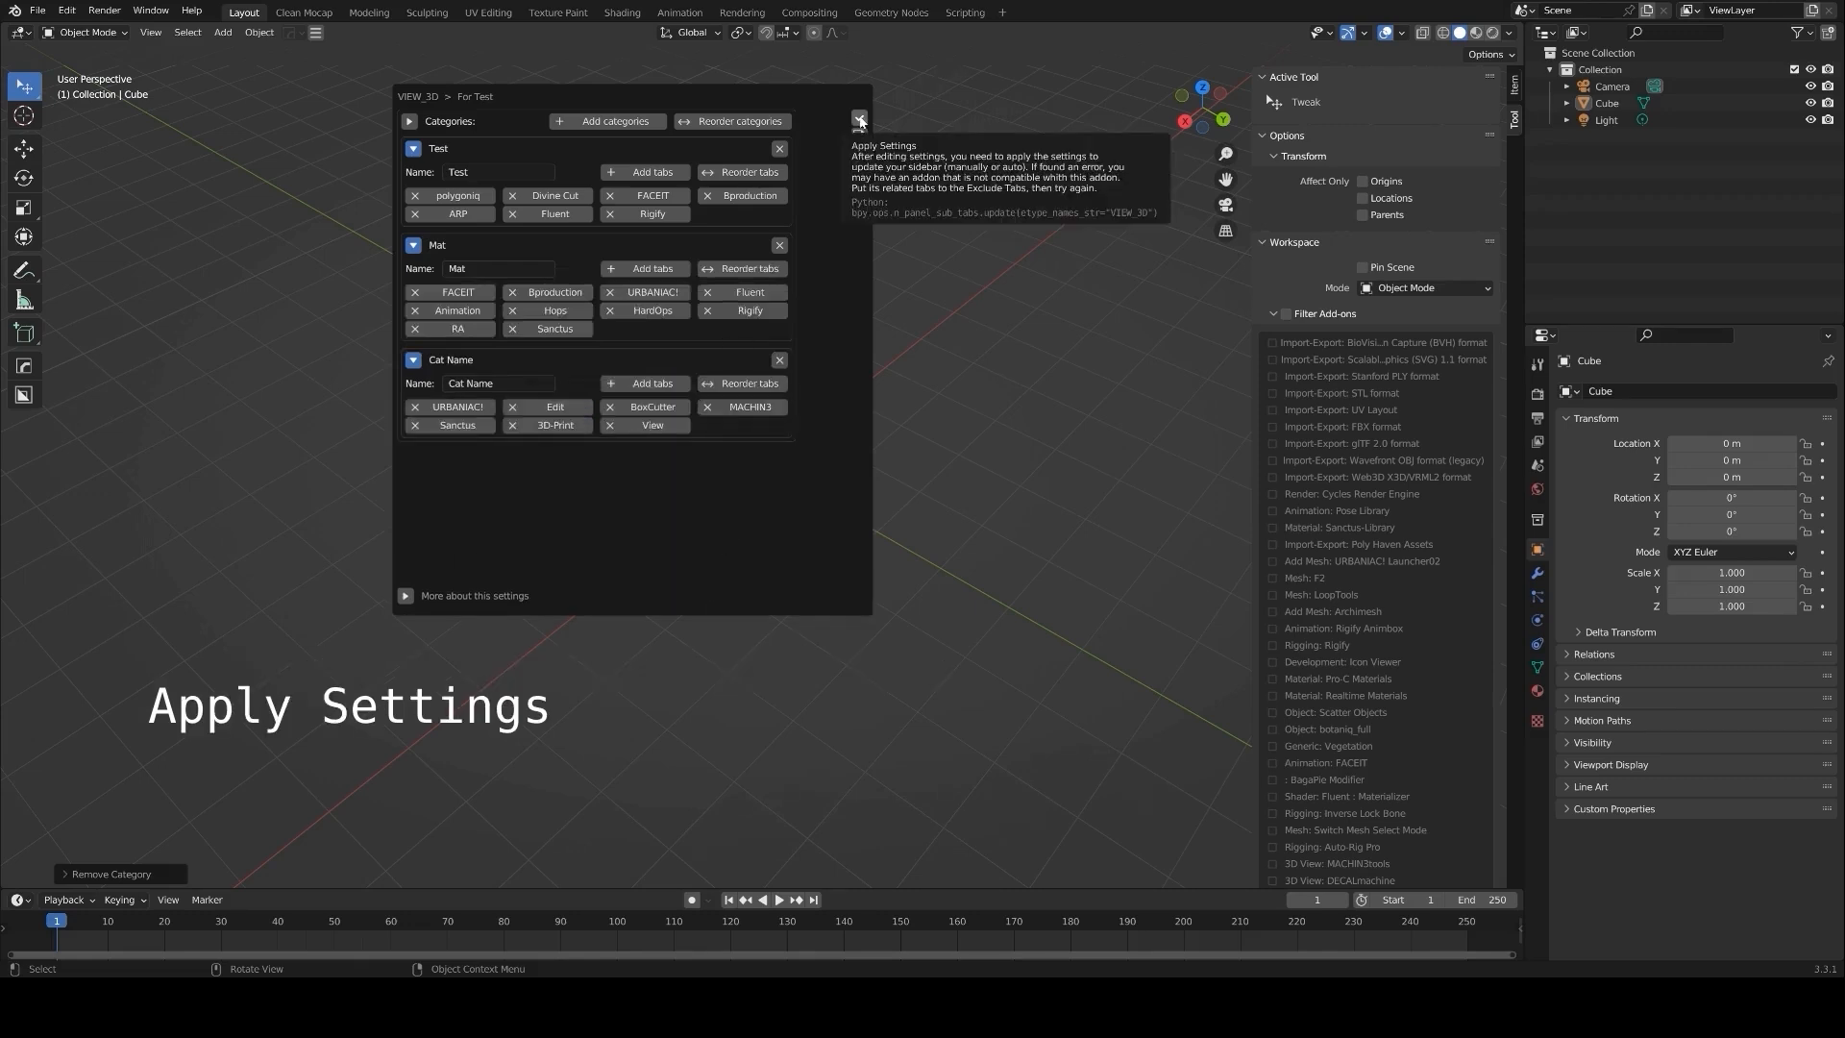
# Apply the For Test category settings to the sidebar and show the exception tabs for hiding left tabs
pyautogui.click(859, 120)
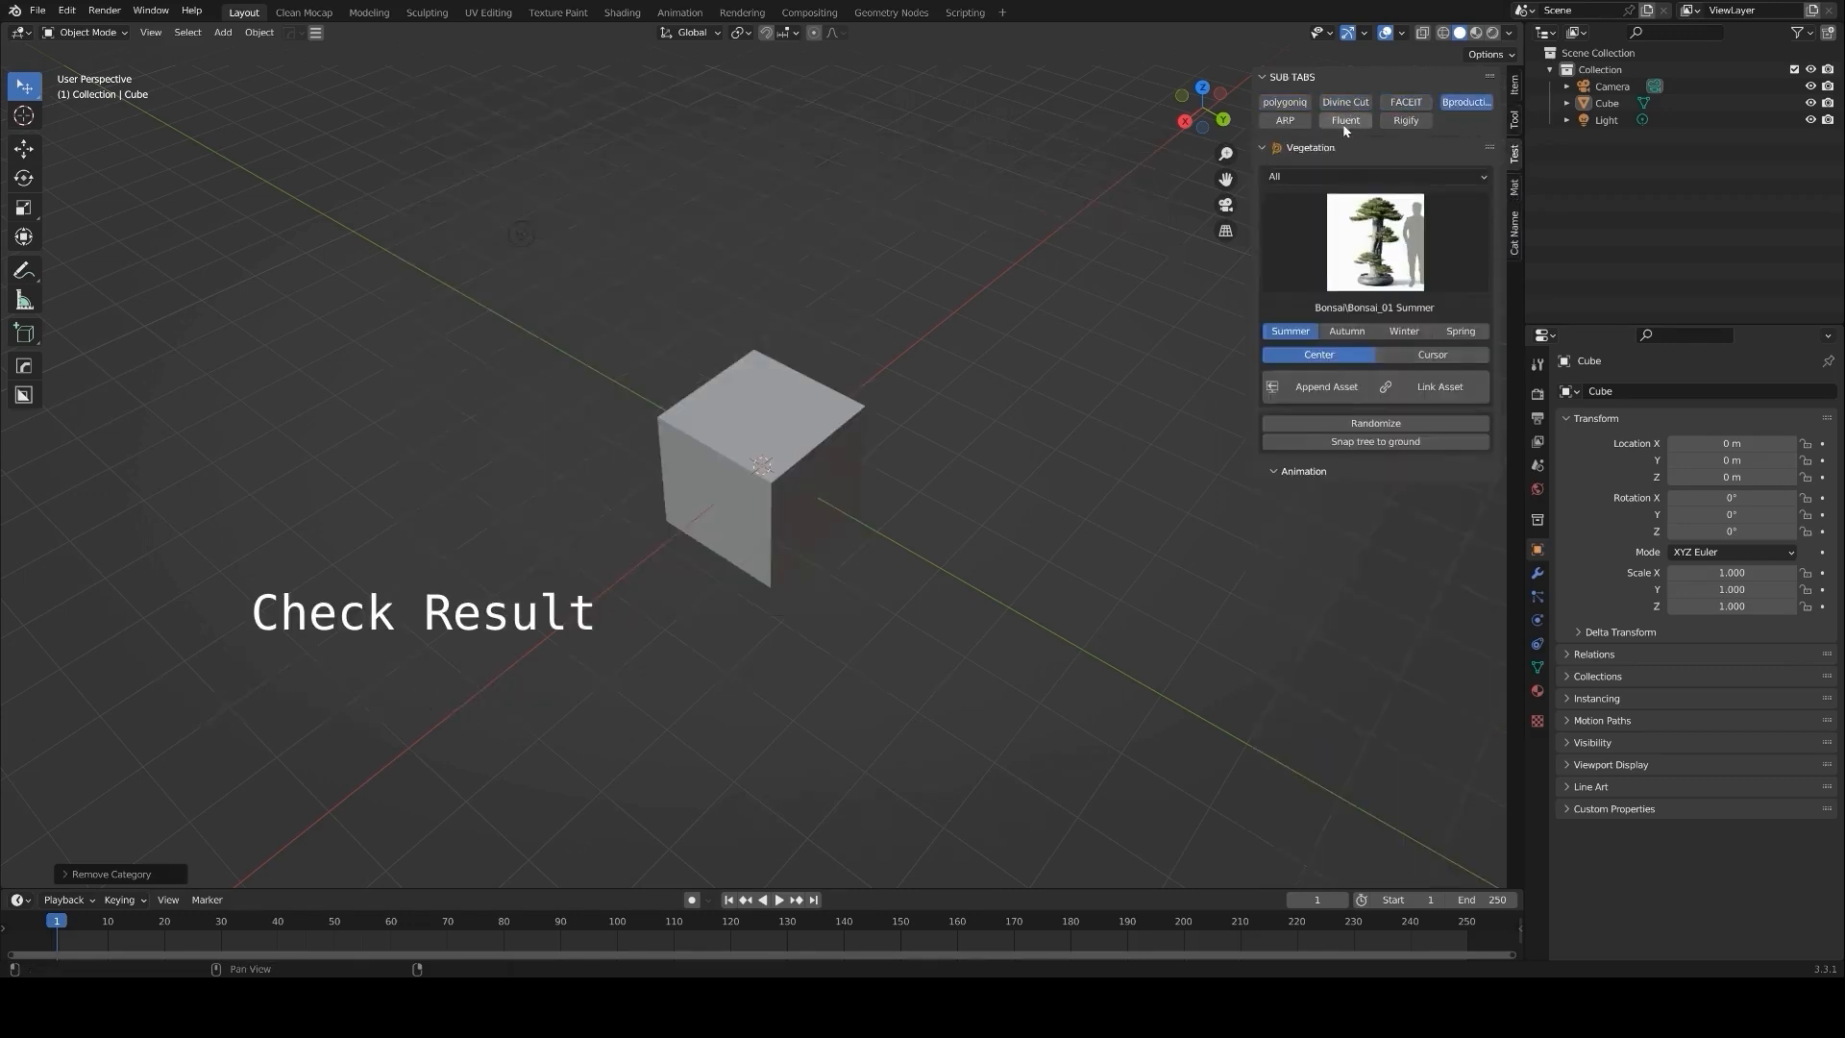
pyautogui.click(1344, 120)
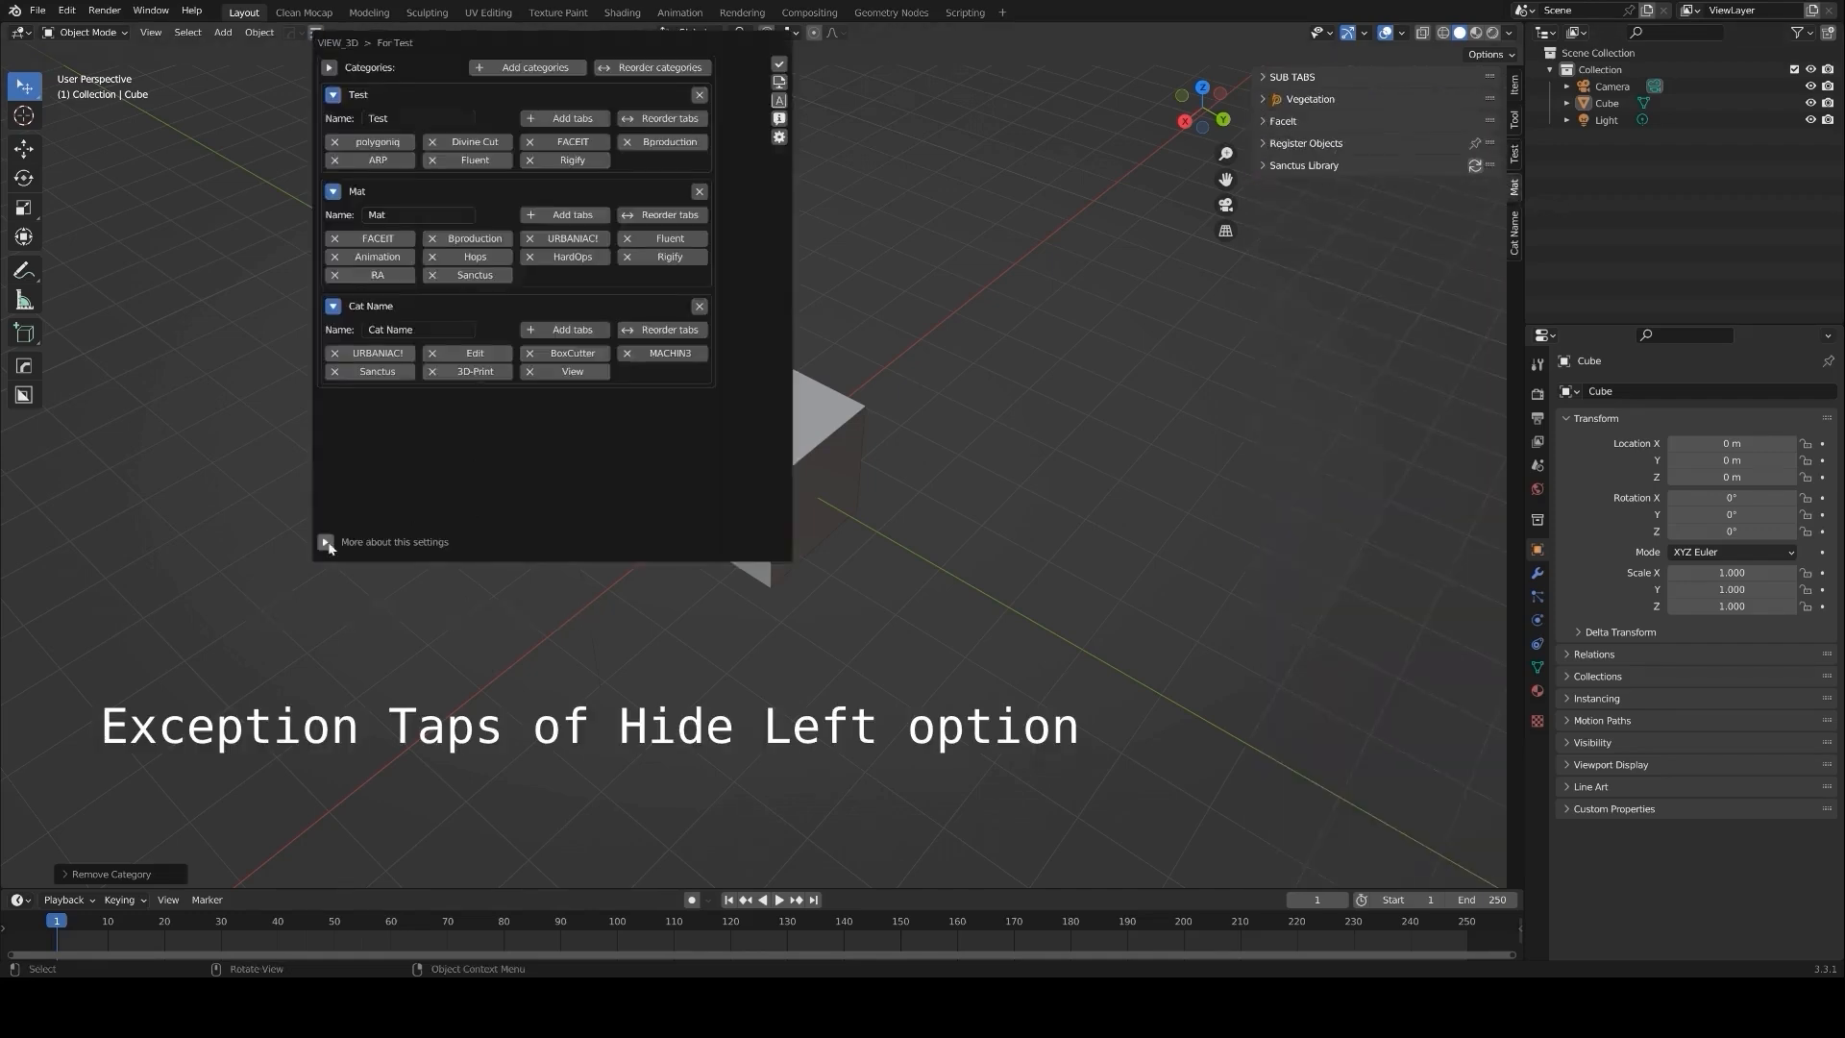
pyautogui.click(326, 541)
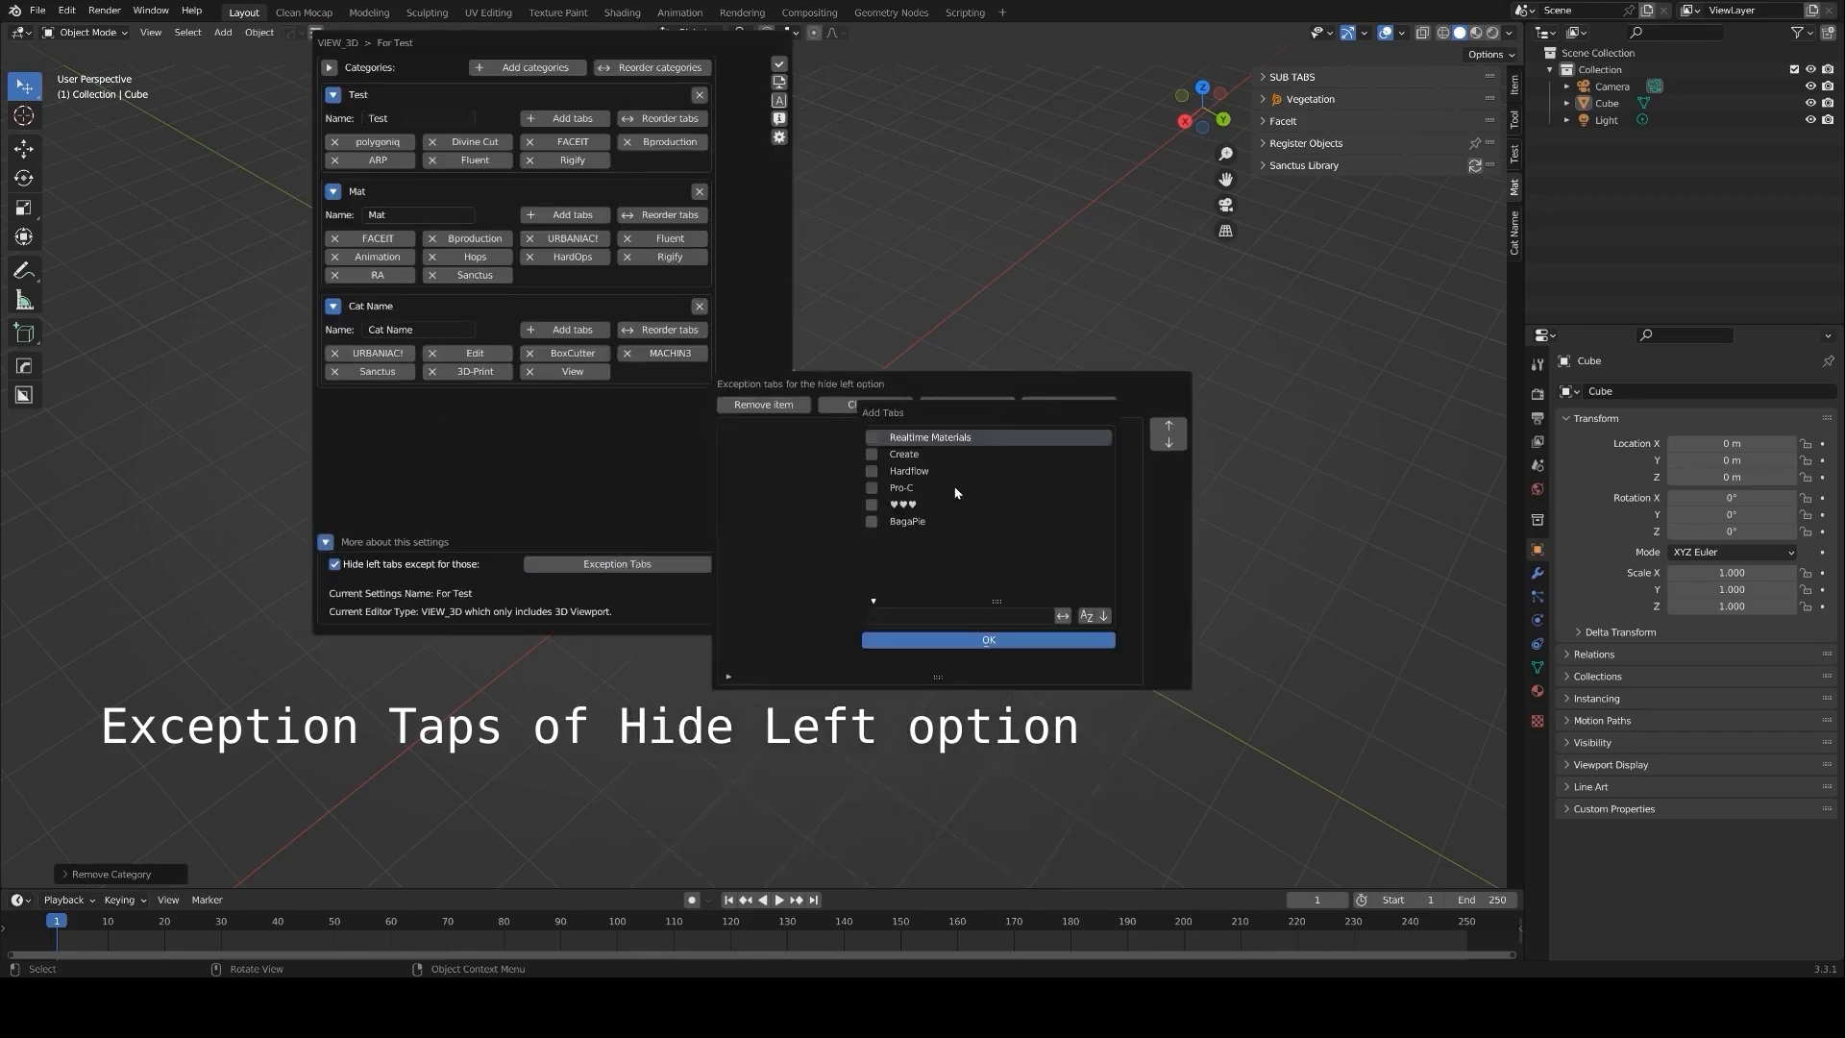